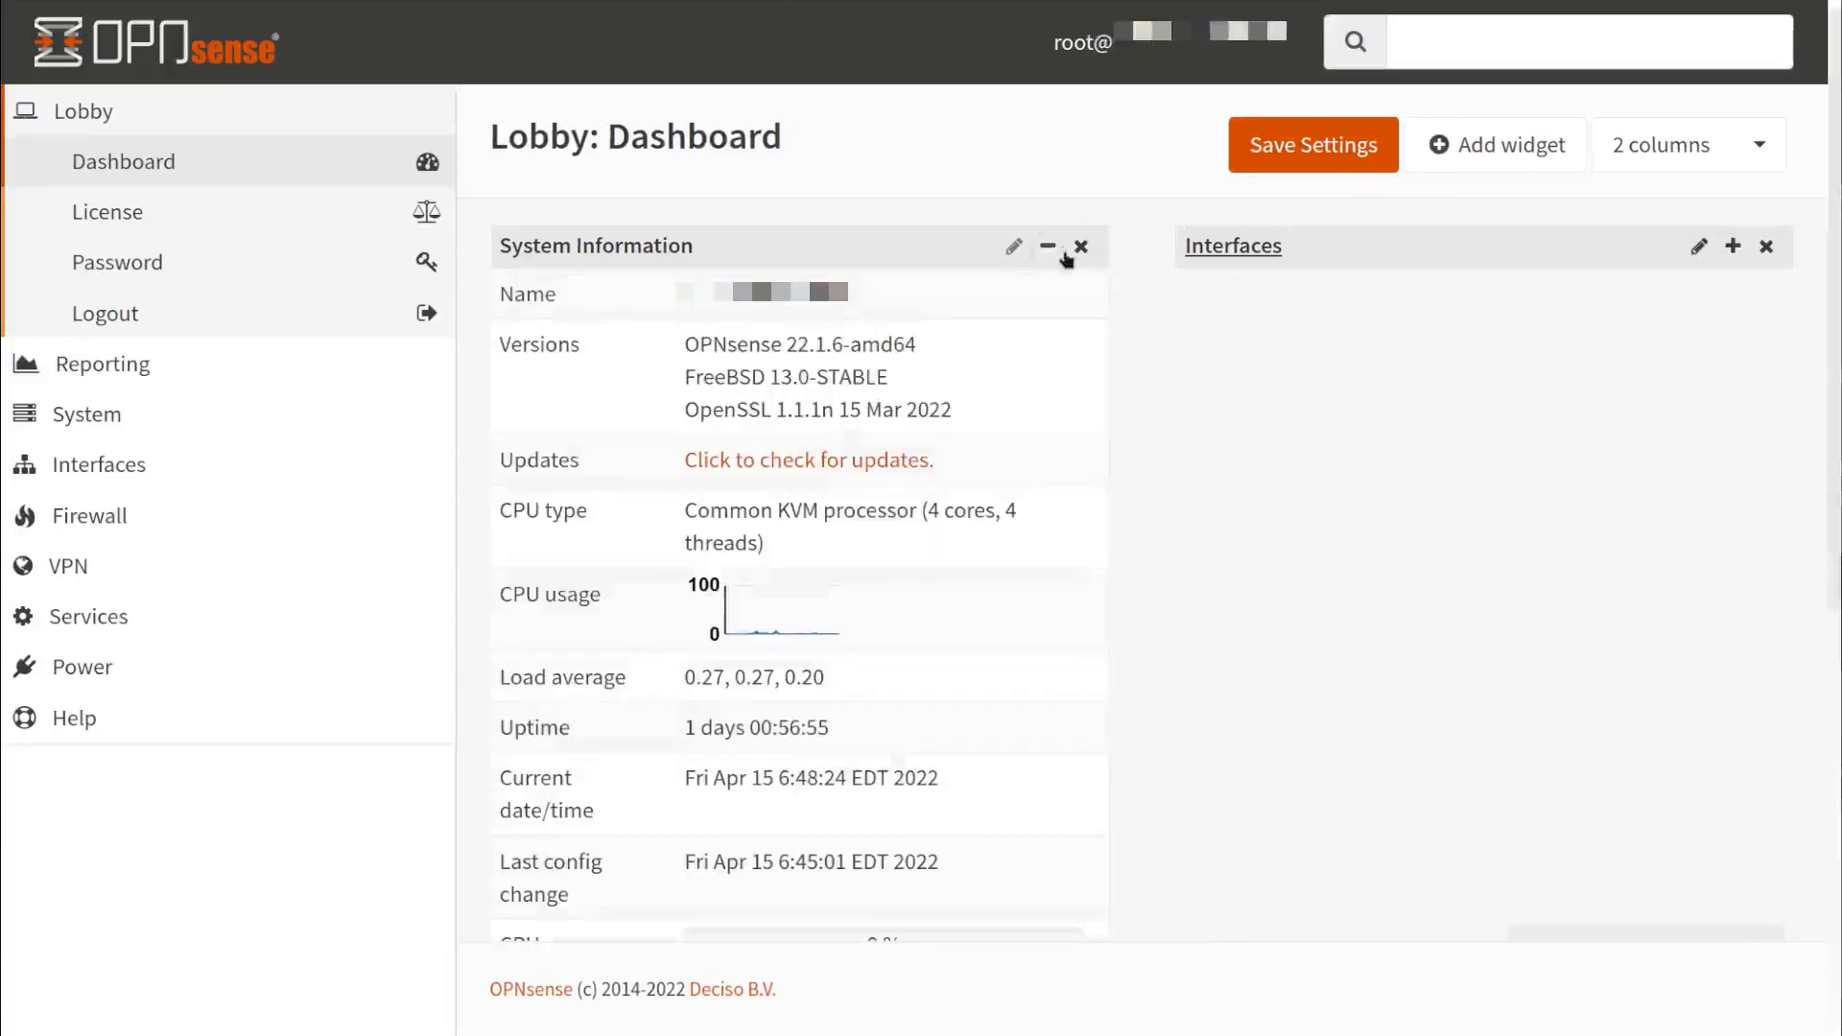
# Remove the System Information widget and save the emptied dashboard layout
pyautogui.click(1078, 245)
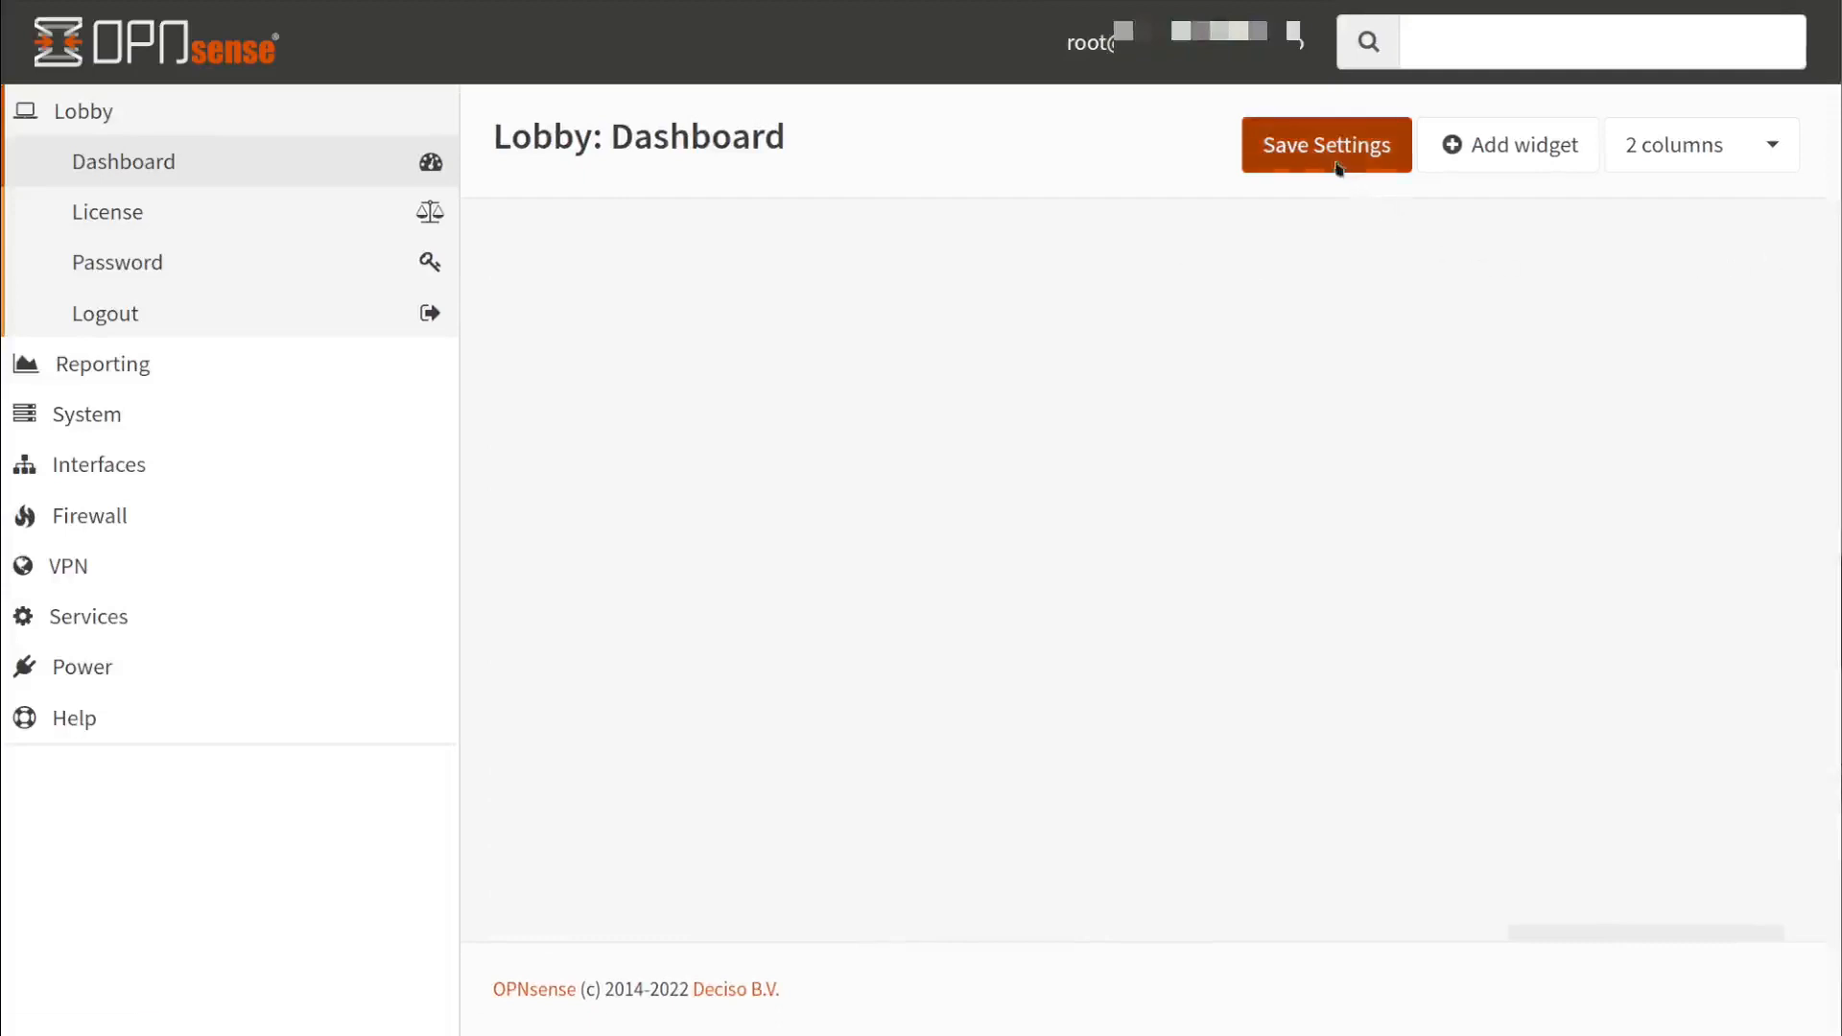
pyautogui.click(1328, 146)
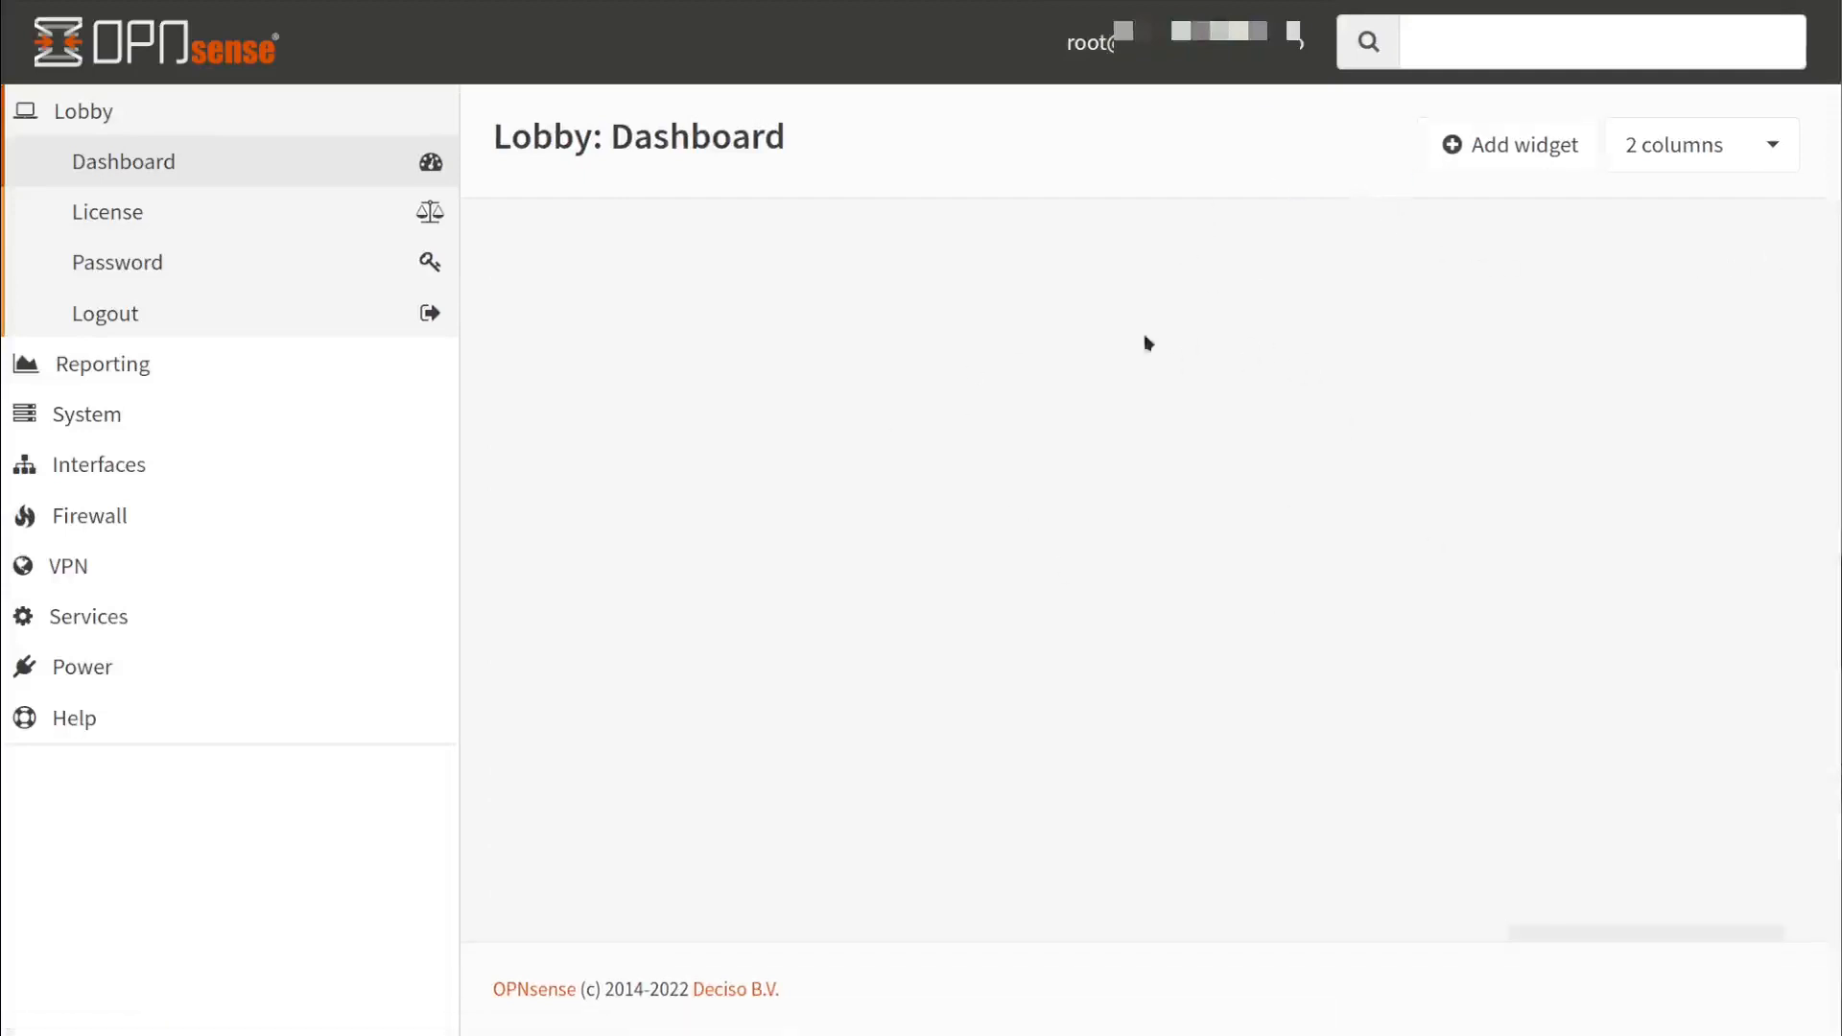
pyautogui.moveTo(1435, 307)
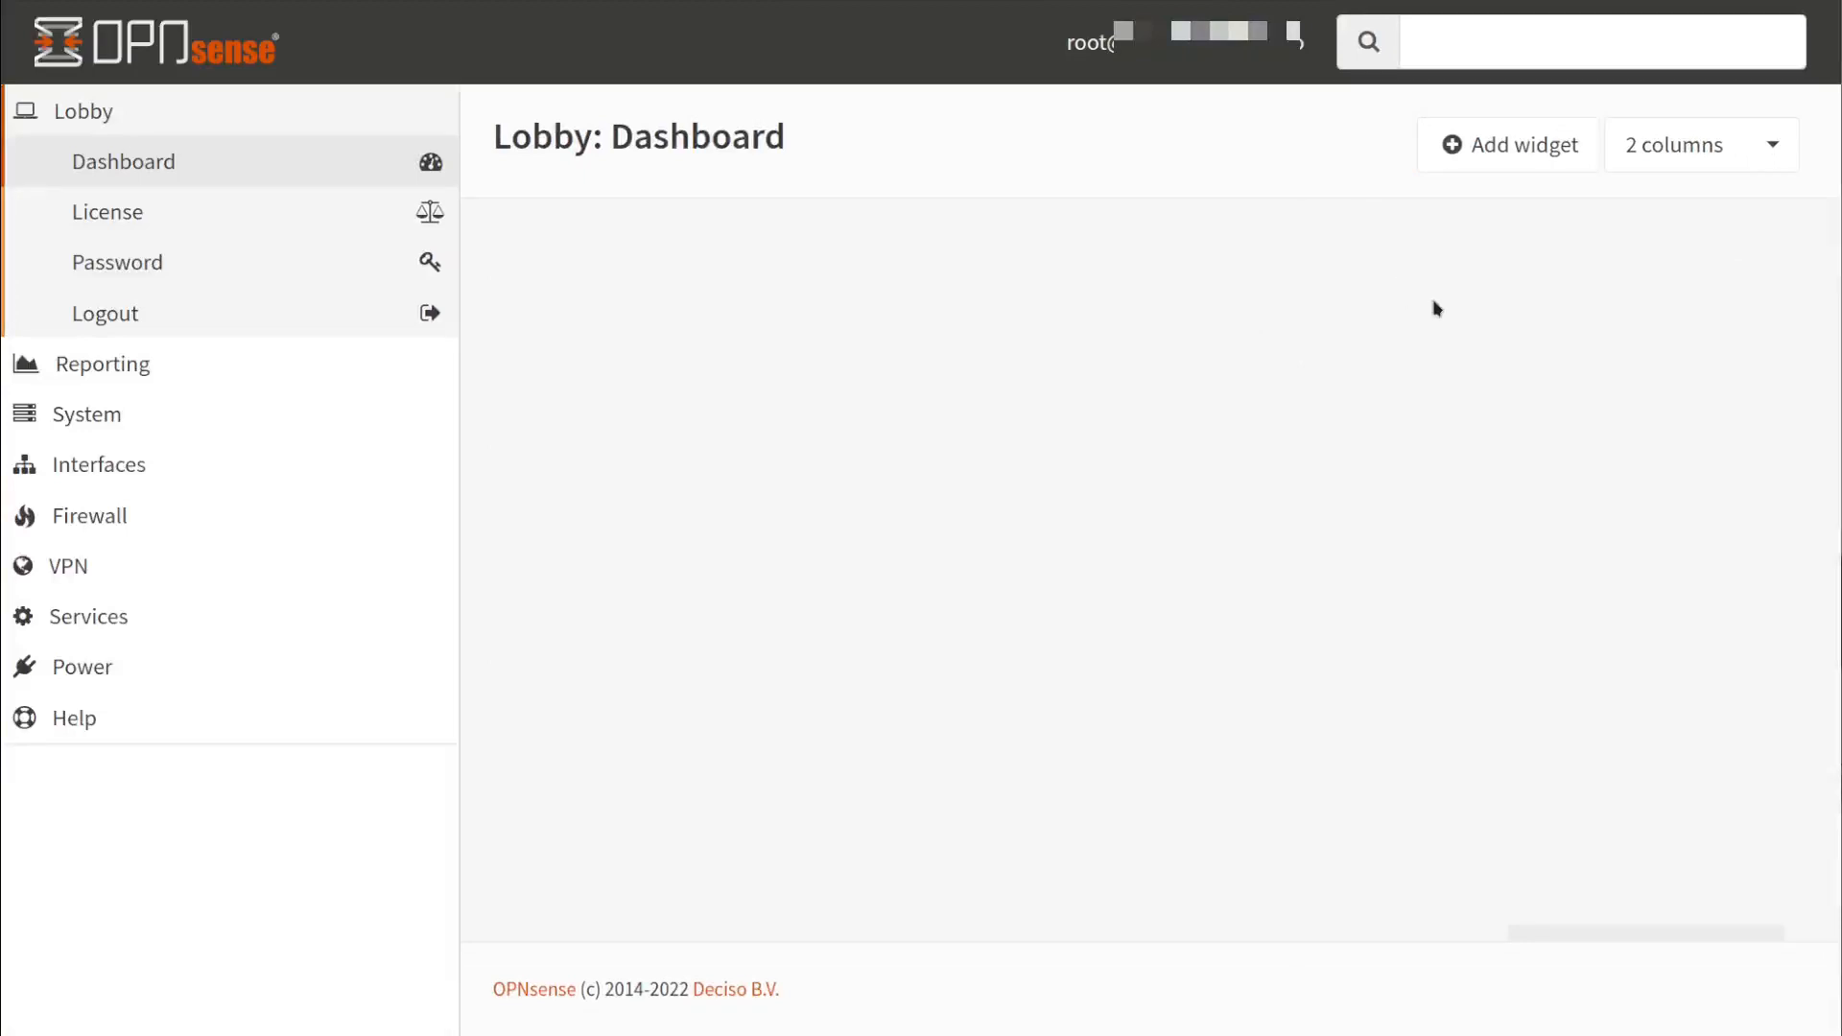
pyautogui.moveTo(1312, 149)
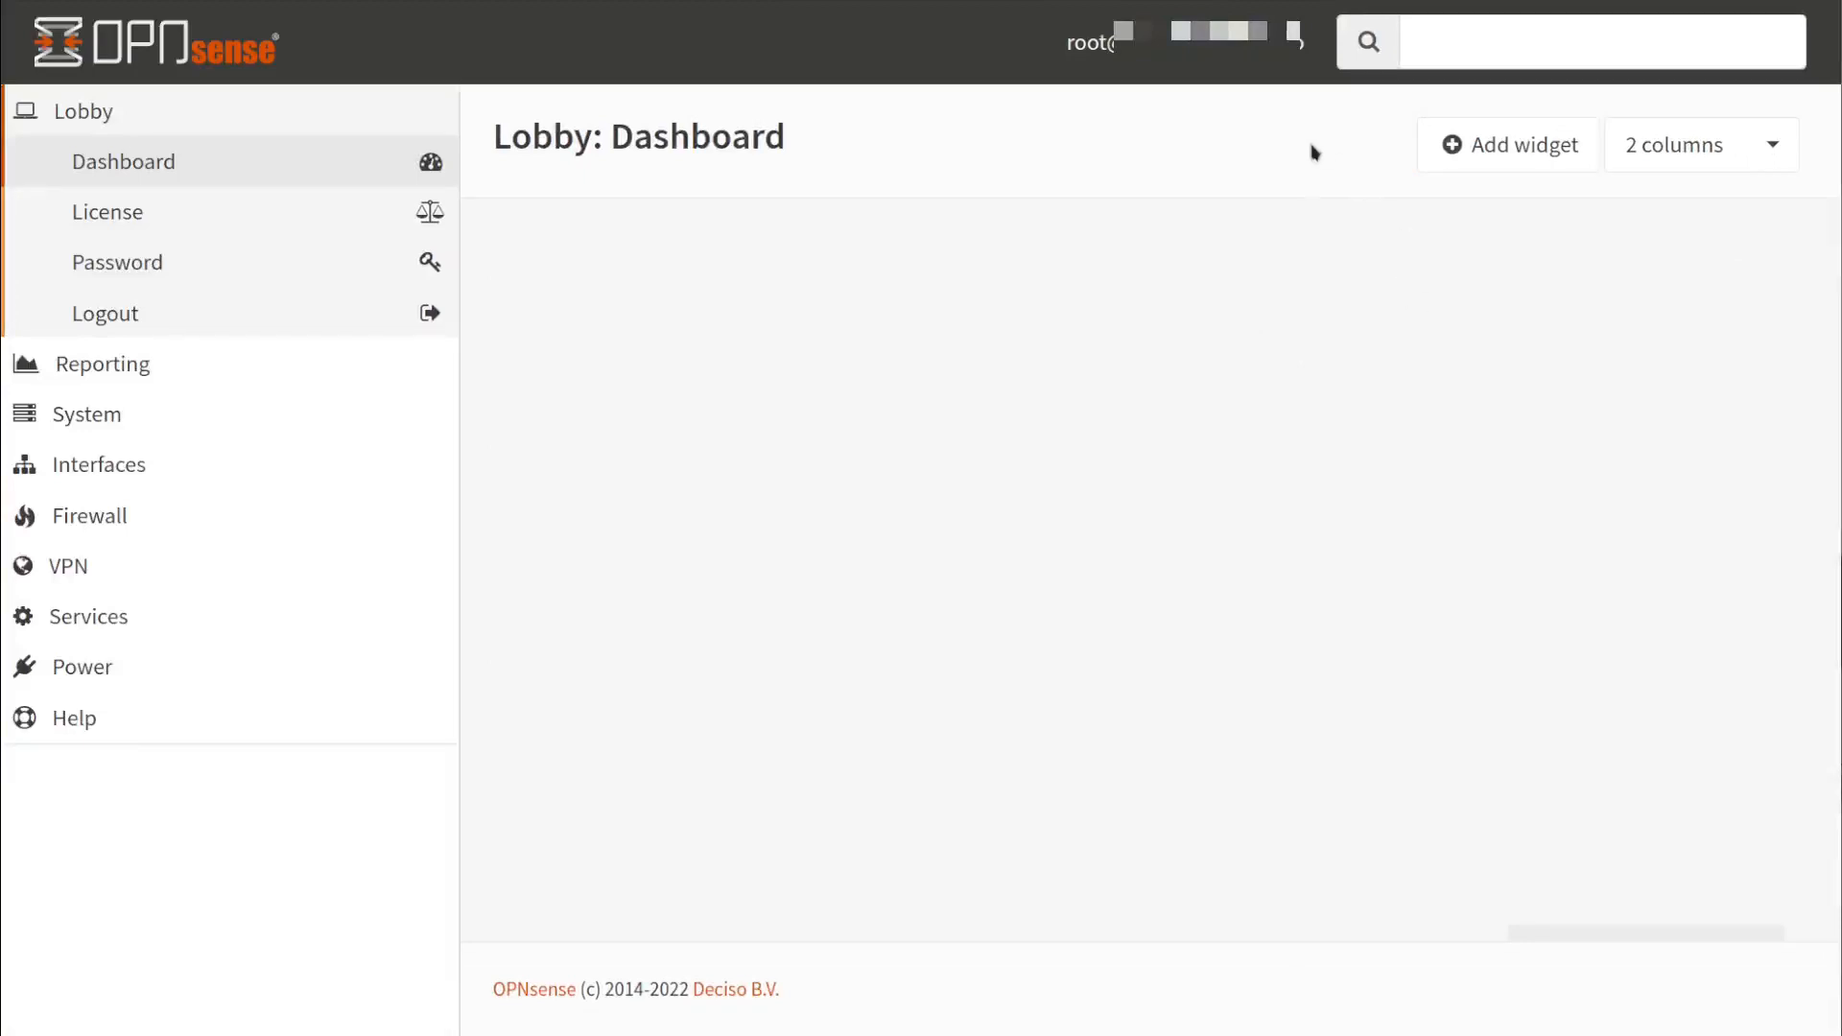
pyautogui.moveTo(1405, 396)
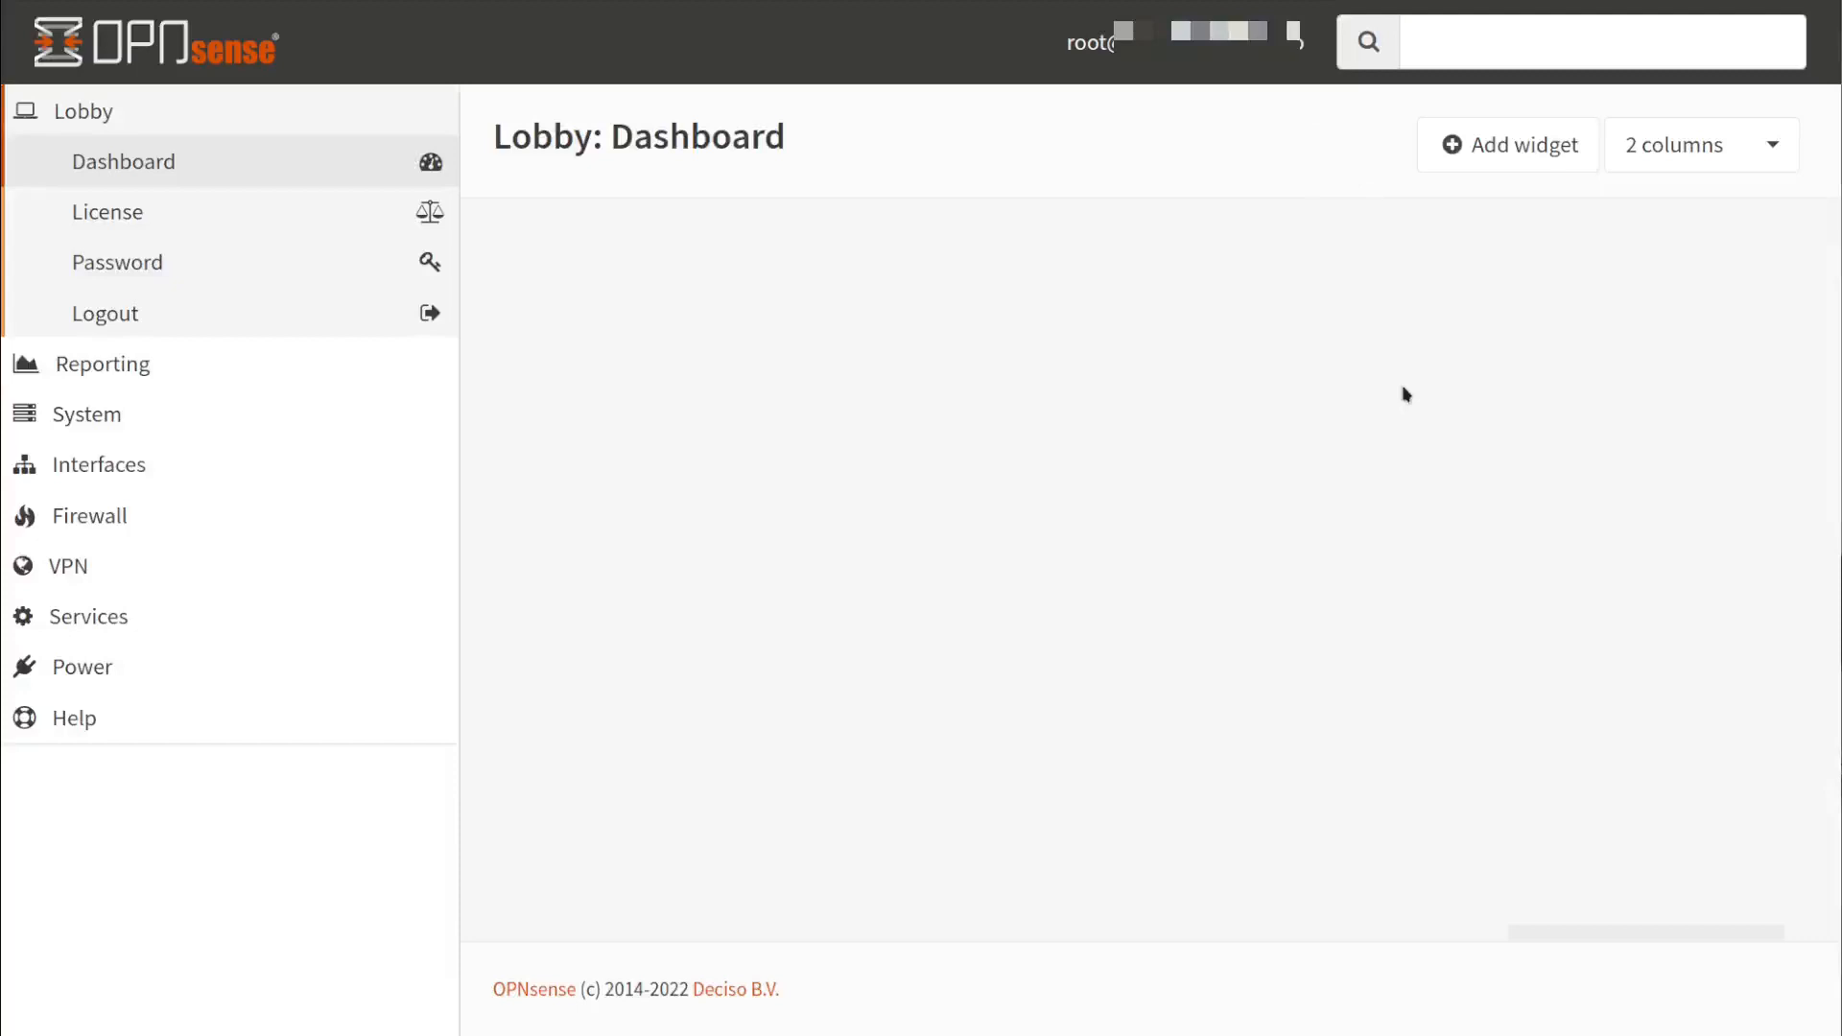
pyautogui.moveTo(1451, 192)
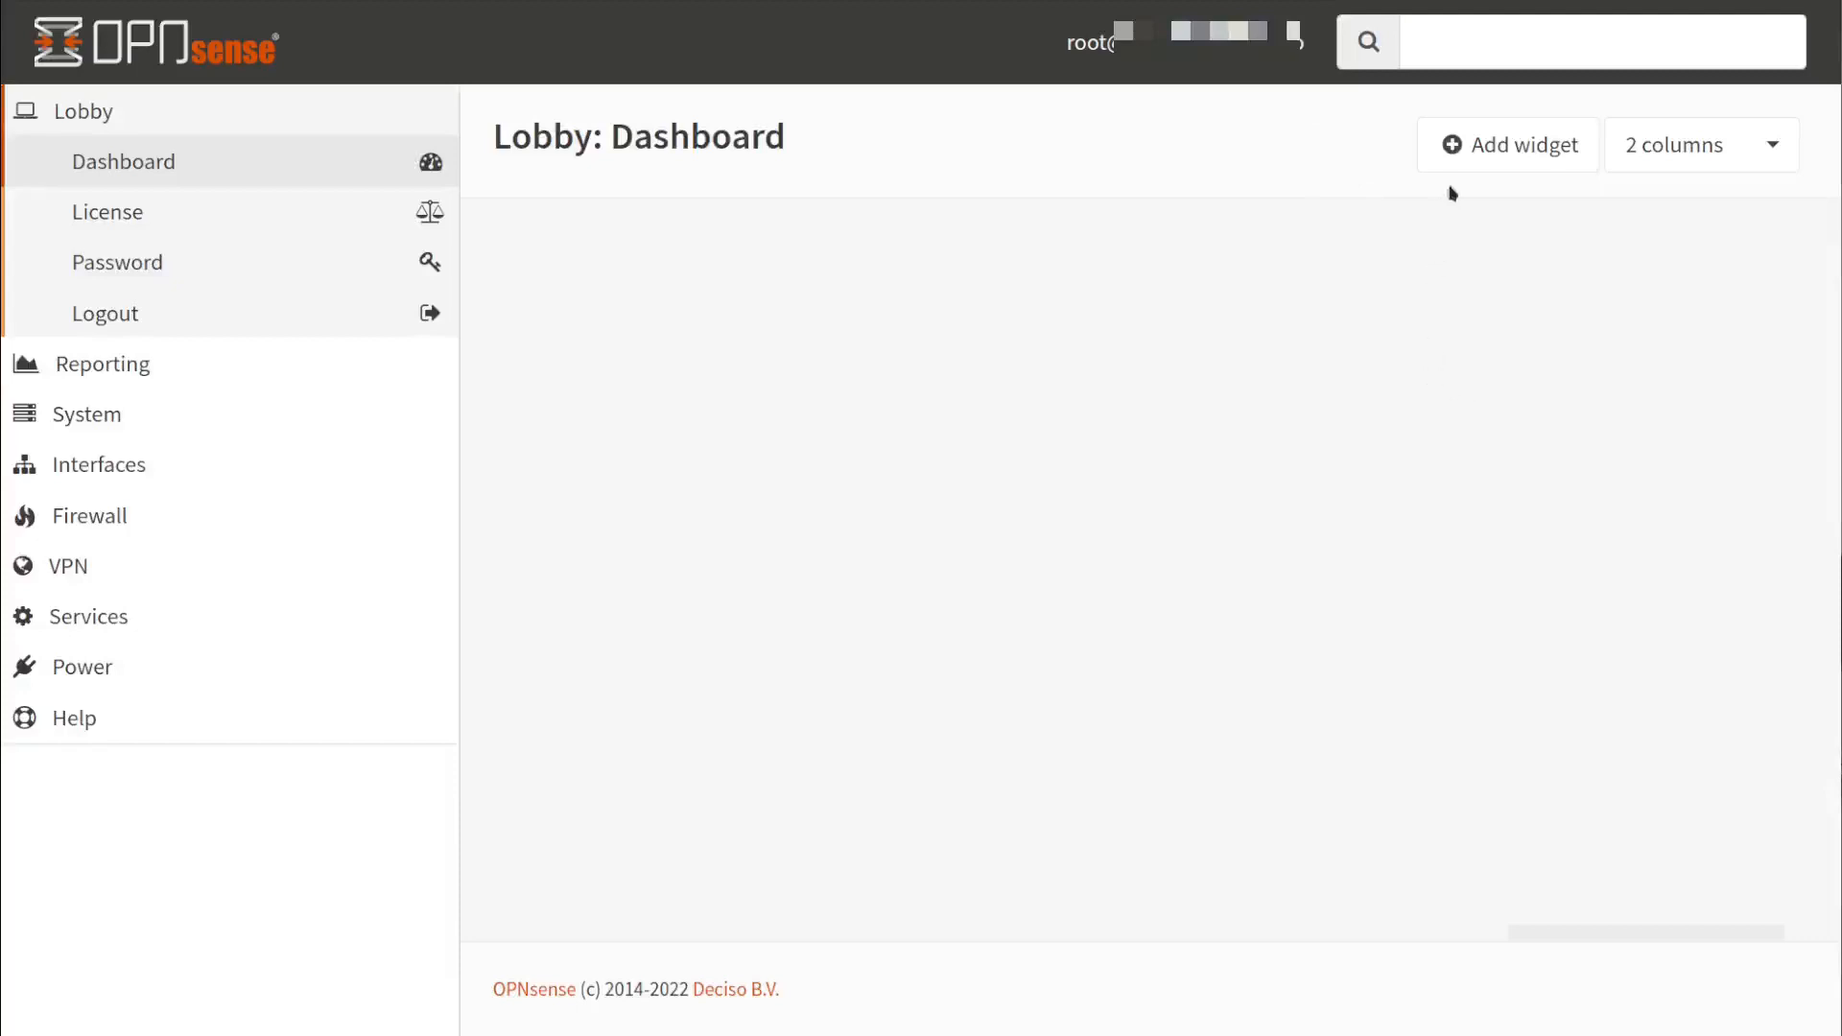
pyautogui.moveTo(1251, 267)
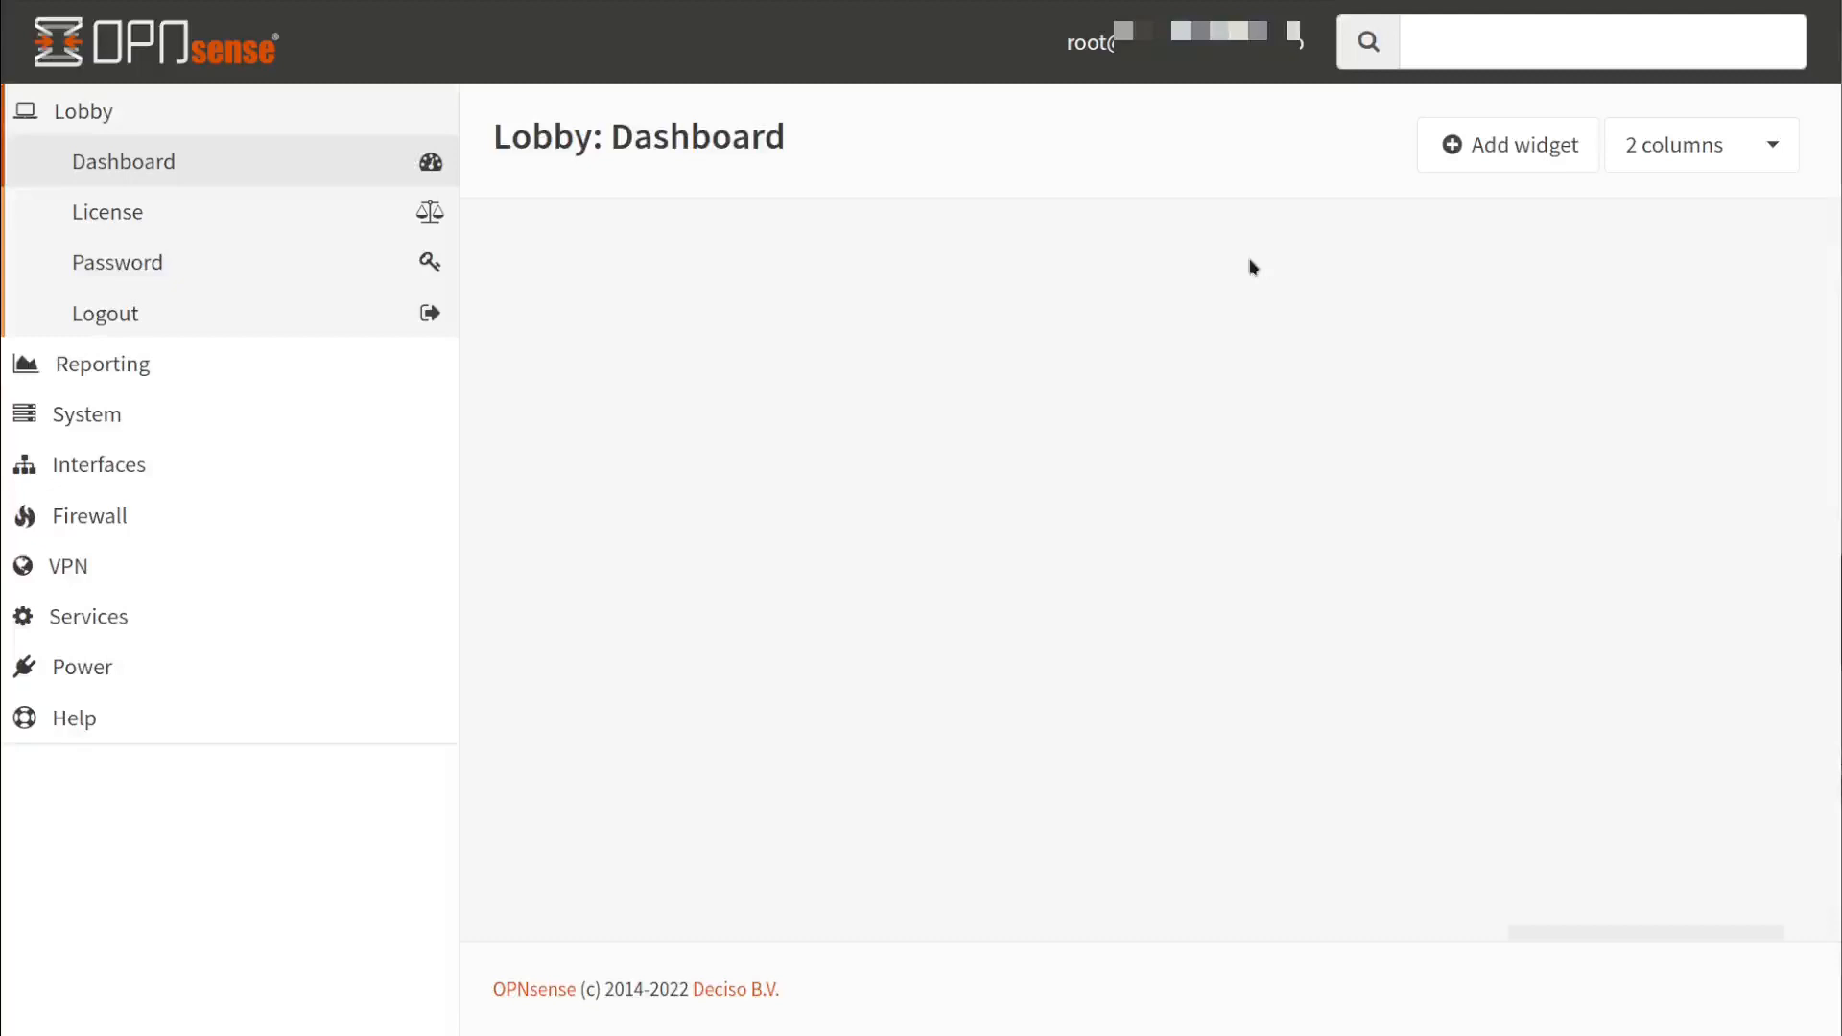
pyautogui.moveTo(1251, 277)
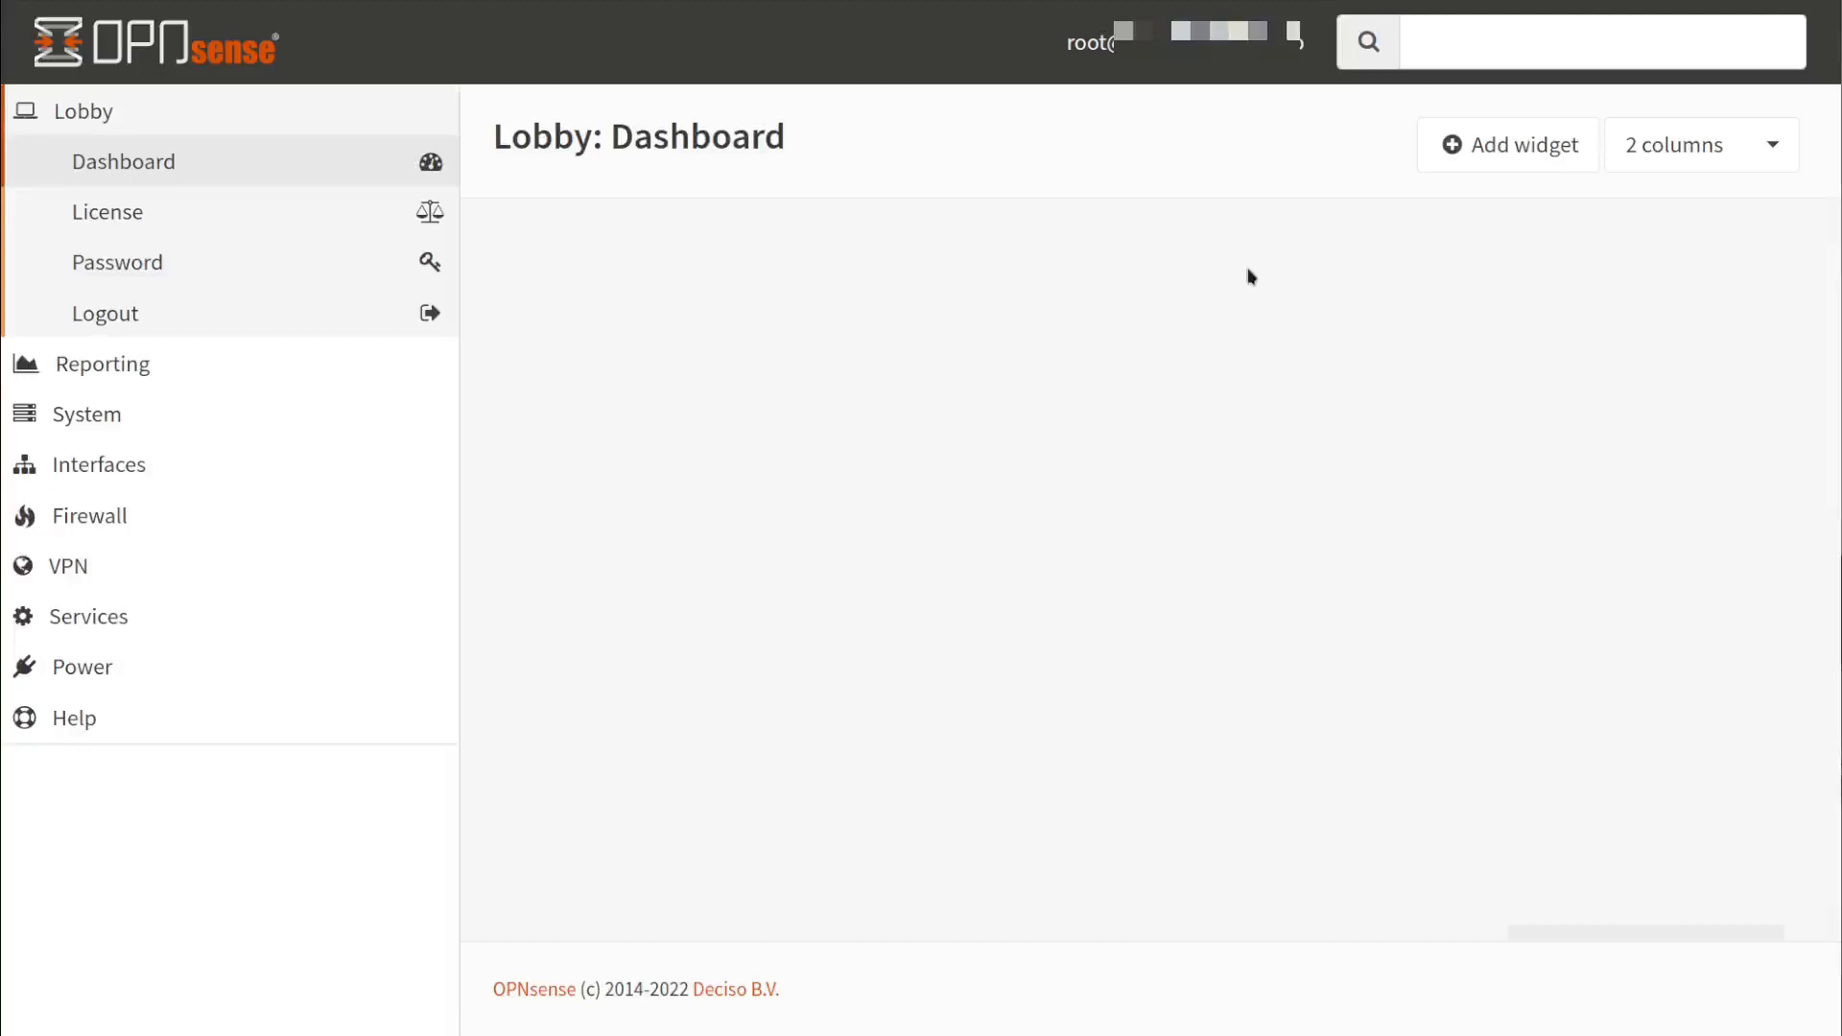
# From Available Widgets, add System Information and the other chosen widgets, then close the list
pyautogui.click(1508, 146)
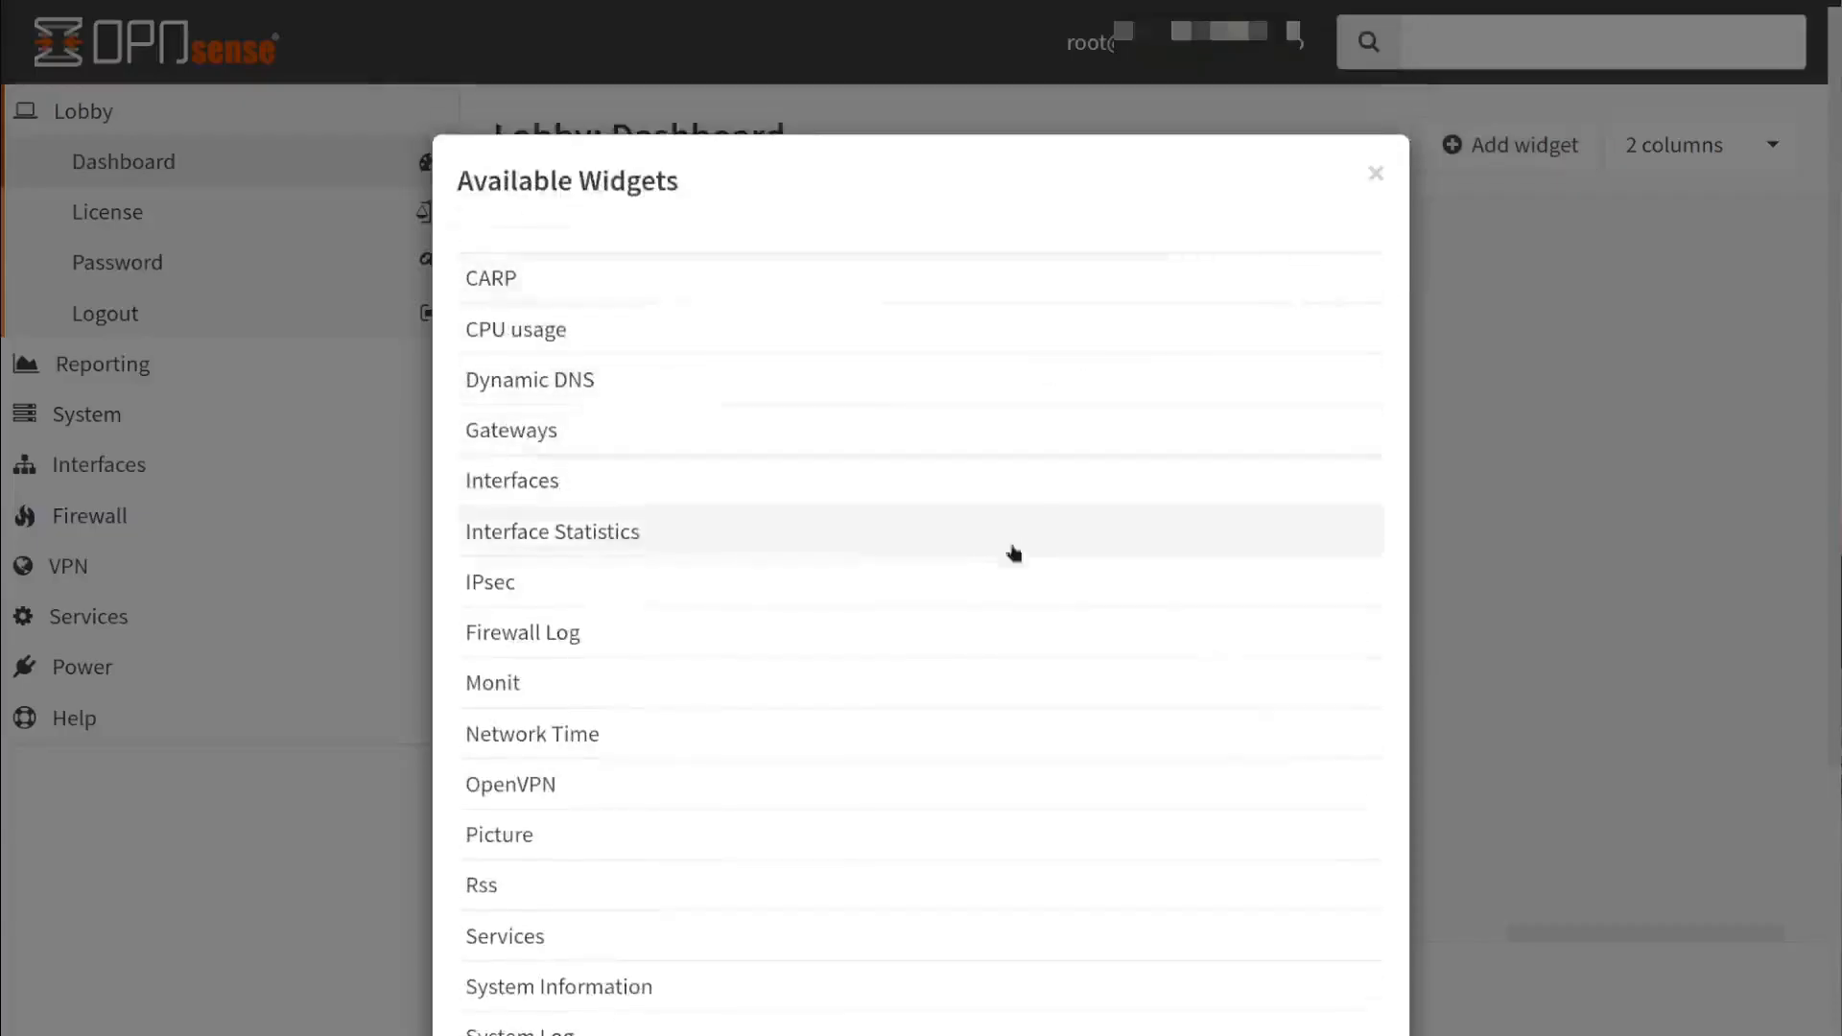
pyautogui.scroll(-3)
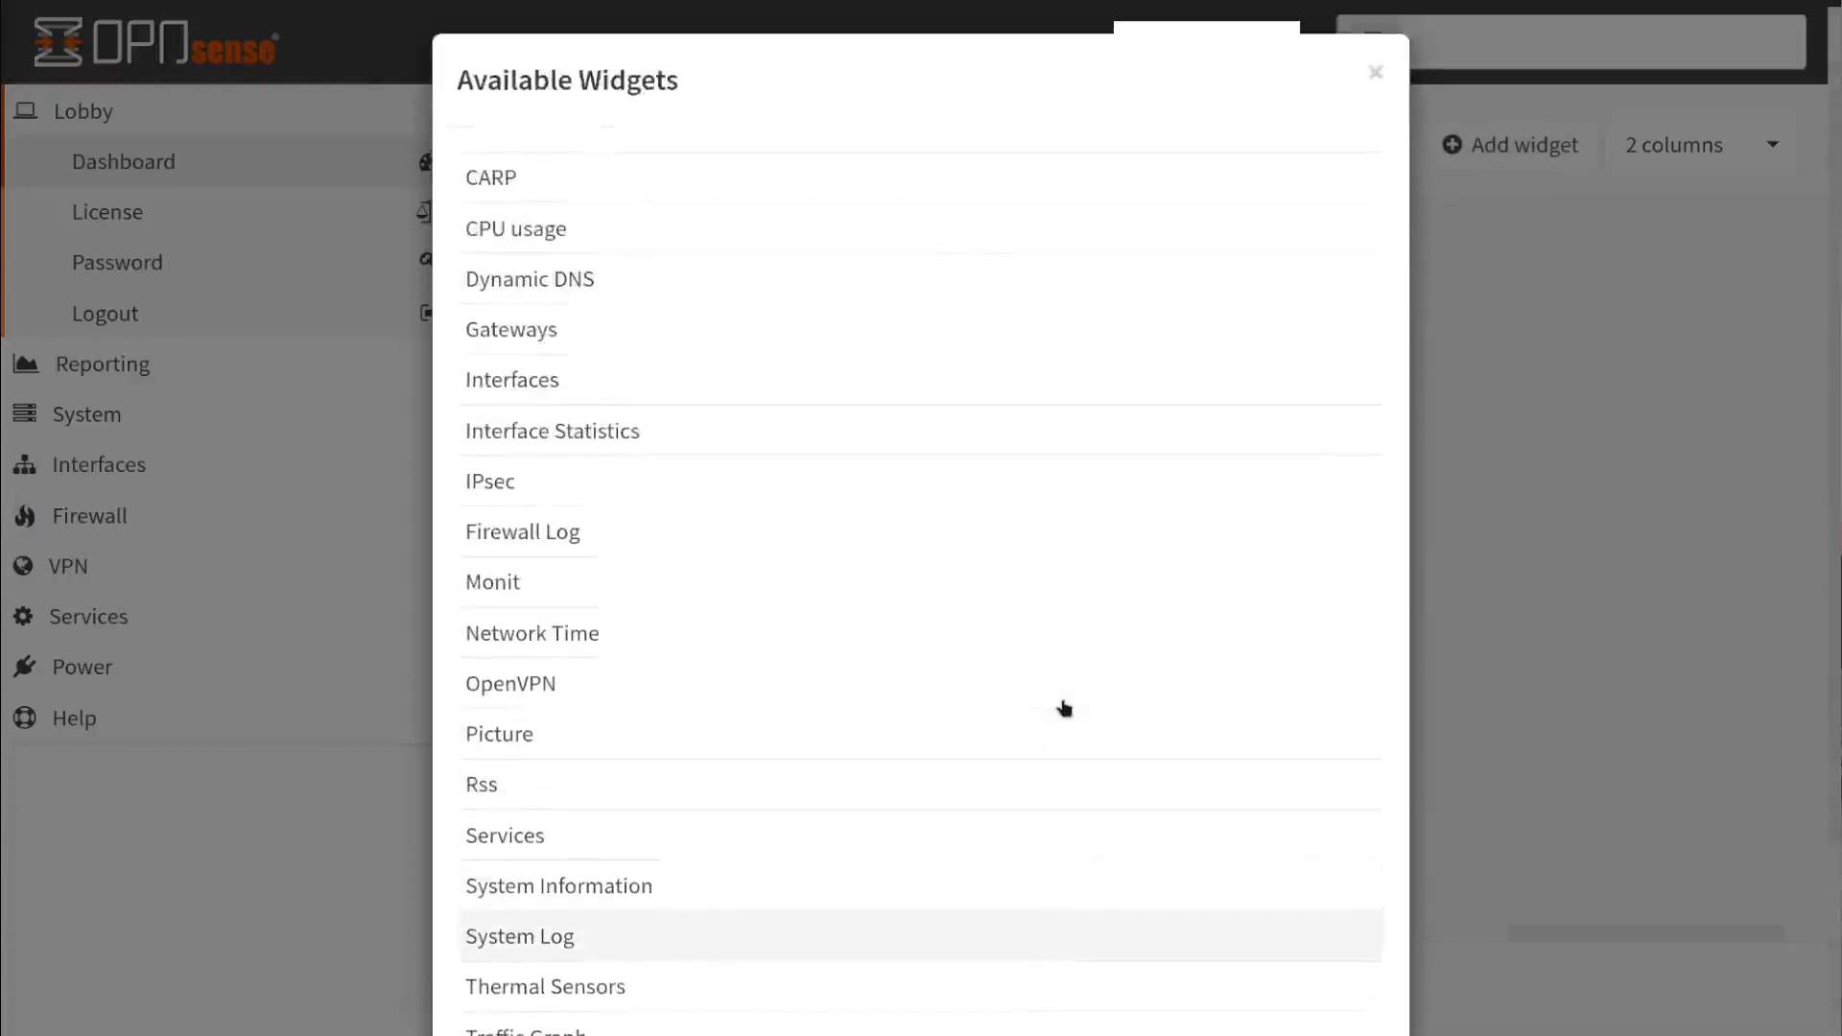
pyautogui.scroll(-3)
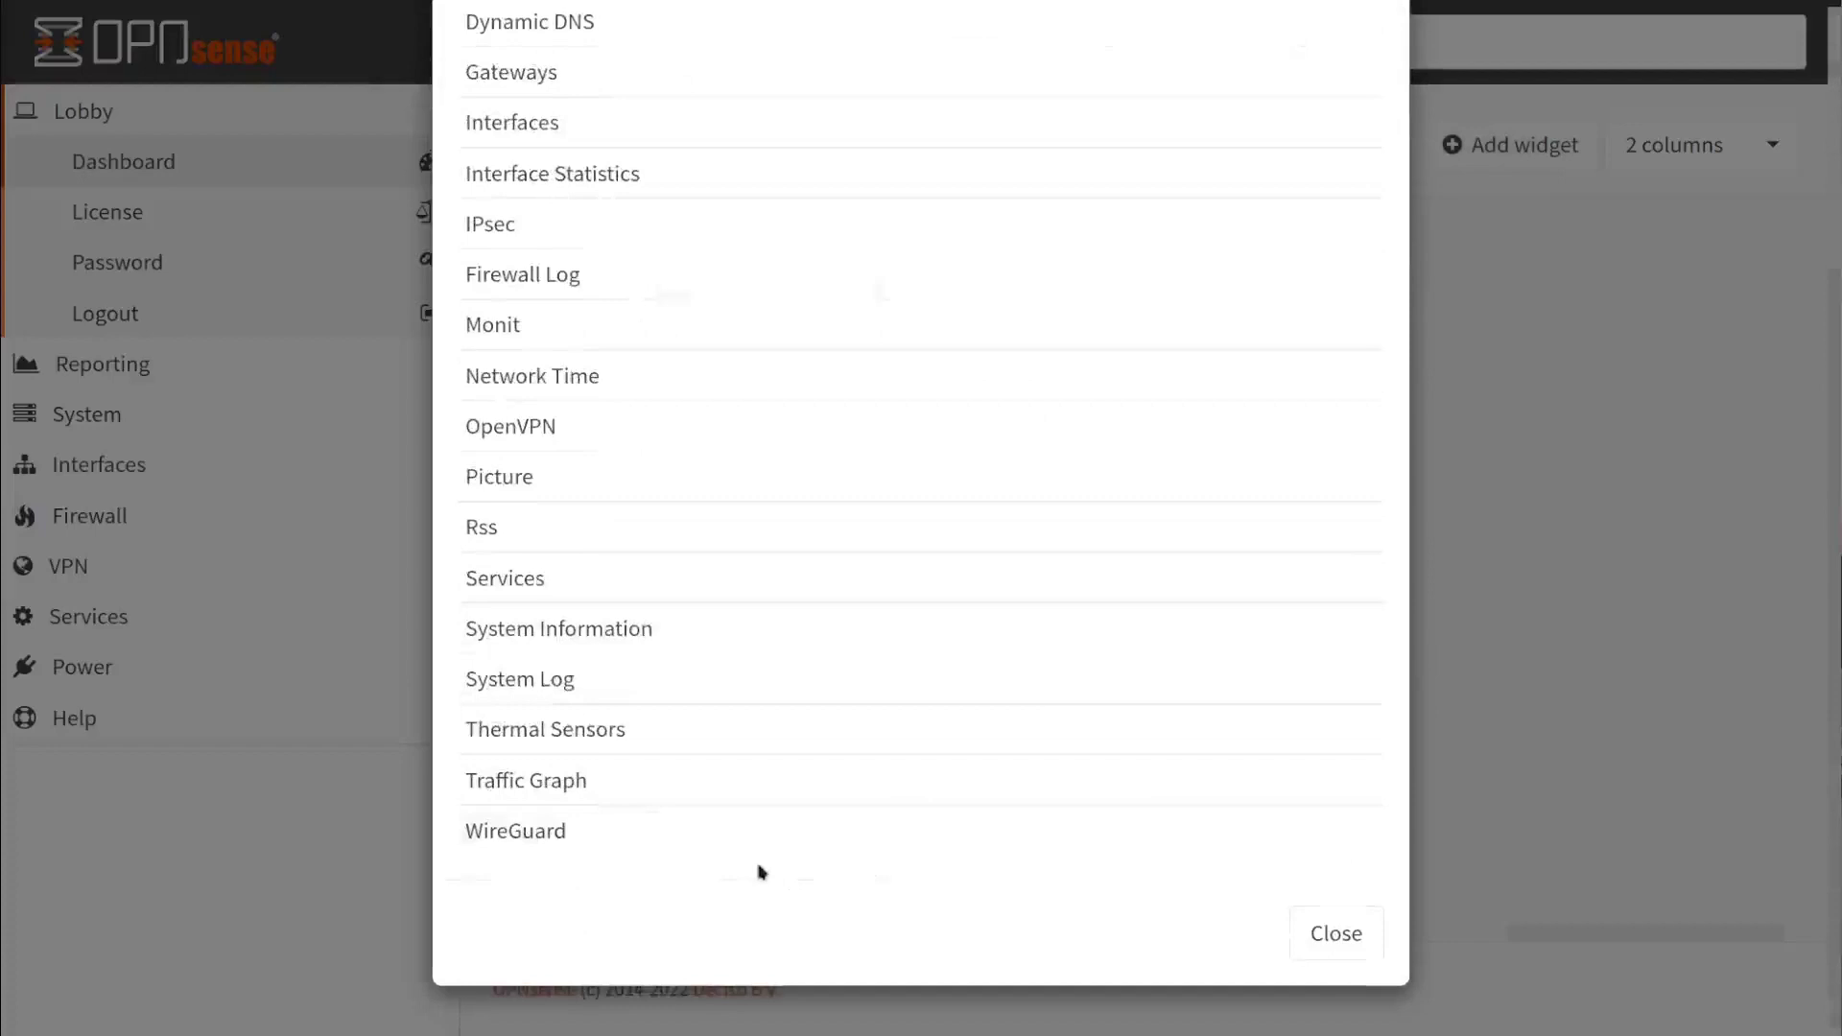
pyautogui.moveTo(700, 708)
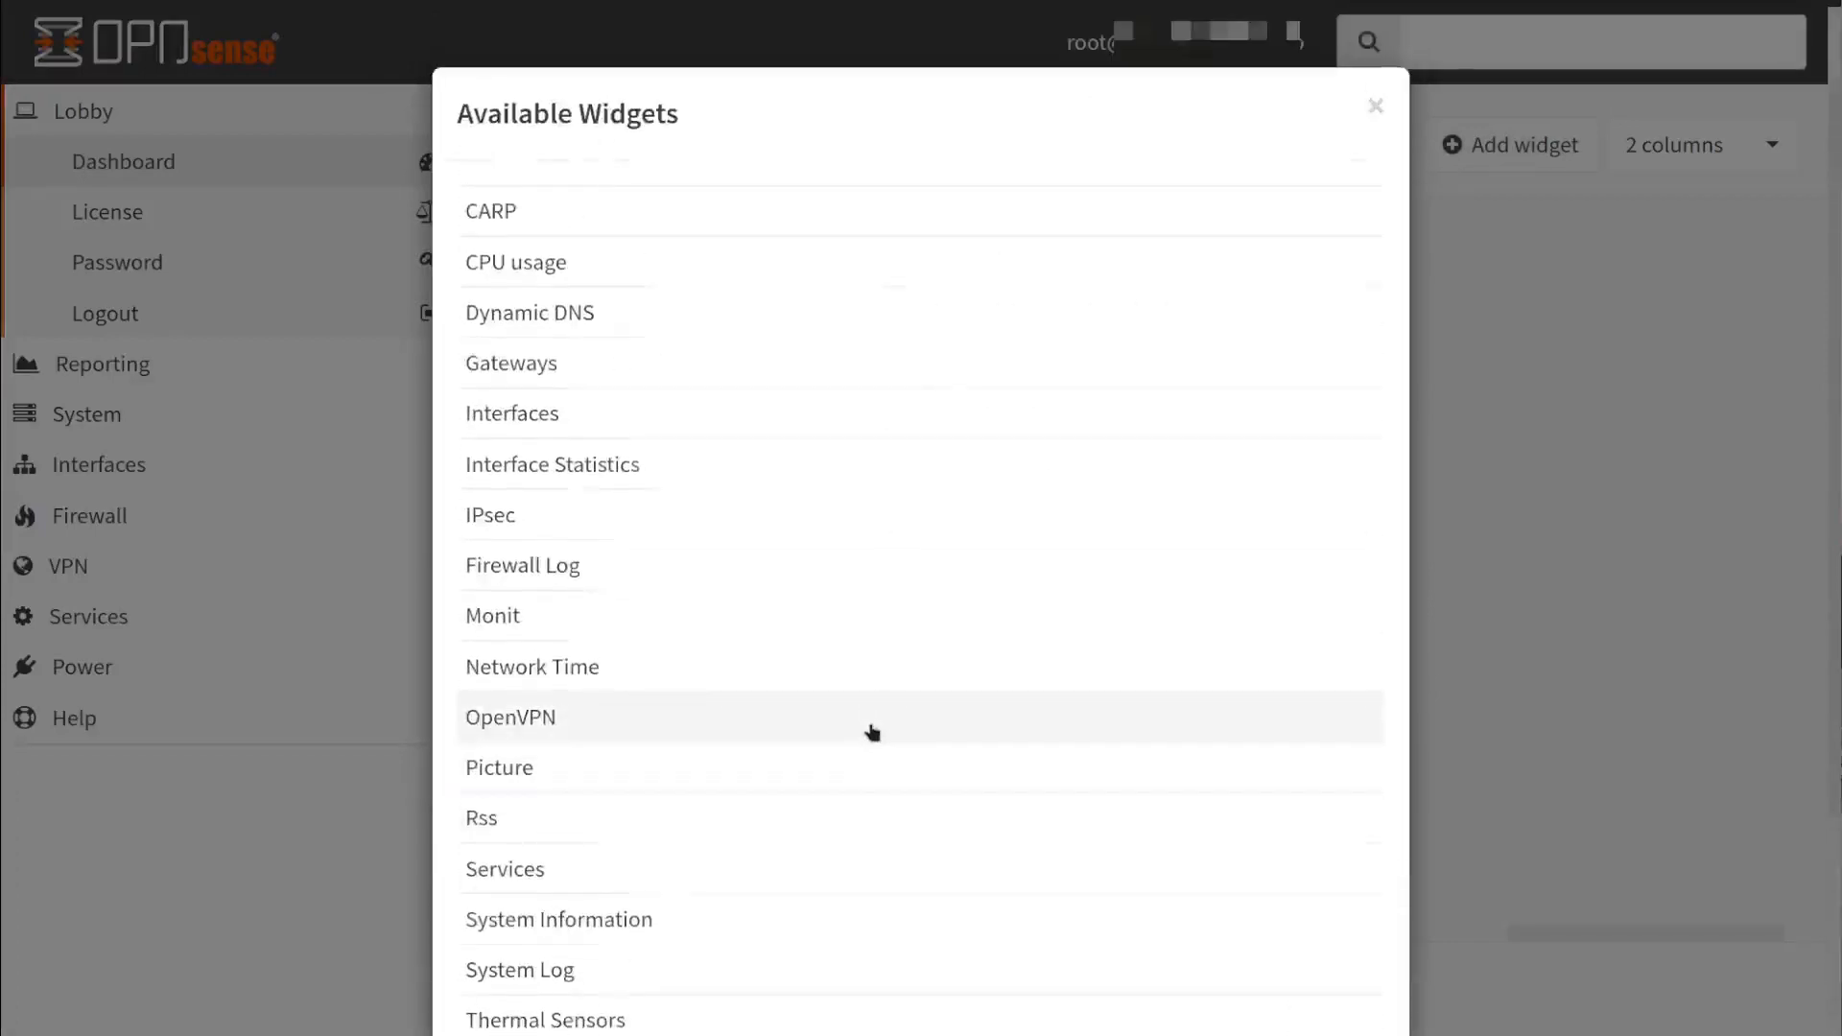
pyautogui.moveTo(815, 688)
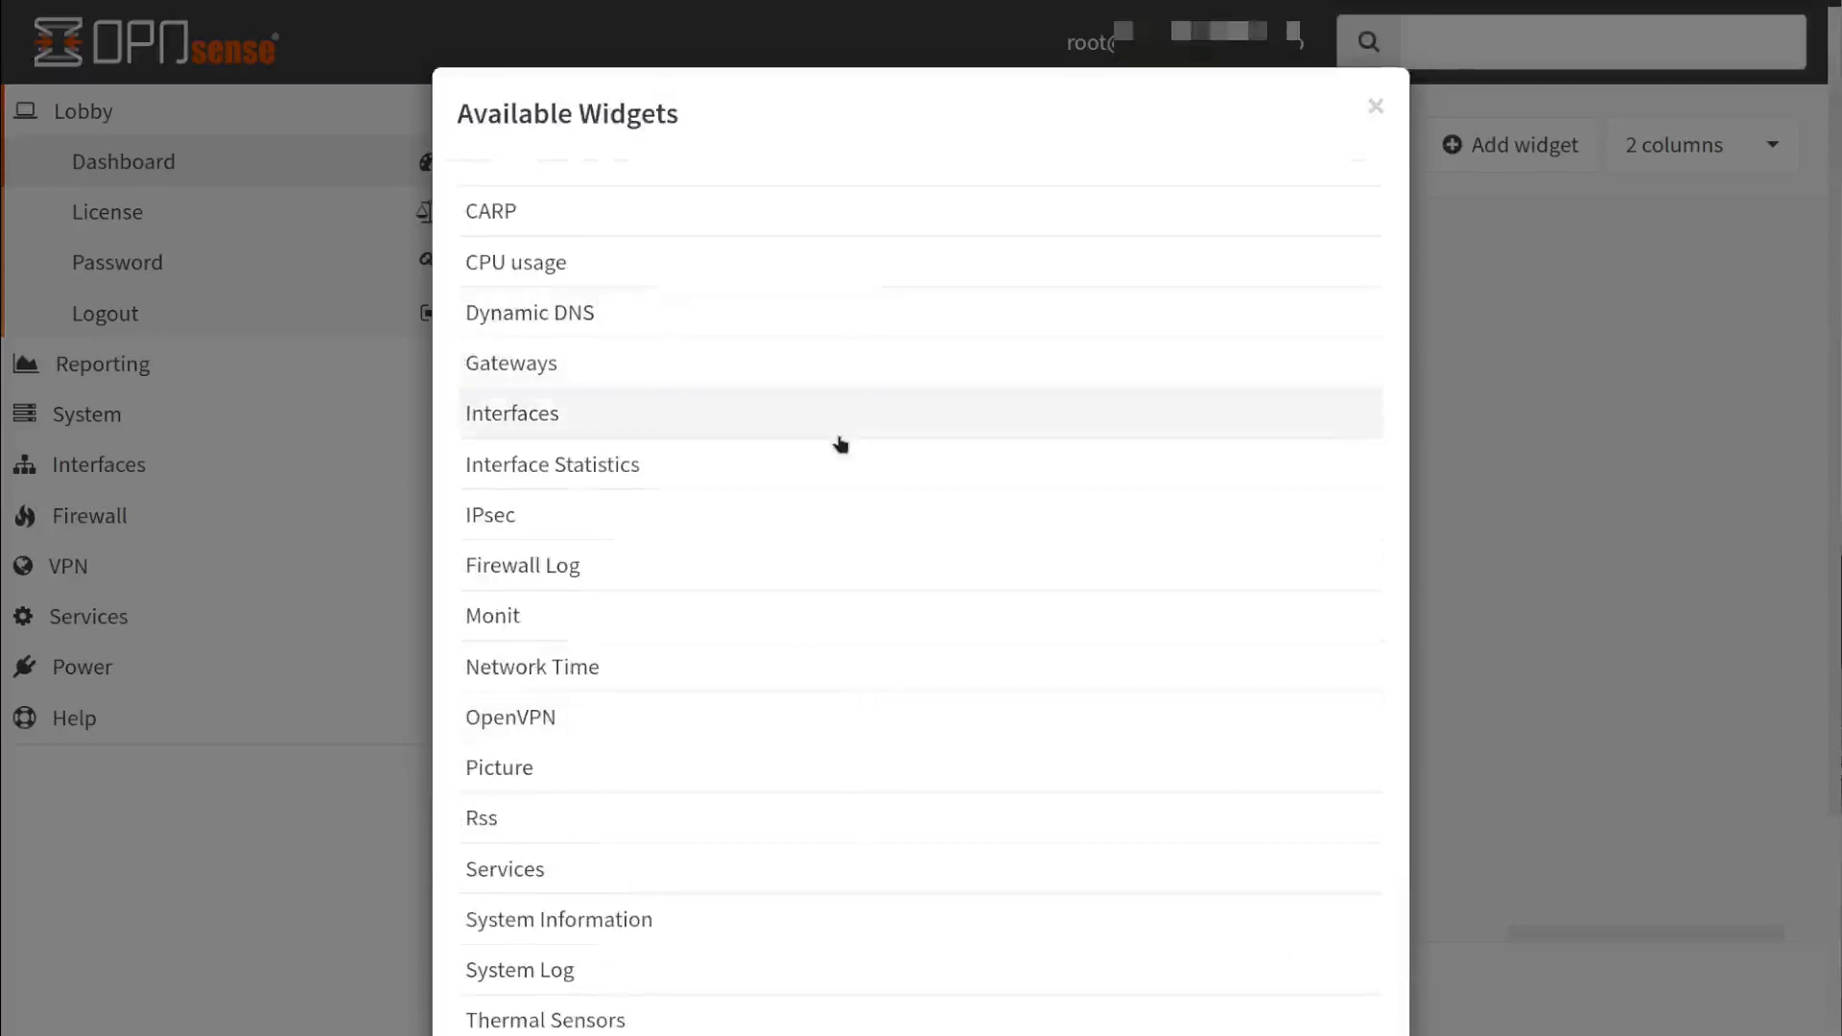
pyautogui.scroll(-3)
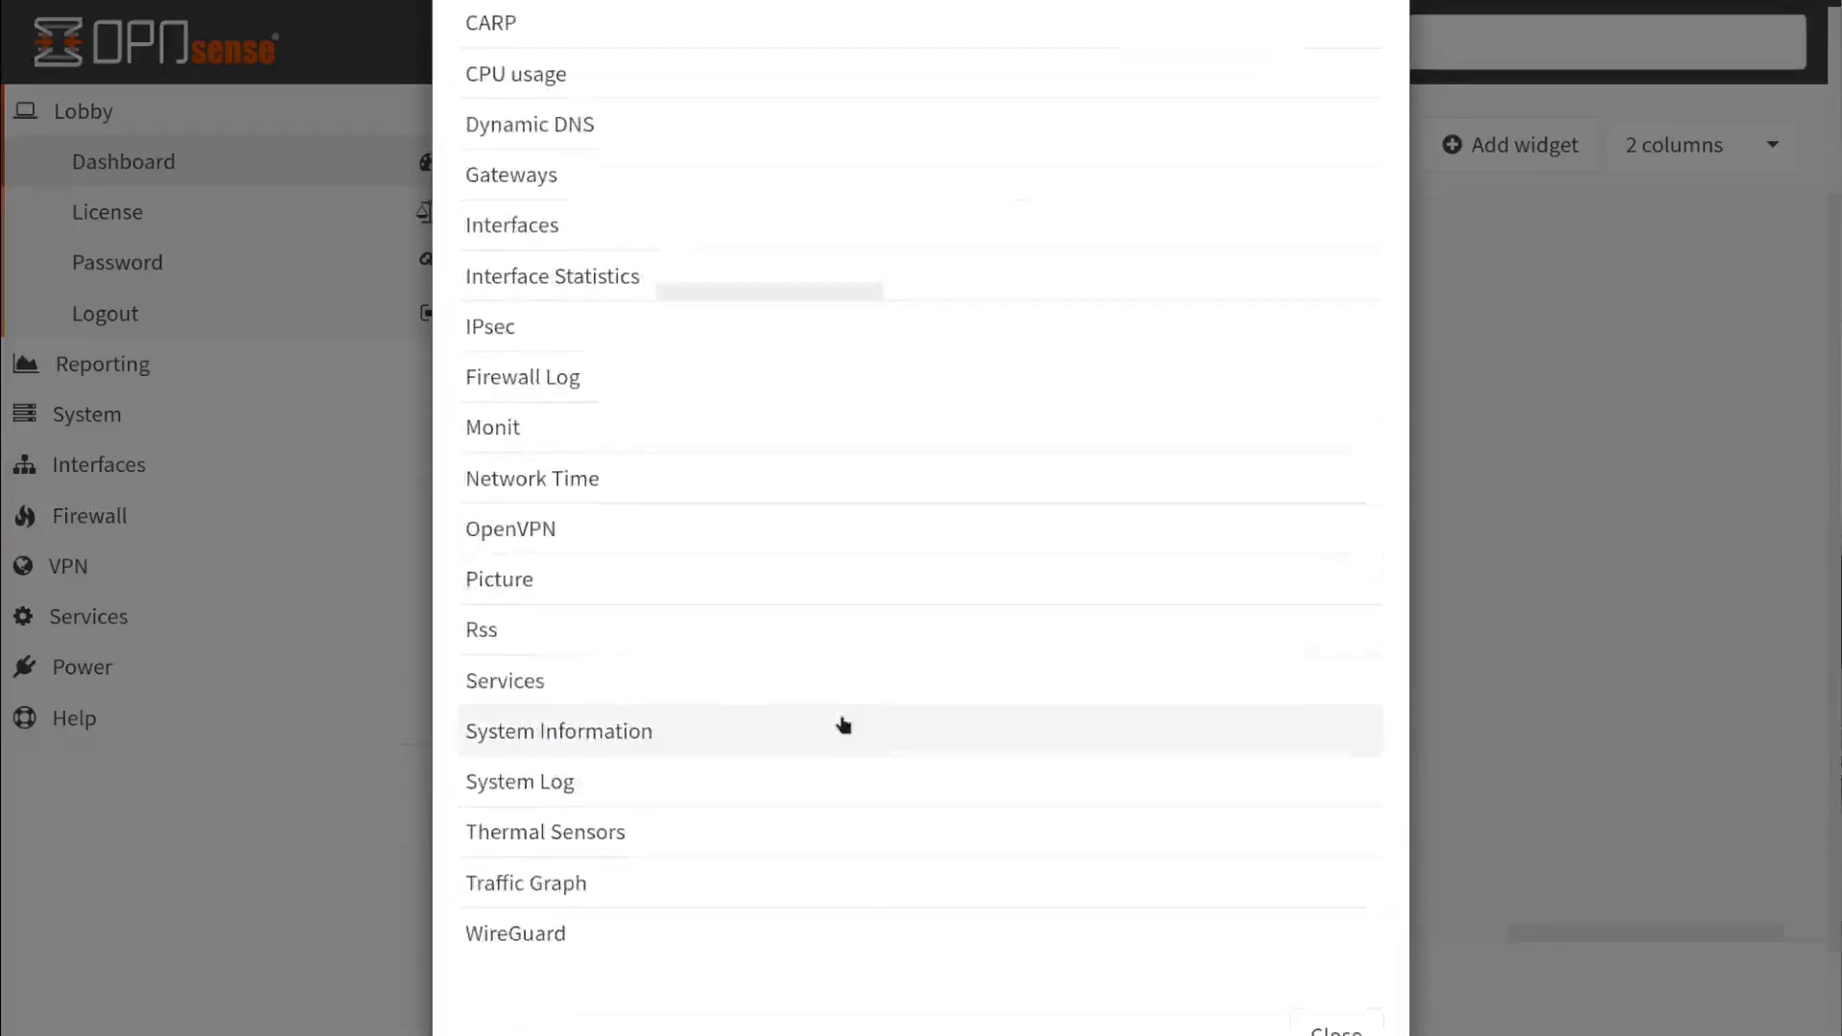
pyautogui.click(559, 731)
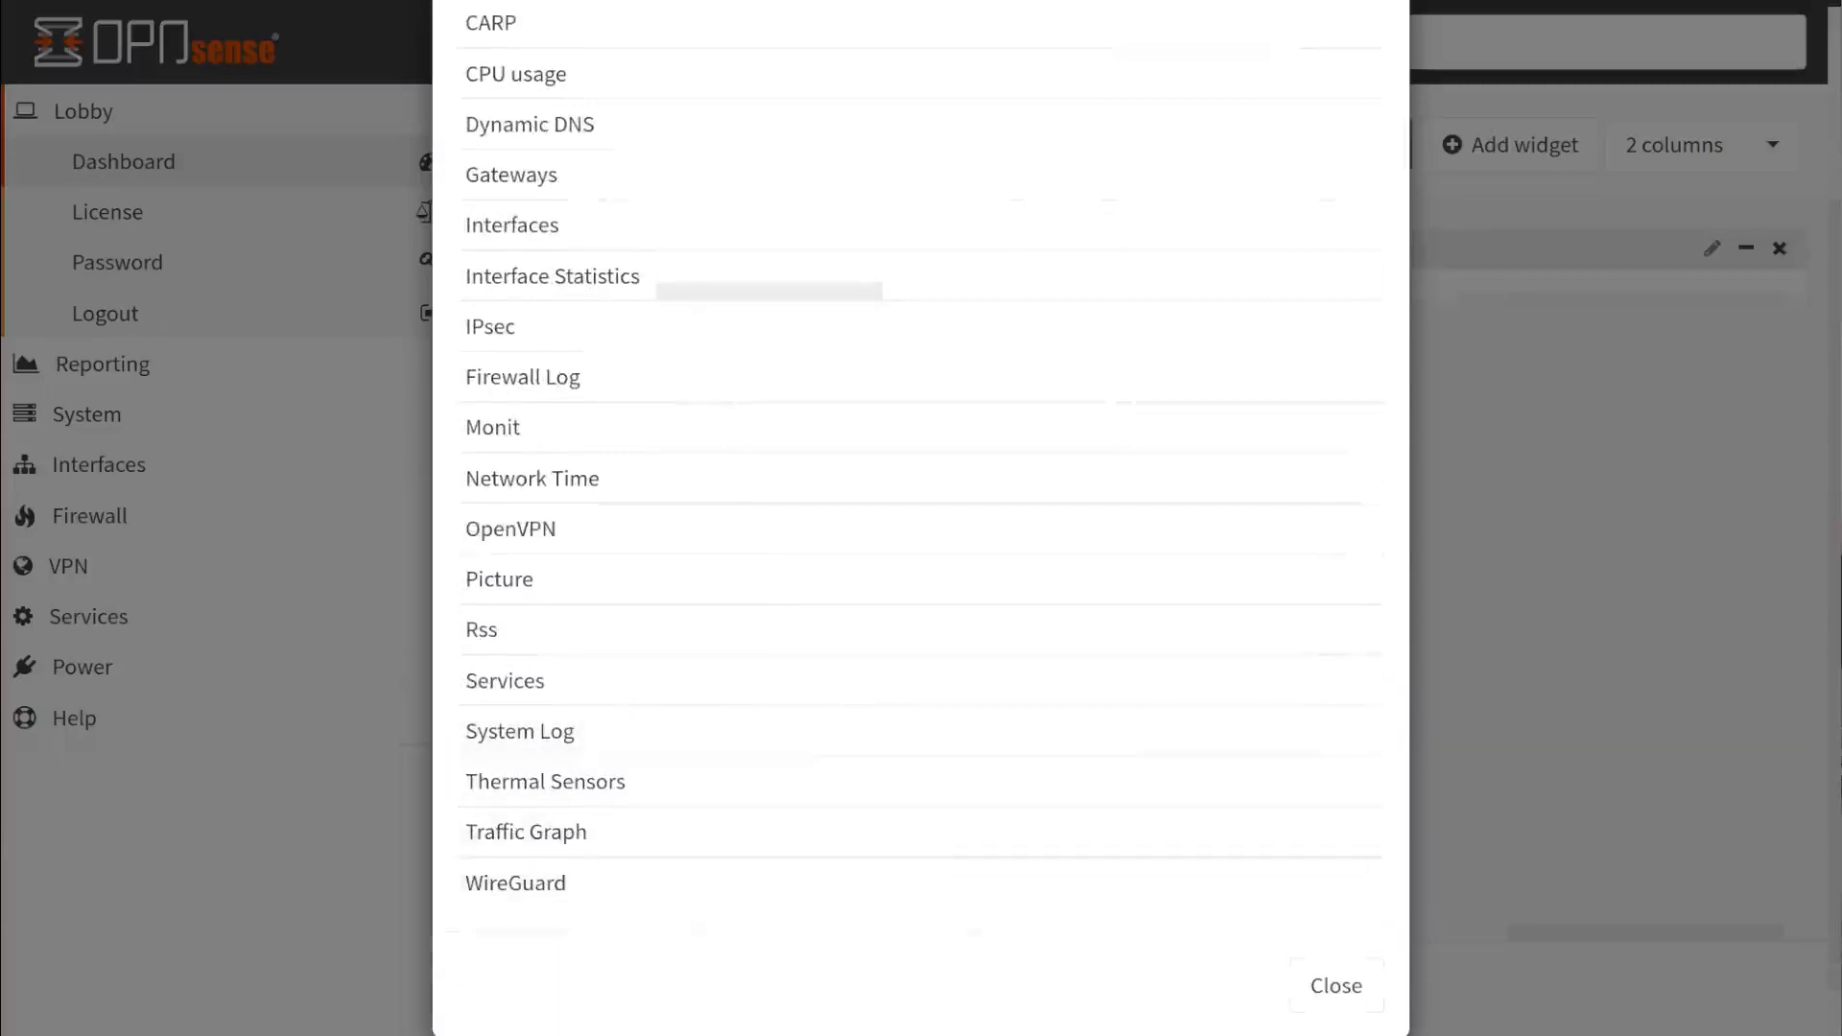
pyautogui.moveTo(604, 600)
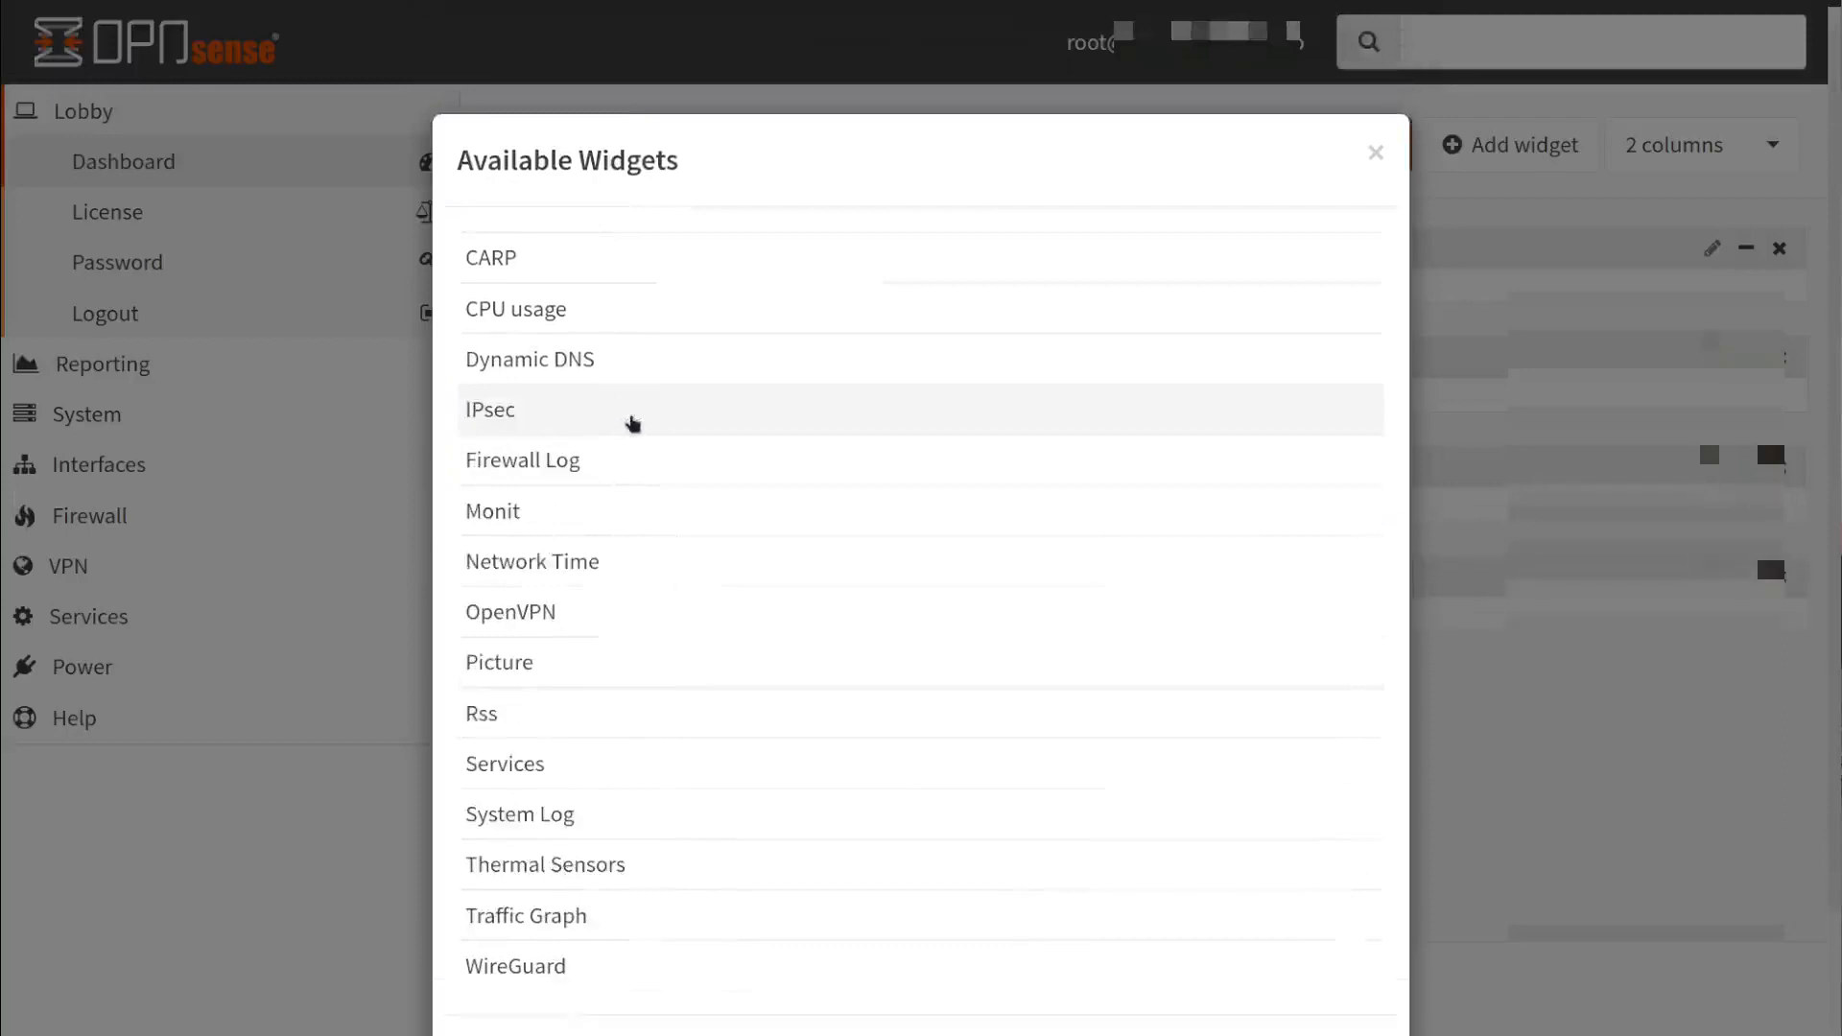
pyautogui.moveTo(630, 510)
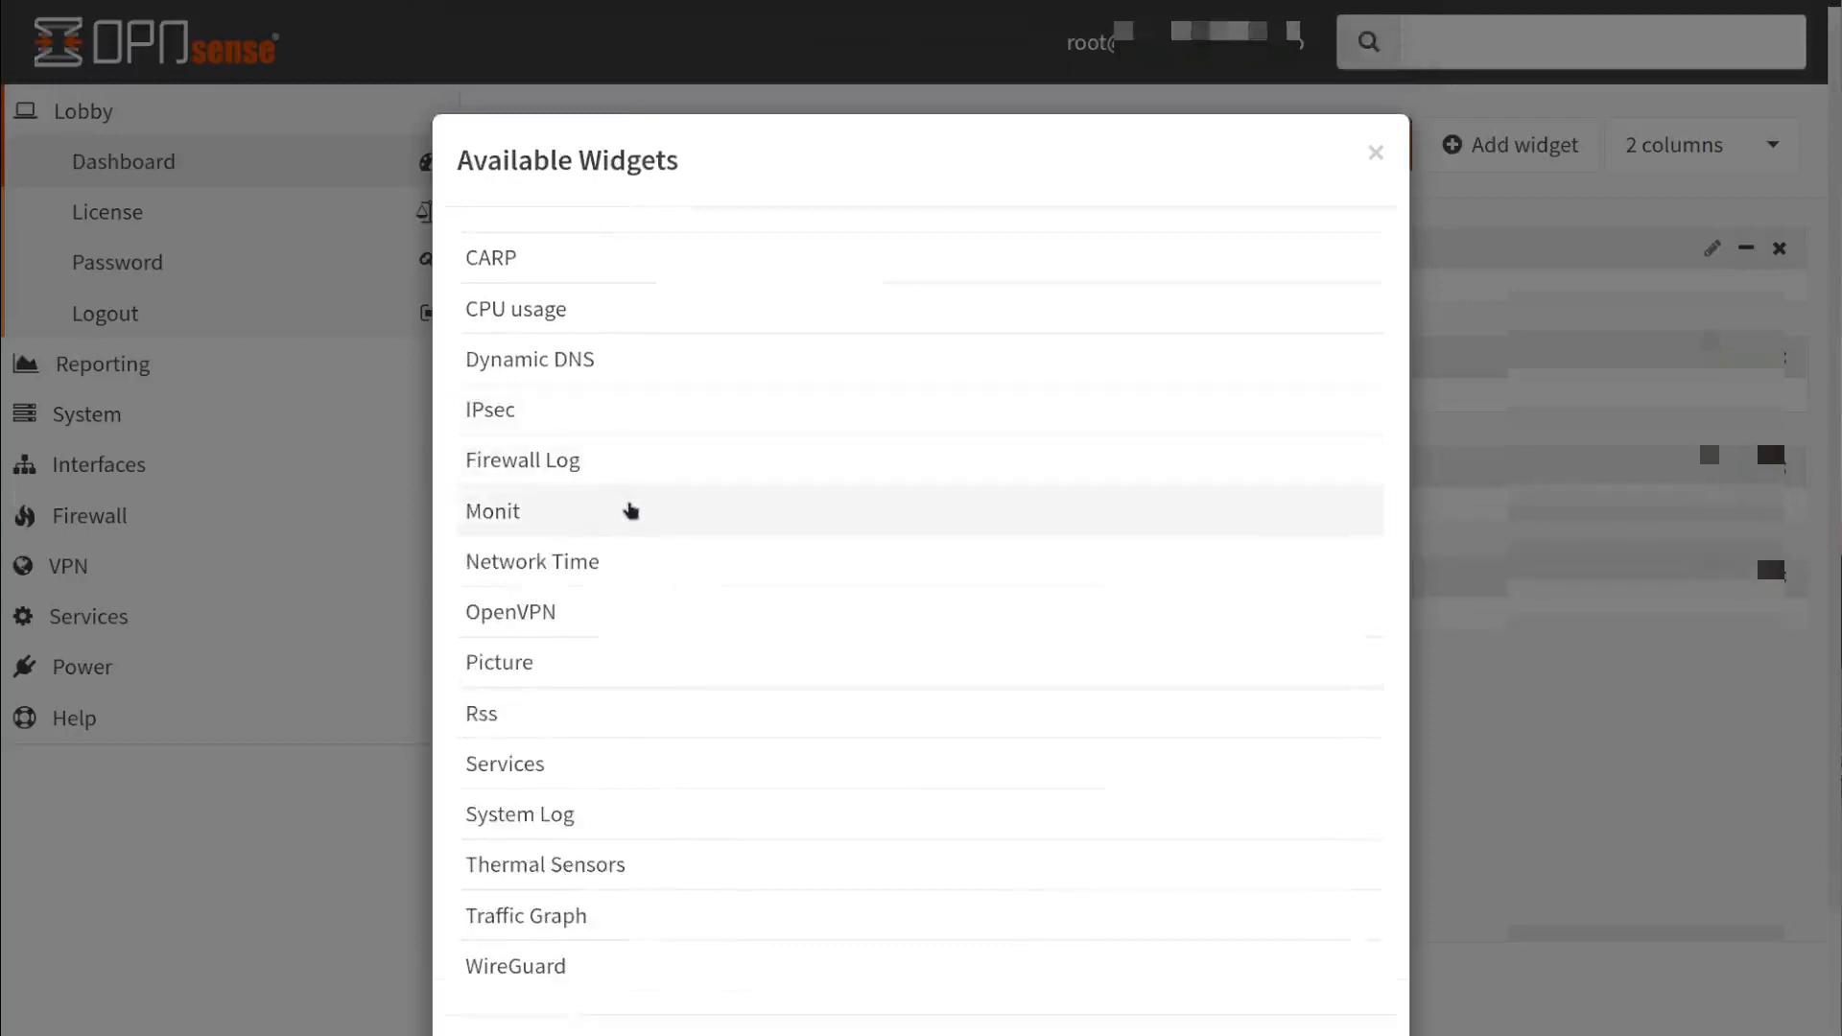
pyautogui.scroll(-3)
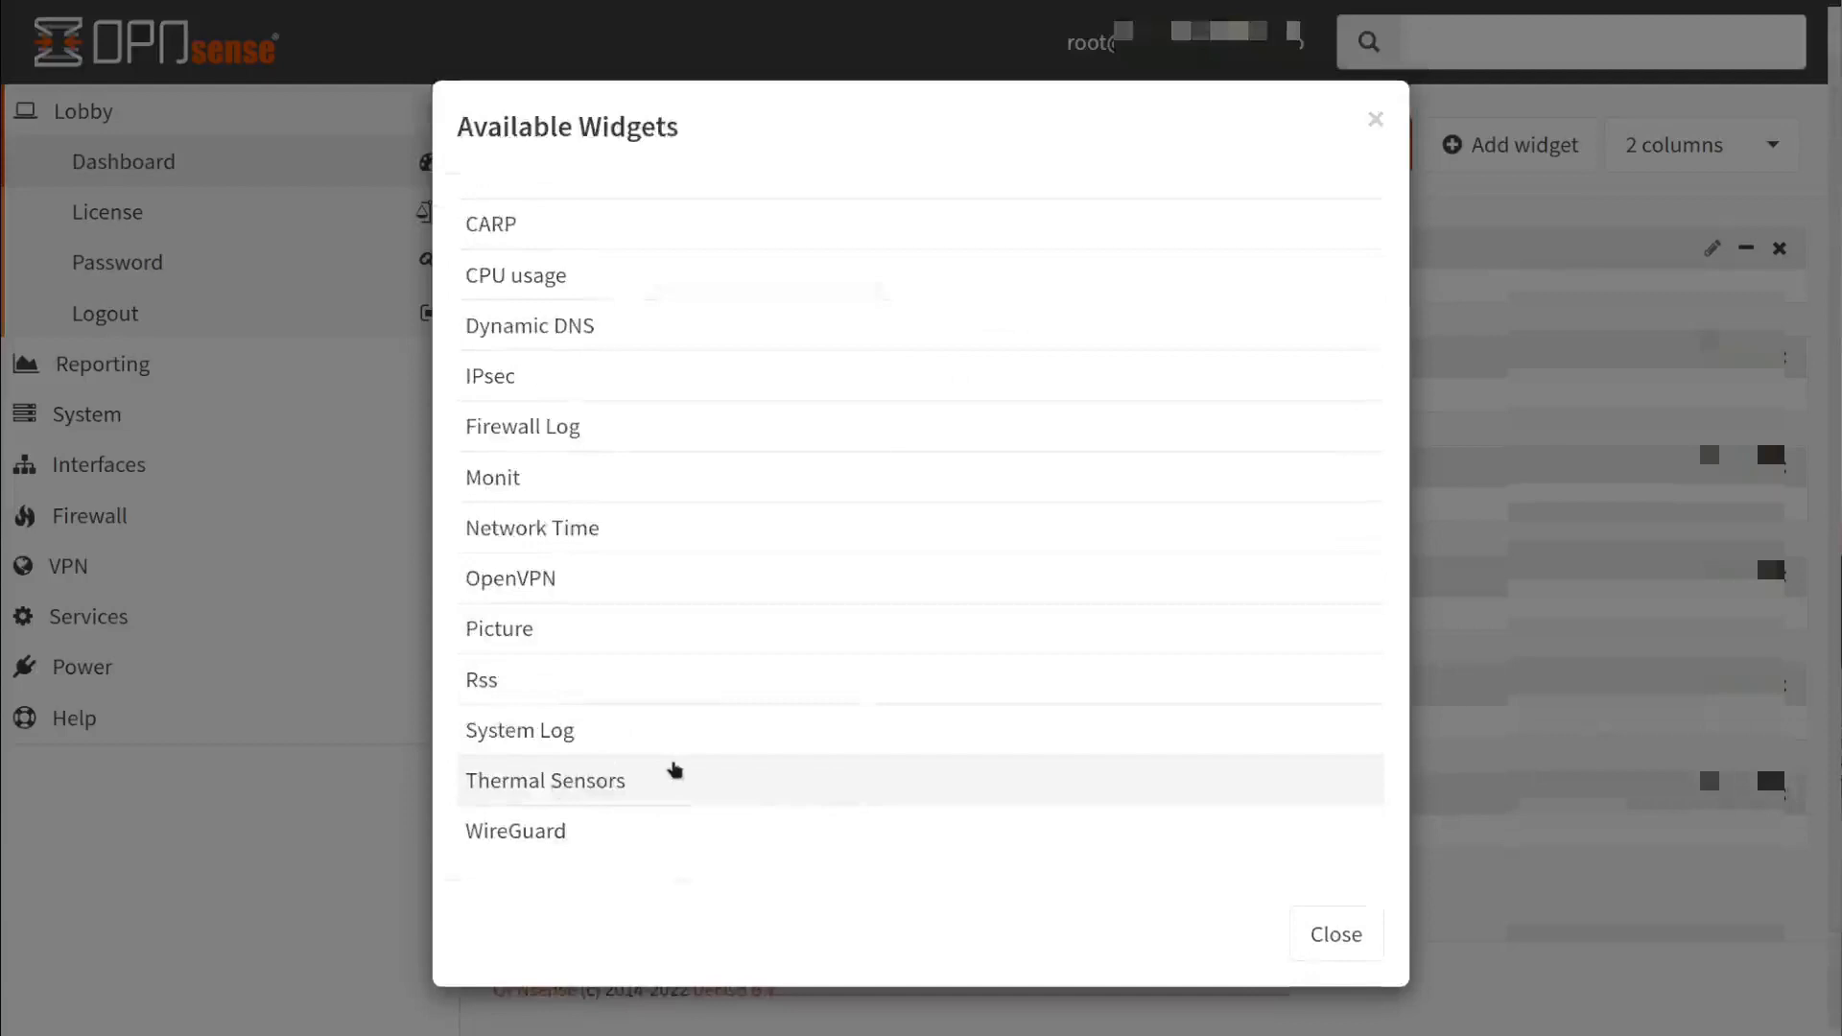
pyautogui.moveTo(683, 758)
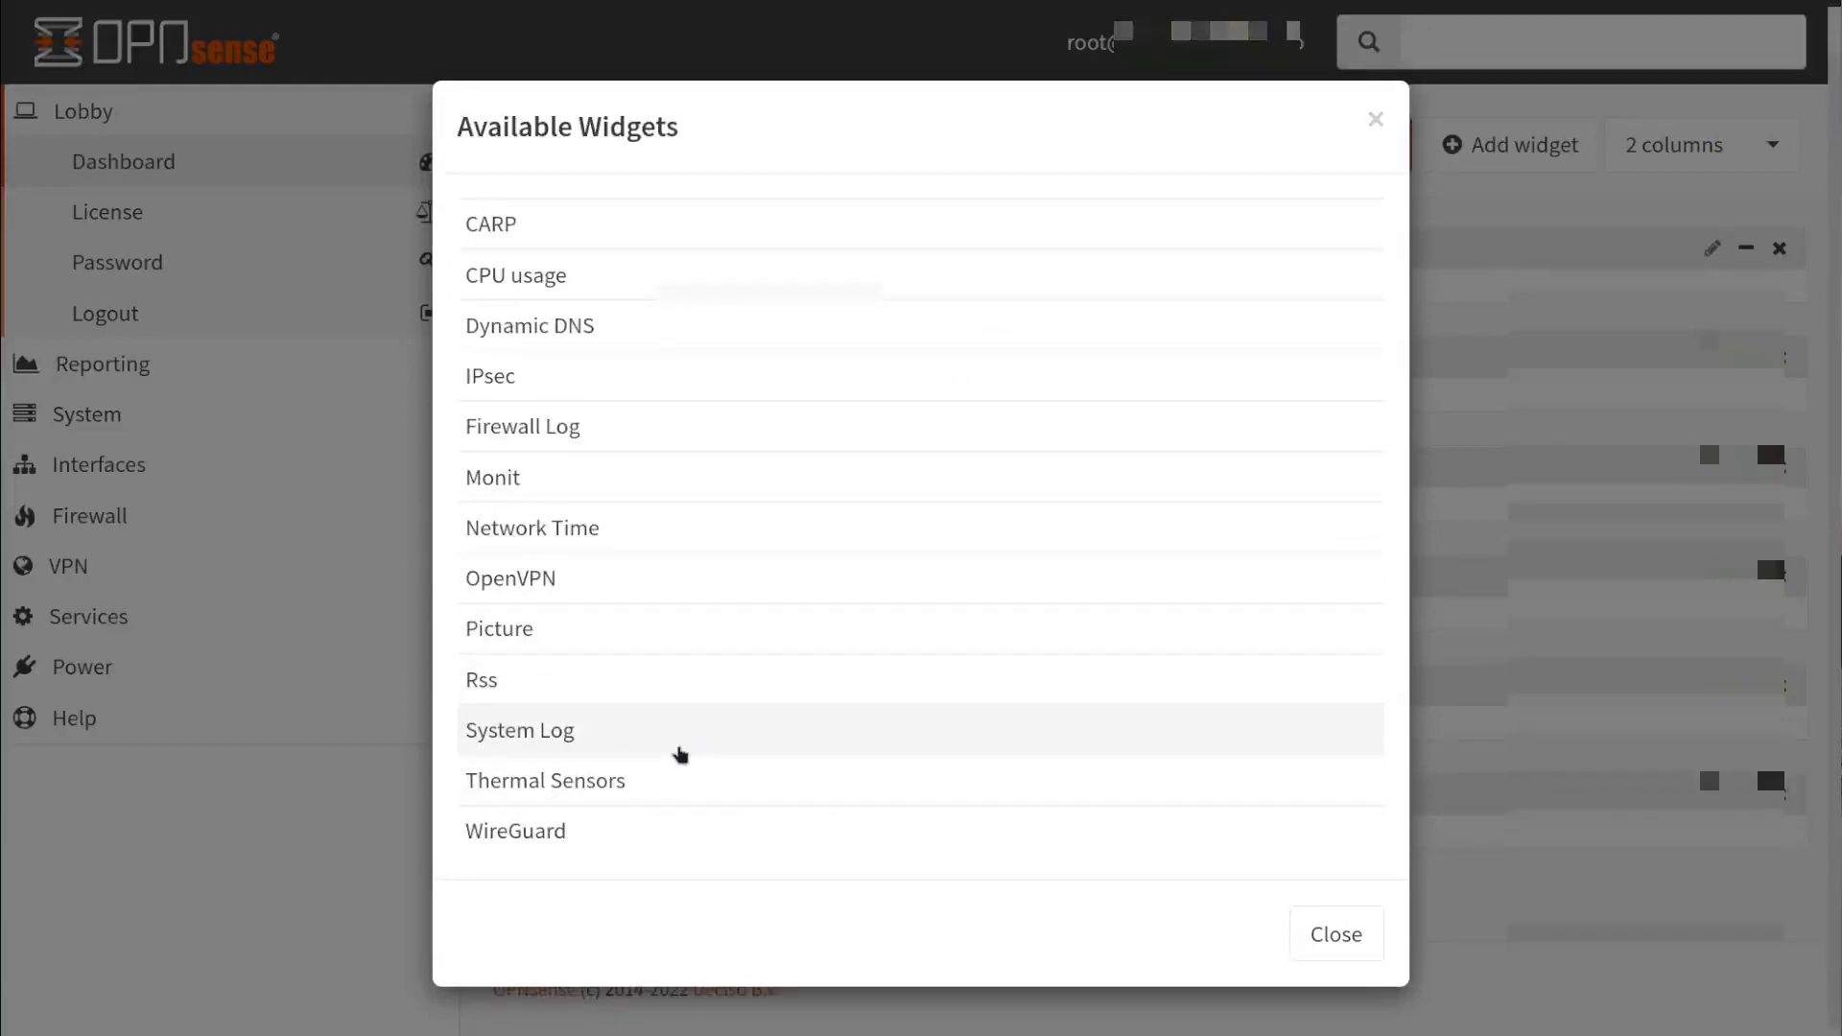
pyautogui.moveTo(687, 596)
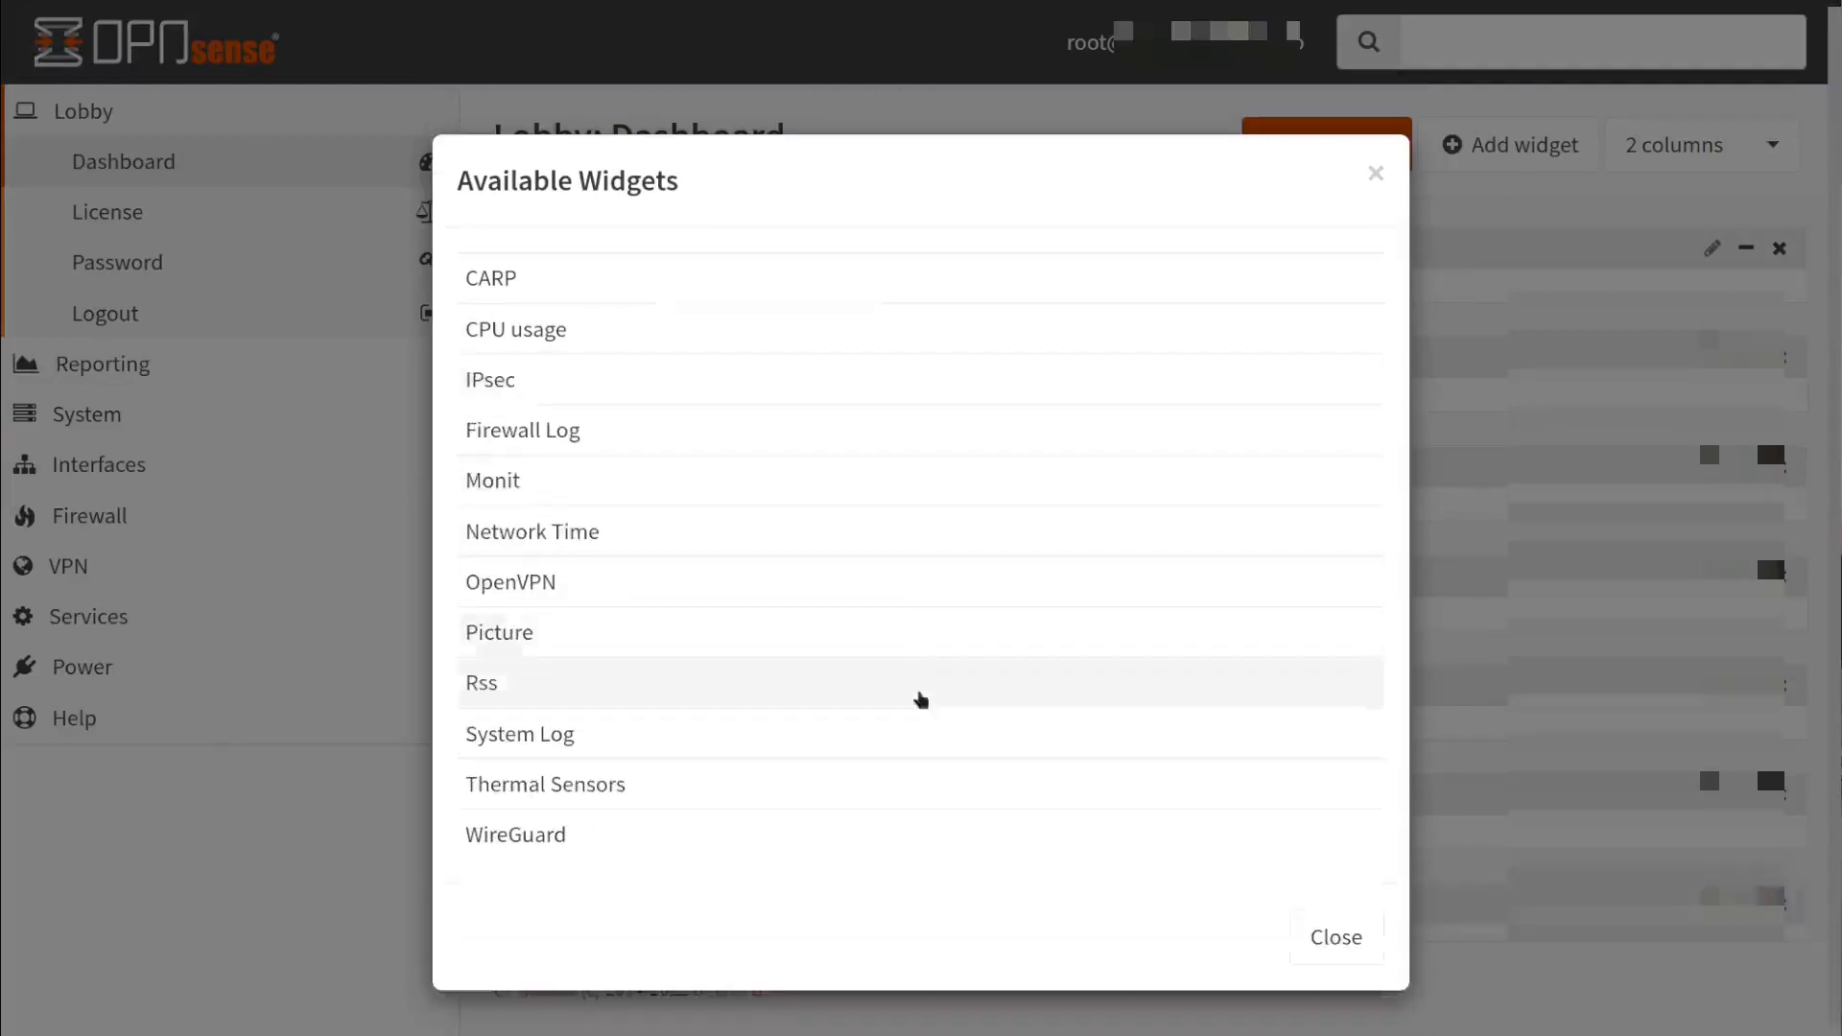
pyautogui.moveTo(530, 378)
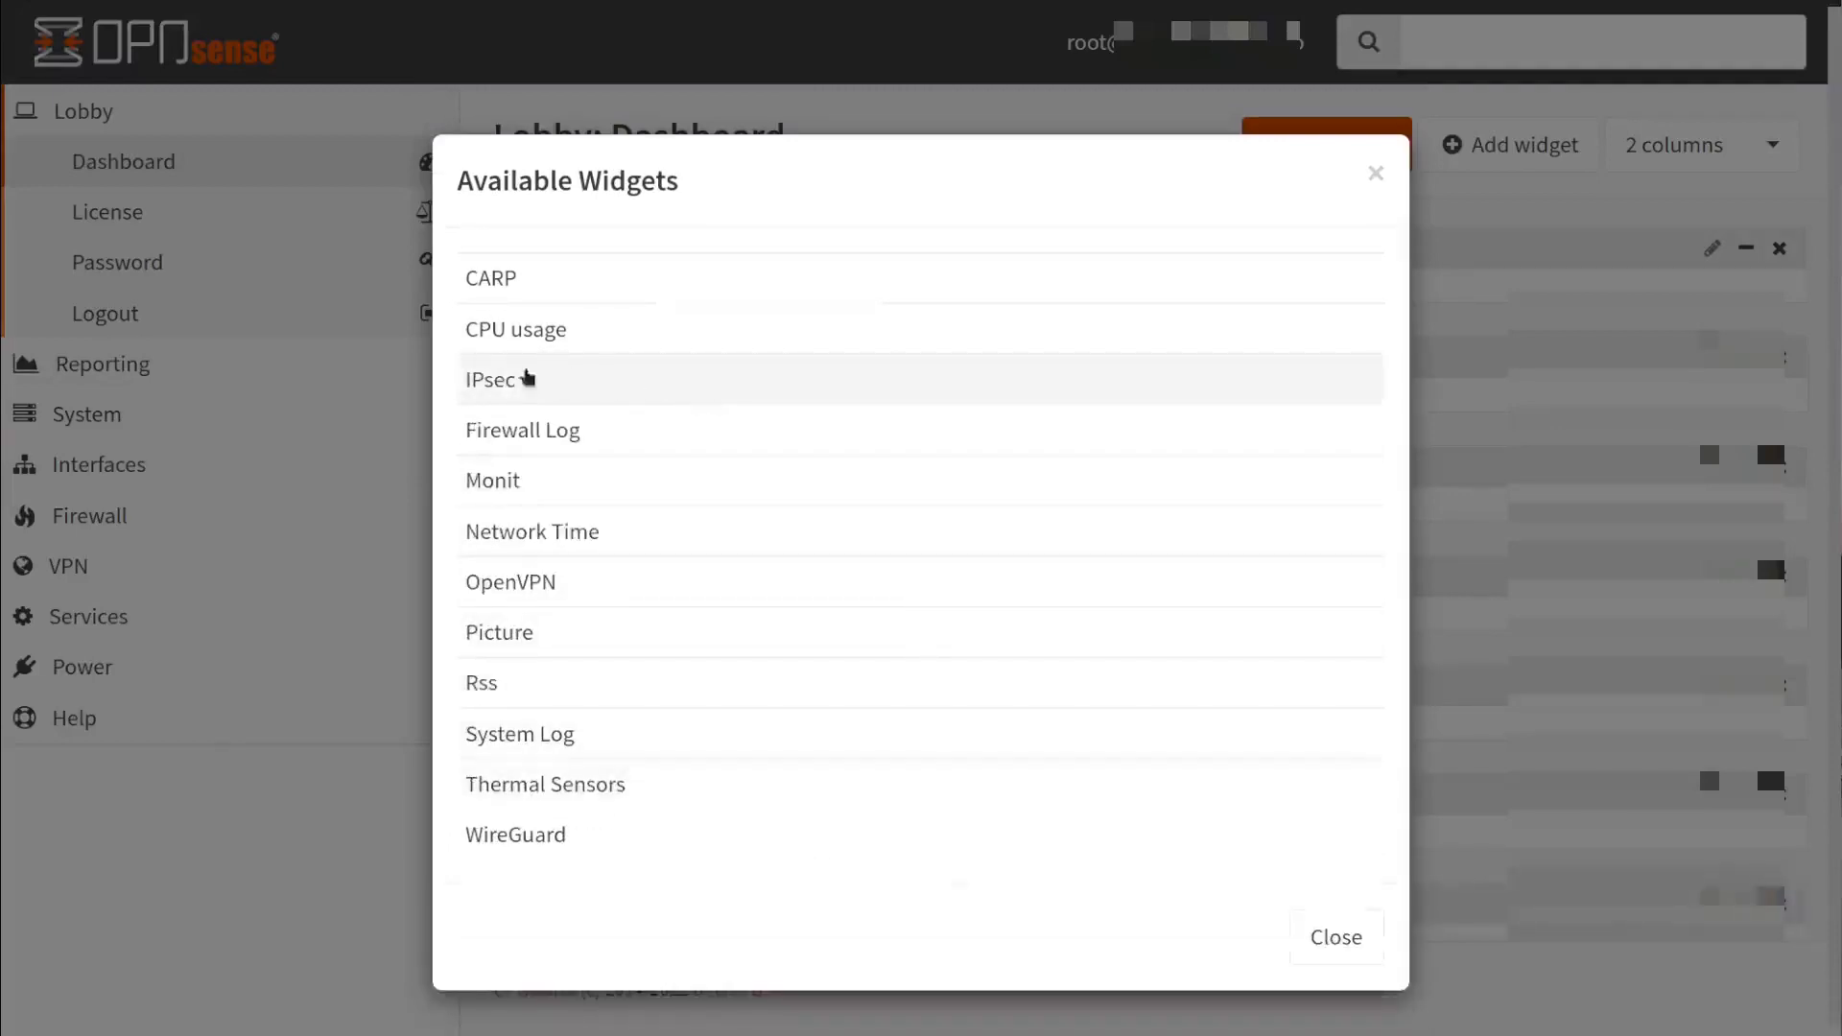
pyautogui.moveTo(587, 833)
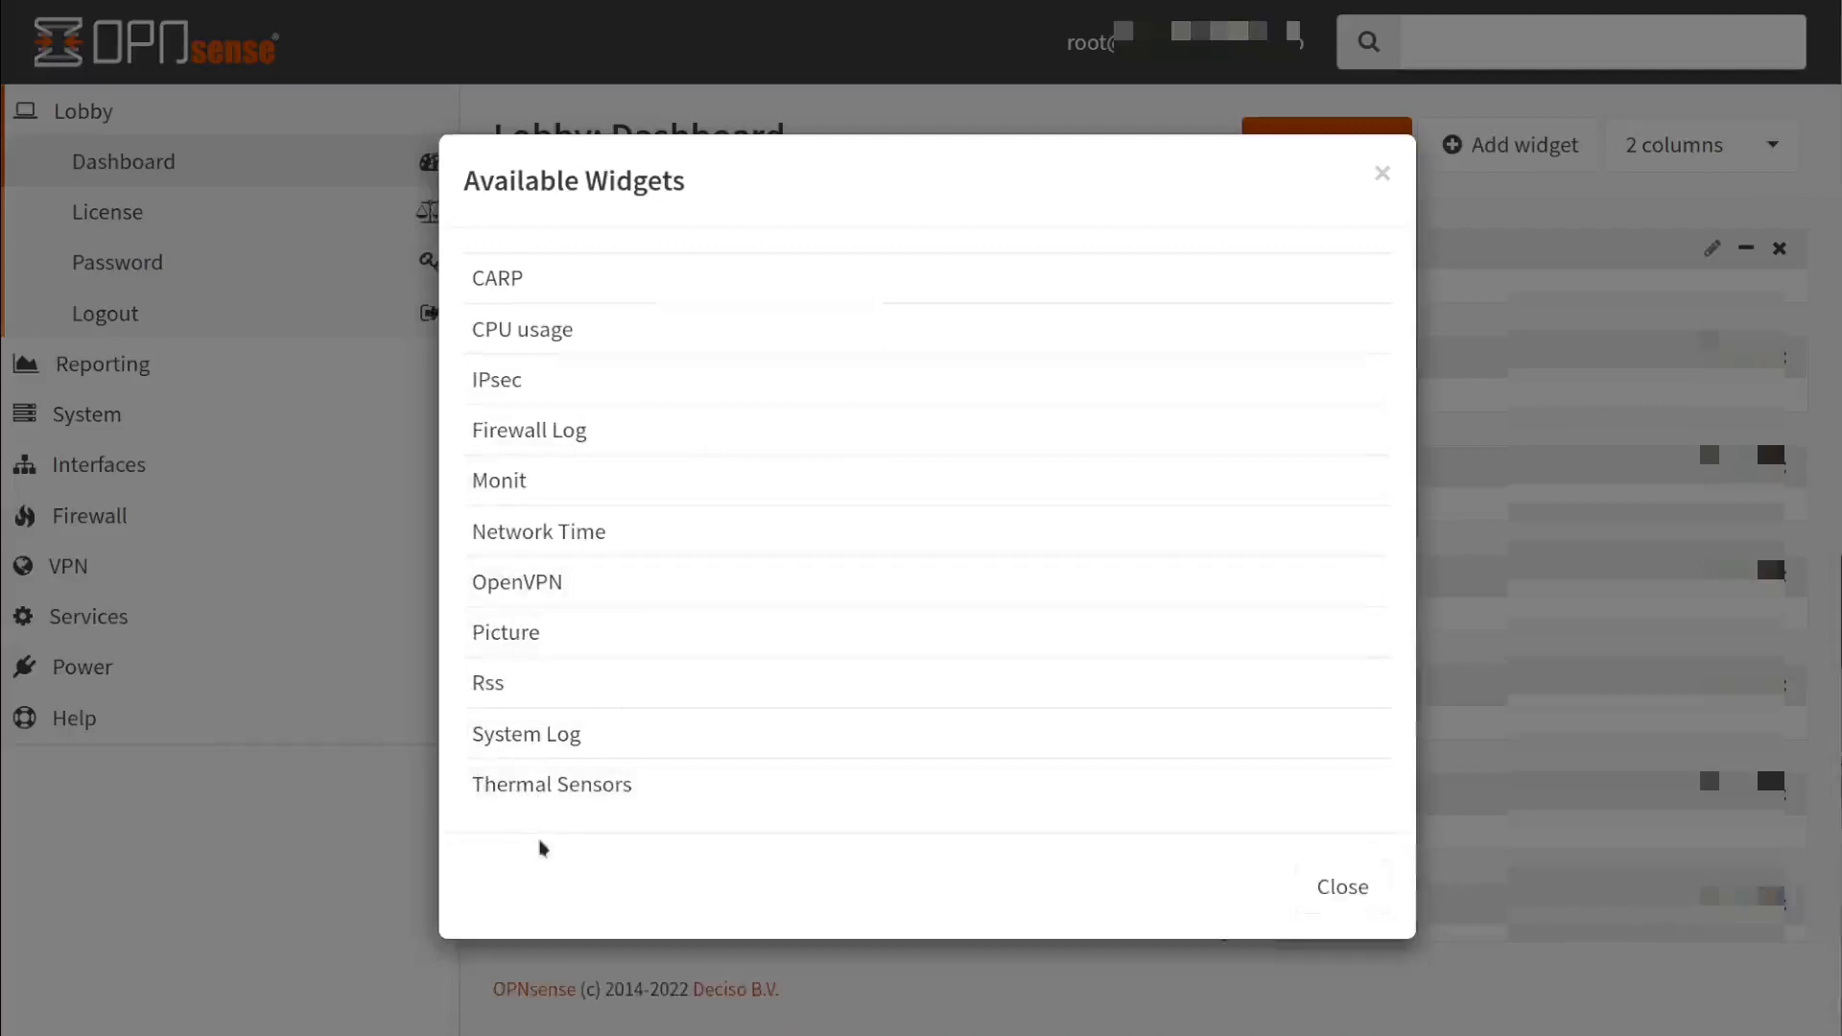
pyautogui.moveTo(739, 718)
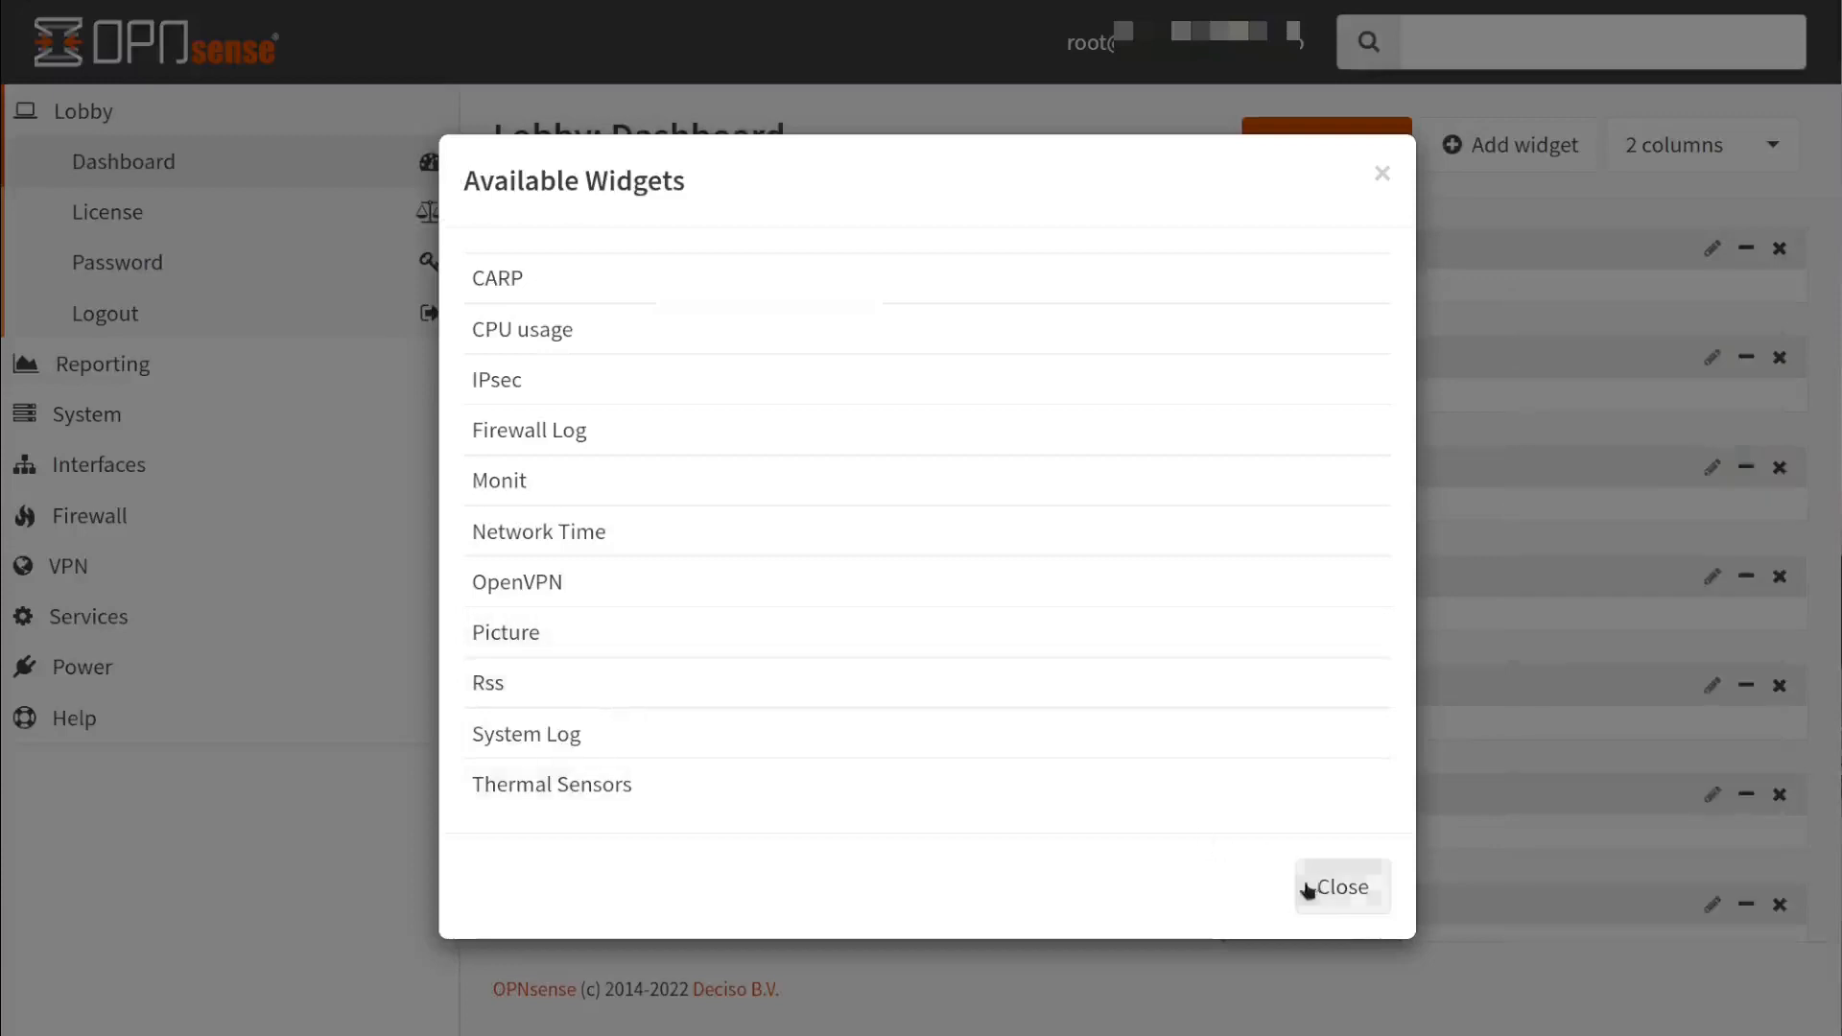
pyautogui.click(1347, 887)
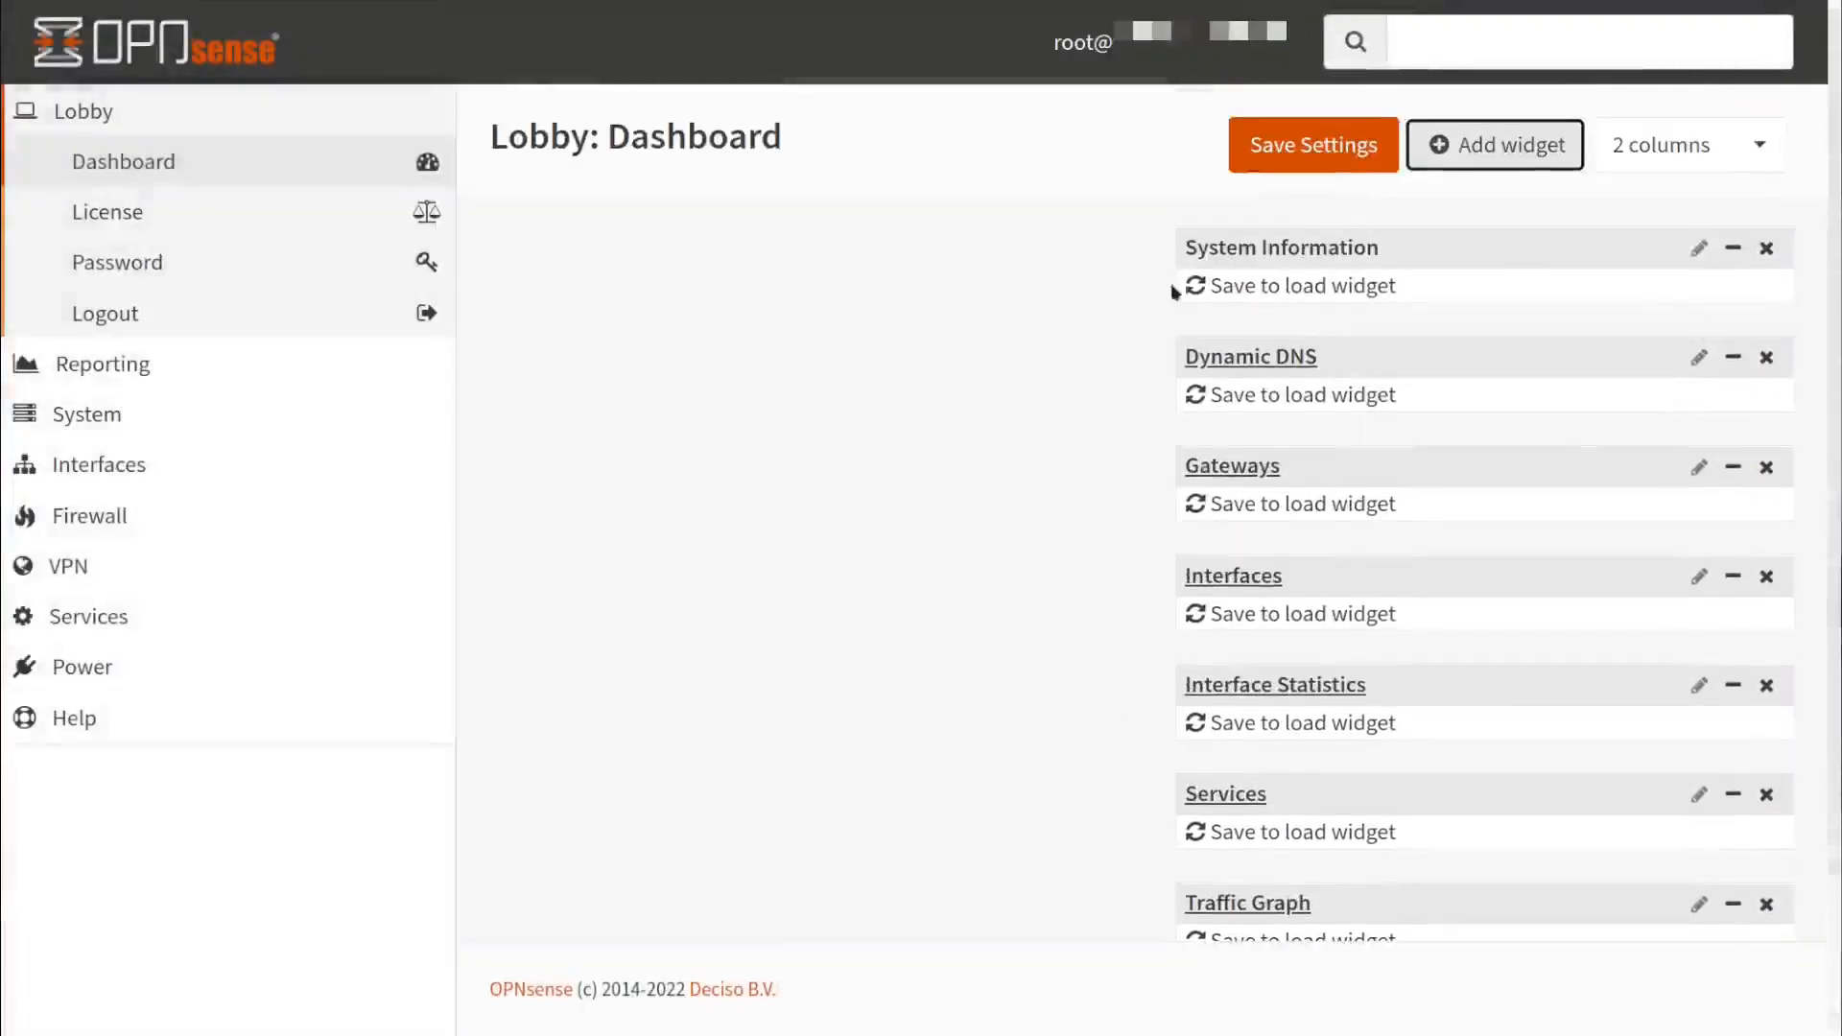
# Move Dynamic DNS under Gateways in the left column, remove Interfaces, and save the layout
pyautogui.scroll(-3)
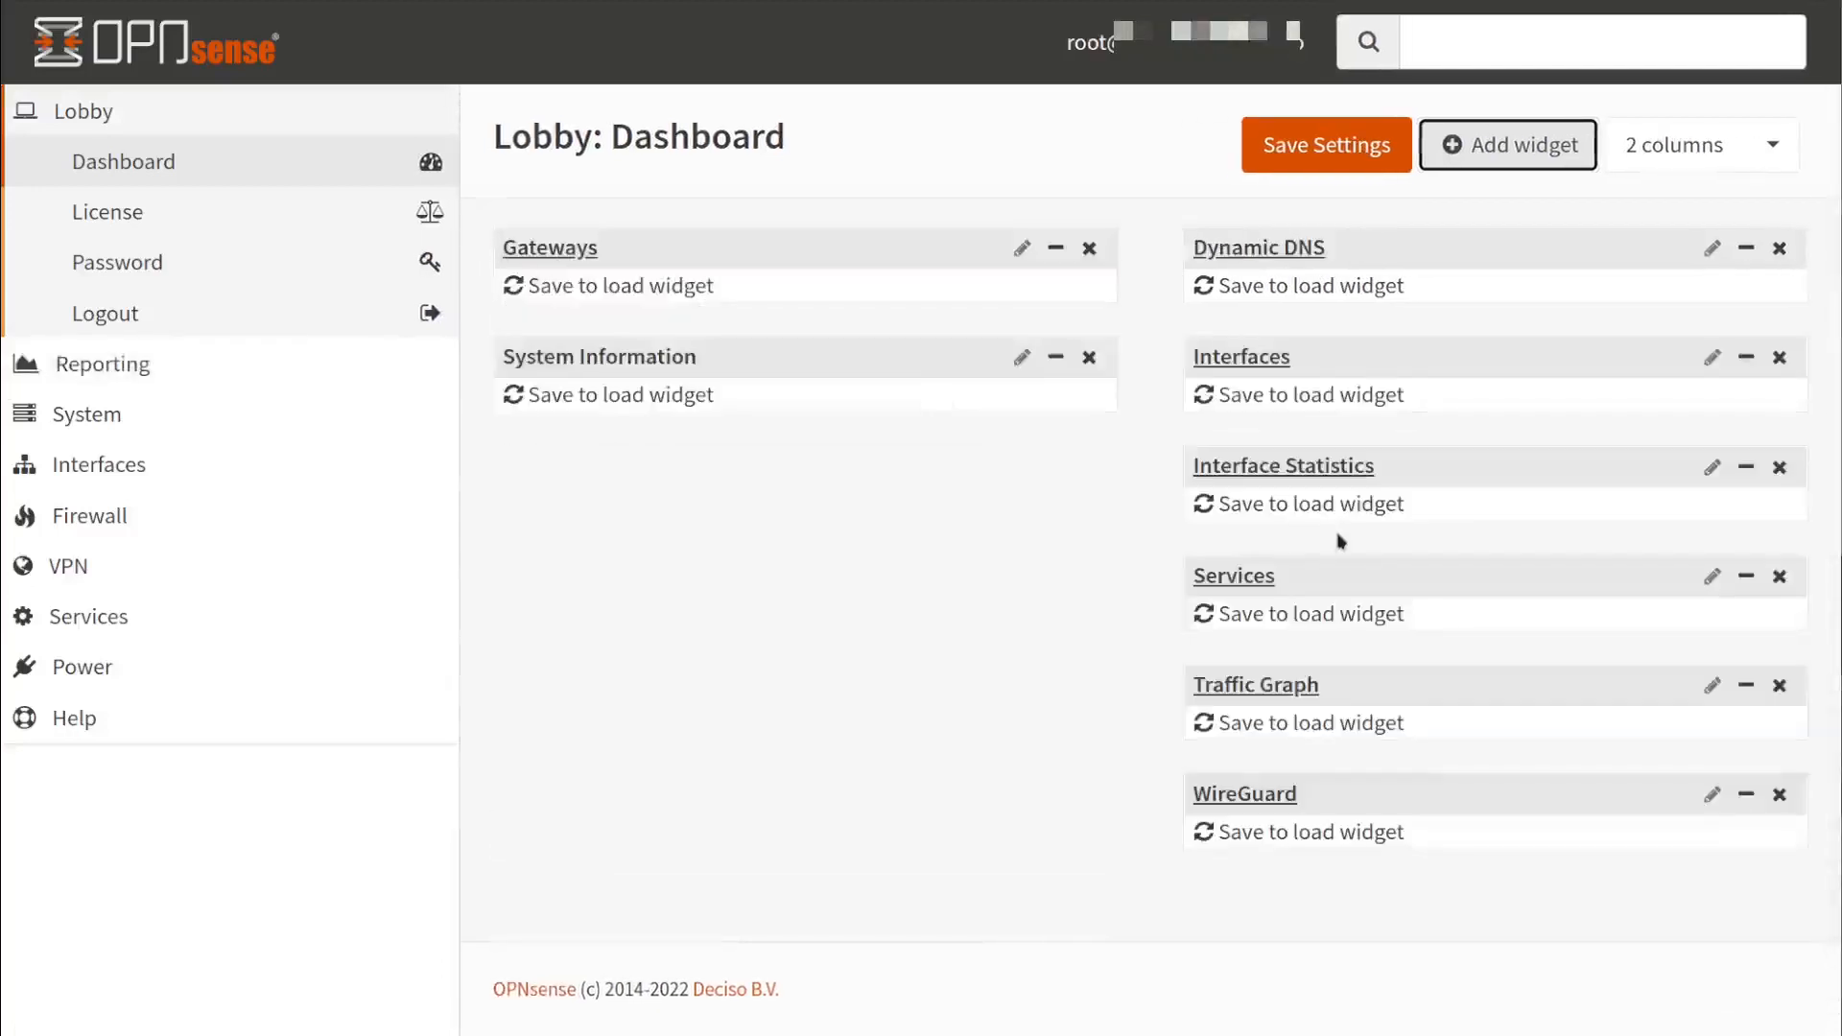
pyautogui.moveTo(743, 309)
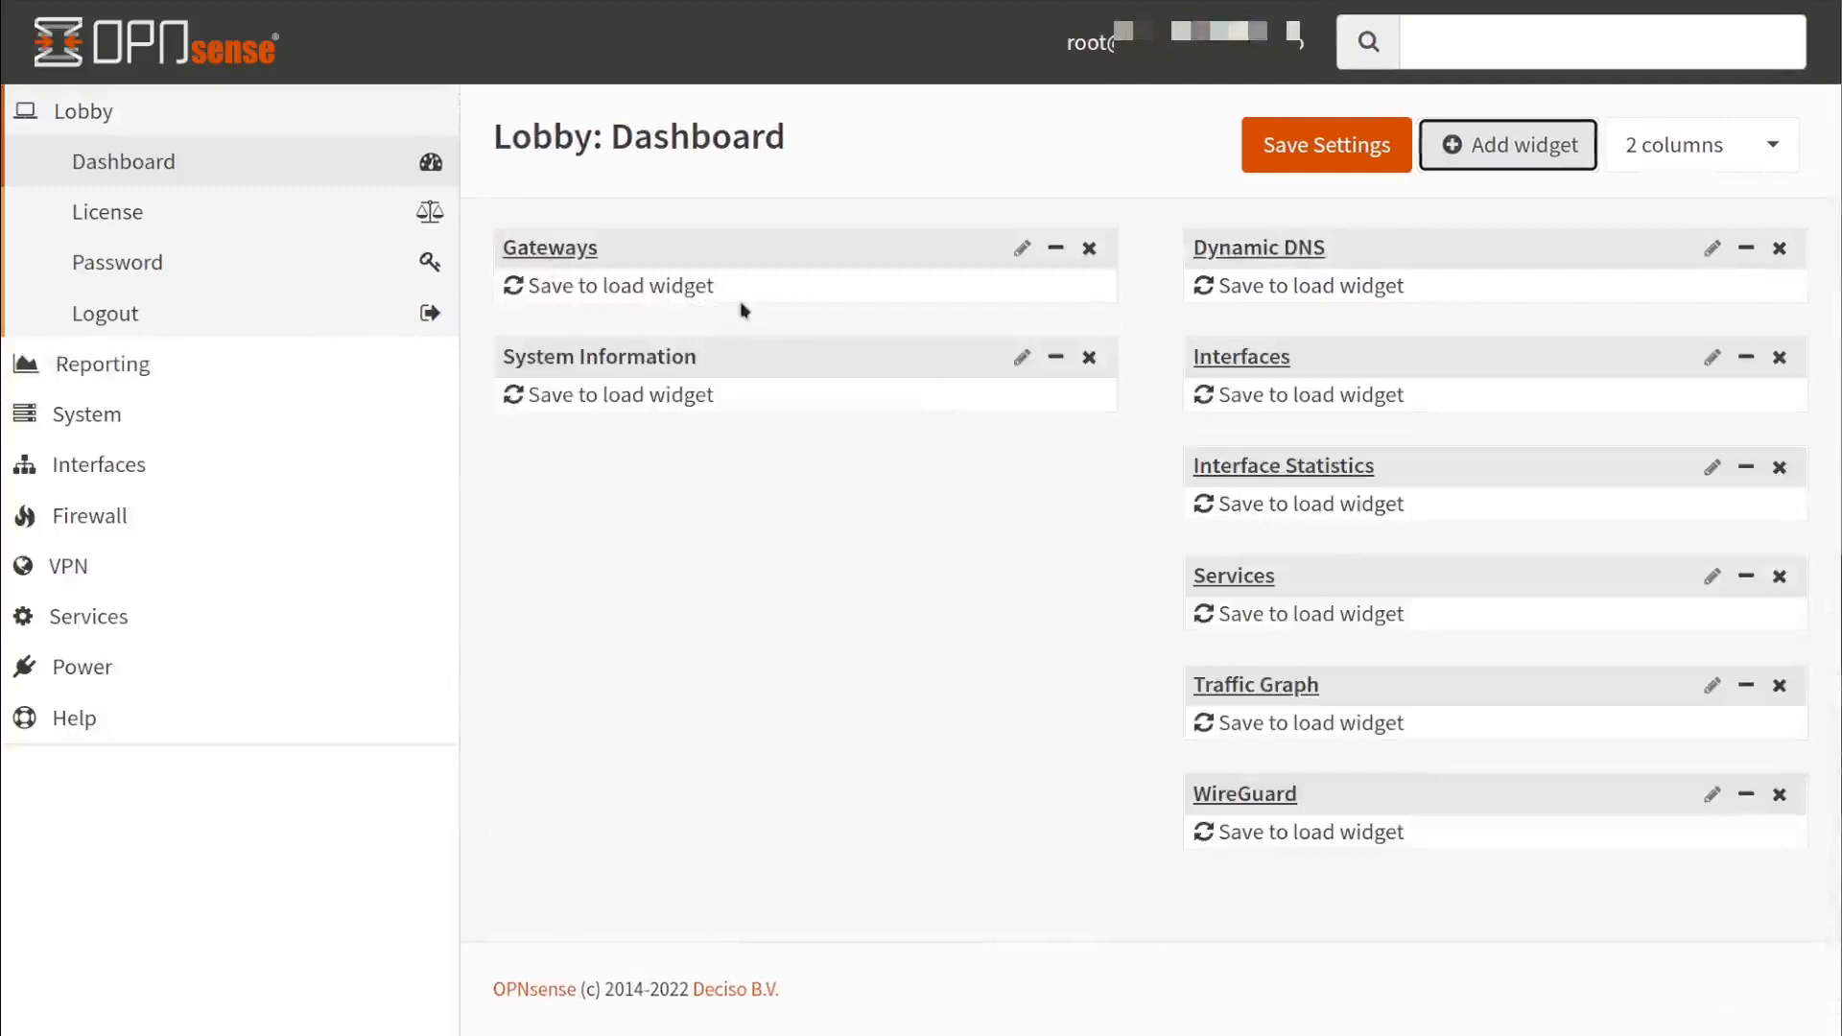
pyautogui.moveTo(1088, 395)
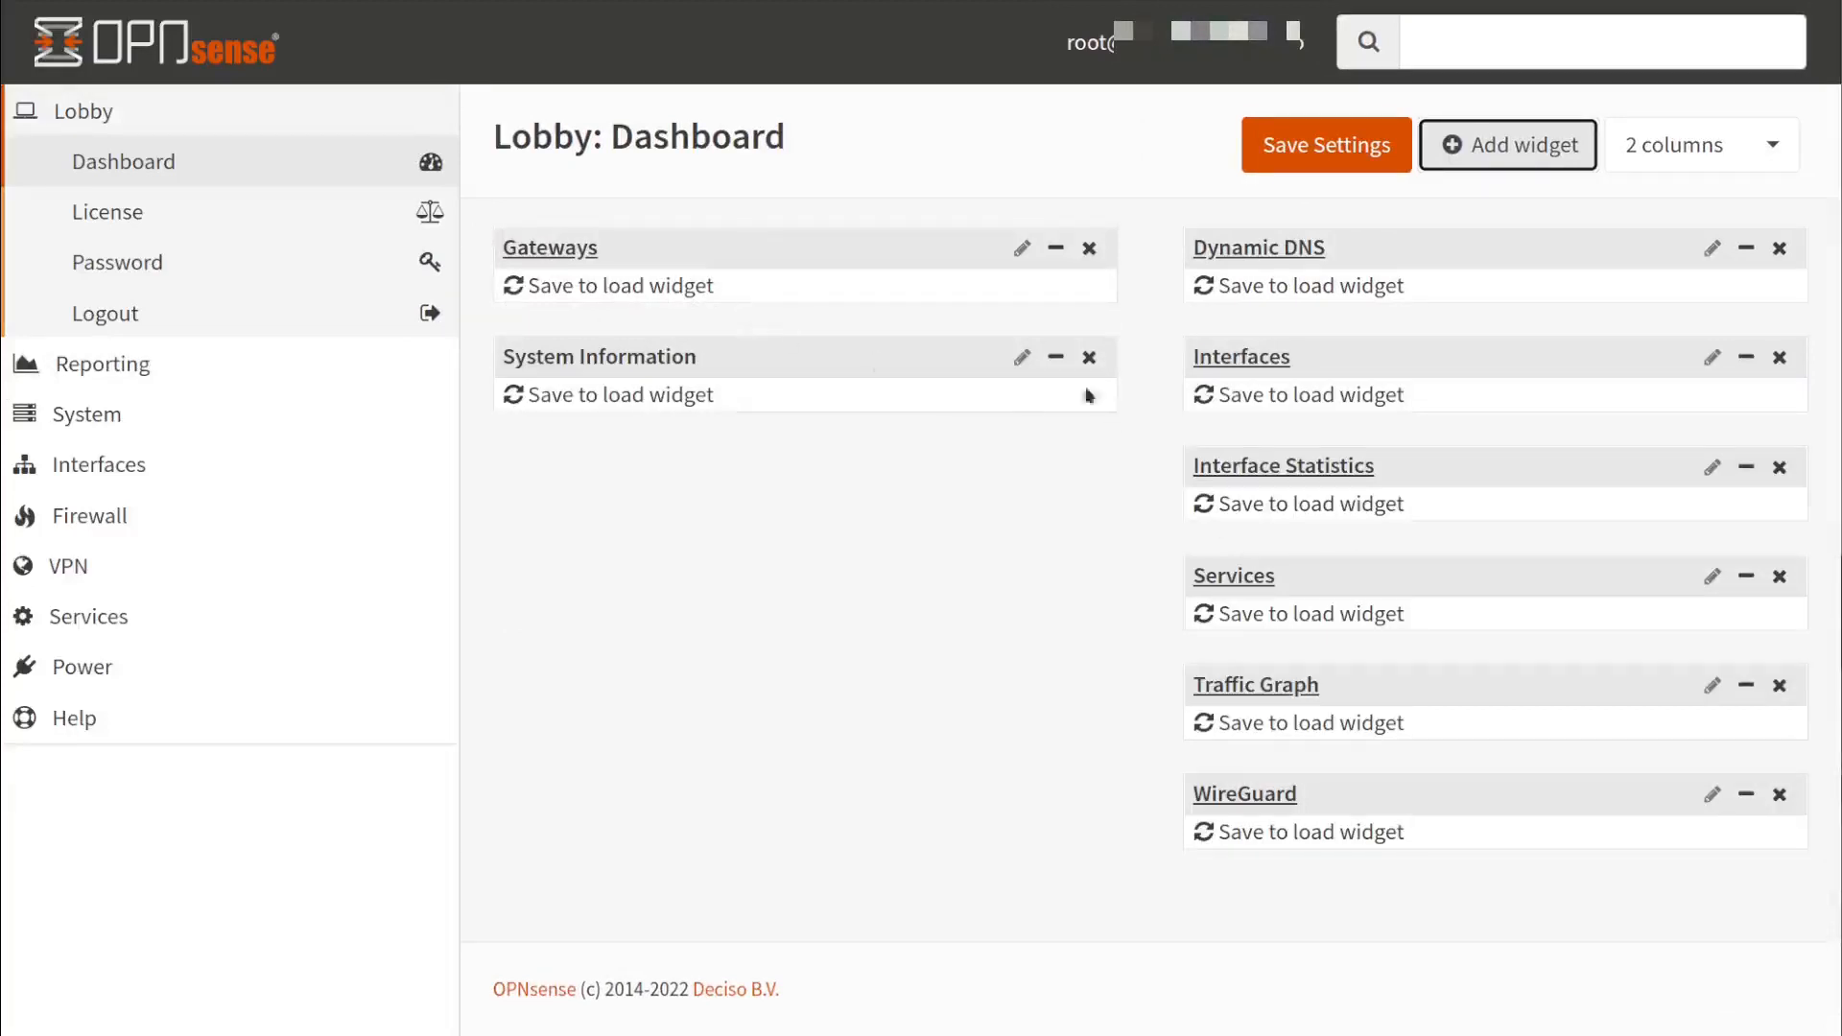
pyautogui.moveTo(1424, 257)
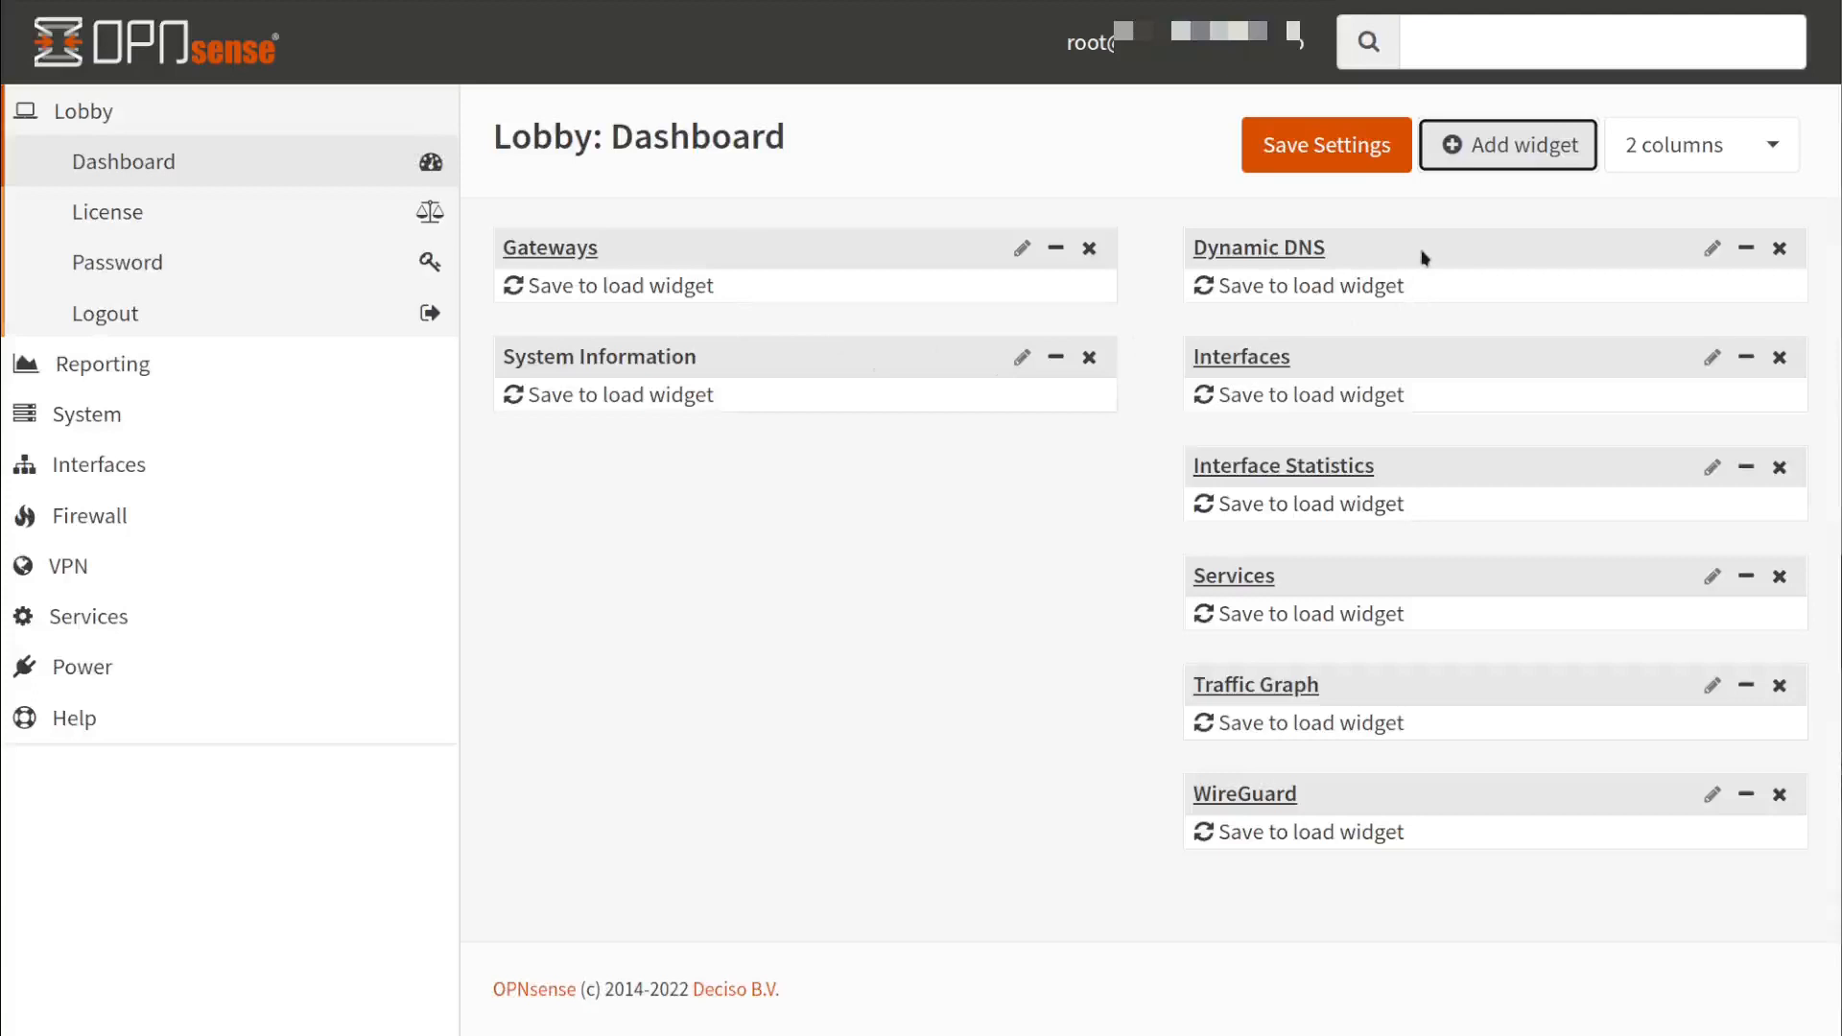
pyautogui.moveTo(1257, 248); pyautogui.dragTo(783, 328)
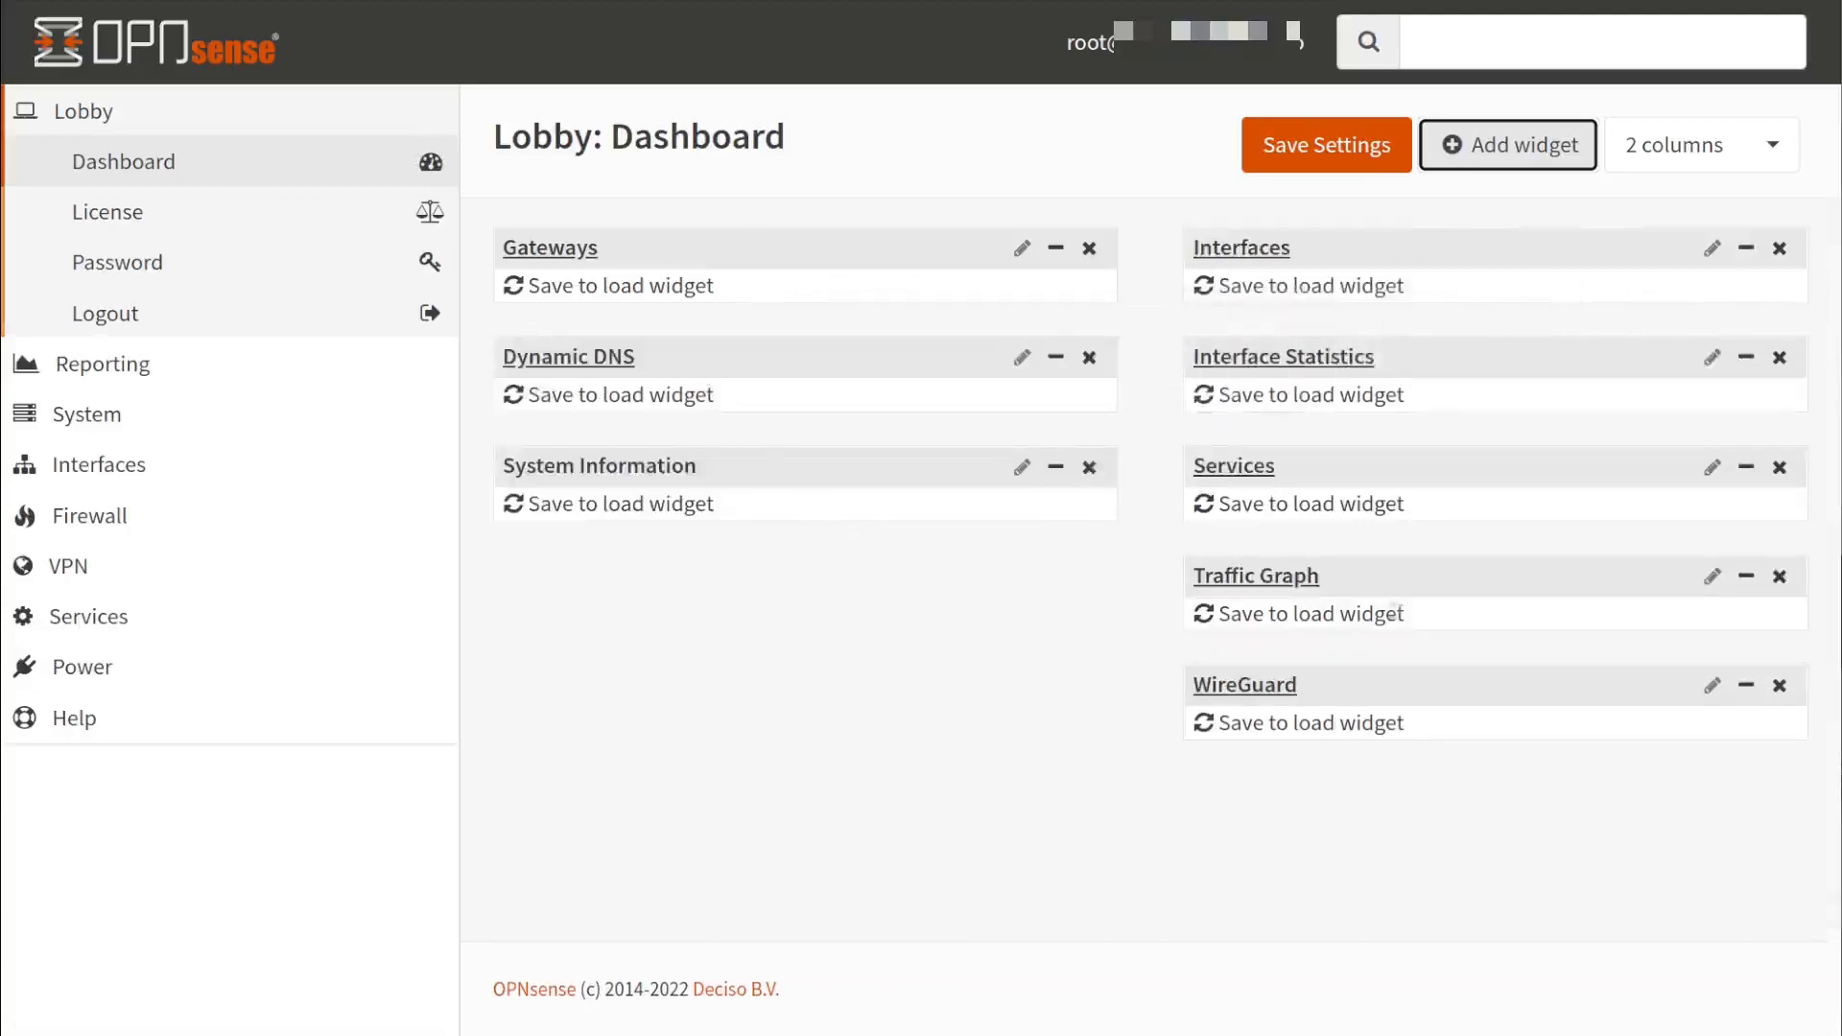
pyautogui.moveTo(1445, 554)
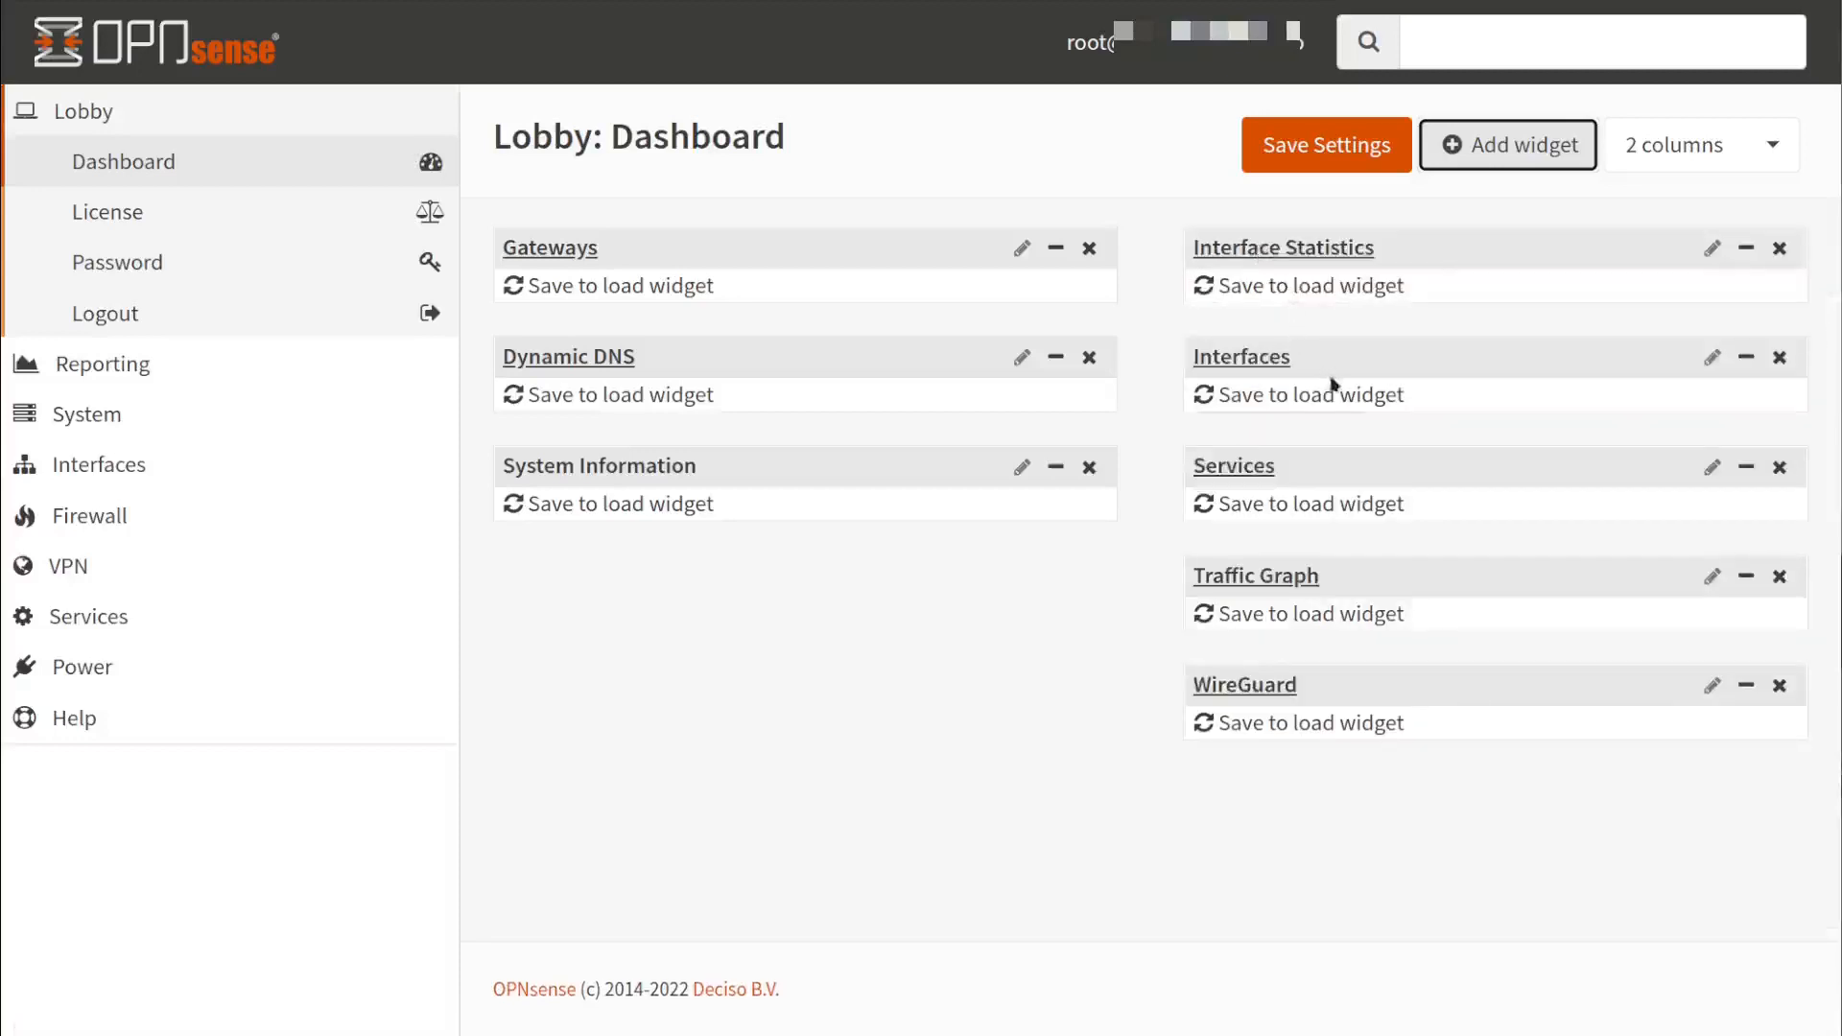
pyautogui.click(1778, 357)
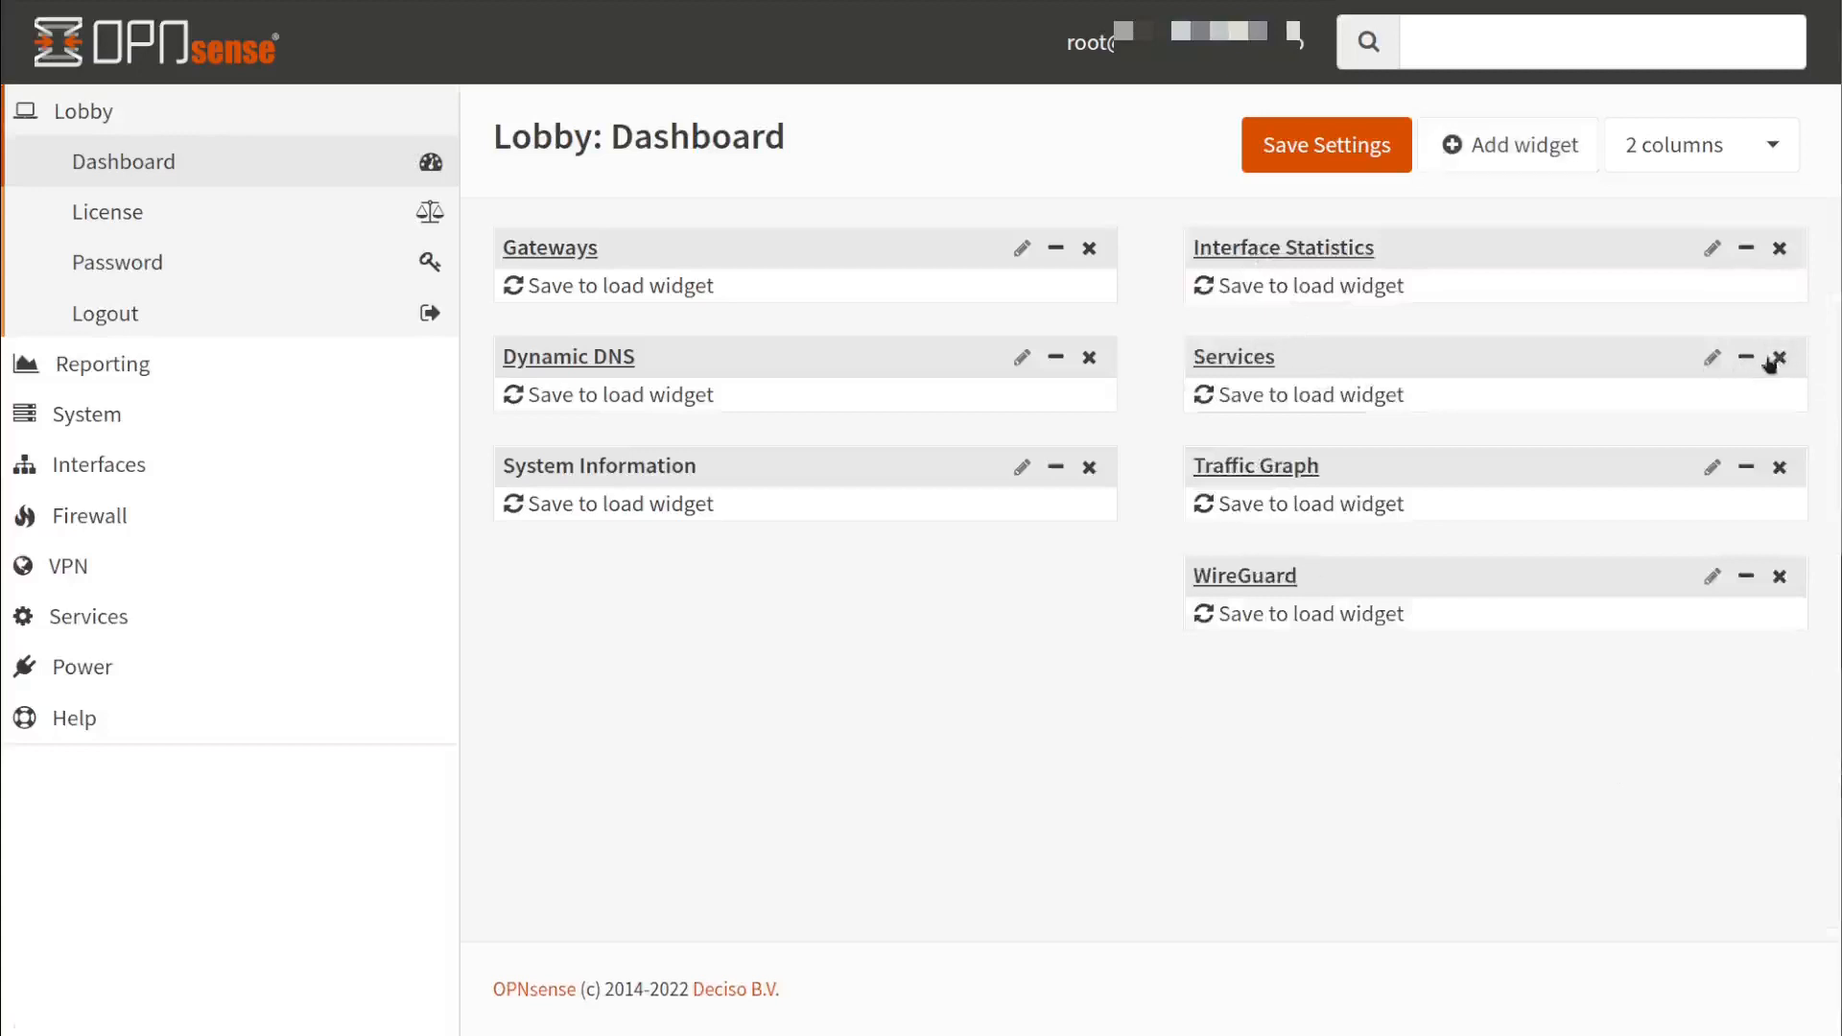
pyautogui.moveTo(1381, 261)
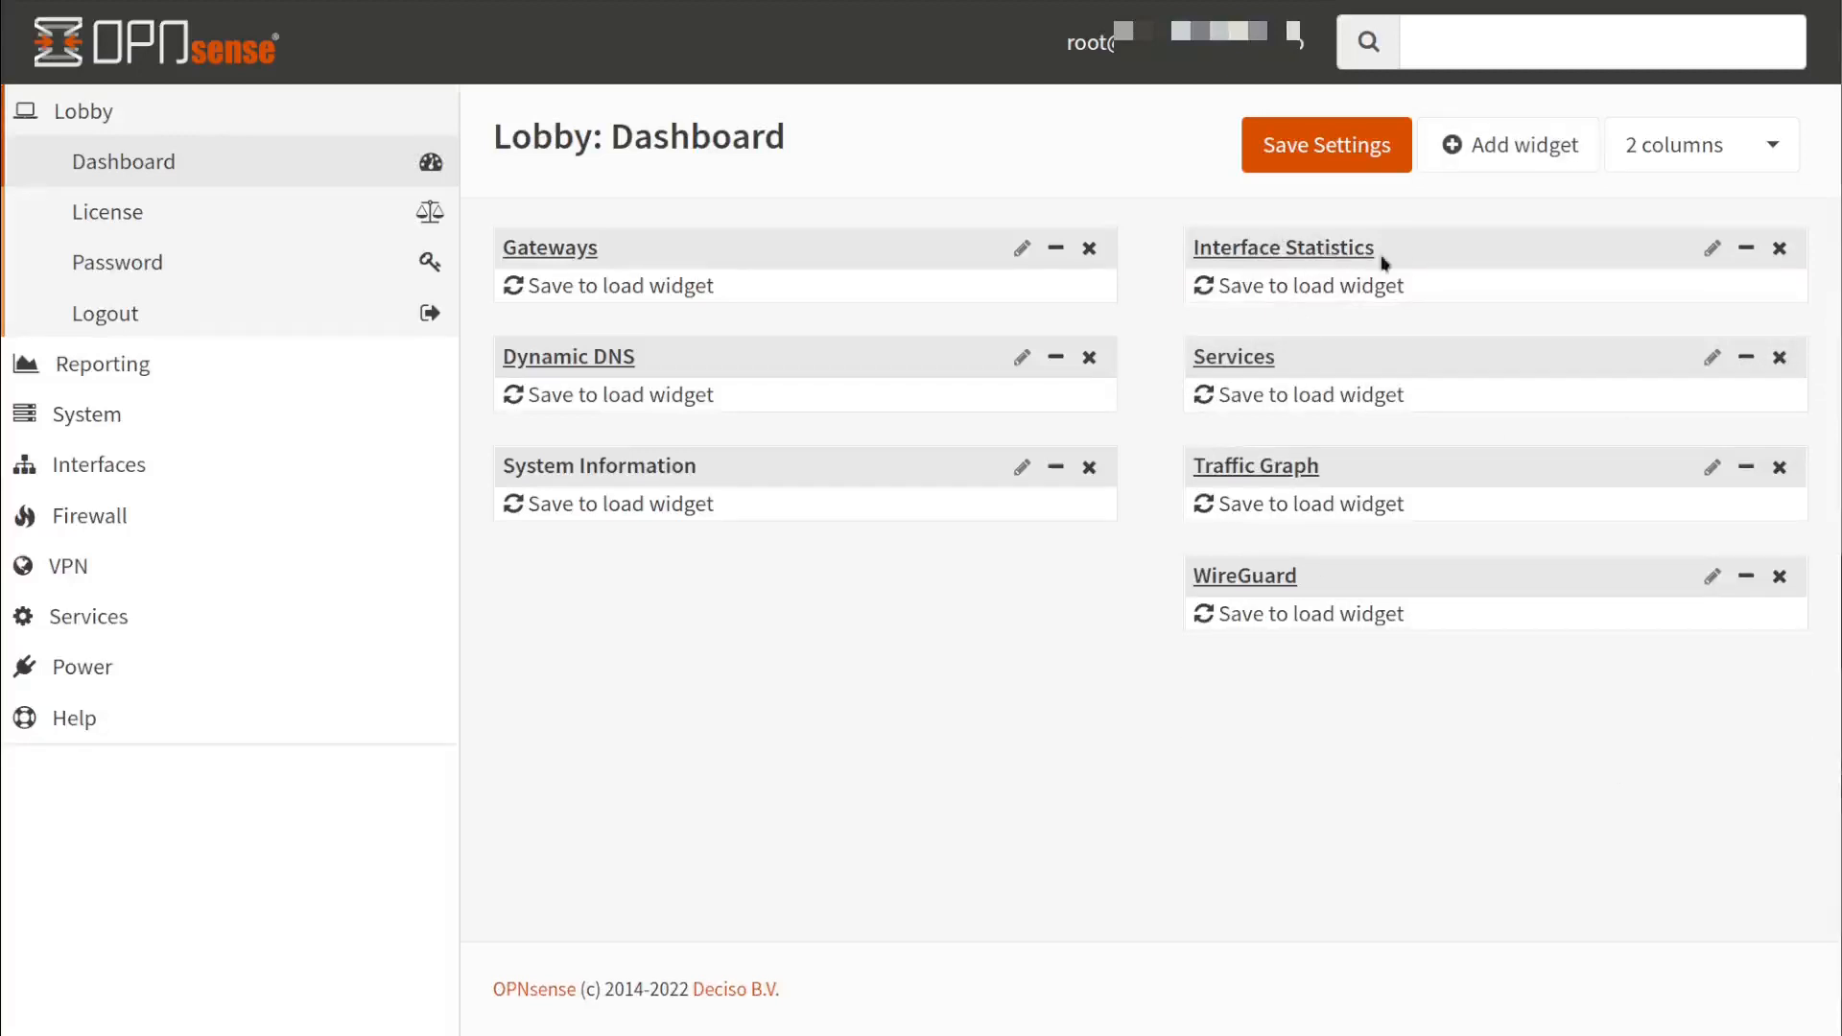
pyautogui.moveTo(1358, 369)
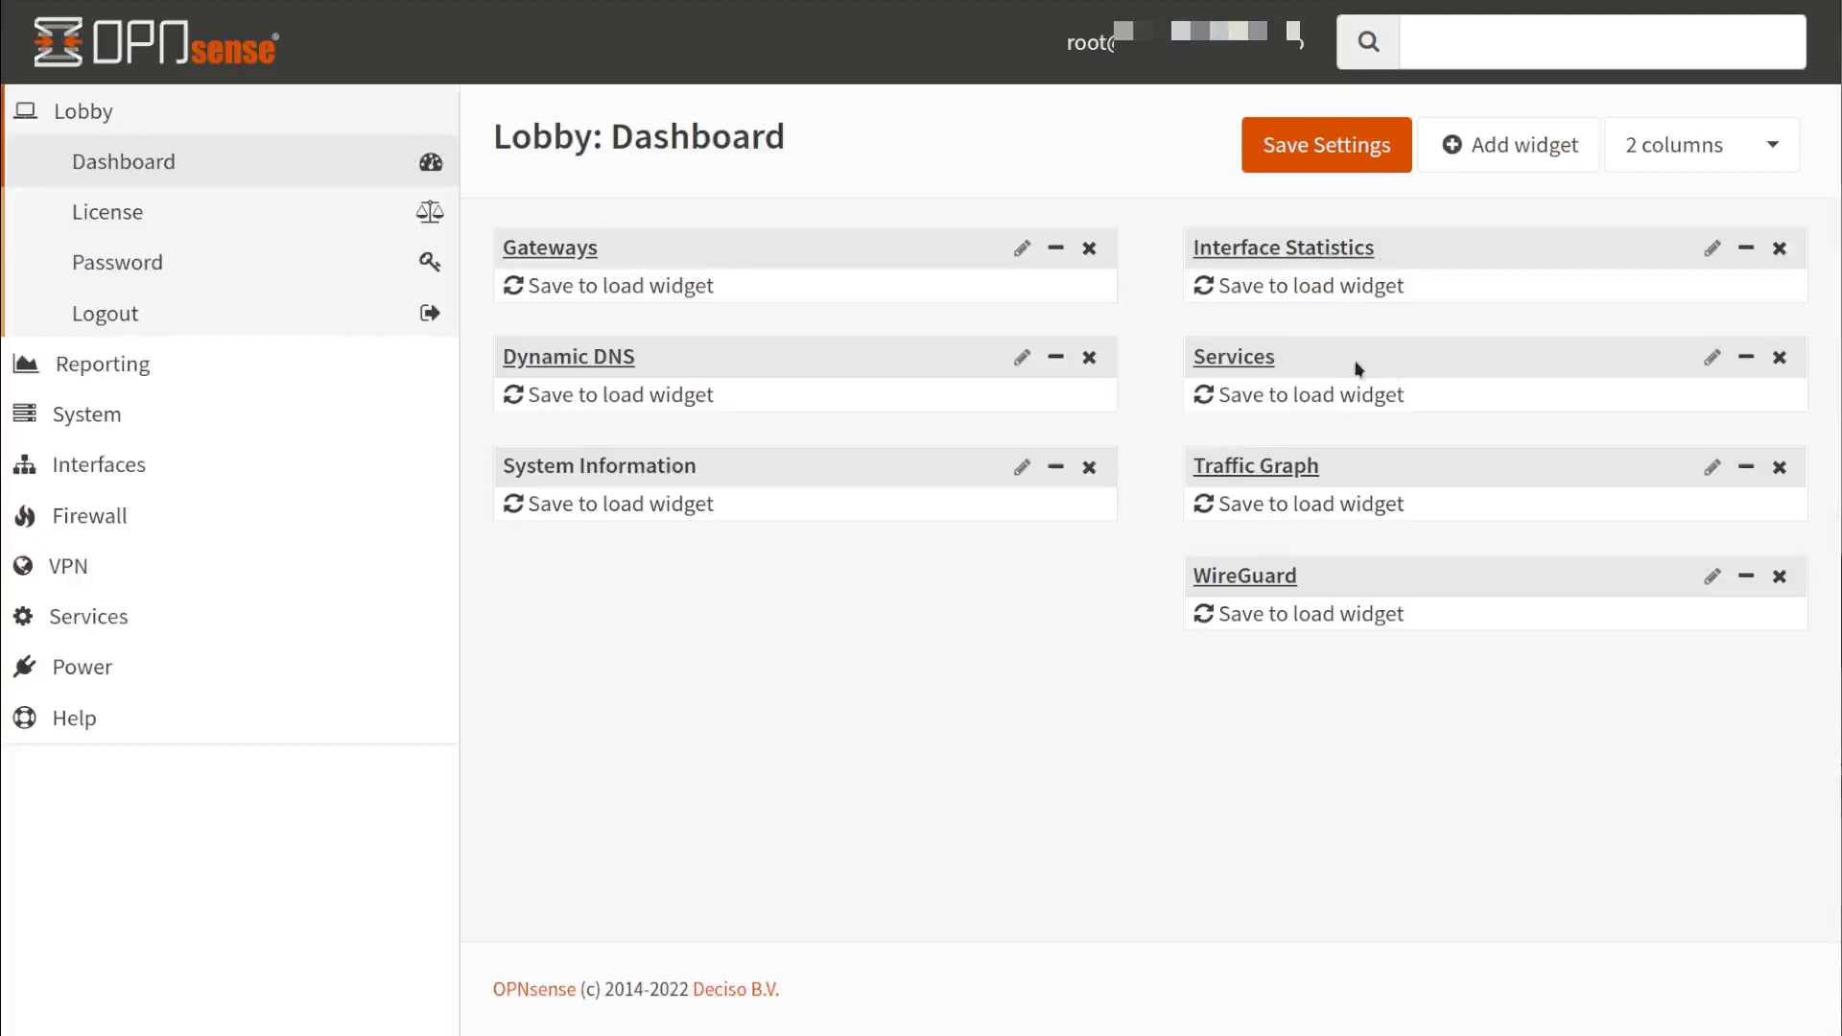
pyautogui.moveTo(1347, 537)
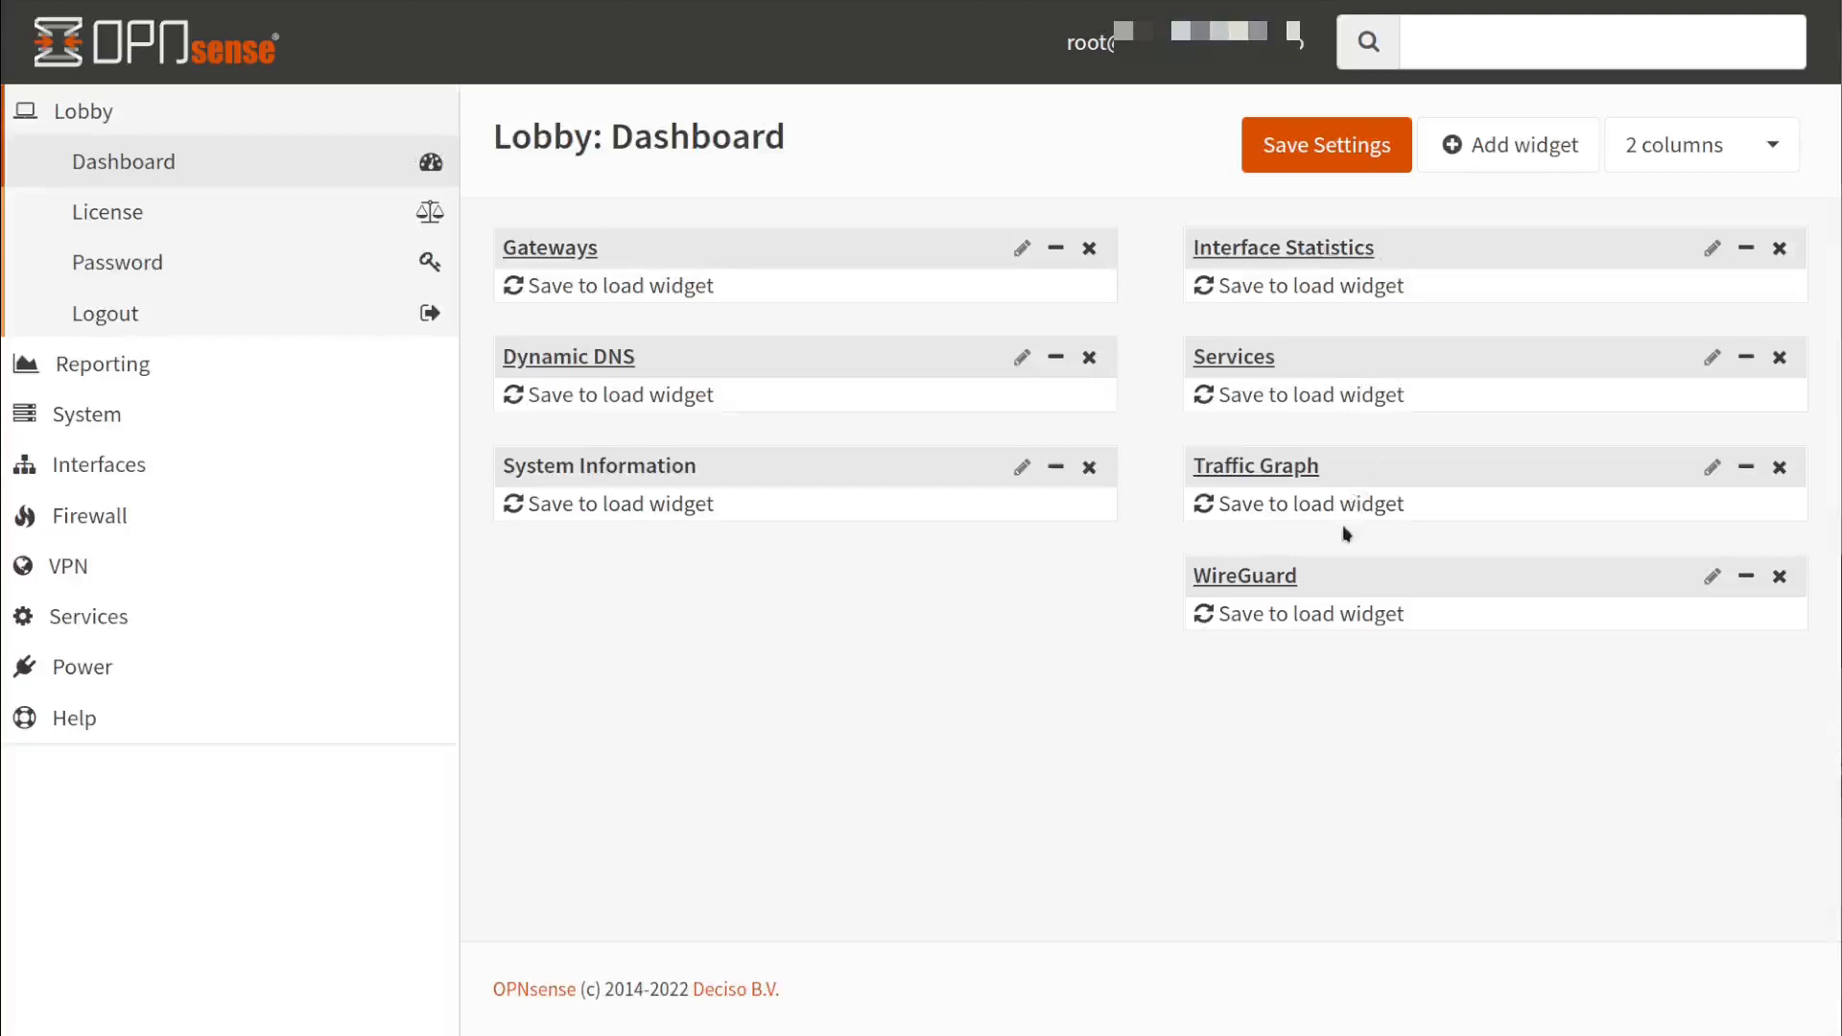
pyautogui.moveTo(1370, 480)
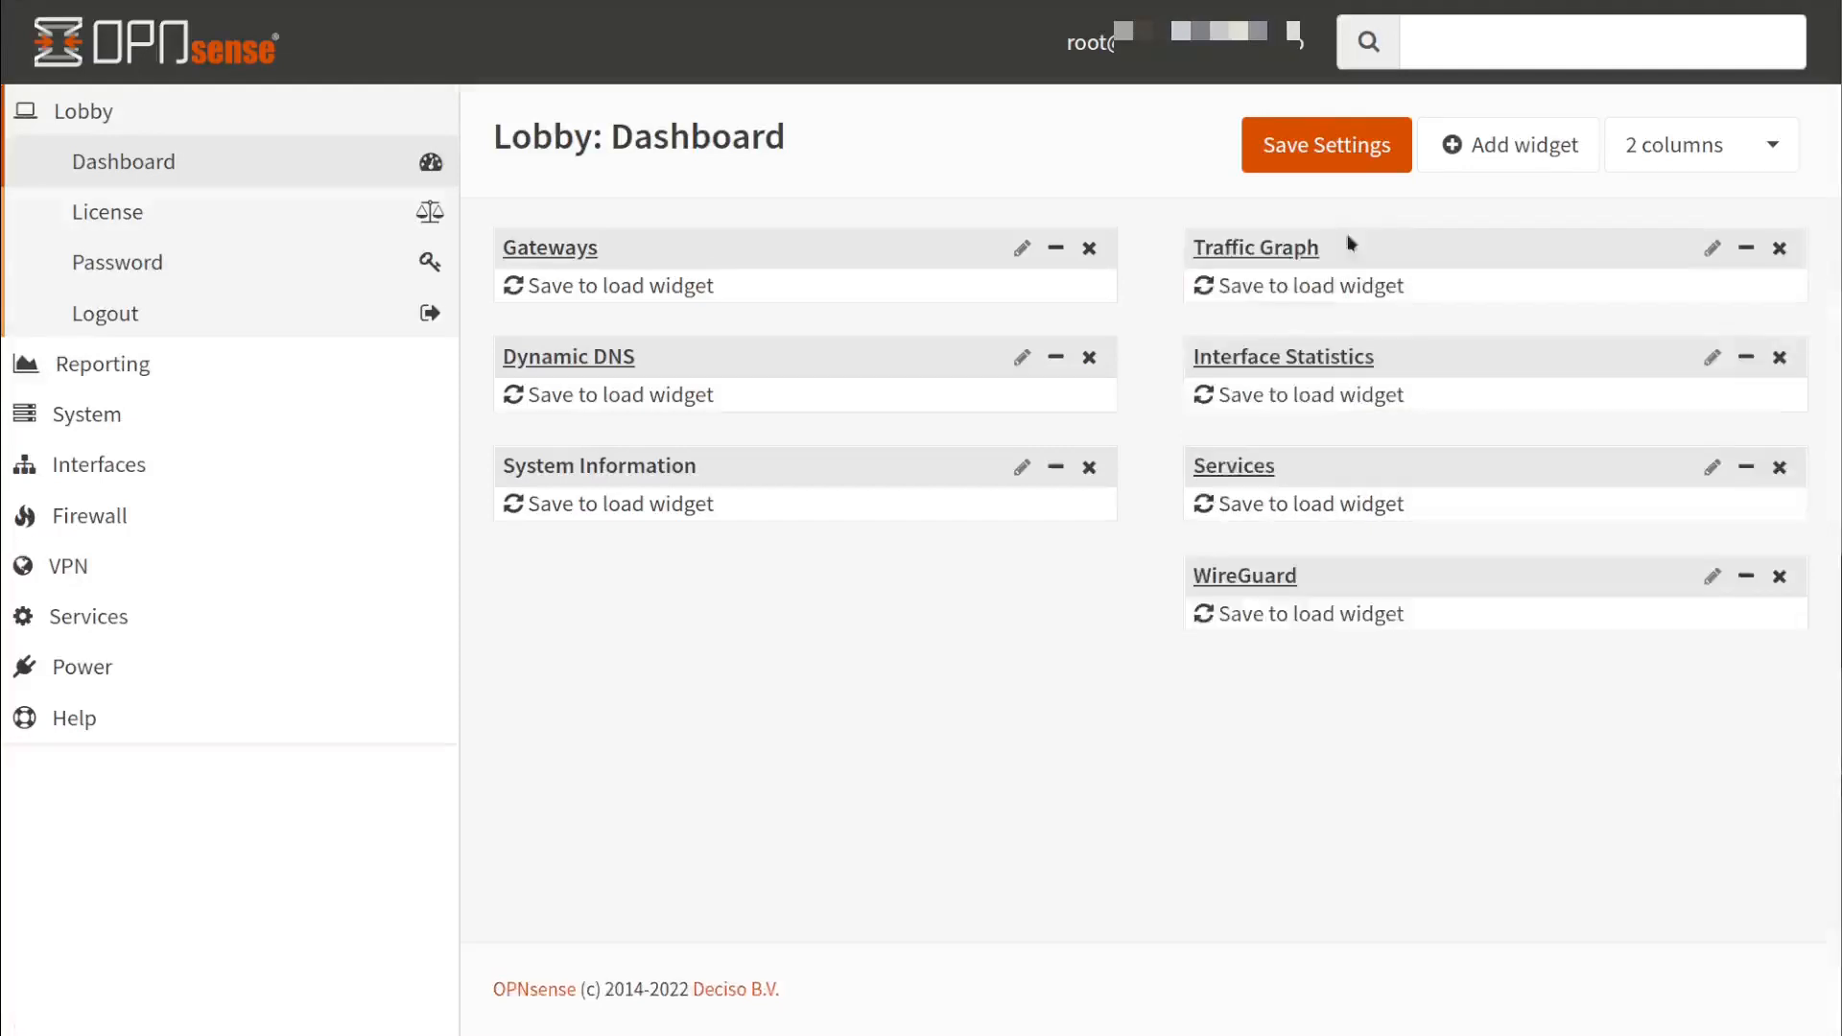
pyautogui.moveTo(1381, 591)
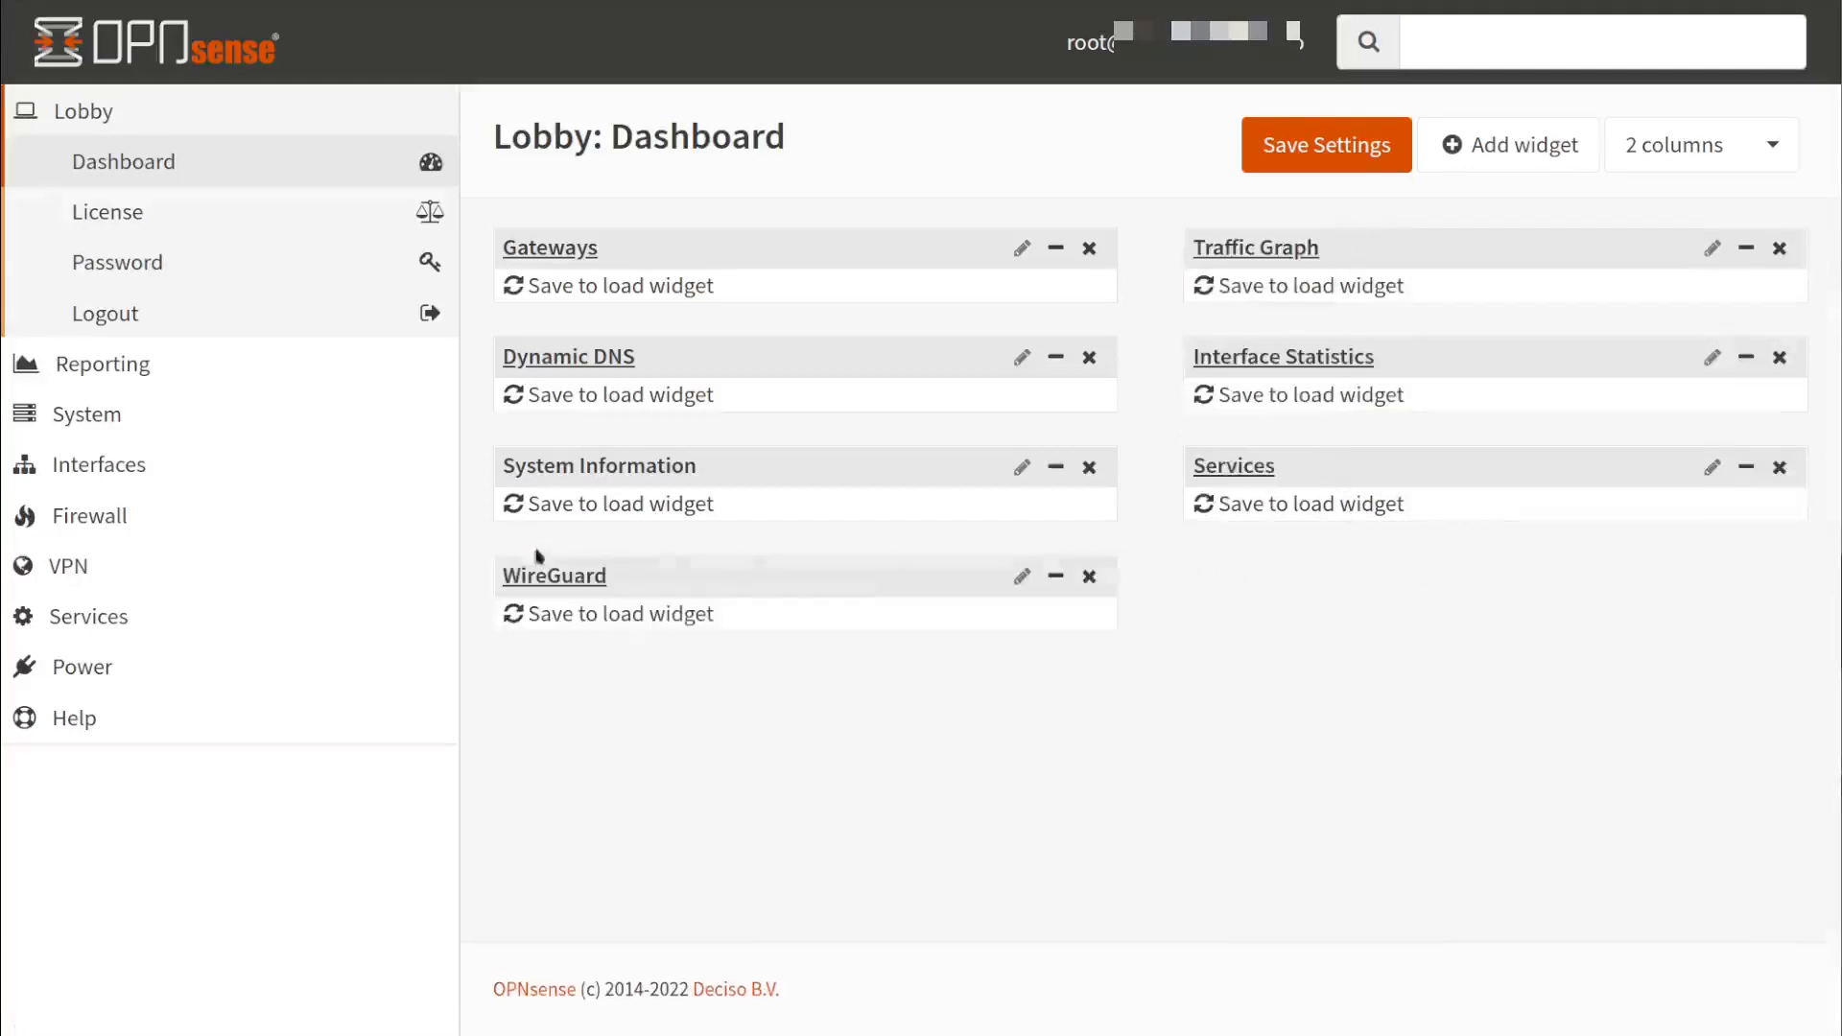
pyautogui.click(1326, 146)
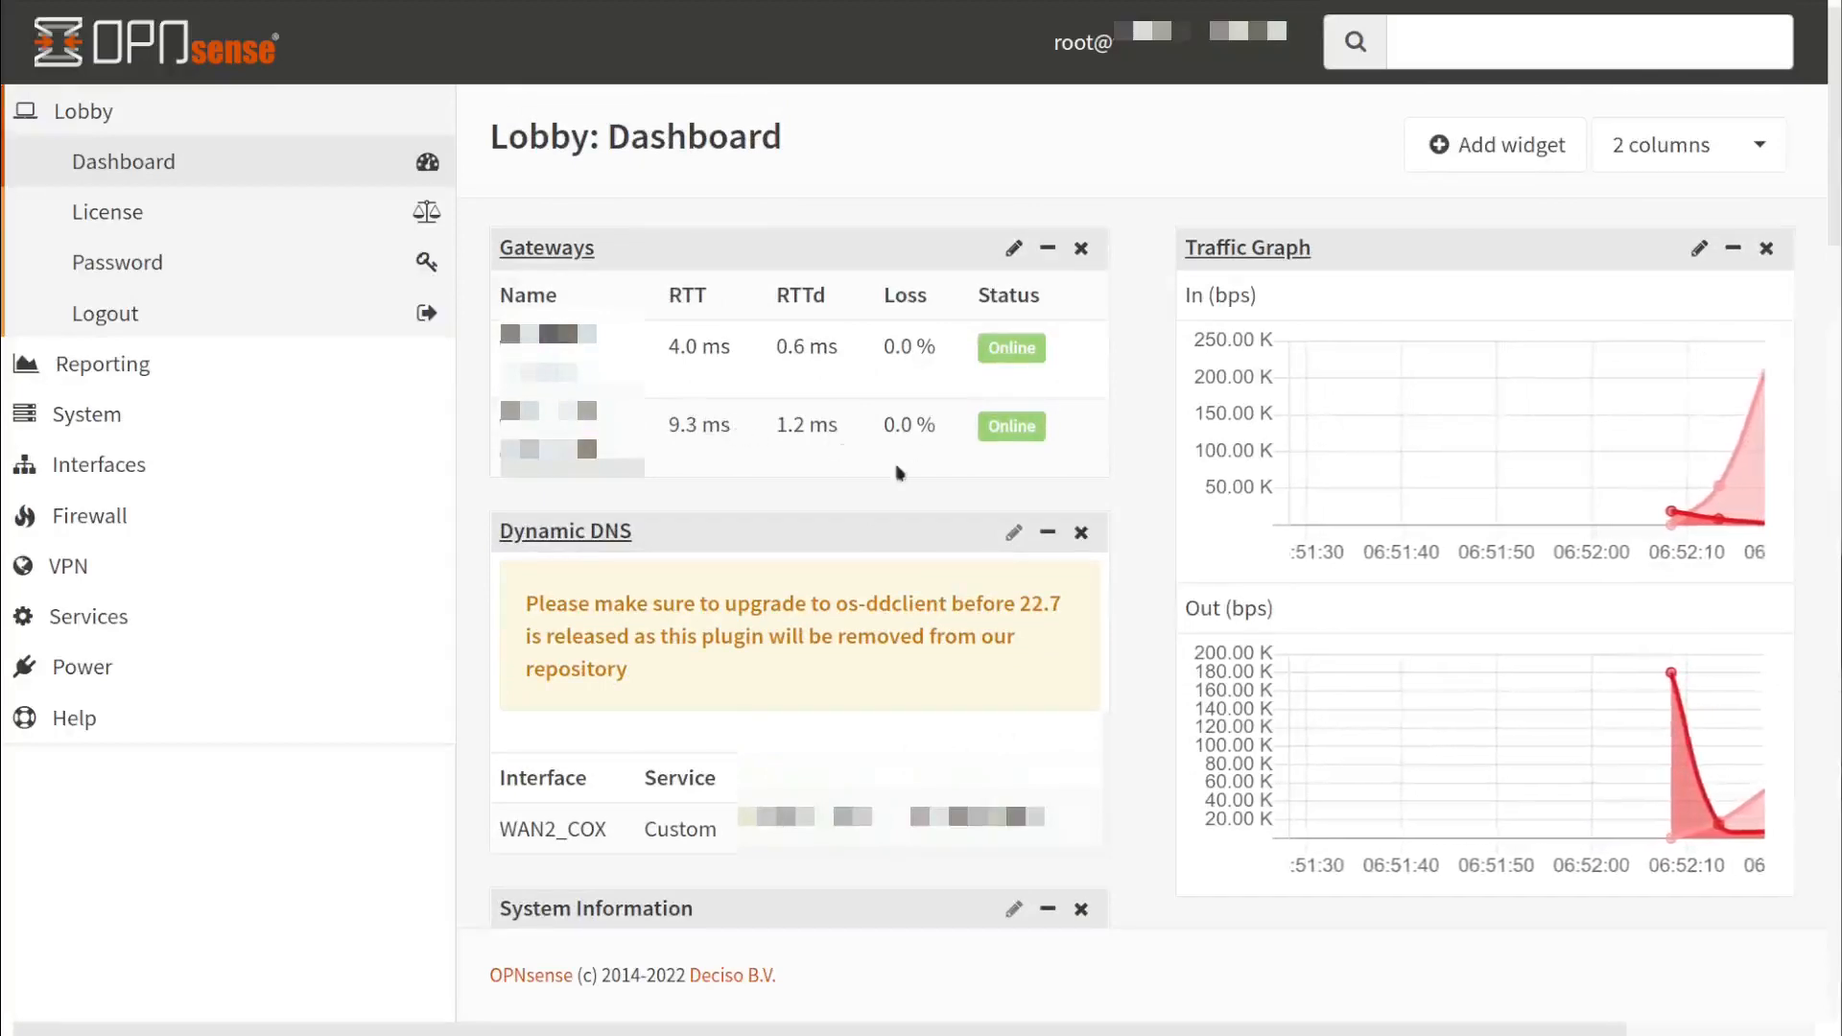
pyautogui.scroll(-3)
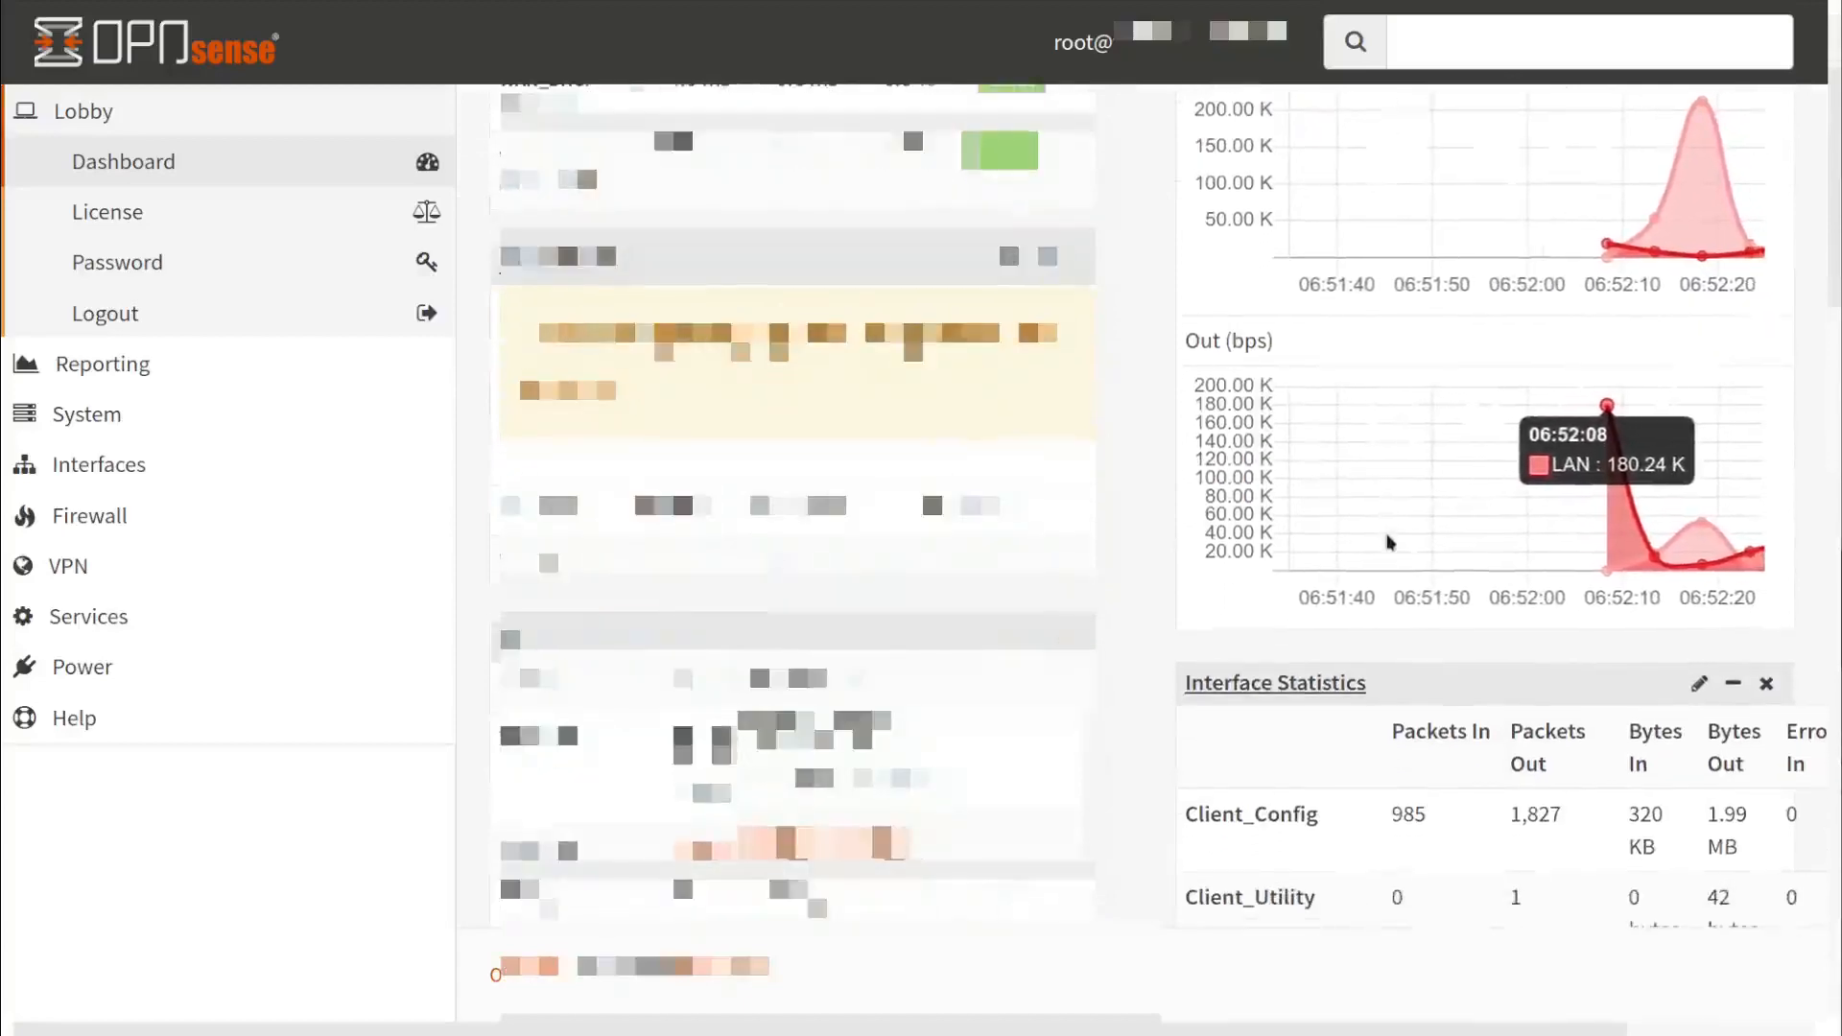
pyautogui.scroll(-3)
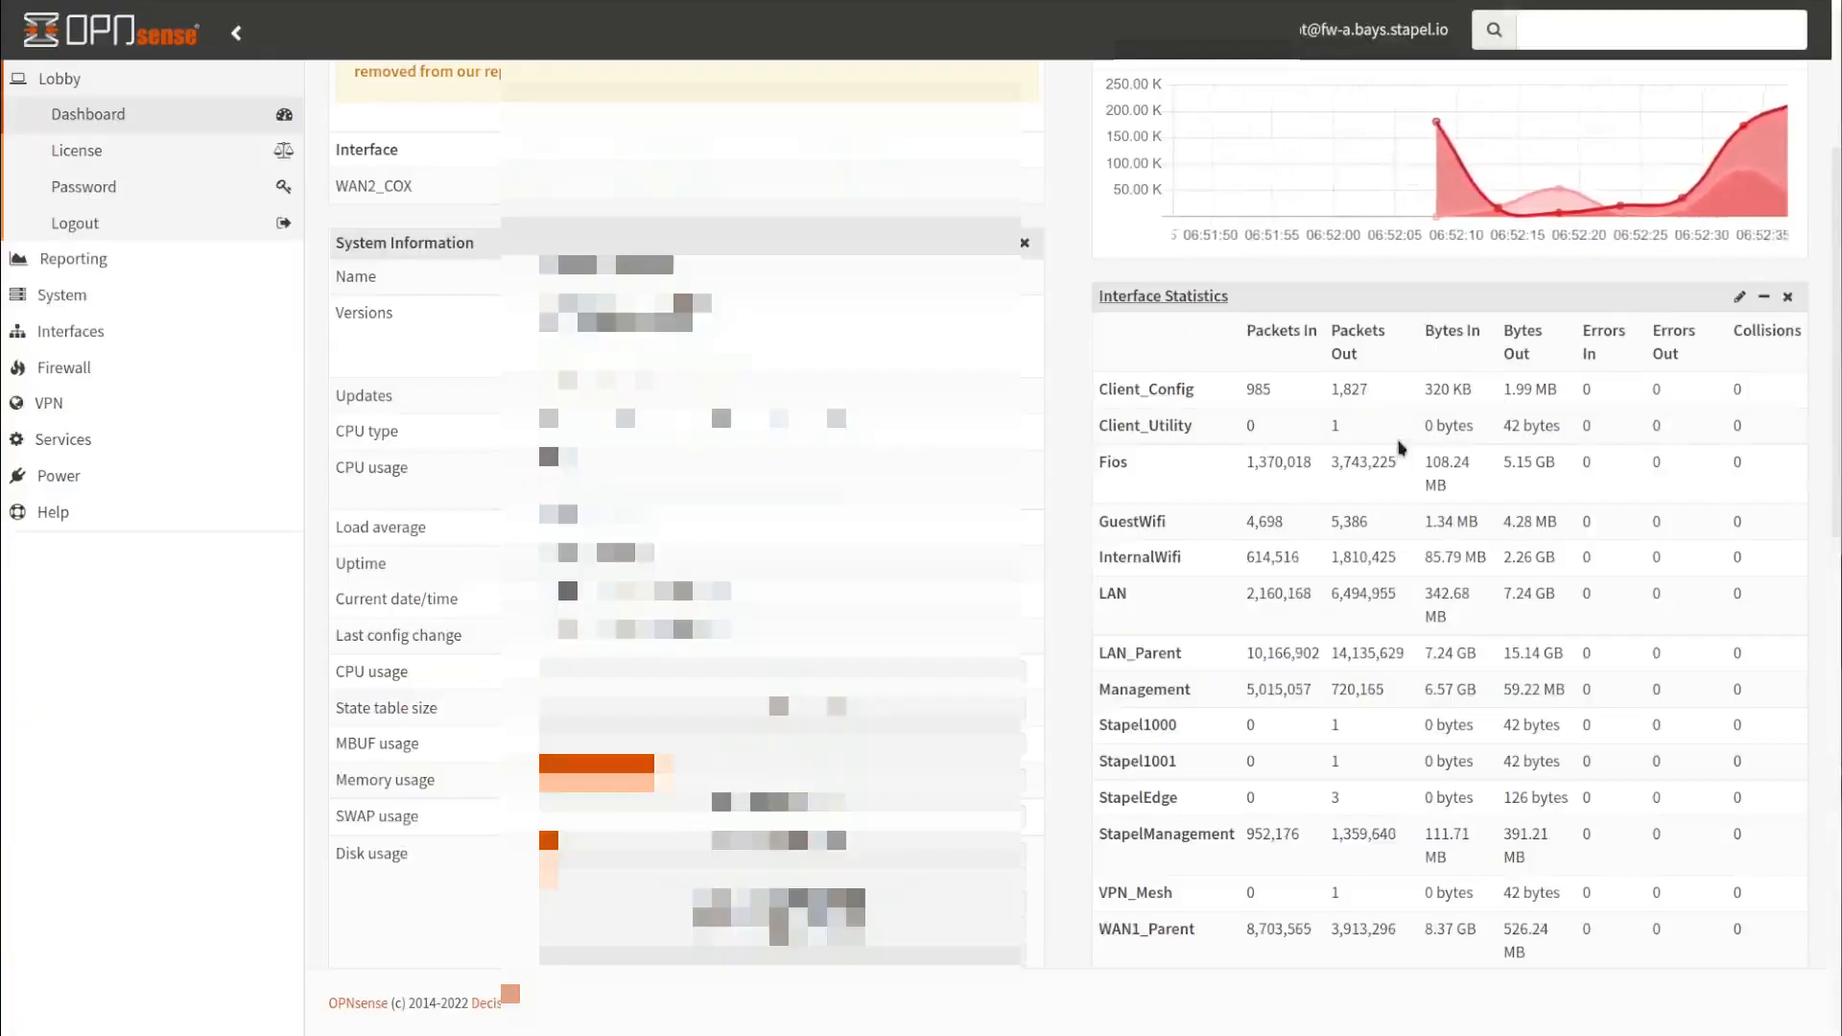
pyautogui.scroll(-3)
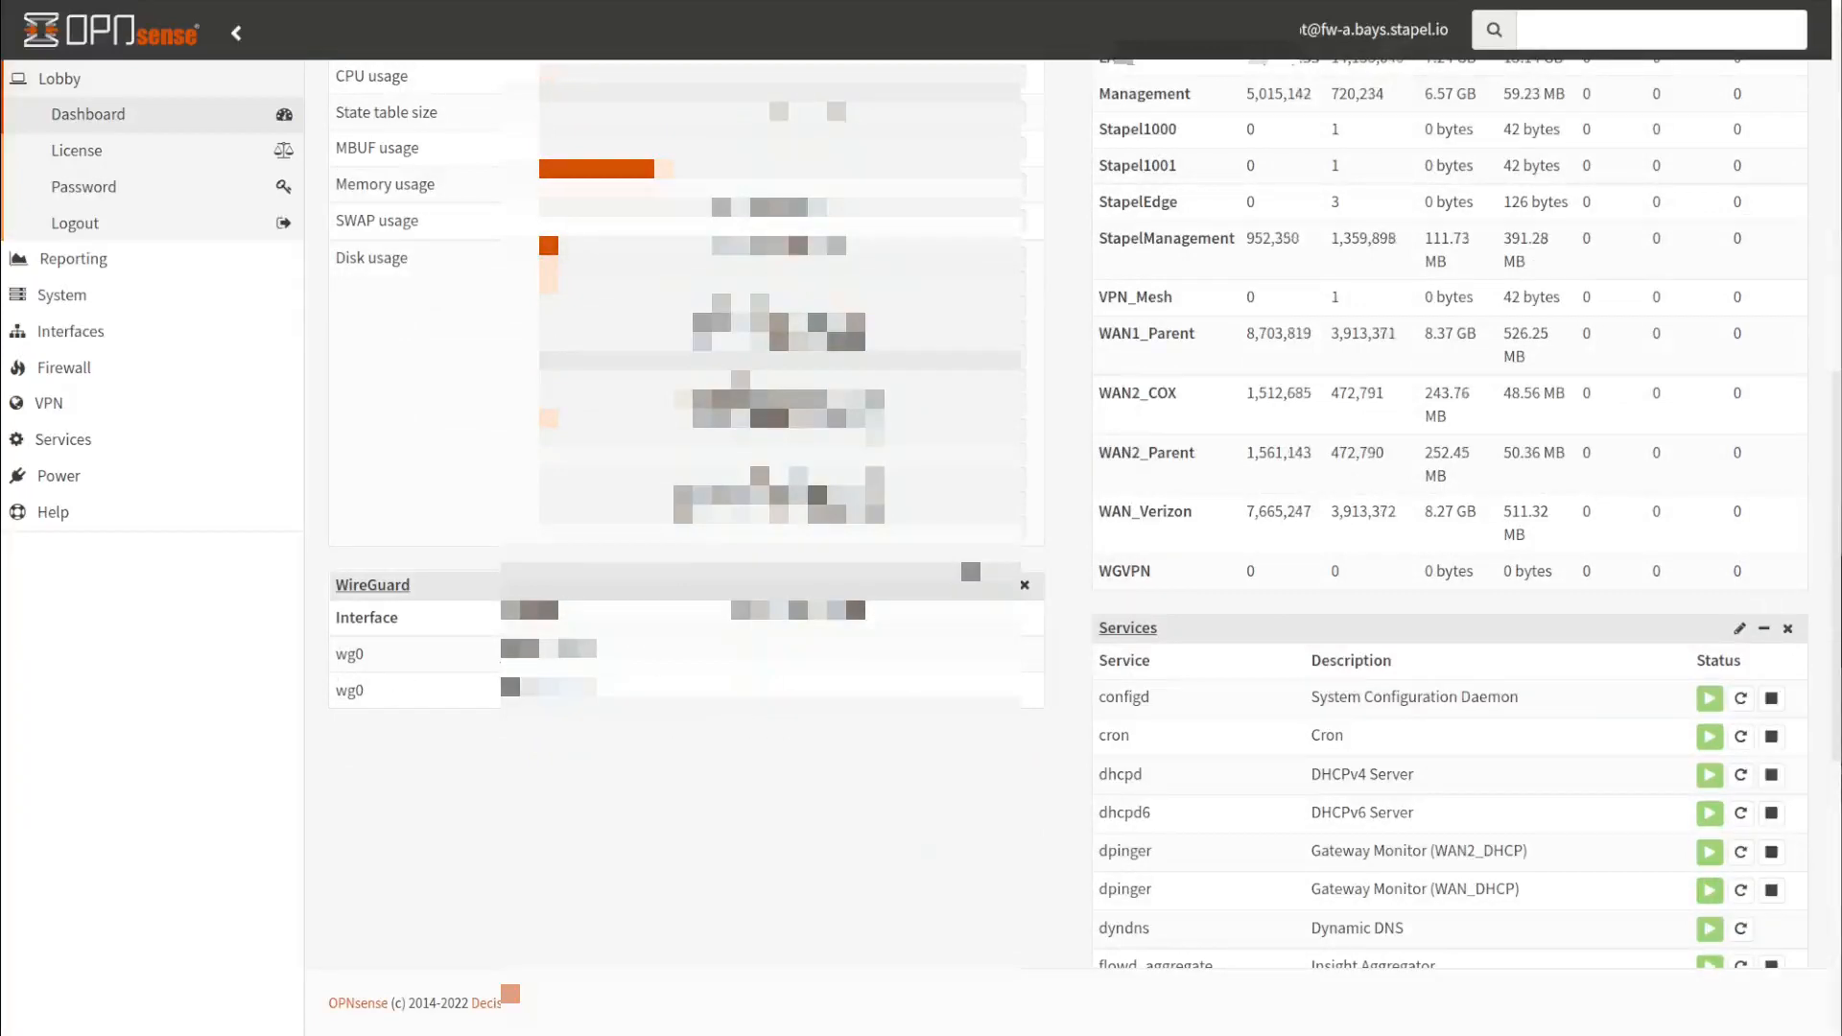
pyautogui.scroll(-3)
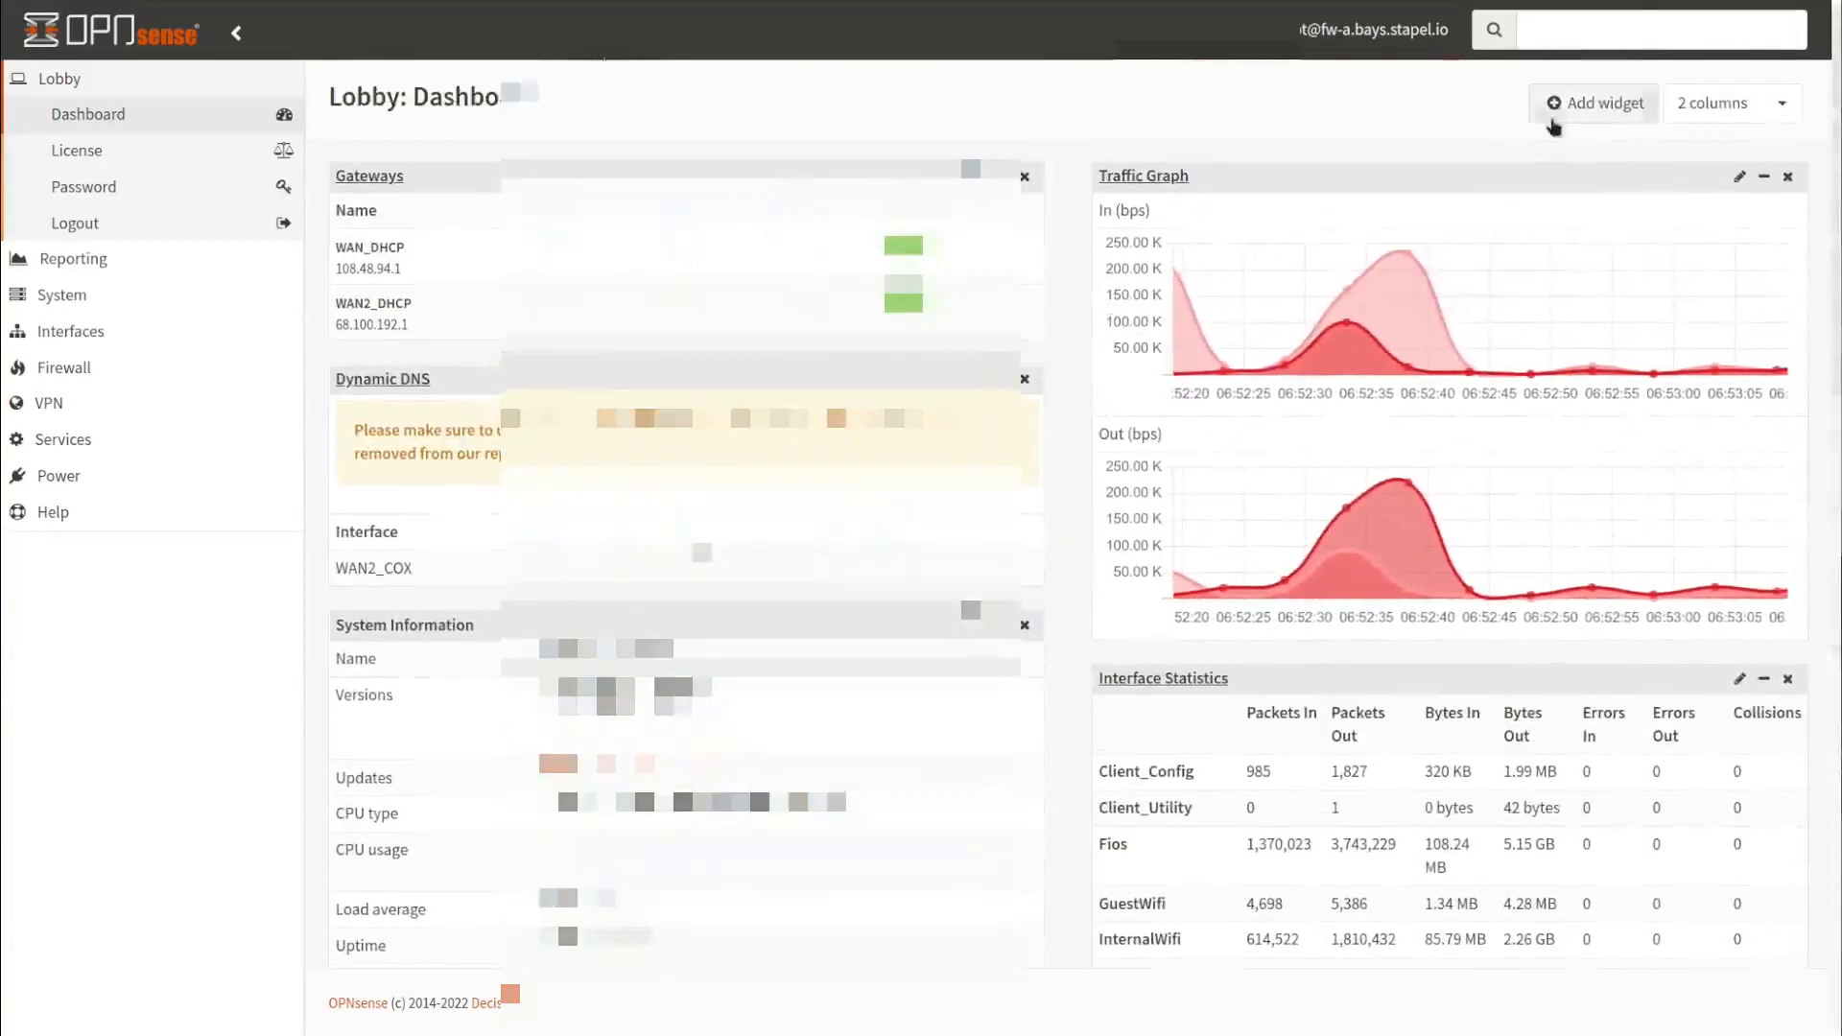
# Switch the dashboard from the column dropdown to a single-column layout
pyautogui.click(1780, 101)
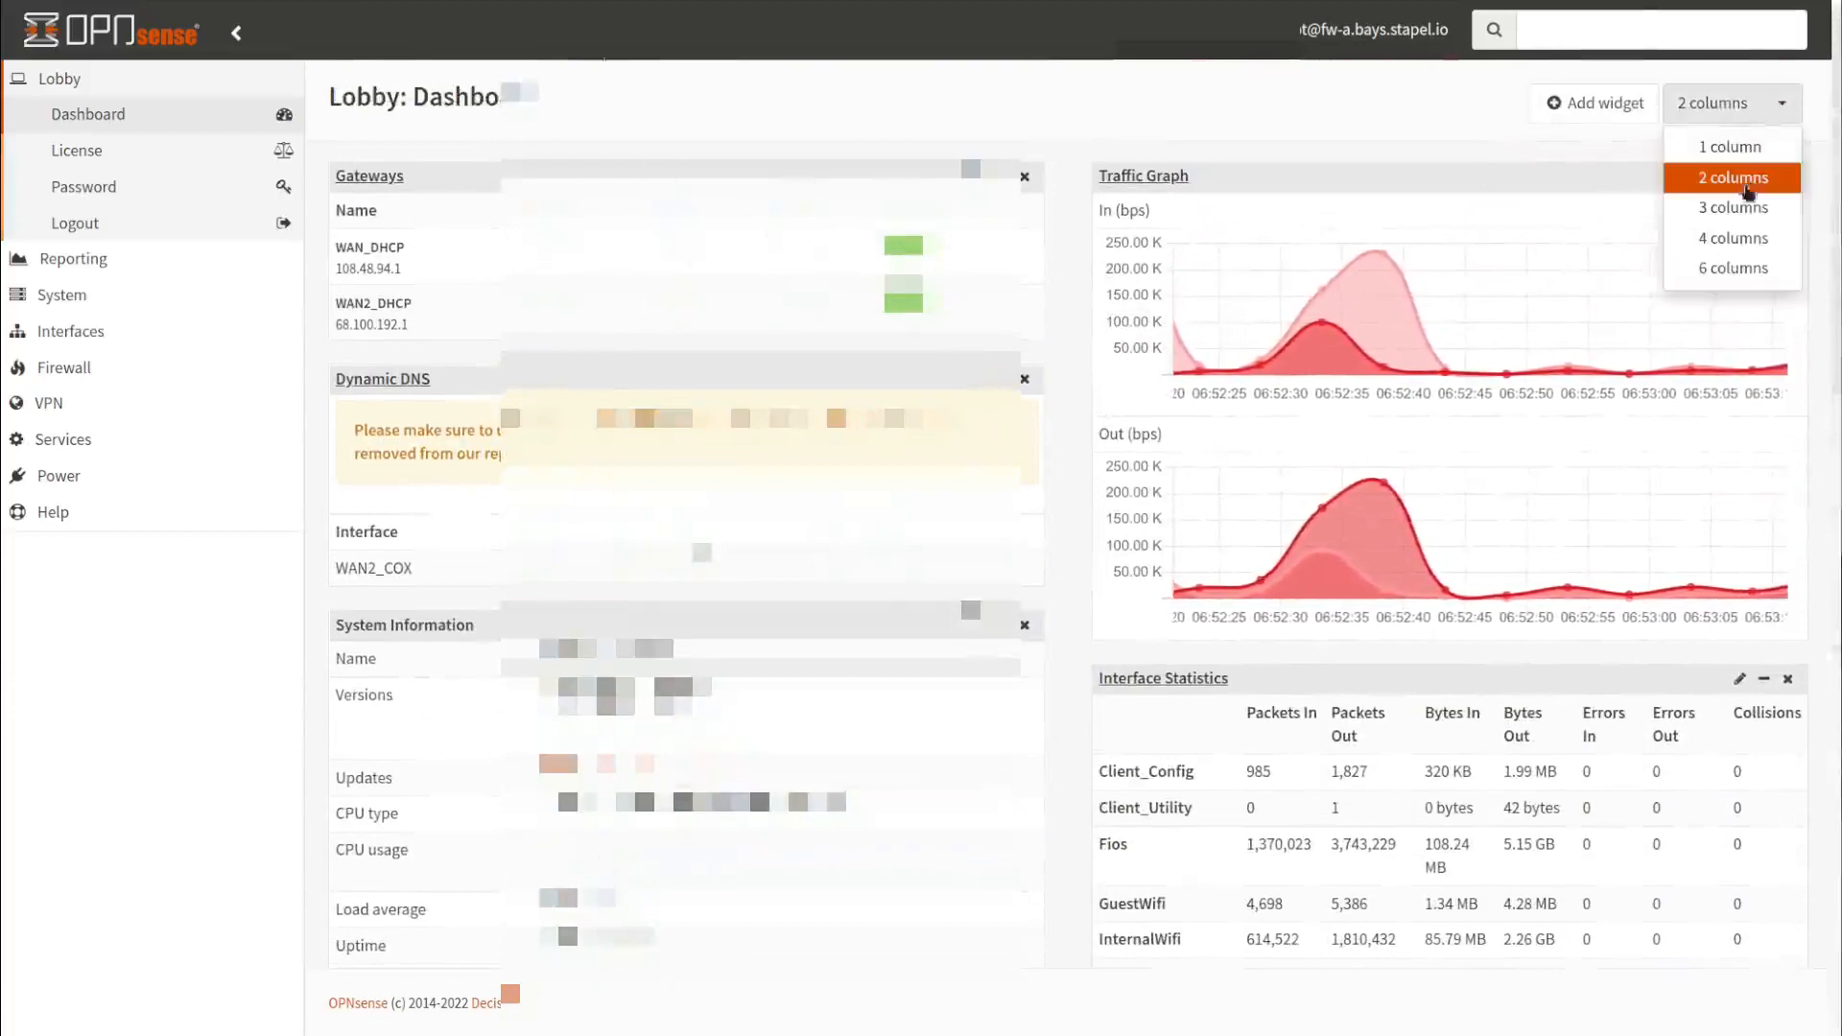
pyautogui.click(1727, 146)
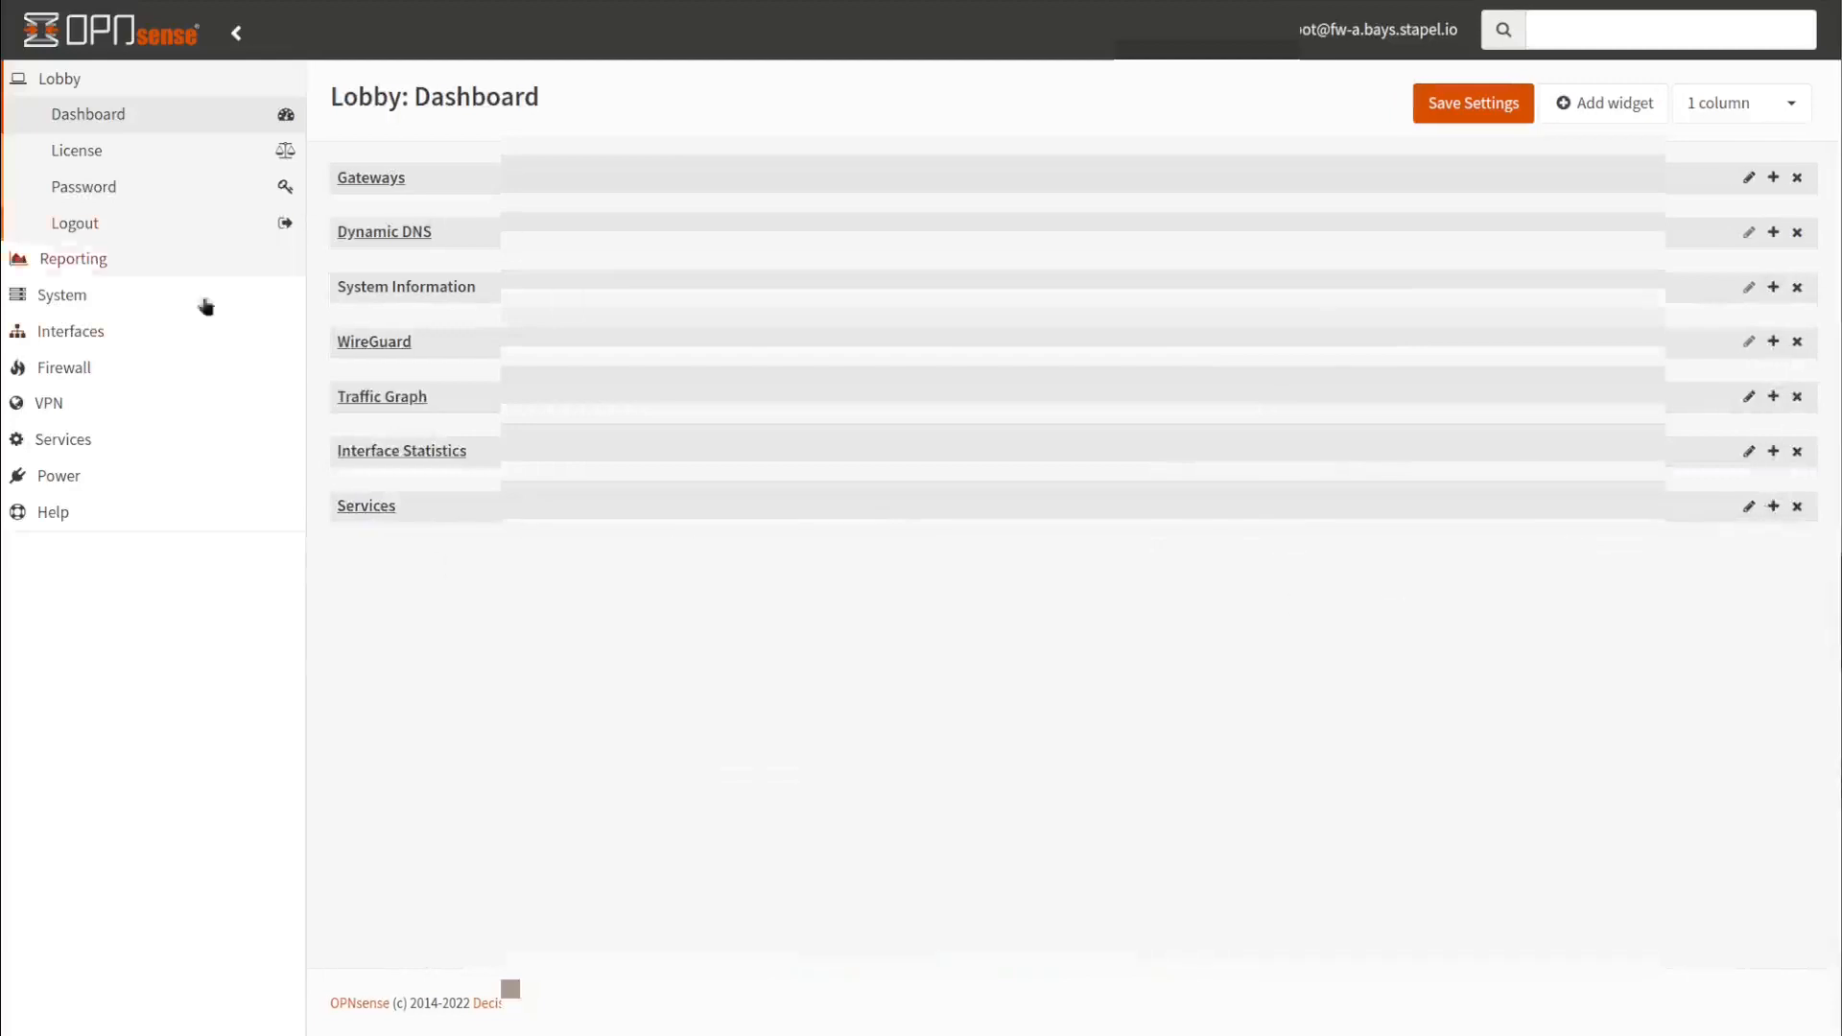
pyautogui.moveTo(1257, 81)
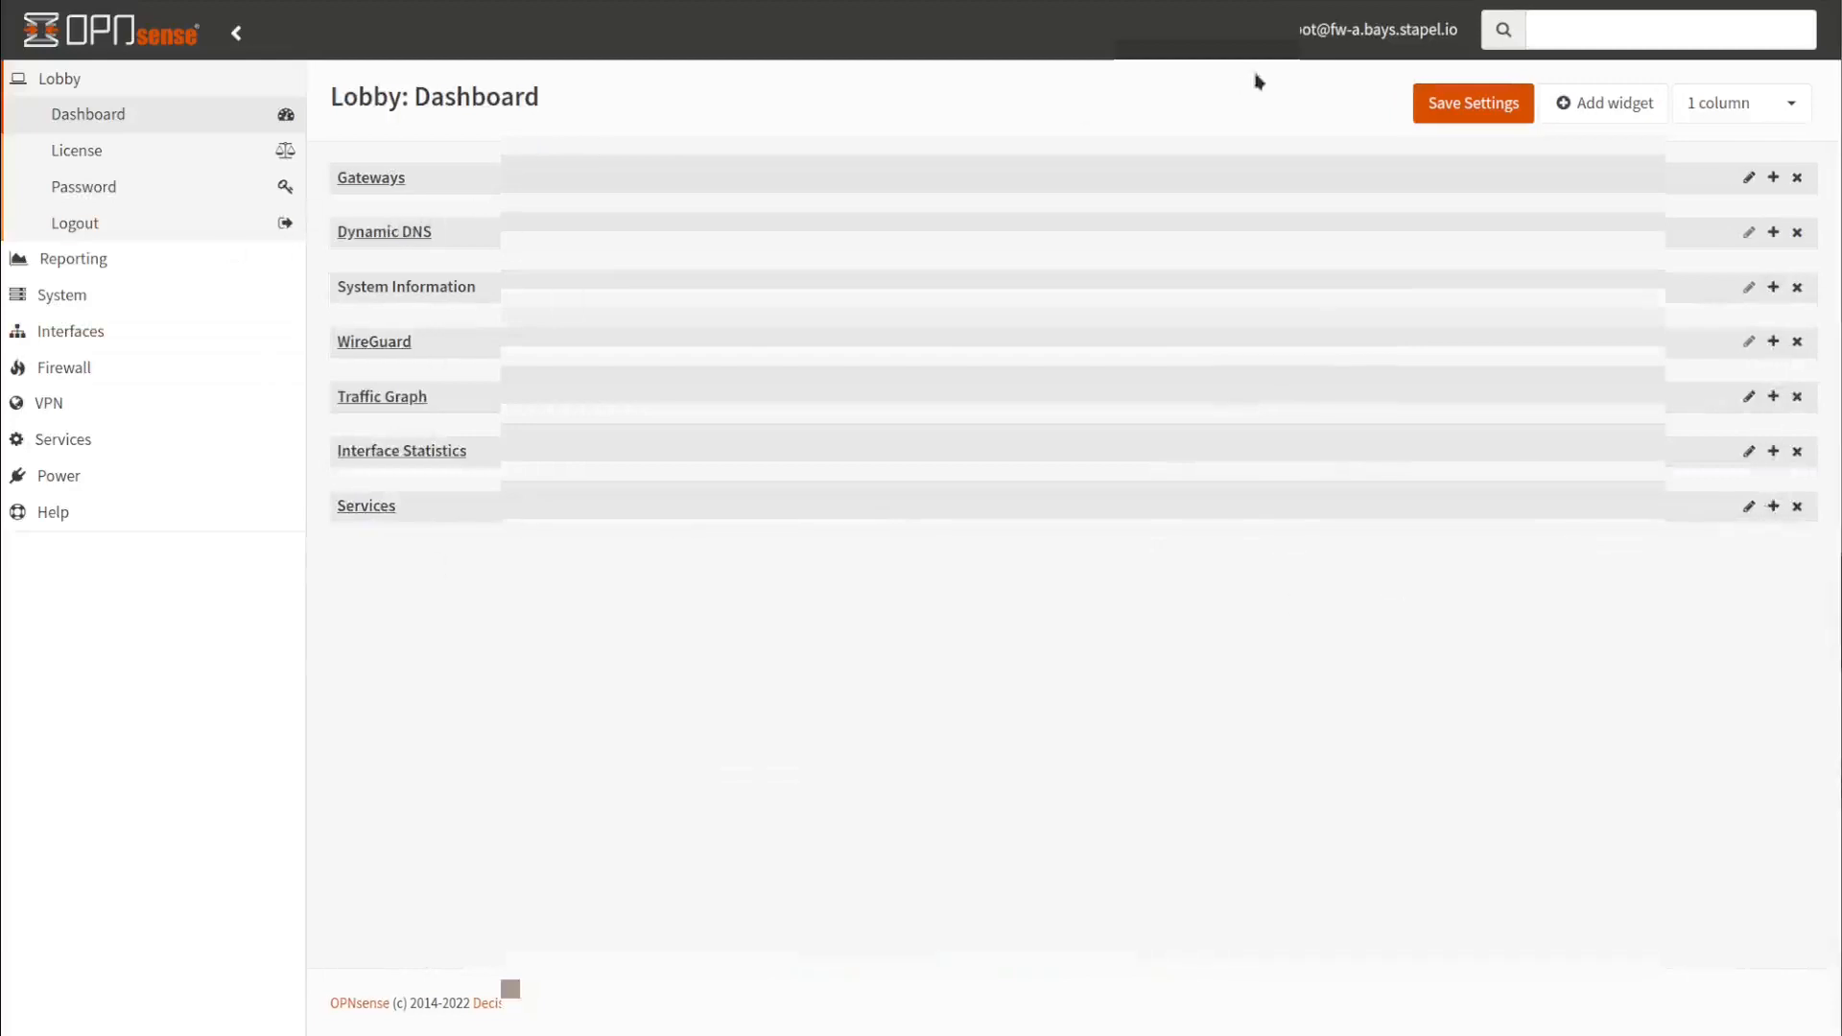
pyautogui.moveTo(1281, 127)
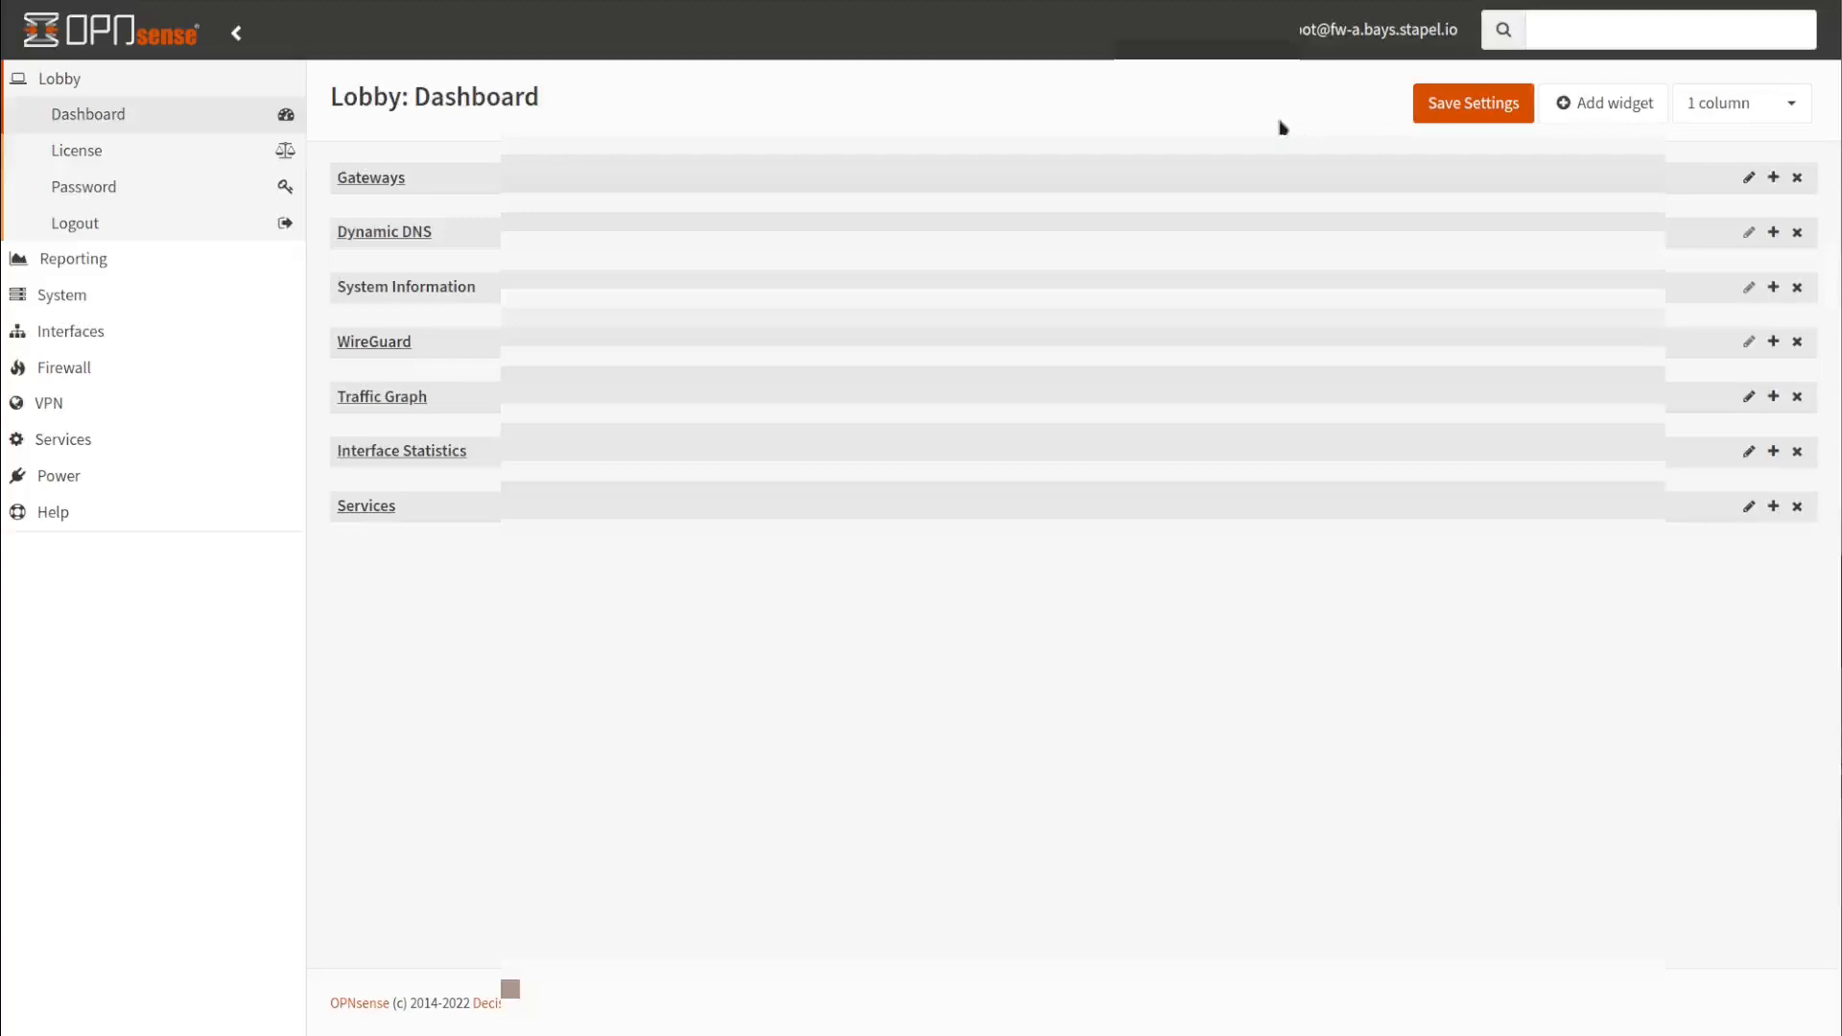
pyautogui.moveTo(1352, 107)
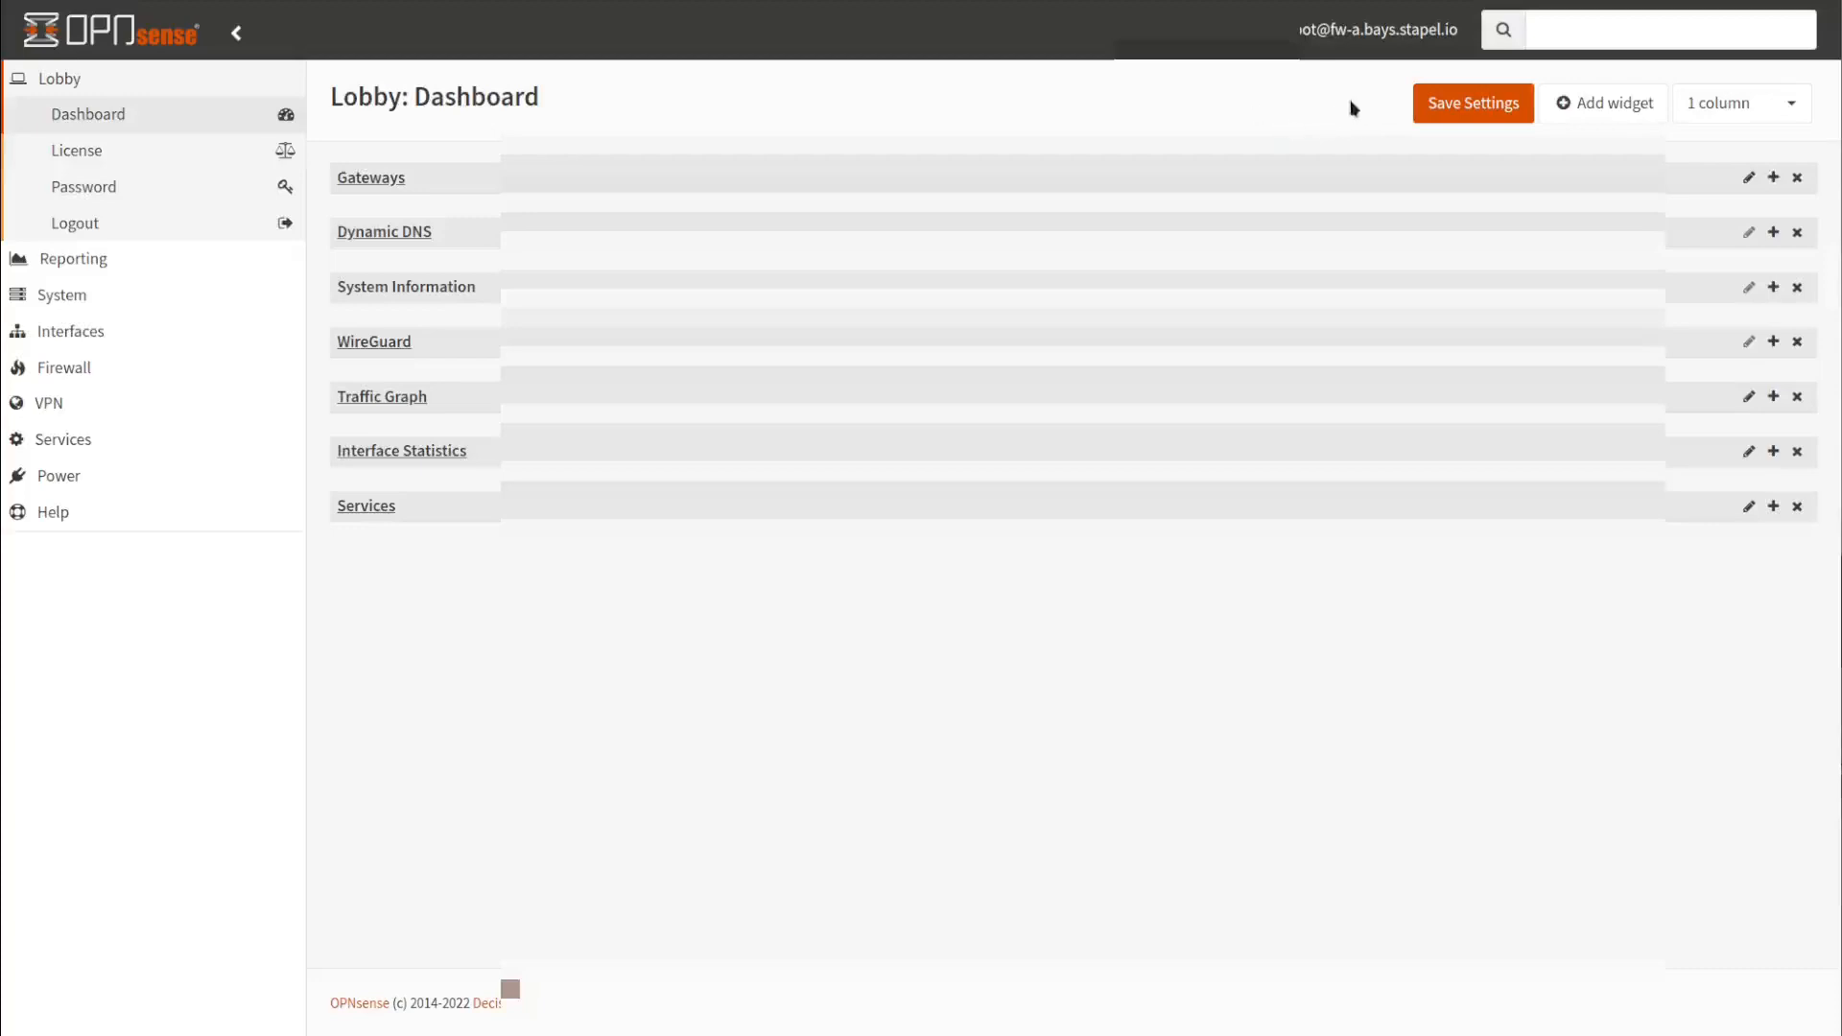
pyautogui.moveTo(1336, 102)
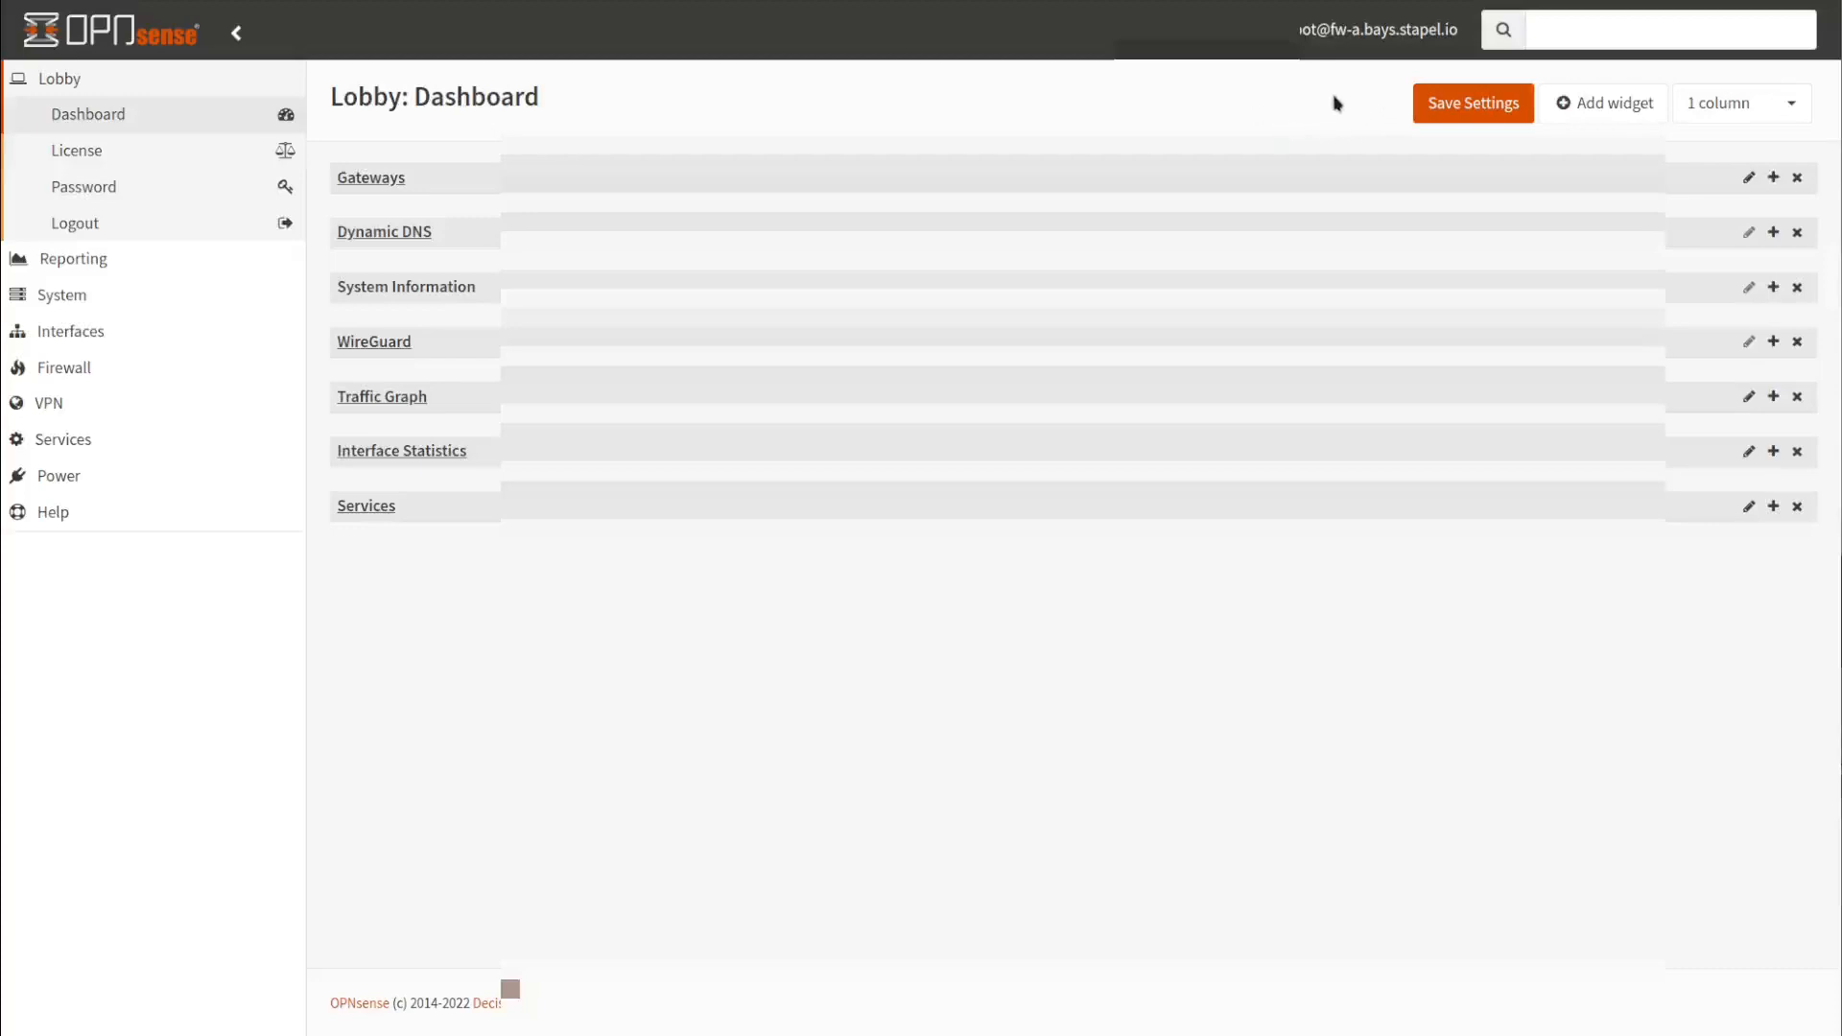
pyautogui.moveTo(1328, 108)
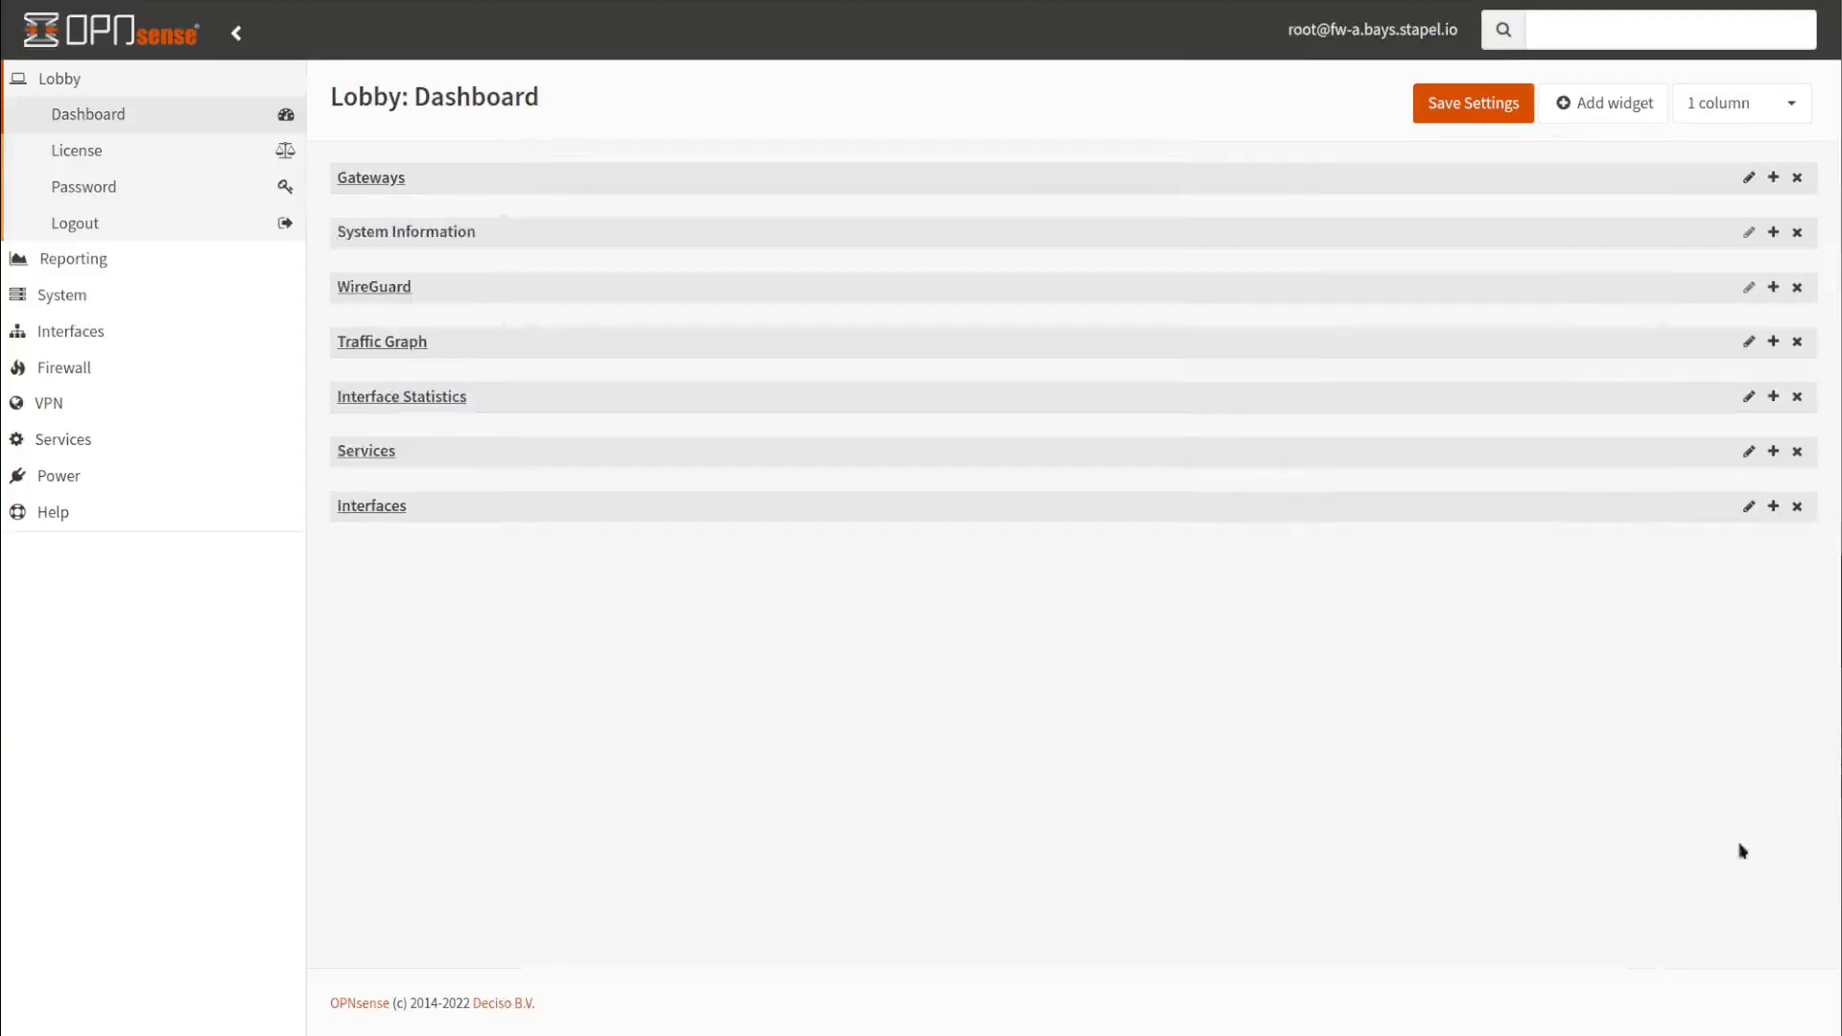
pyautogui.moveTo(1719, 741)
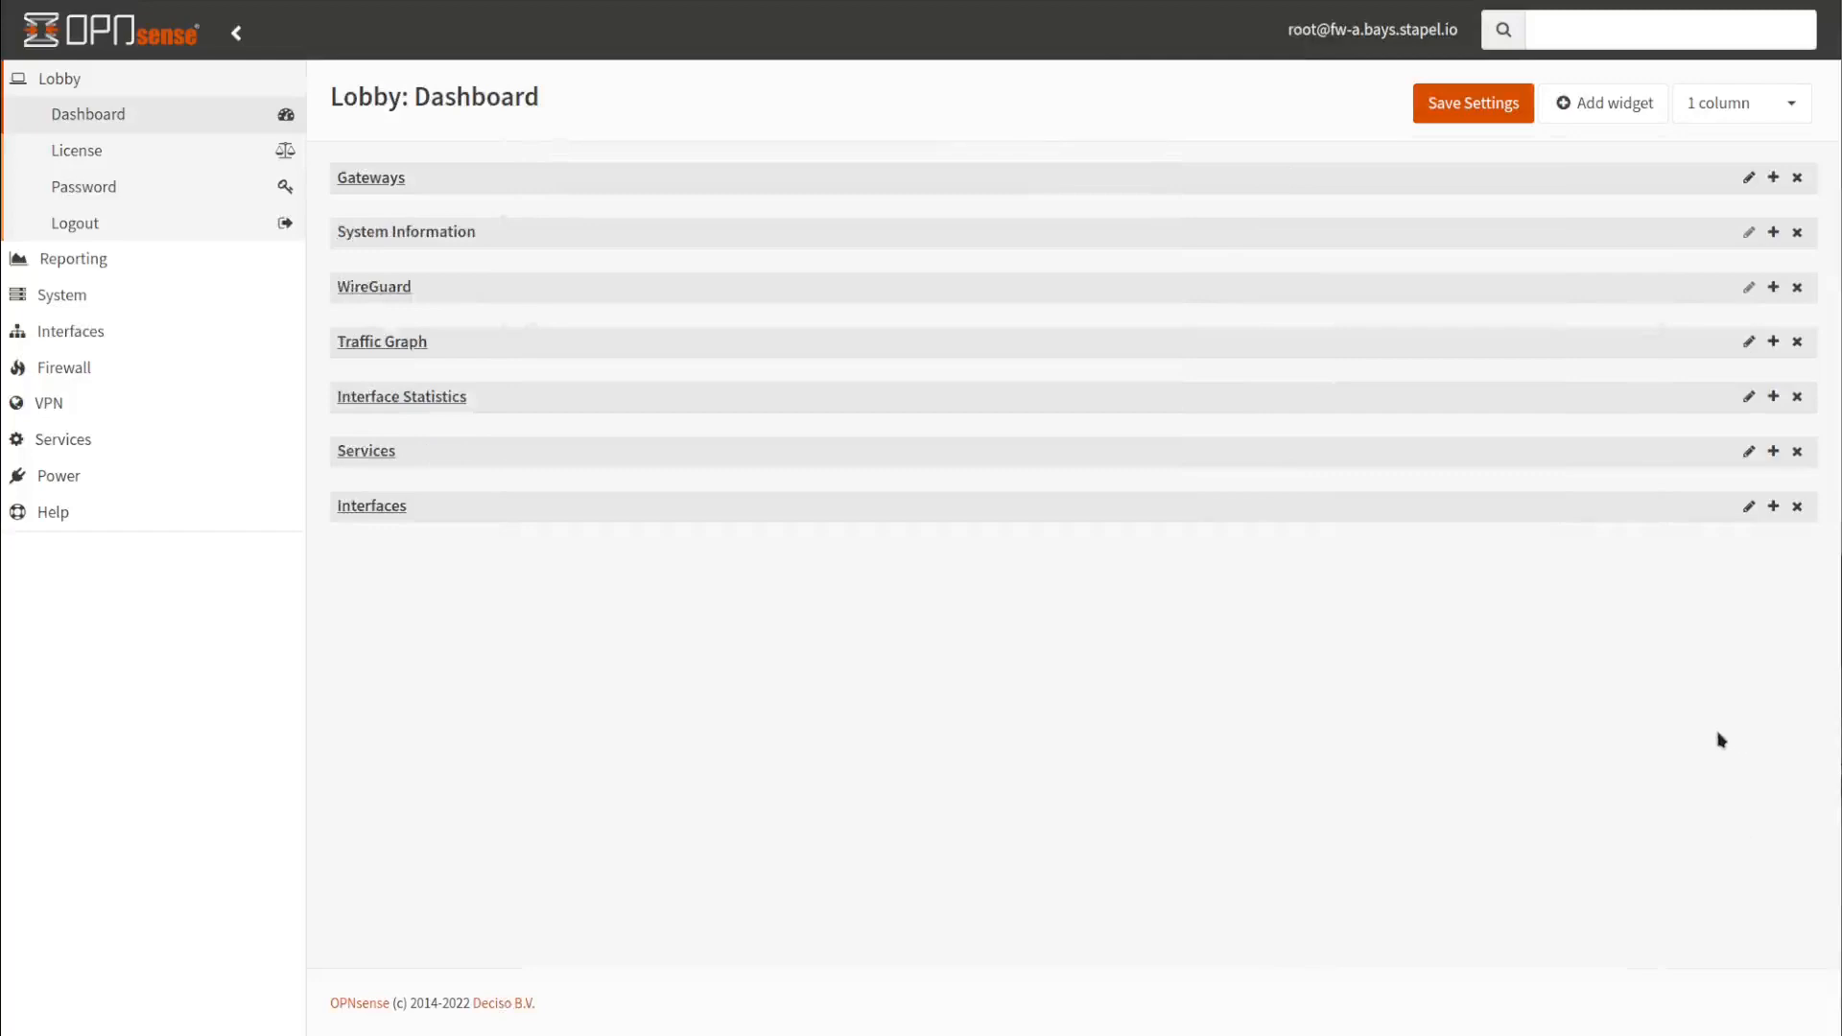
pyautogui.moveTo(579, 515)
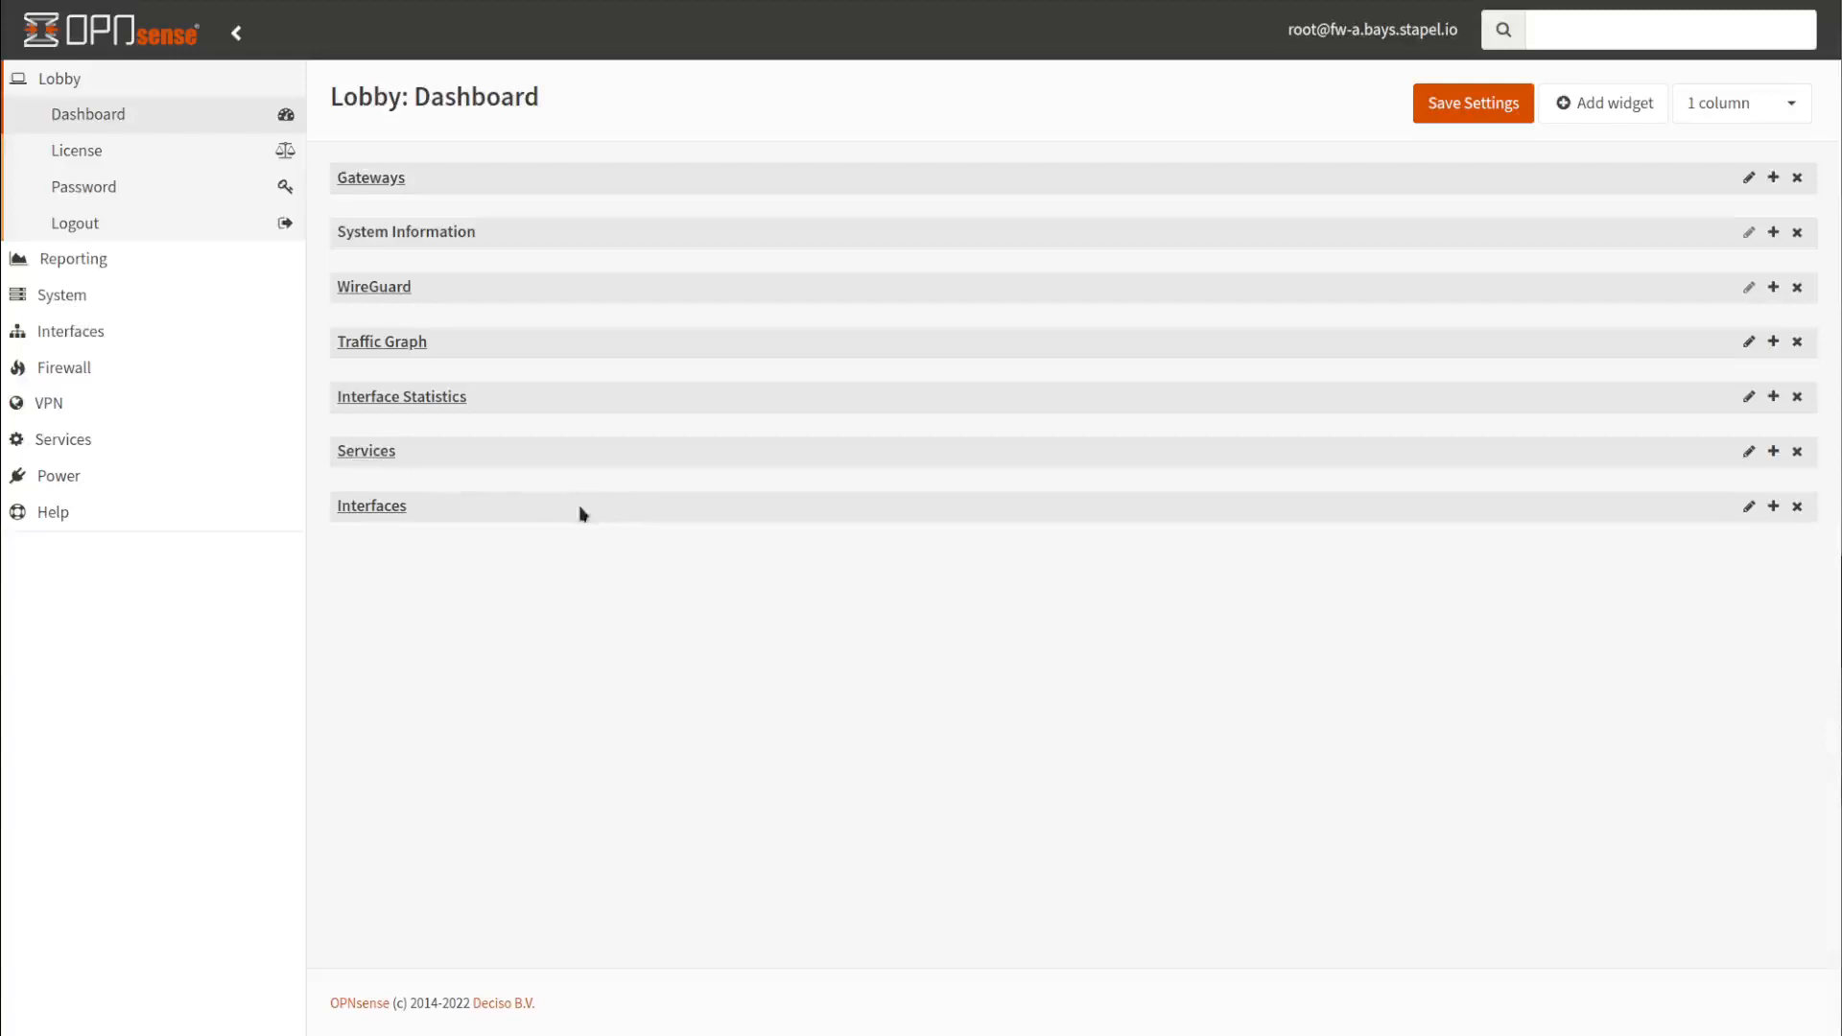
pyautogui.moveTo(555, 520)
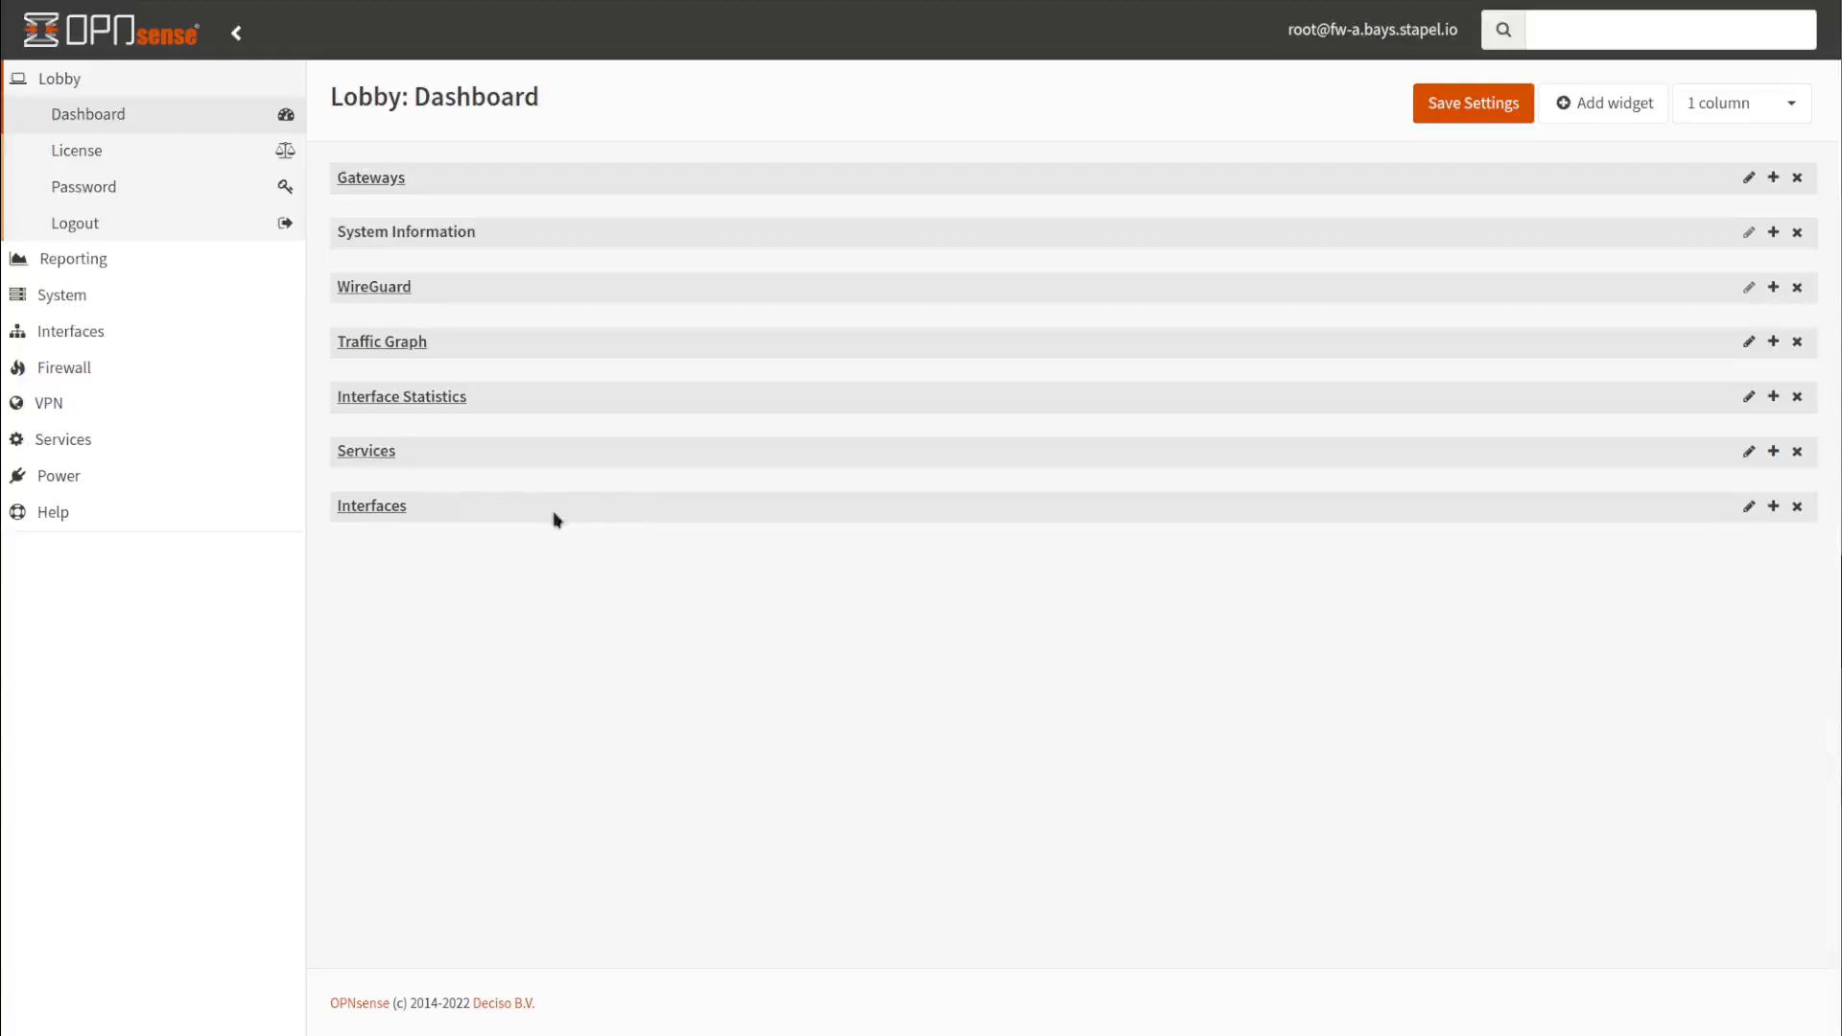
pyautogui.moveTo(572, 518)
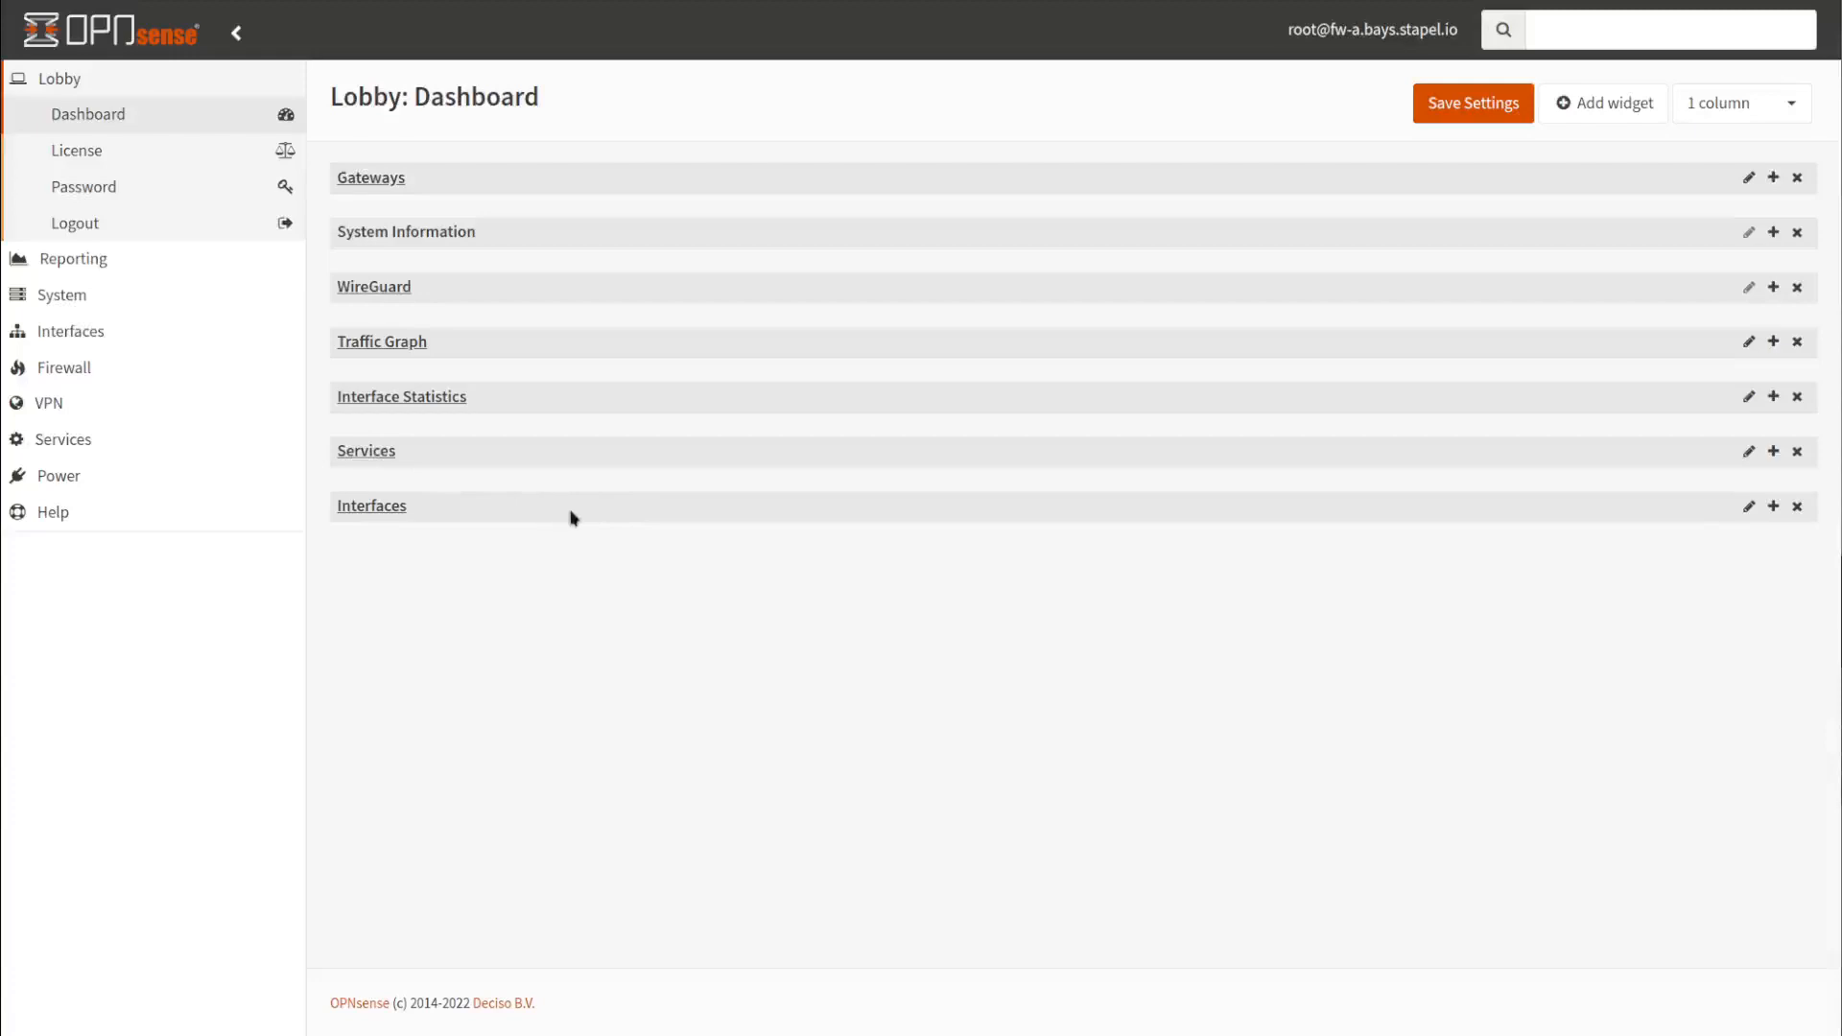
pyautogui.moveTo(1773, 342)
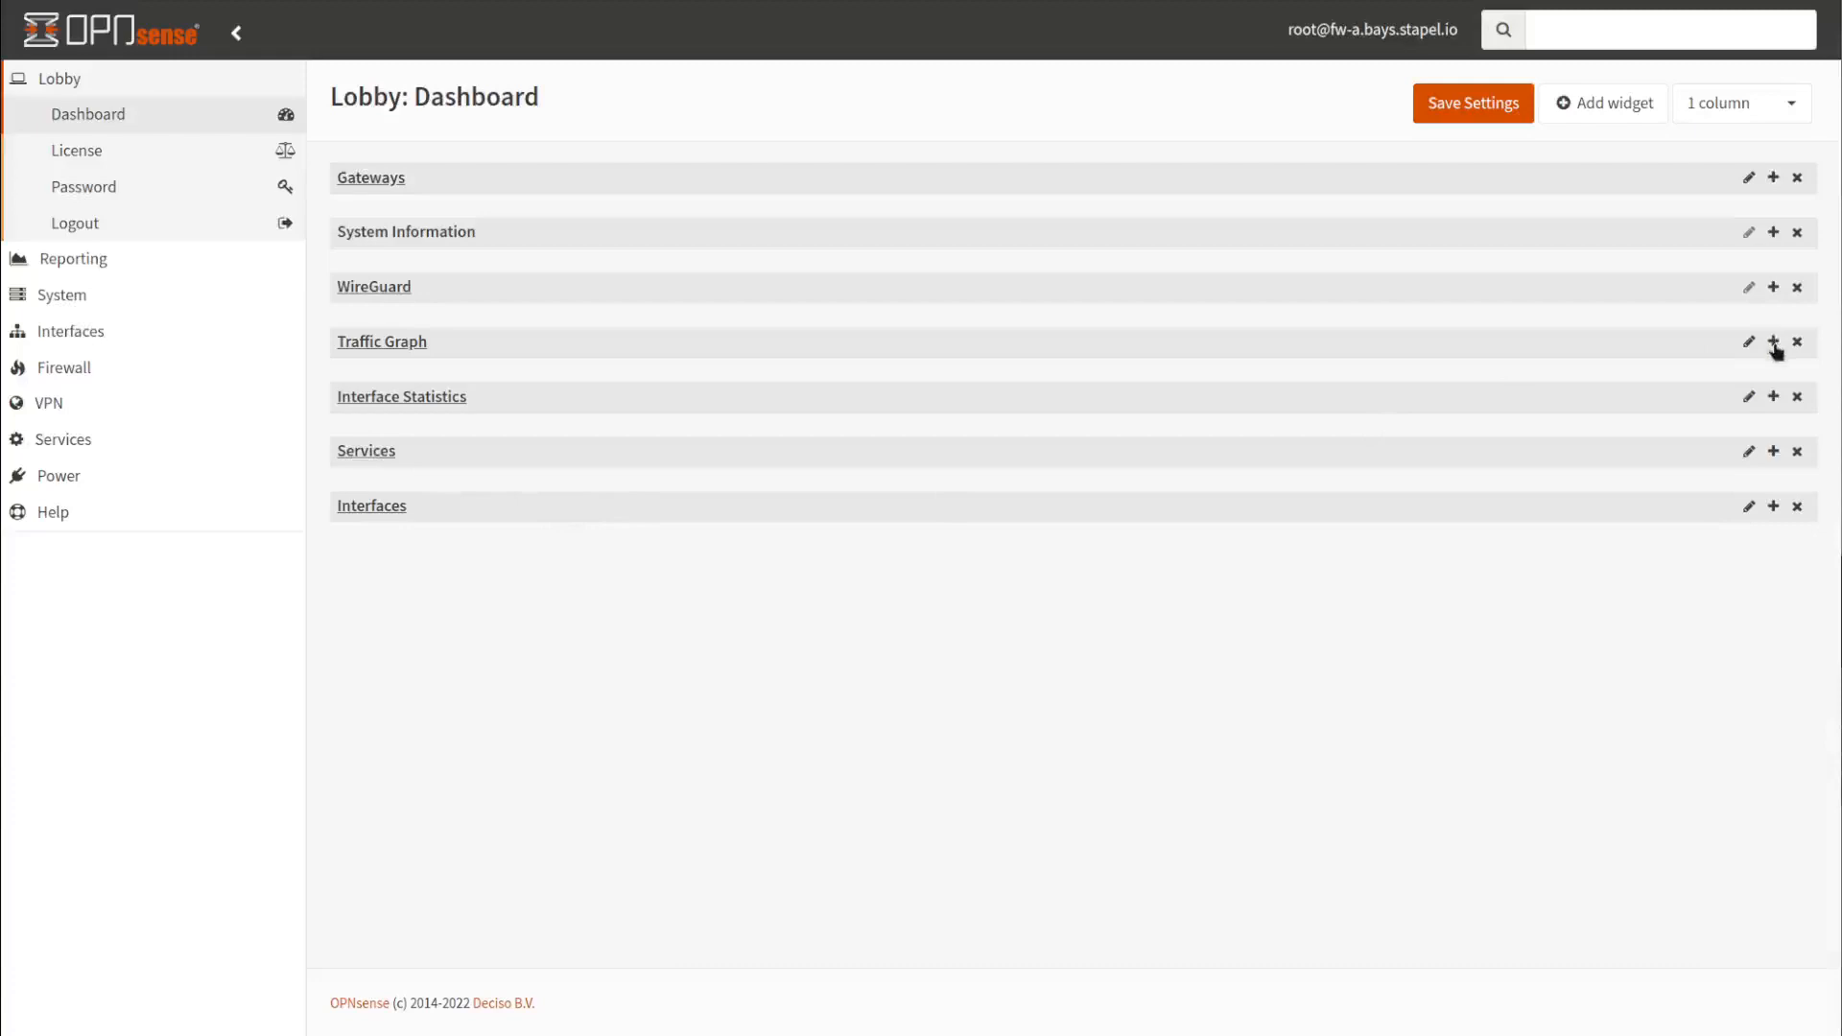
# Briefly expand and collapse the Traffic Graph and WireGuard widgets
pyautogui.click(1773, 341)
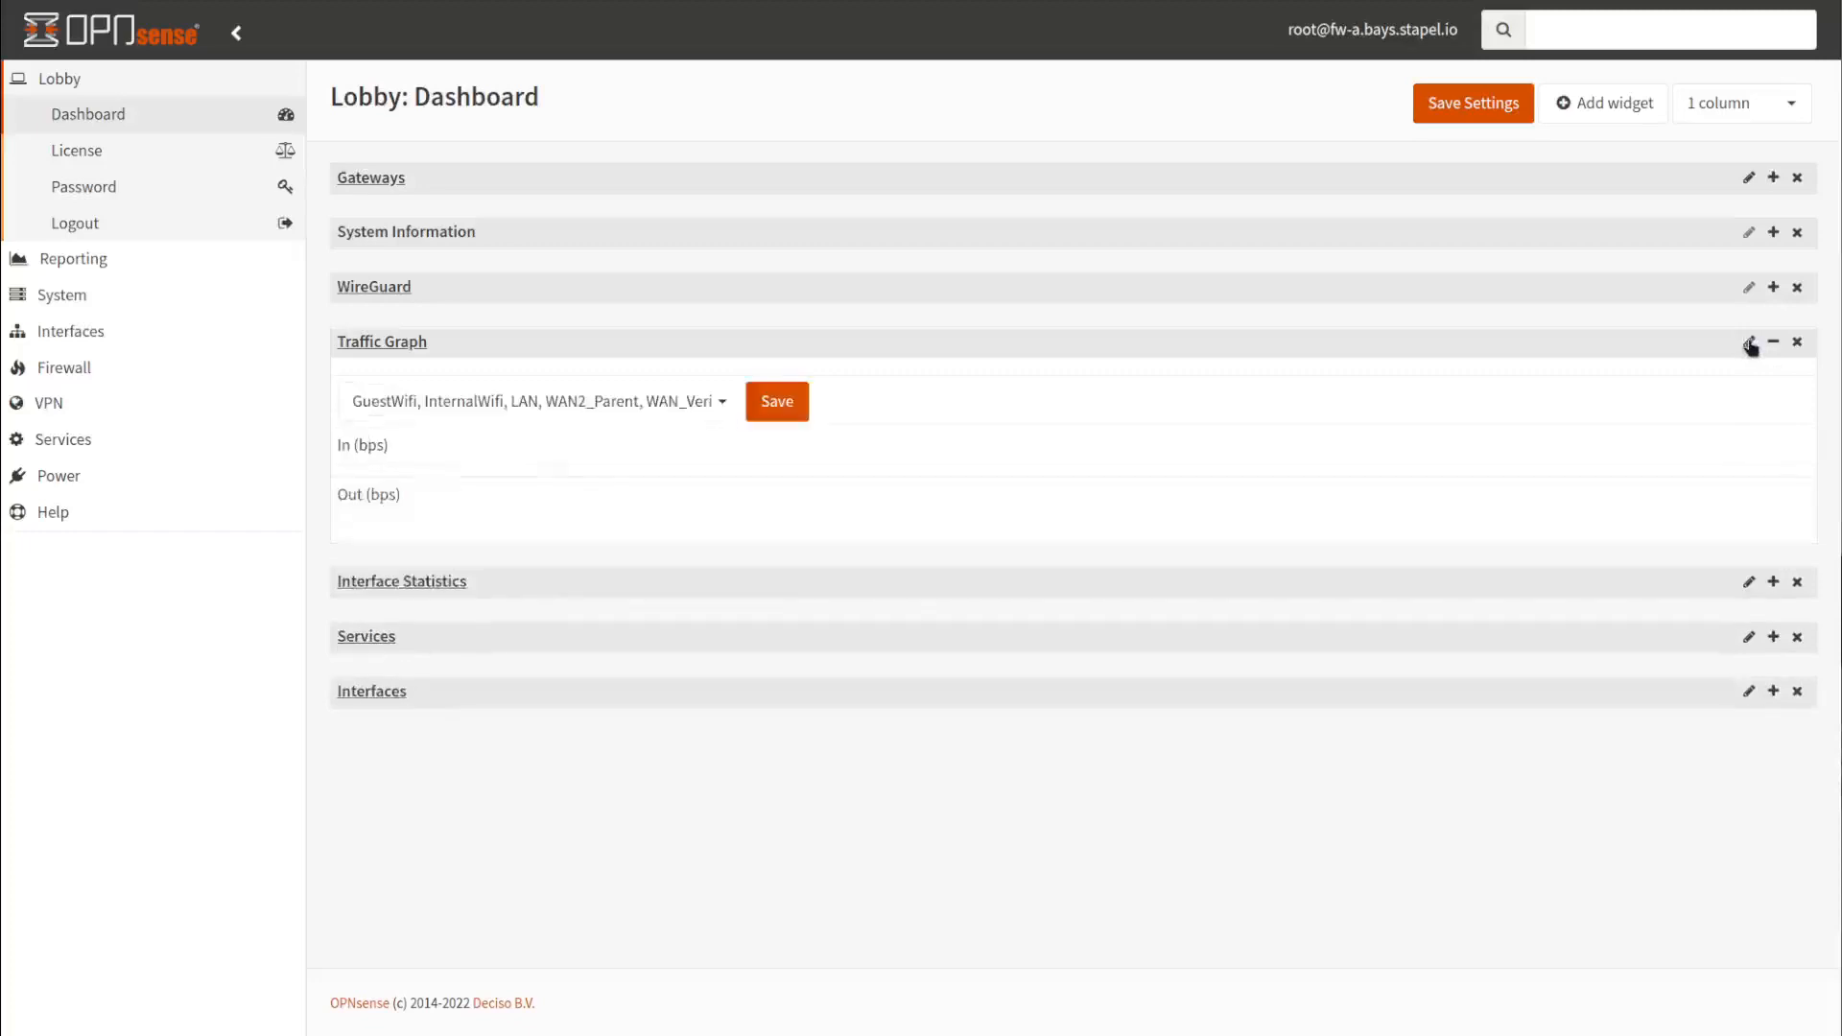
pyautogui.click(1750, 338)
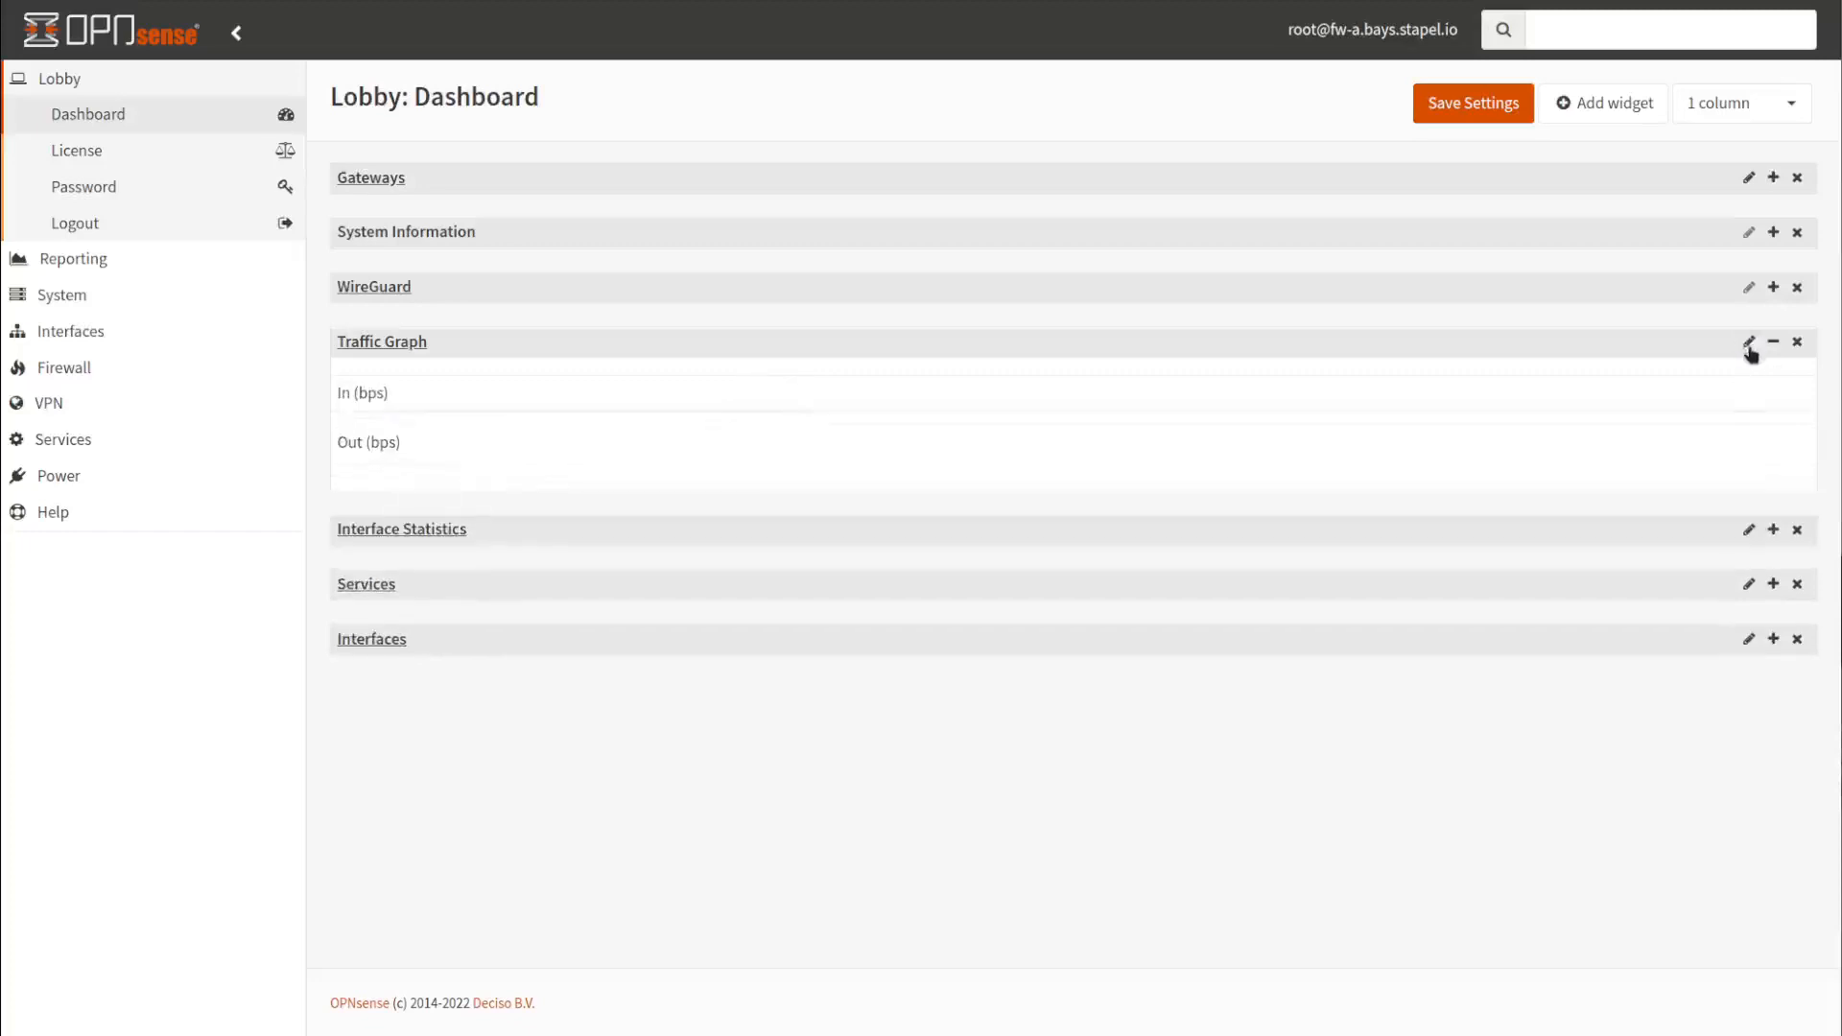
pyautogui.moveTo(1773, 290)
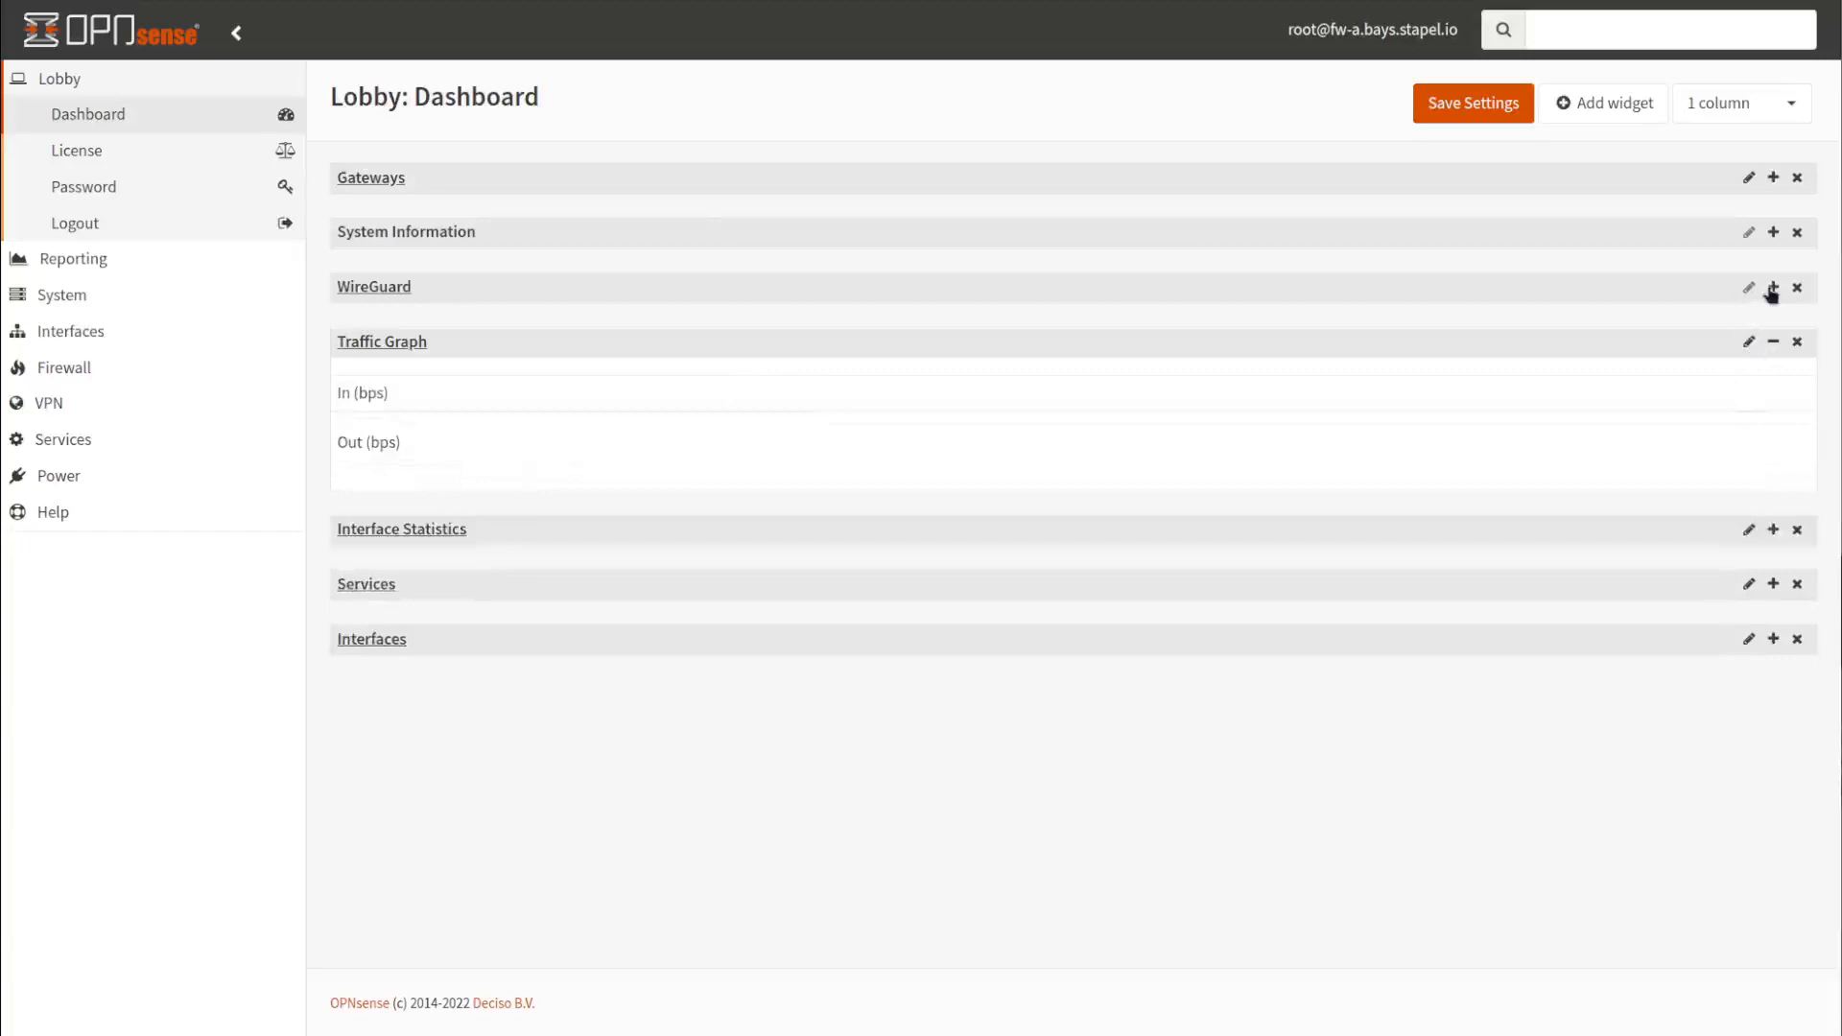
pyautogui.click(1773, 288)
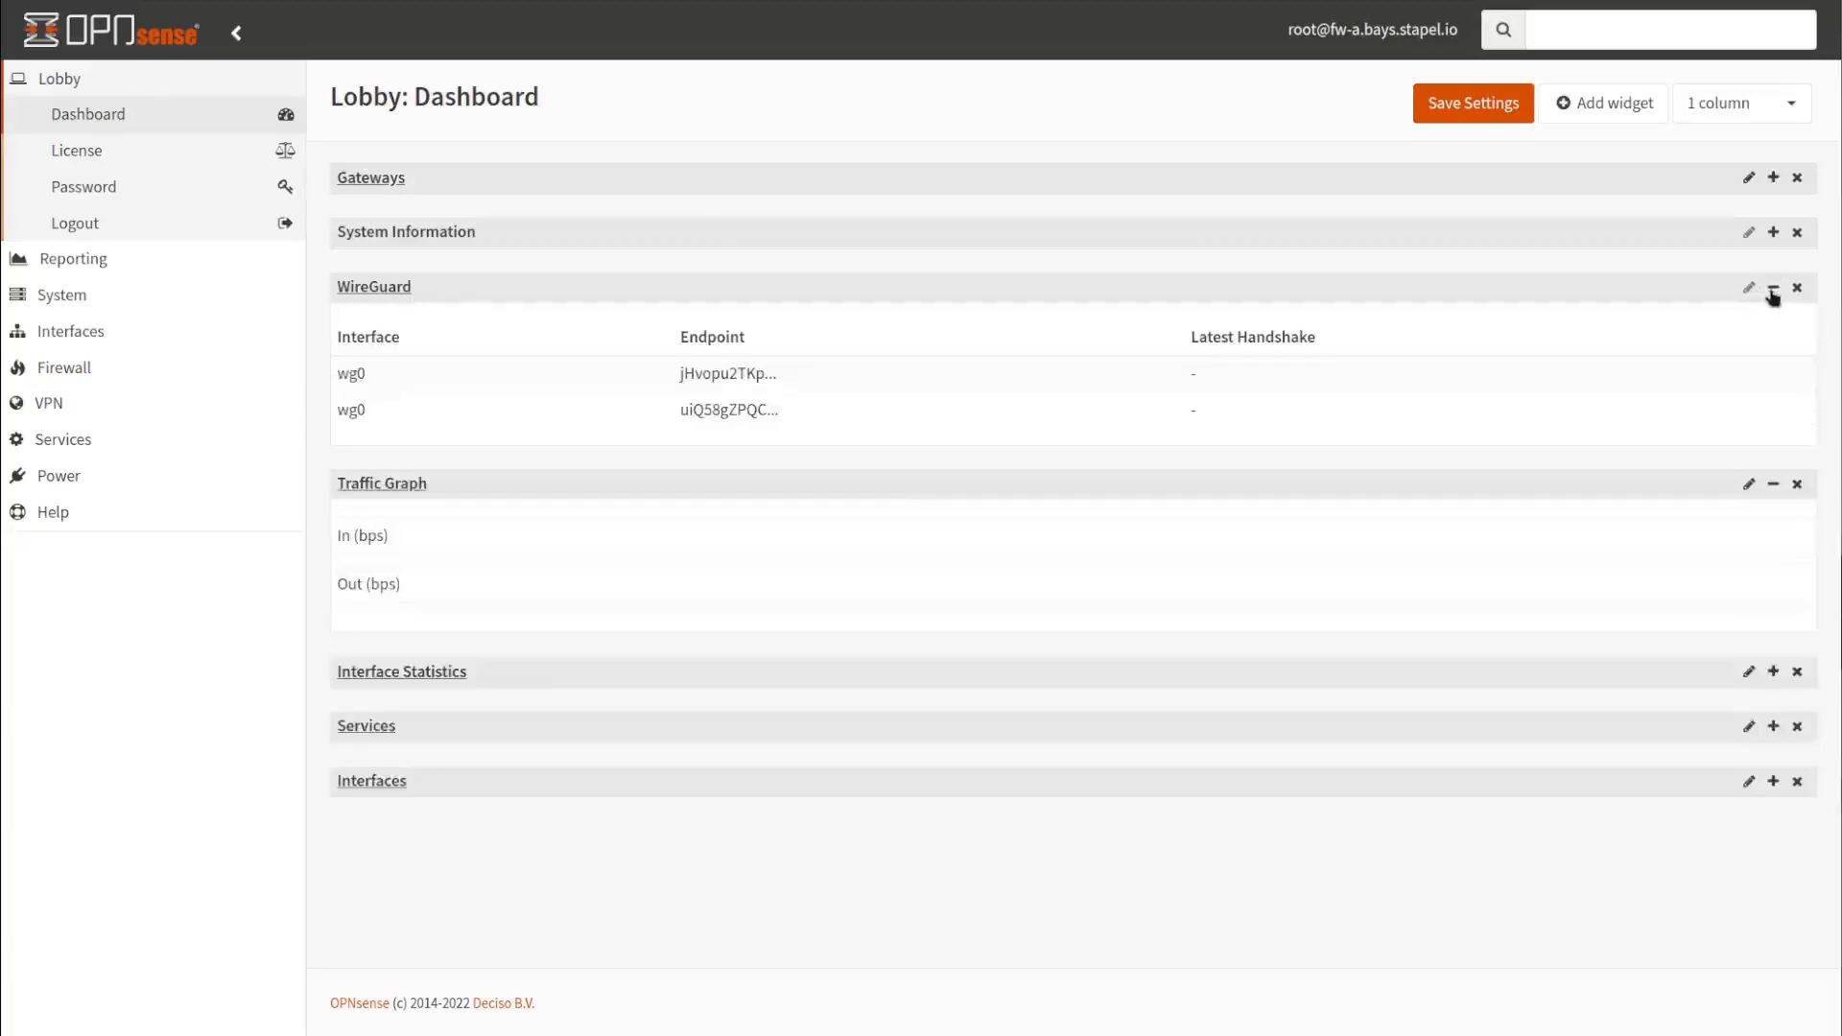
pyautogui.click(1771, 288)
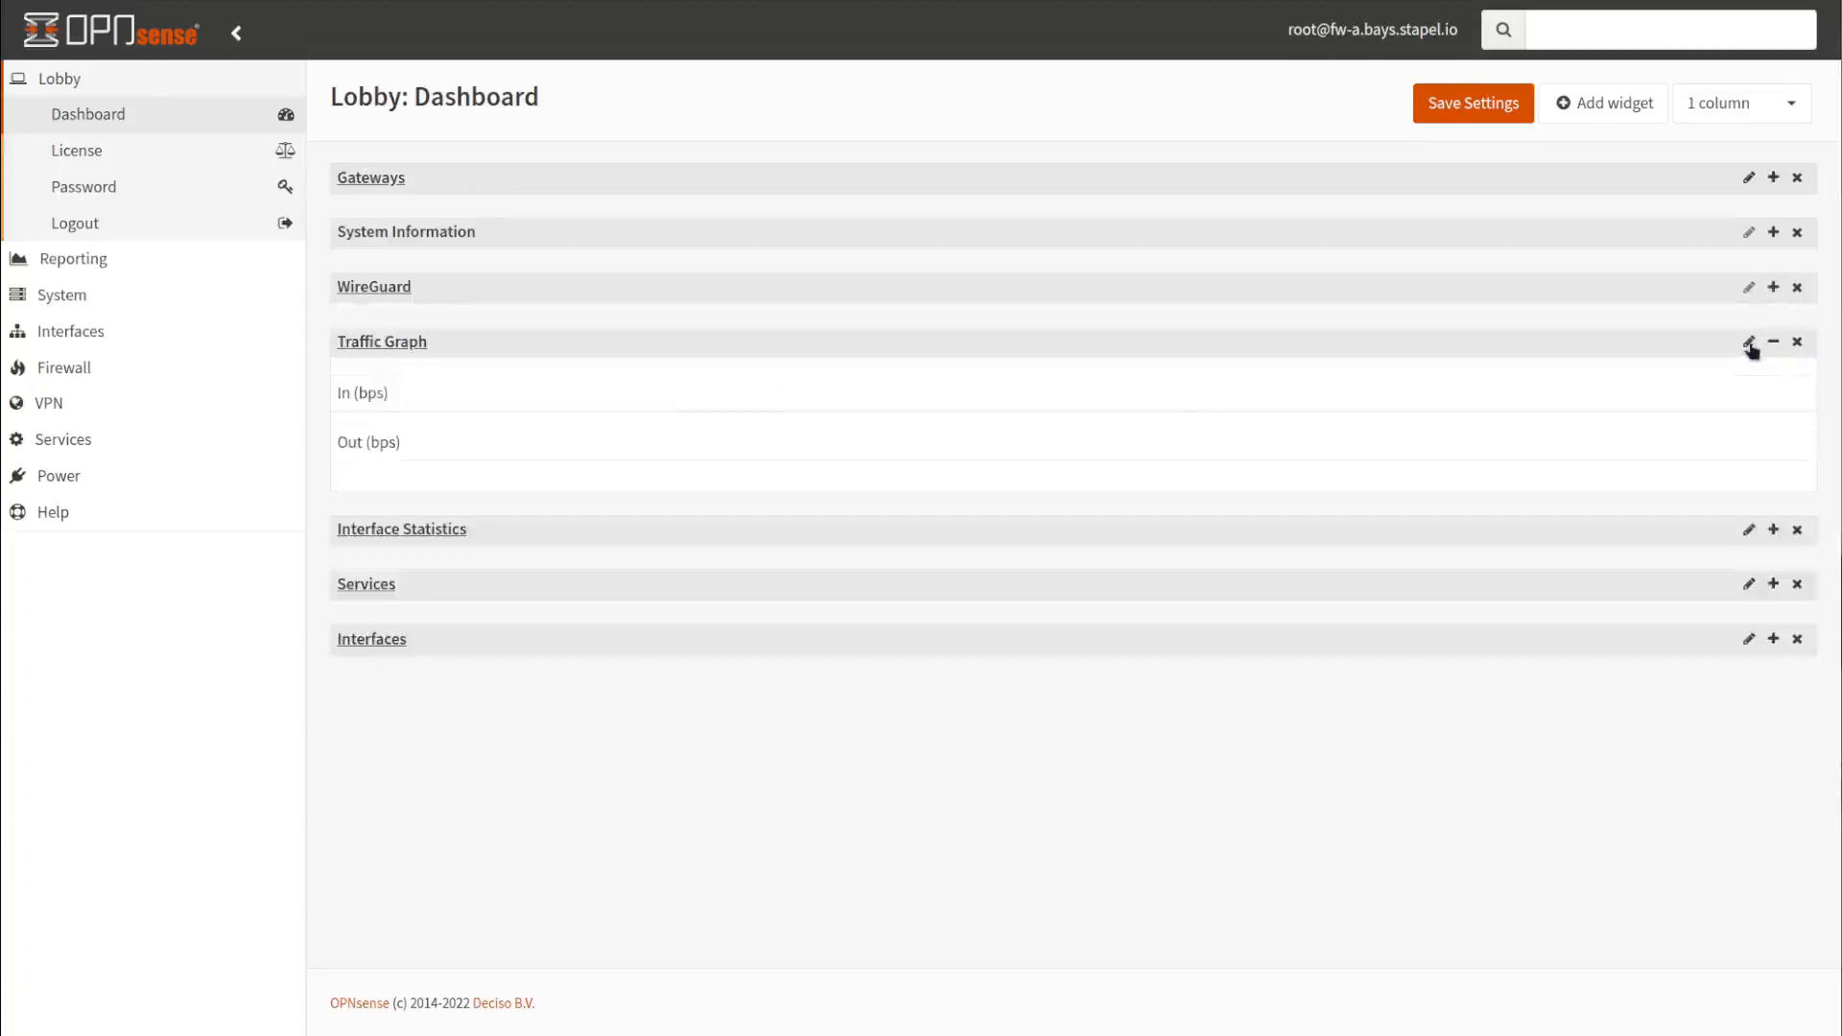
# In Traffic Graph settings, replace WAN2_Parent with WAN2_COX in the graphed interfaces and save
pyautogui.click(1746, 337)
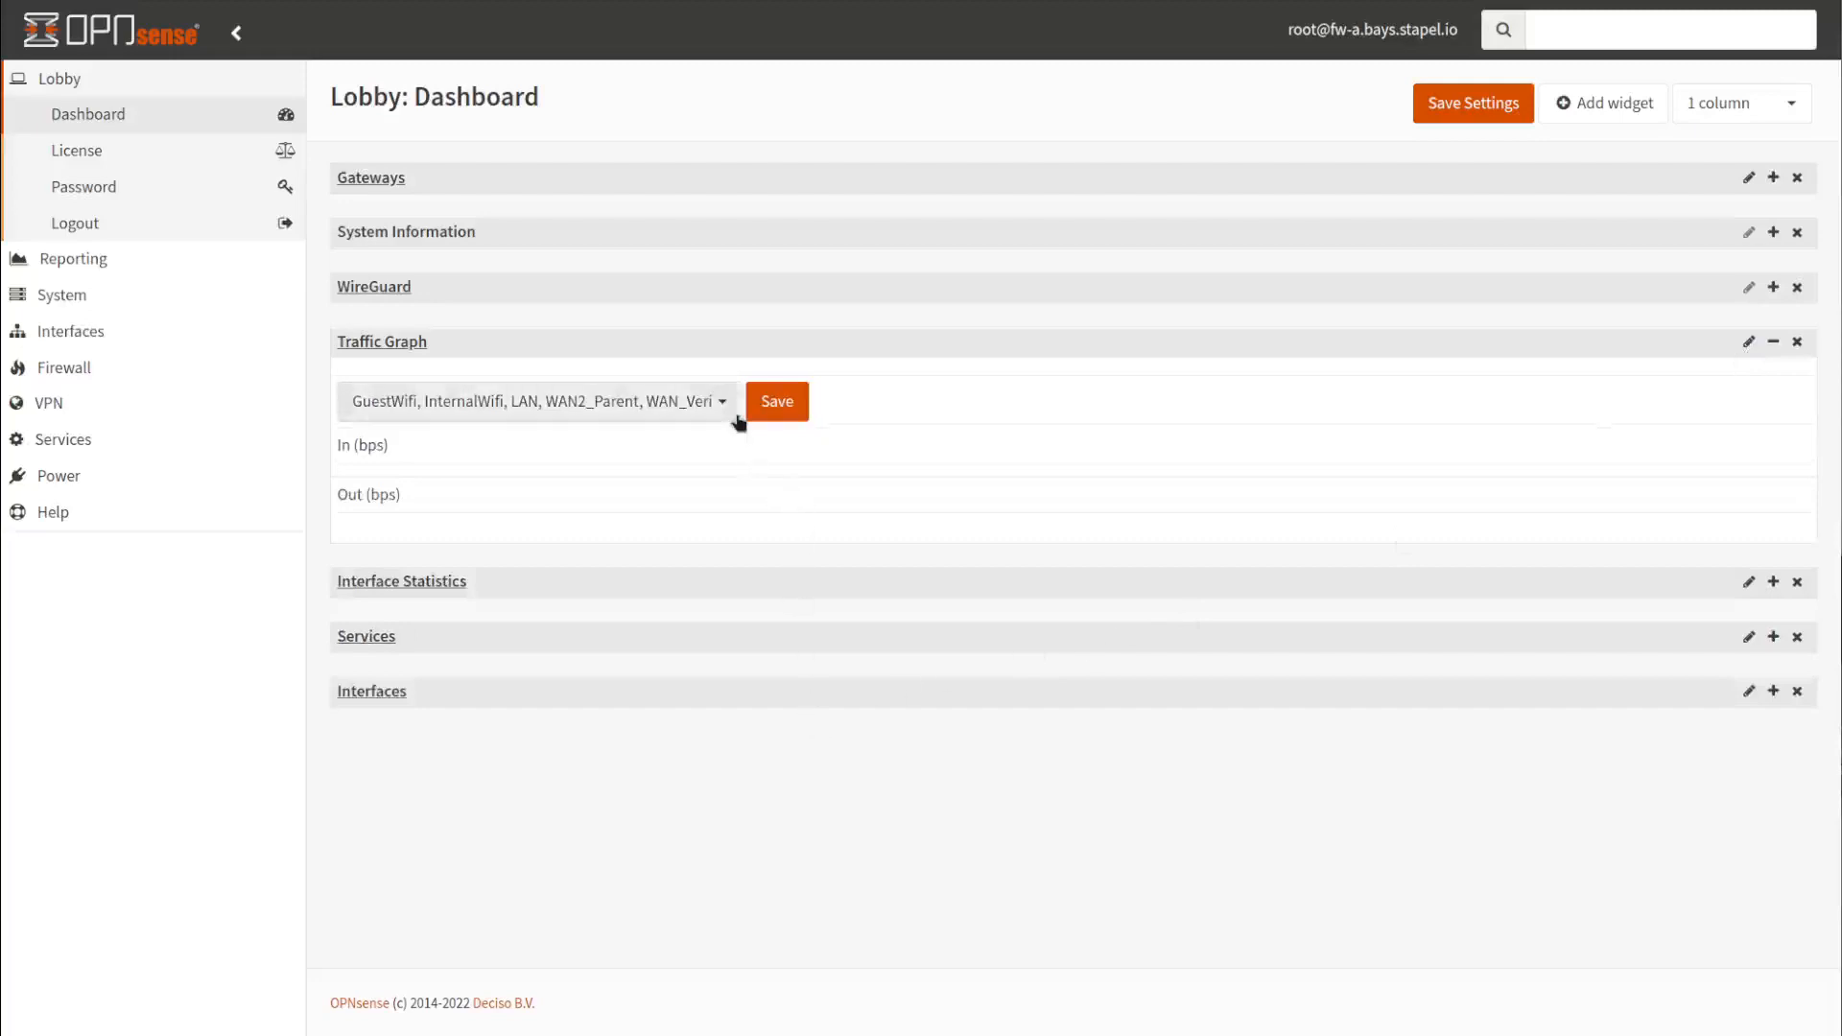
pyautogui.click(537, 401)
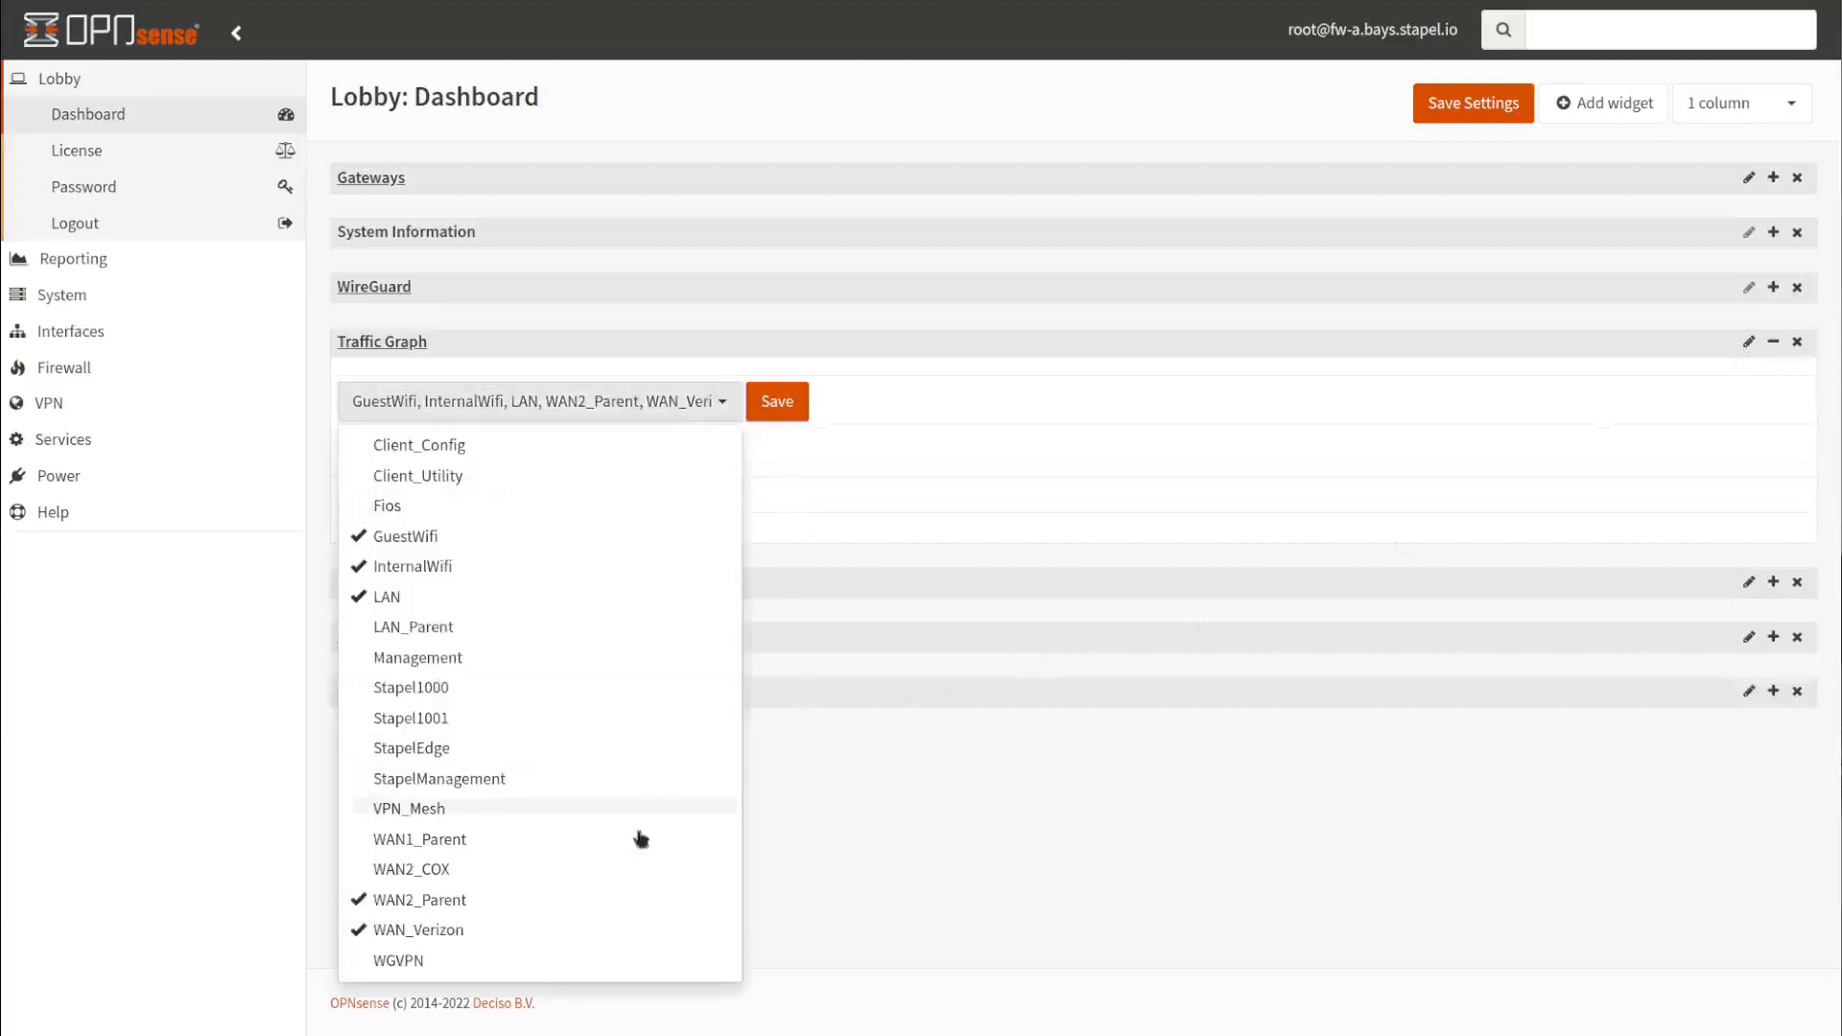
pyautogui.click(418, 900)
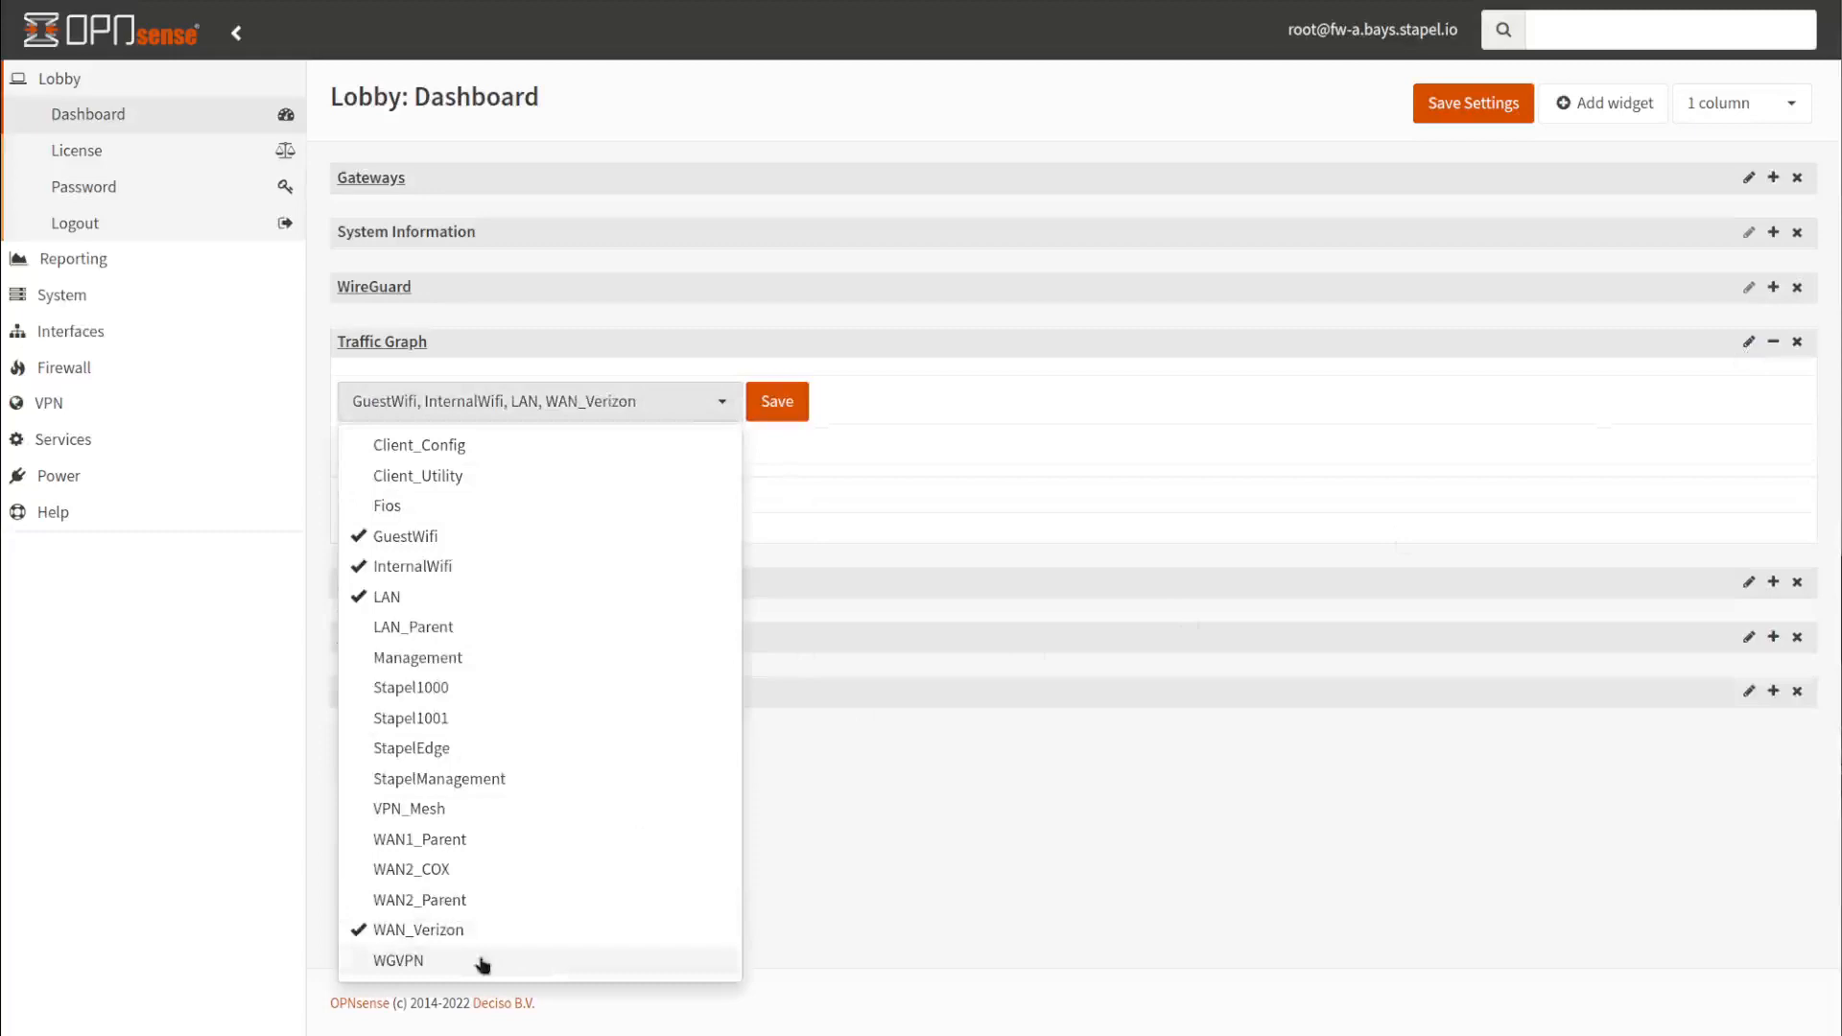
pyautogui.moveTo(415, 538)
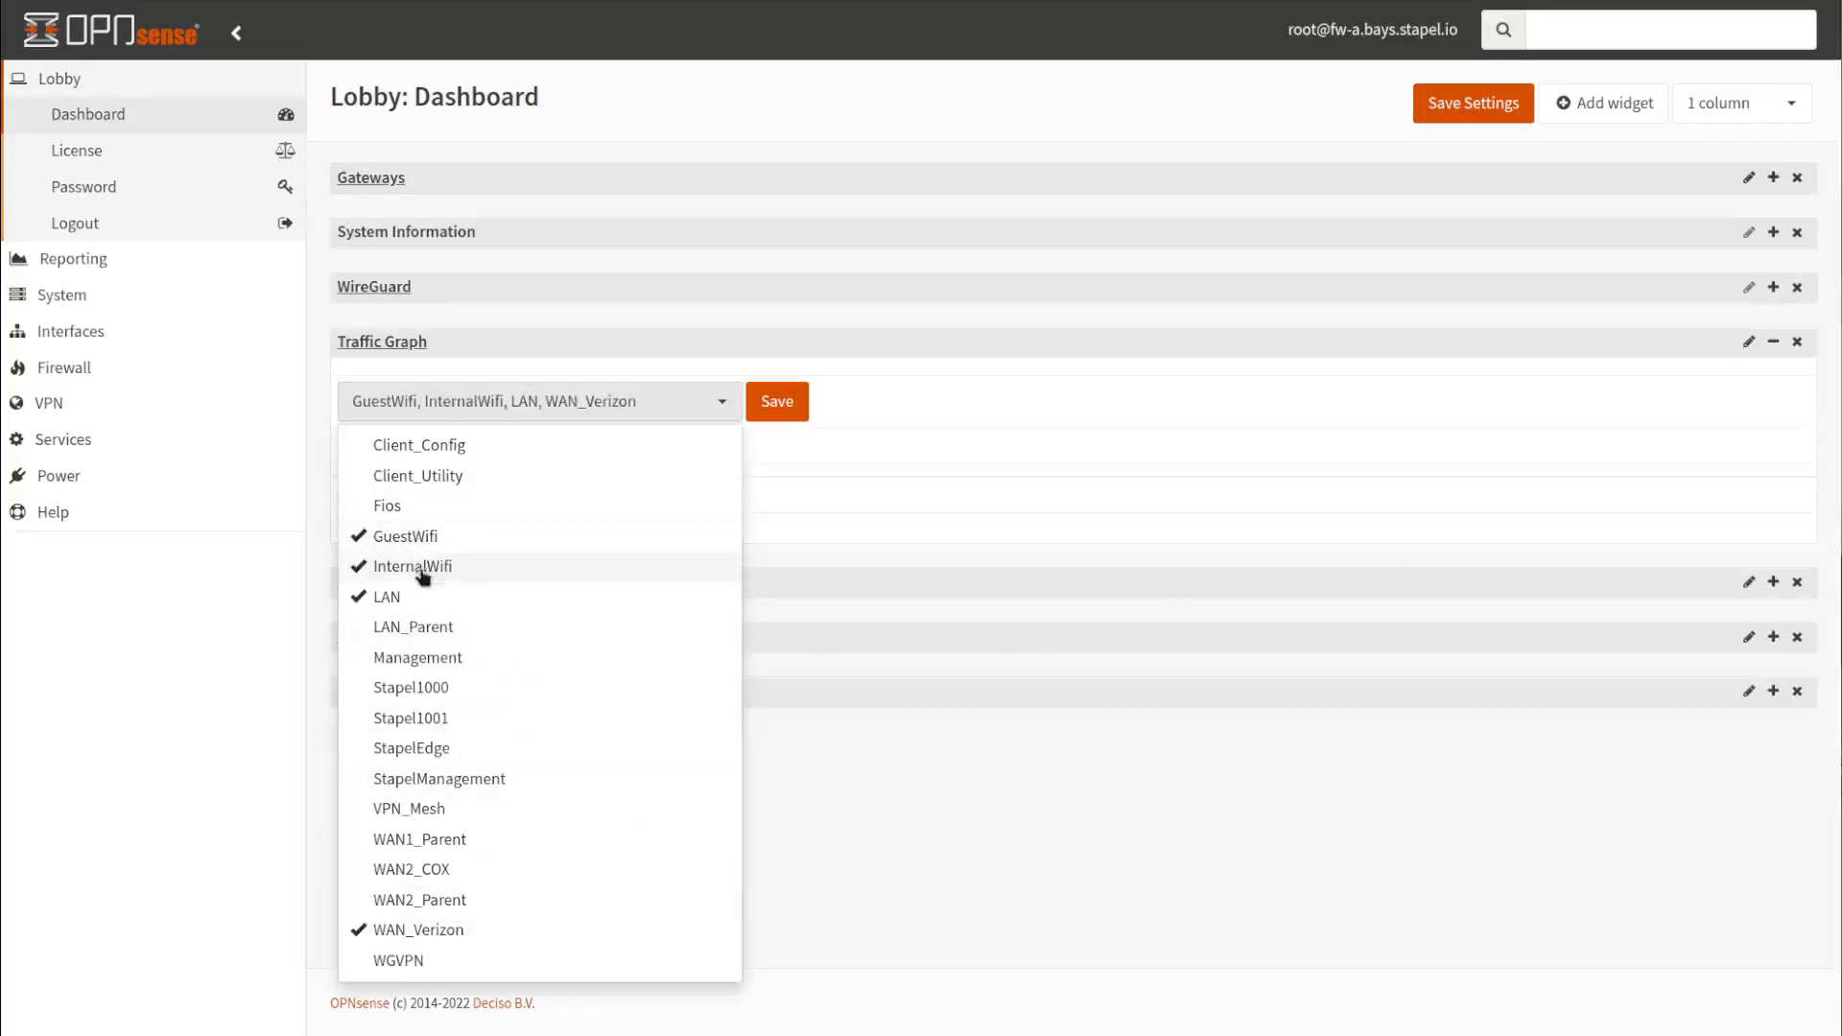
pyautogui.moveTo(426, 892)
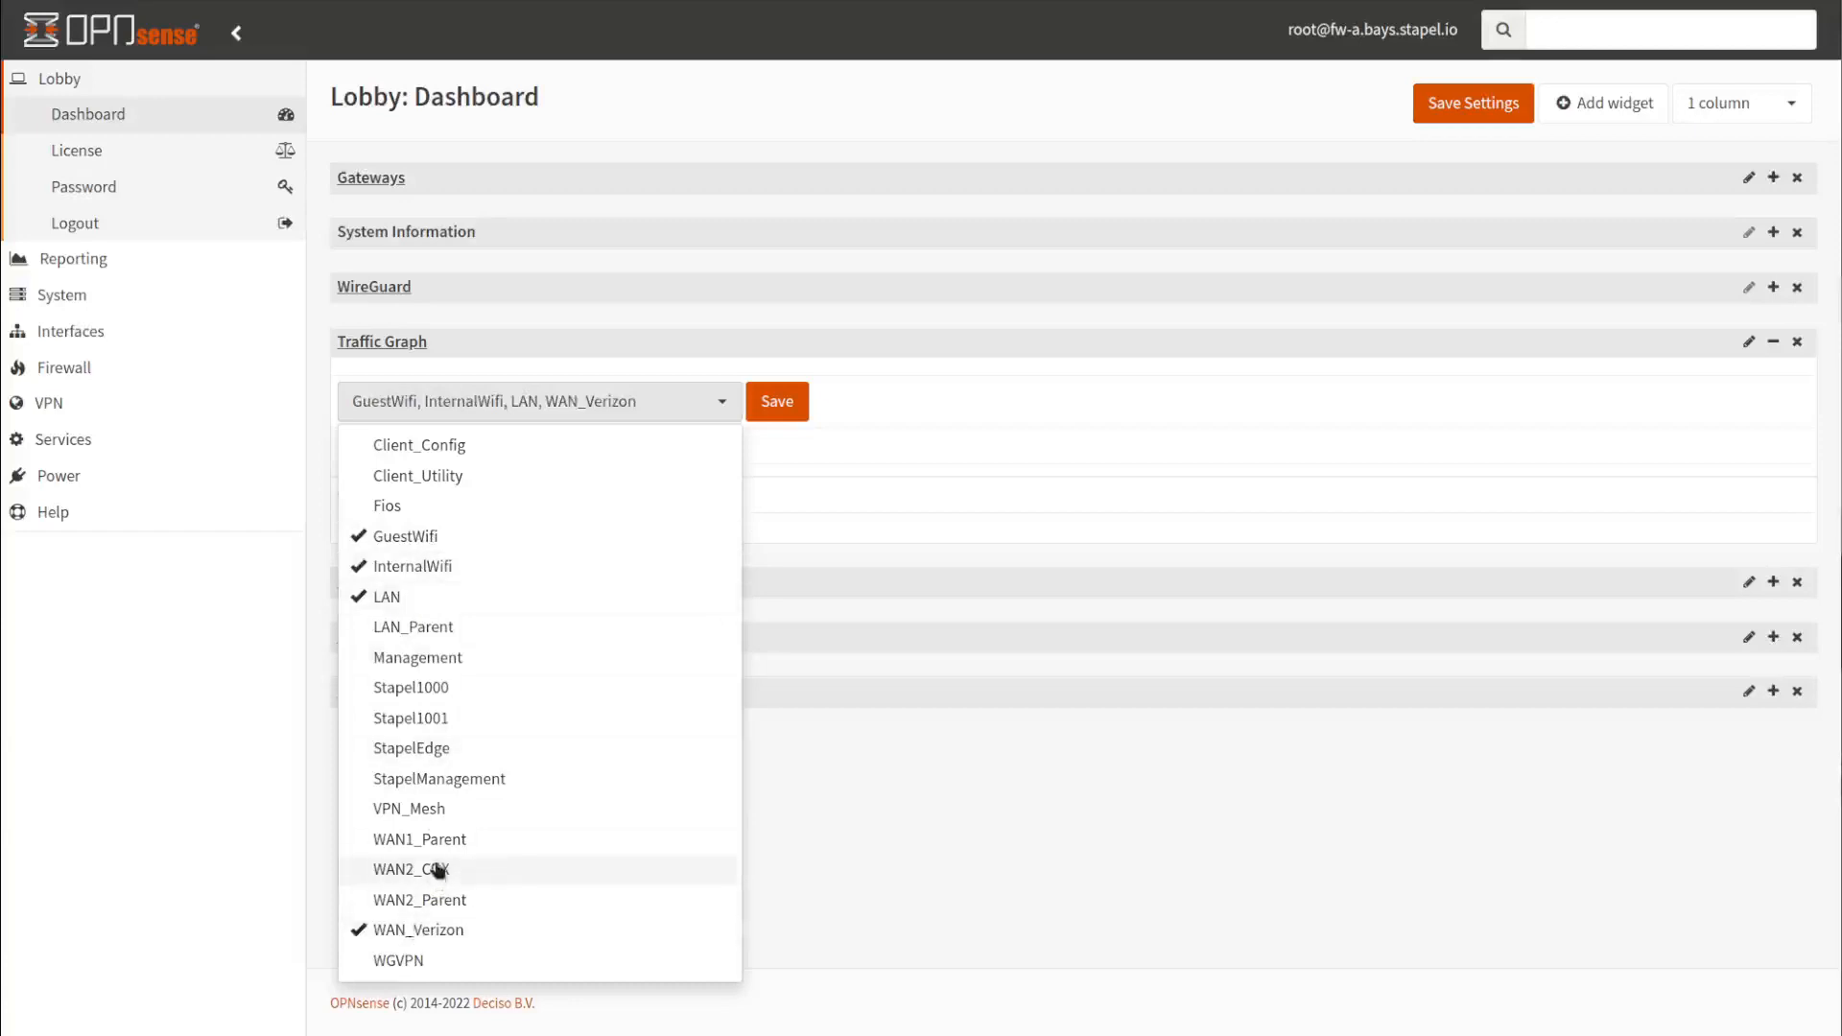
pyautogui.click(411, 869)
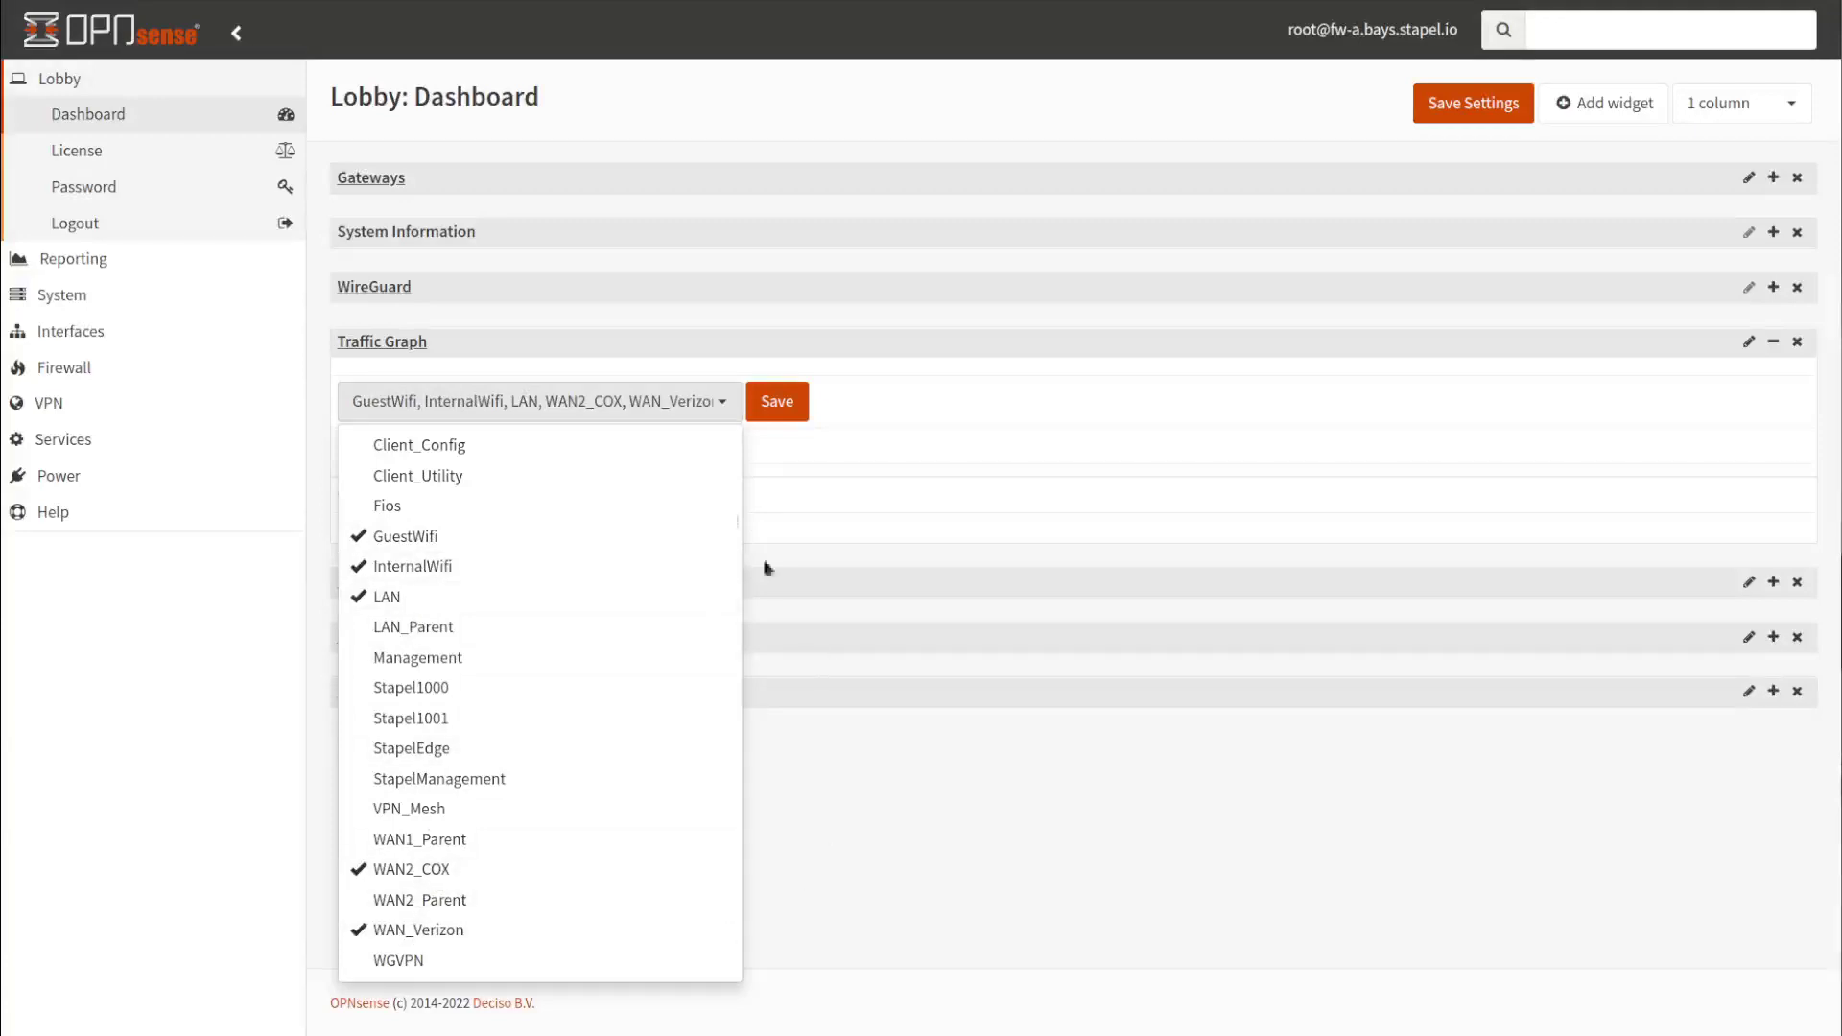
pyautogui.click(777, 403)
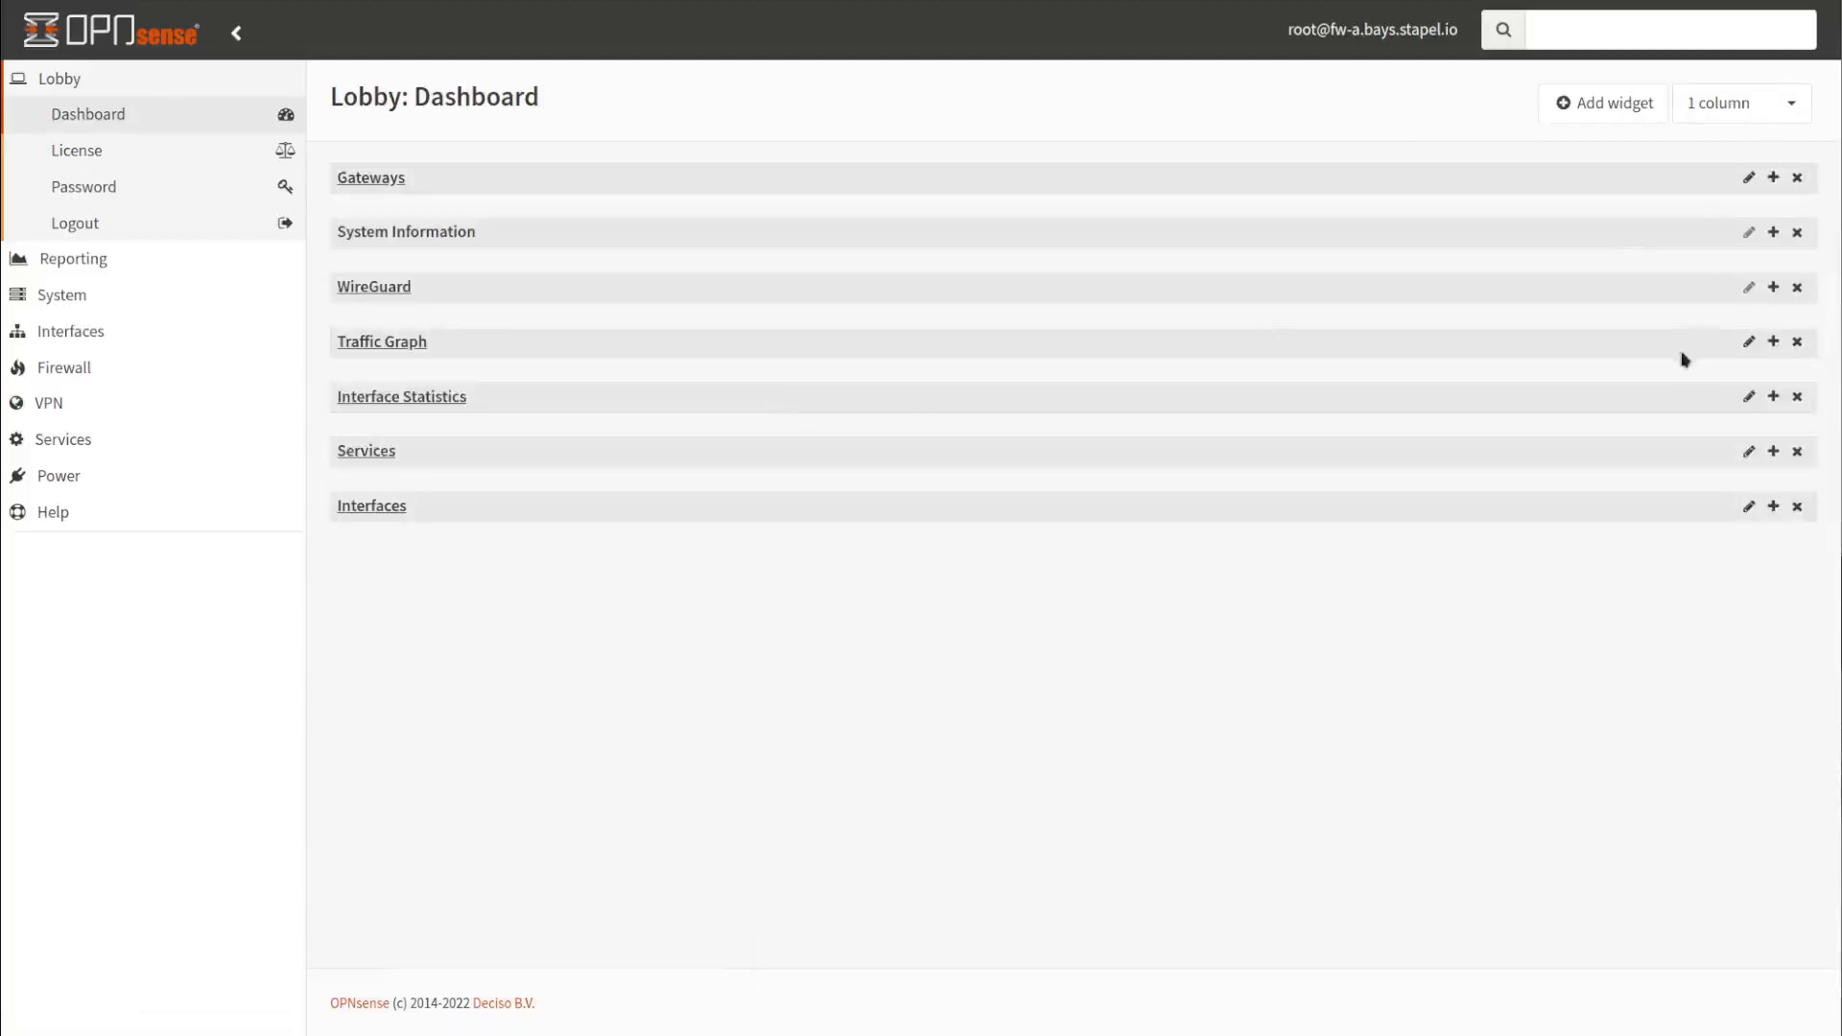
# Expand the Traffic Graph widget to show its In and Out charts and save settings
pyautogui.click(1771, 338)
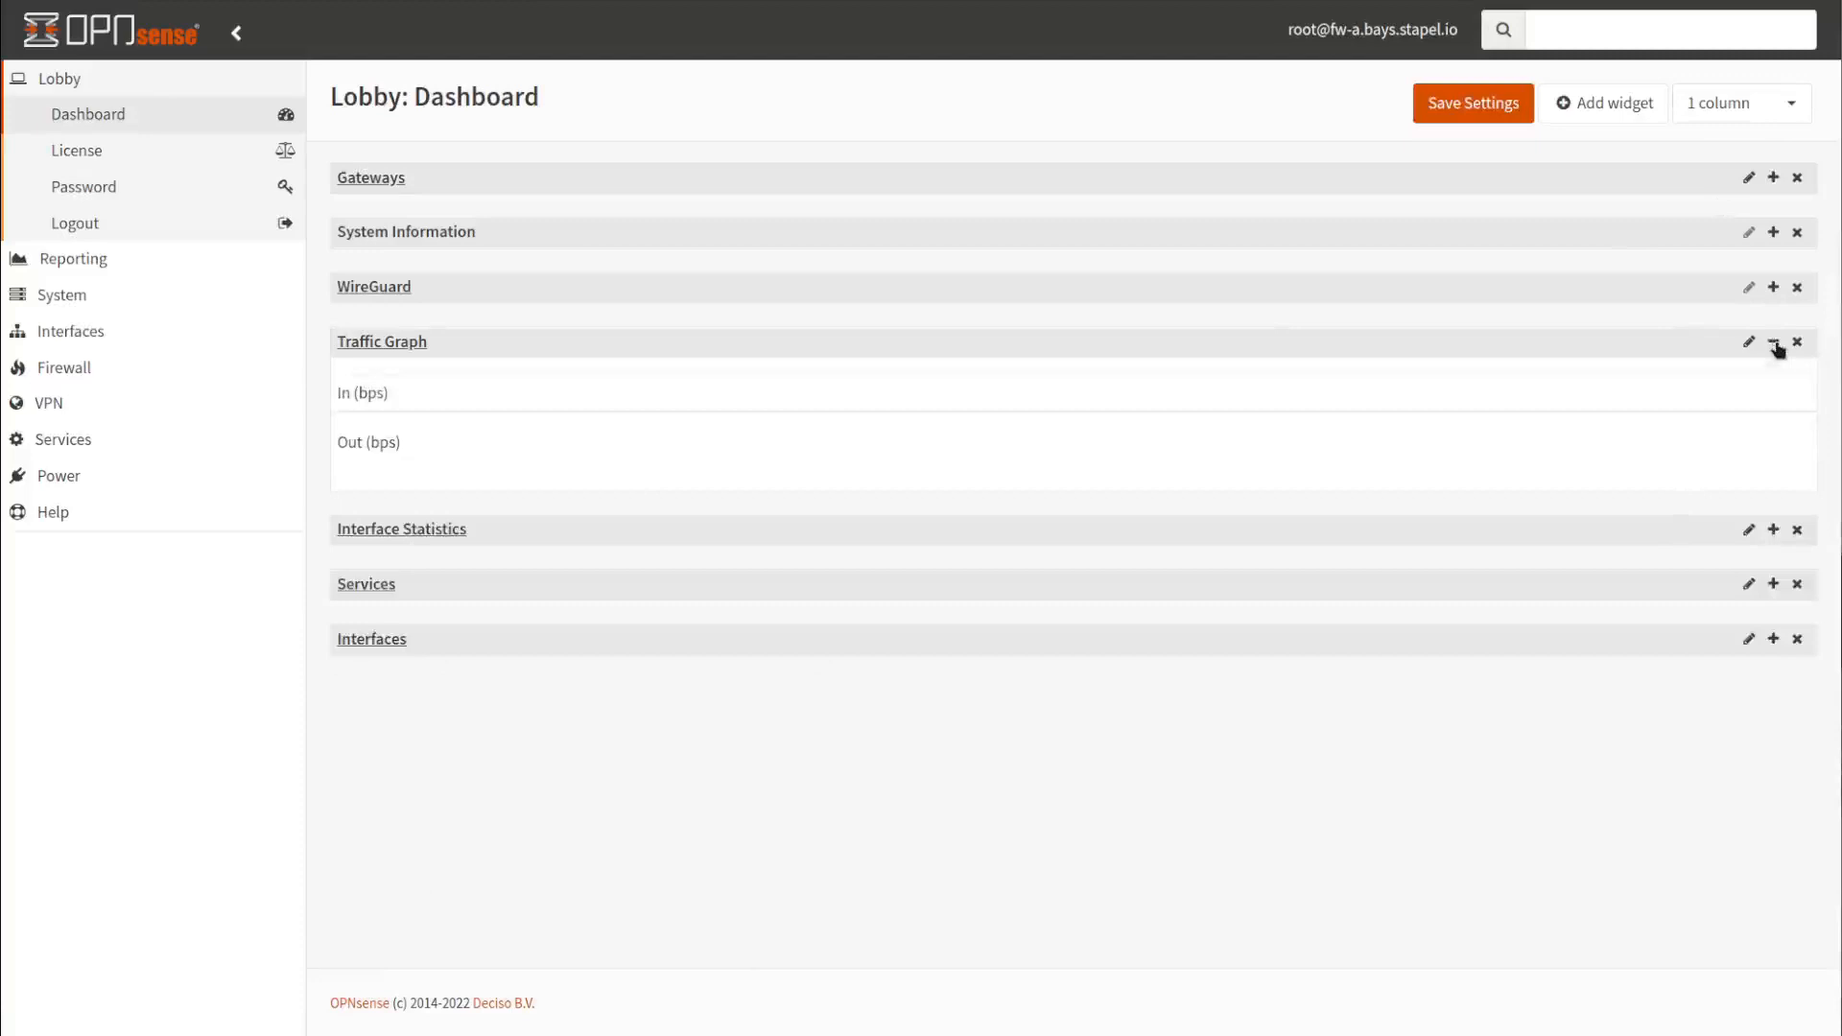
pyautogui.click(1769, 342)
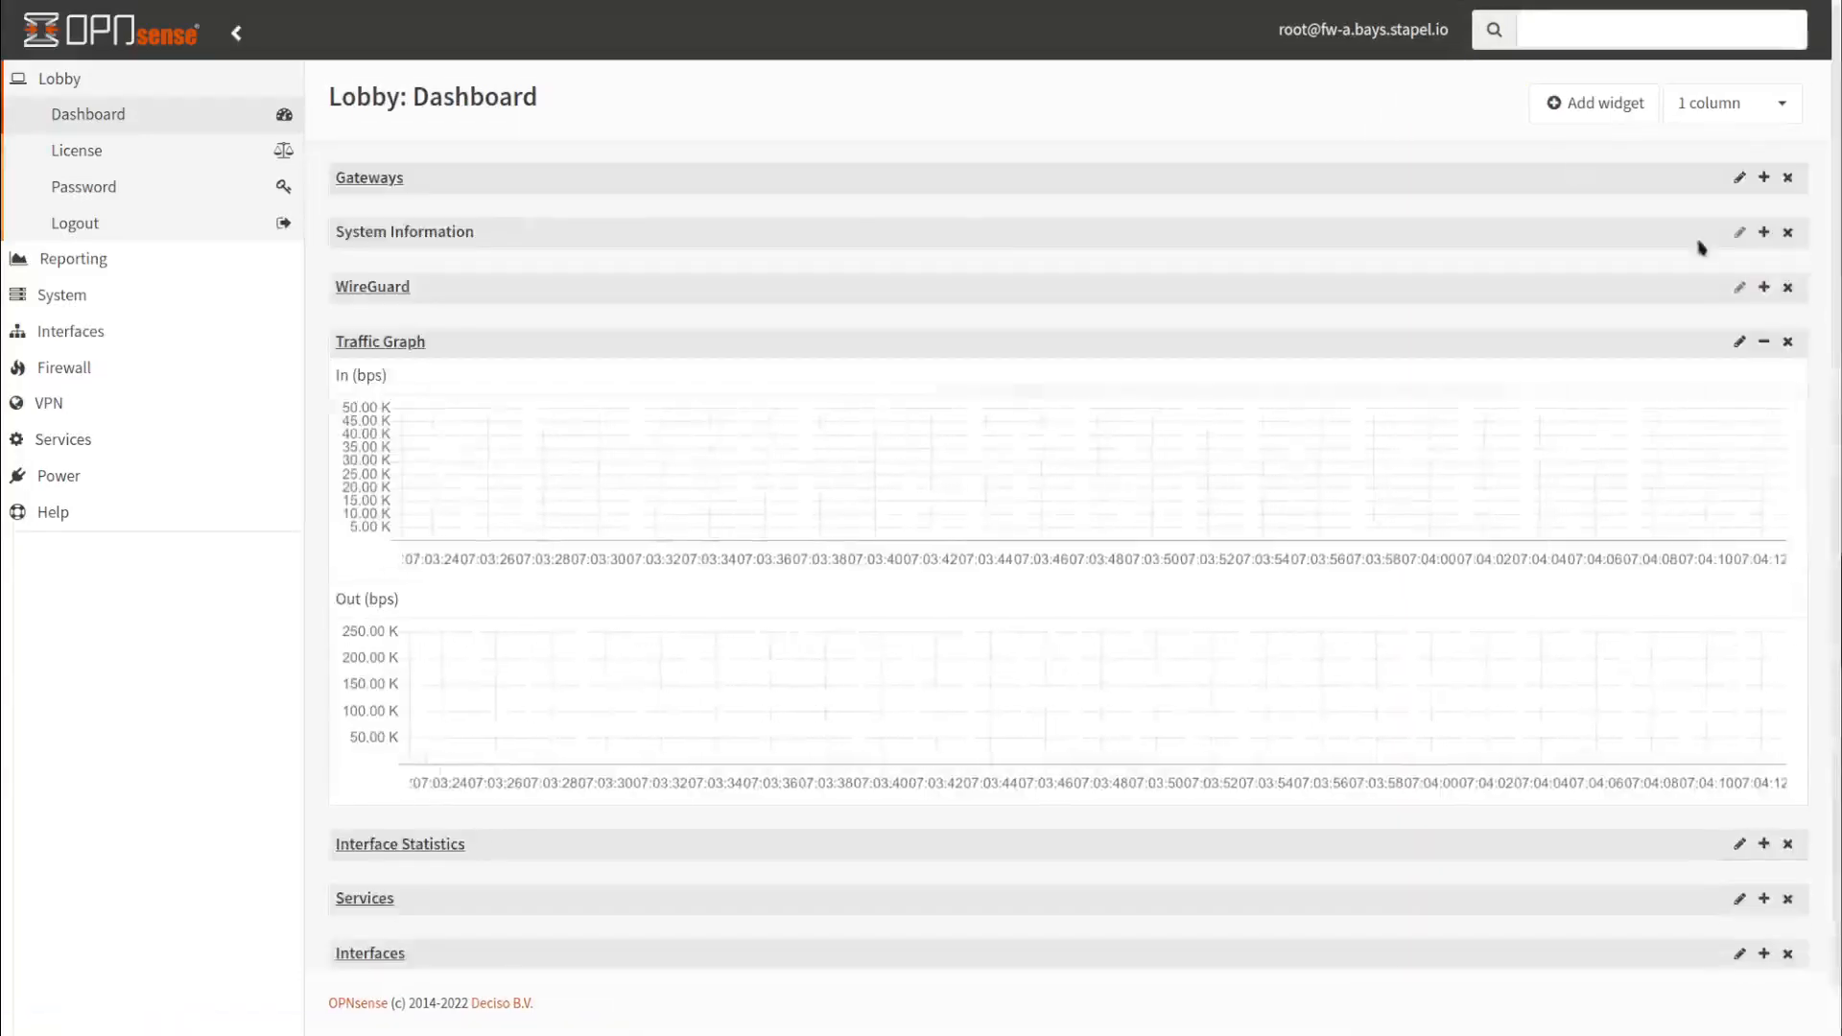
pyautogui.moveTo(1088, 767)
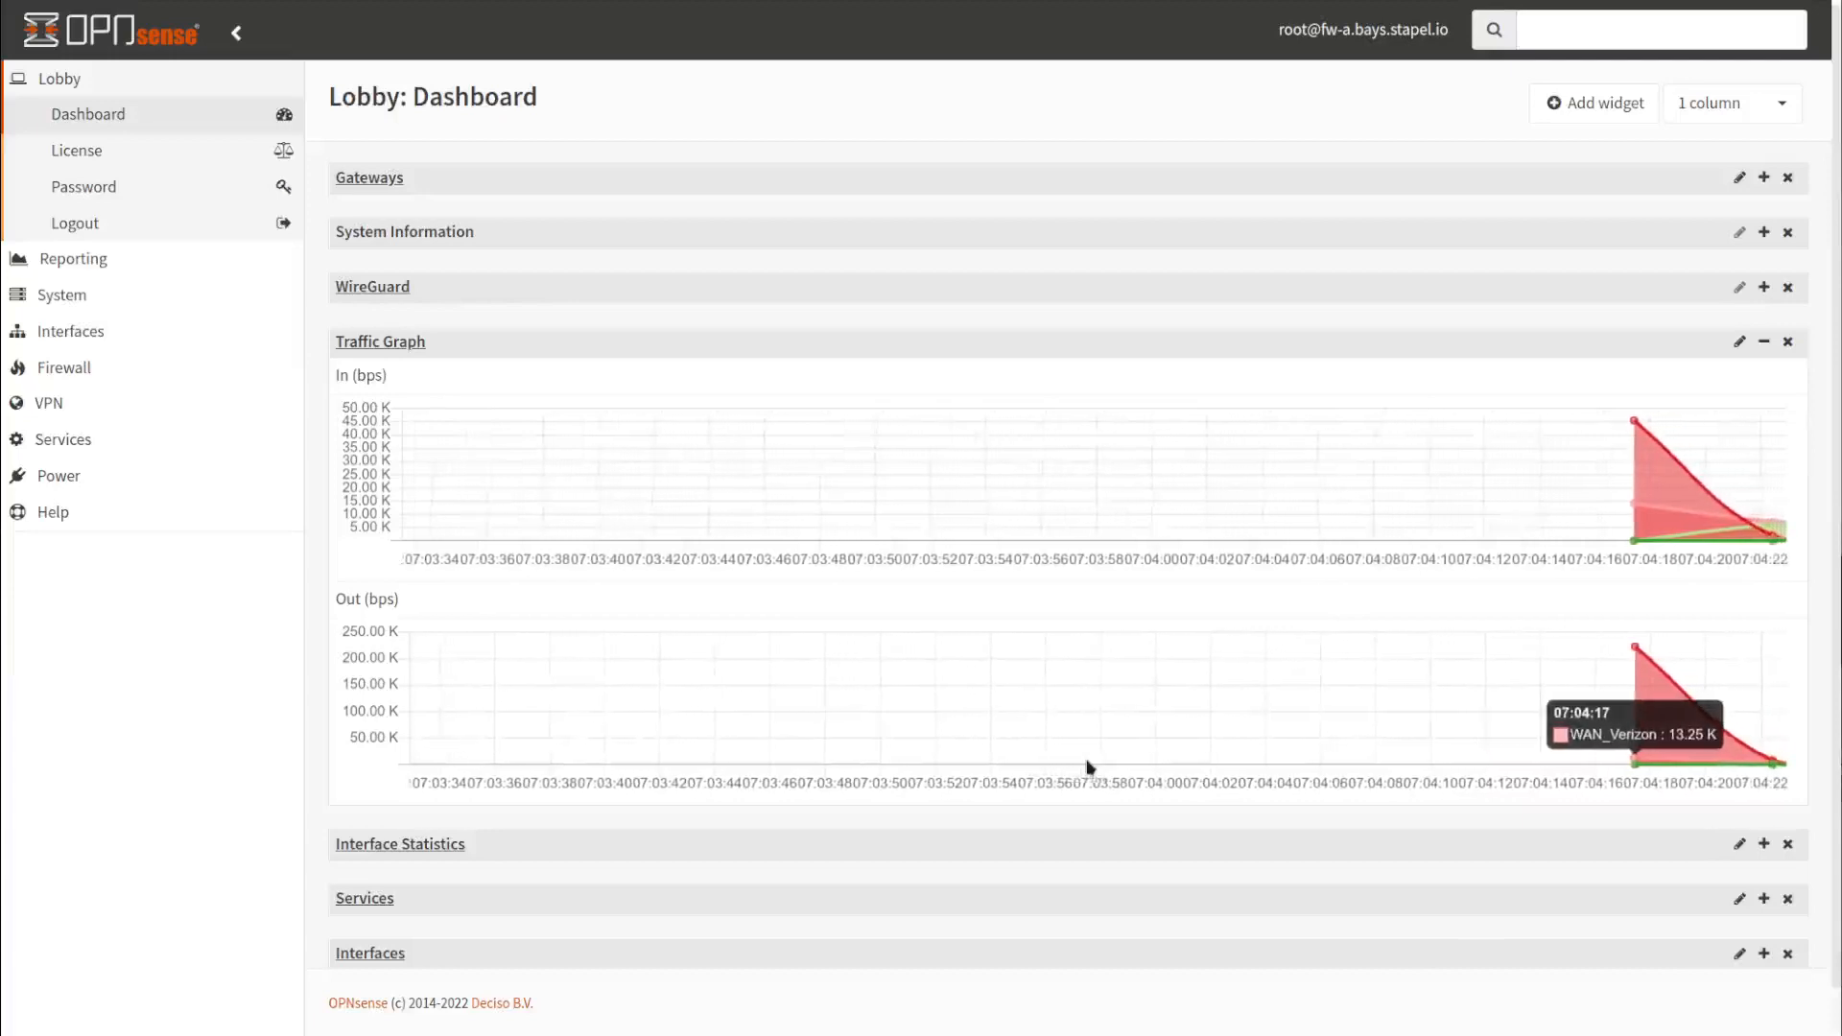
pyautogui.moveTo(1545, 913)
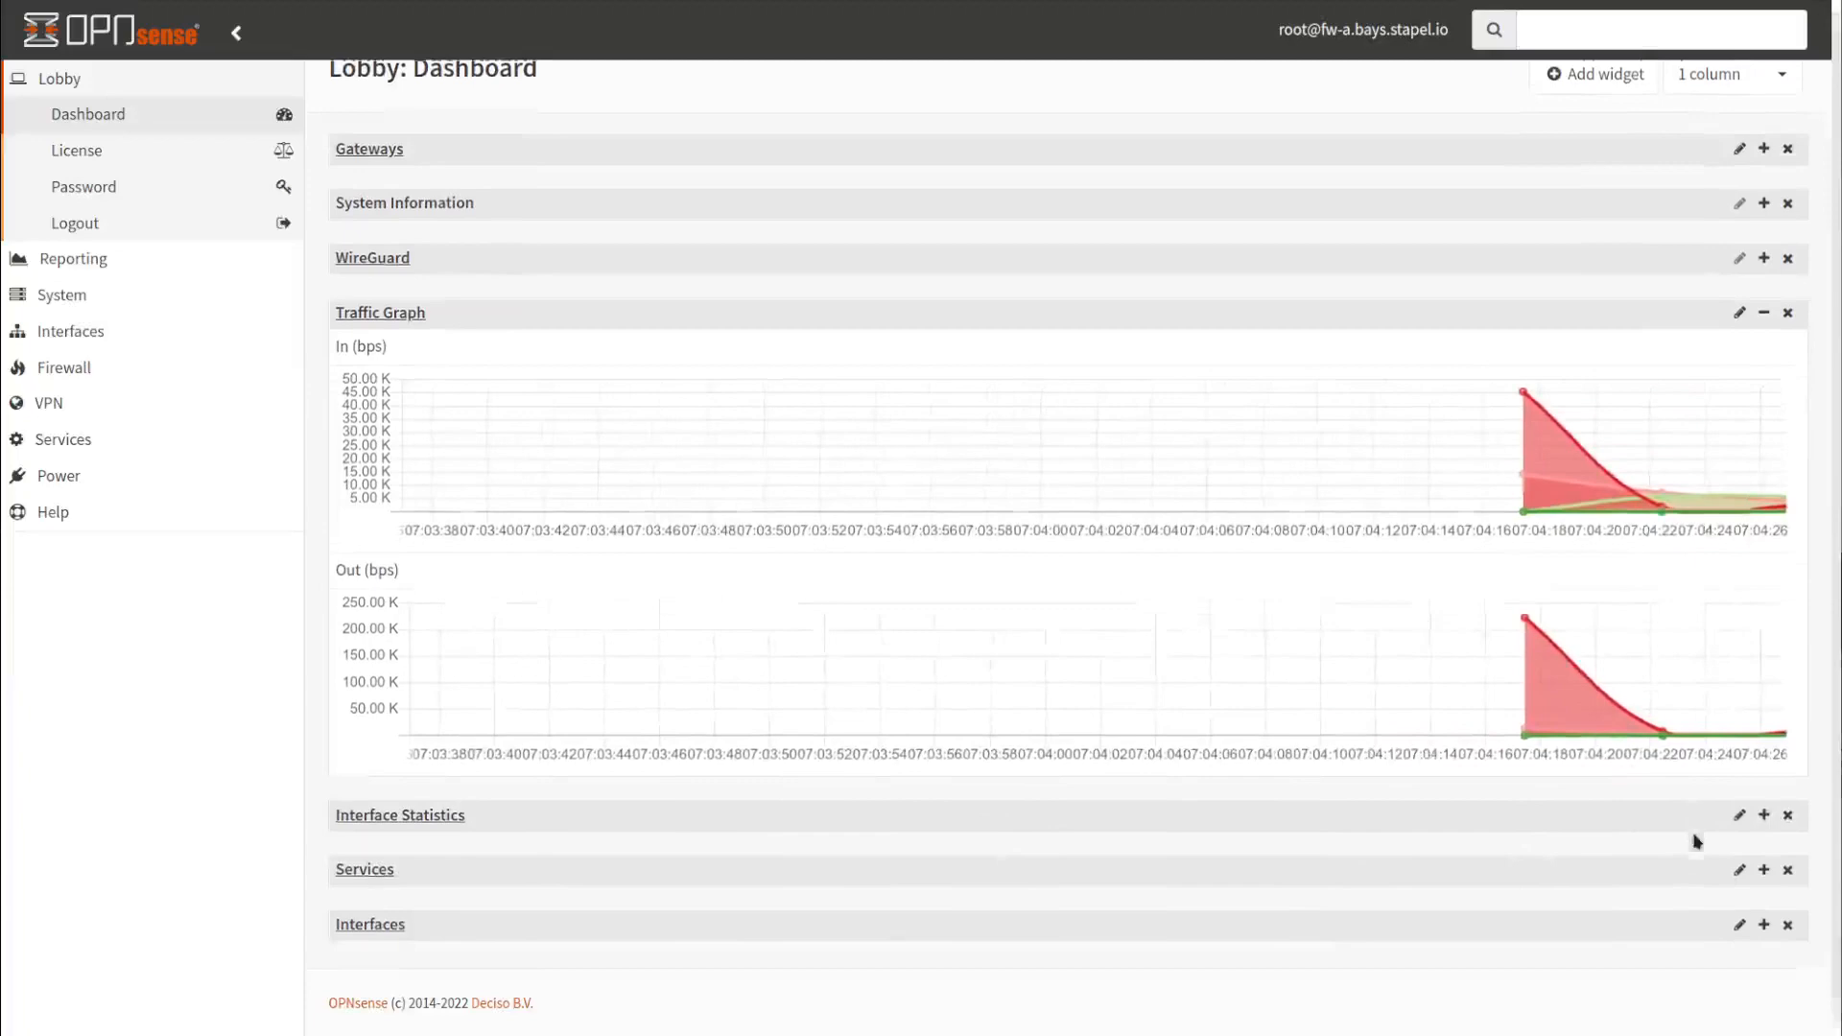
# In Interface Statistics settings, set the Hide/Show choice to hide the selected interfaces
pyautogui.scroll(-3)
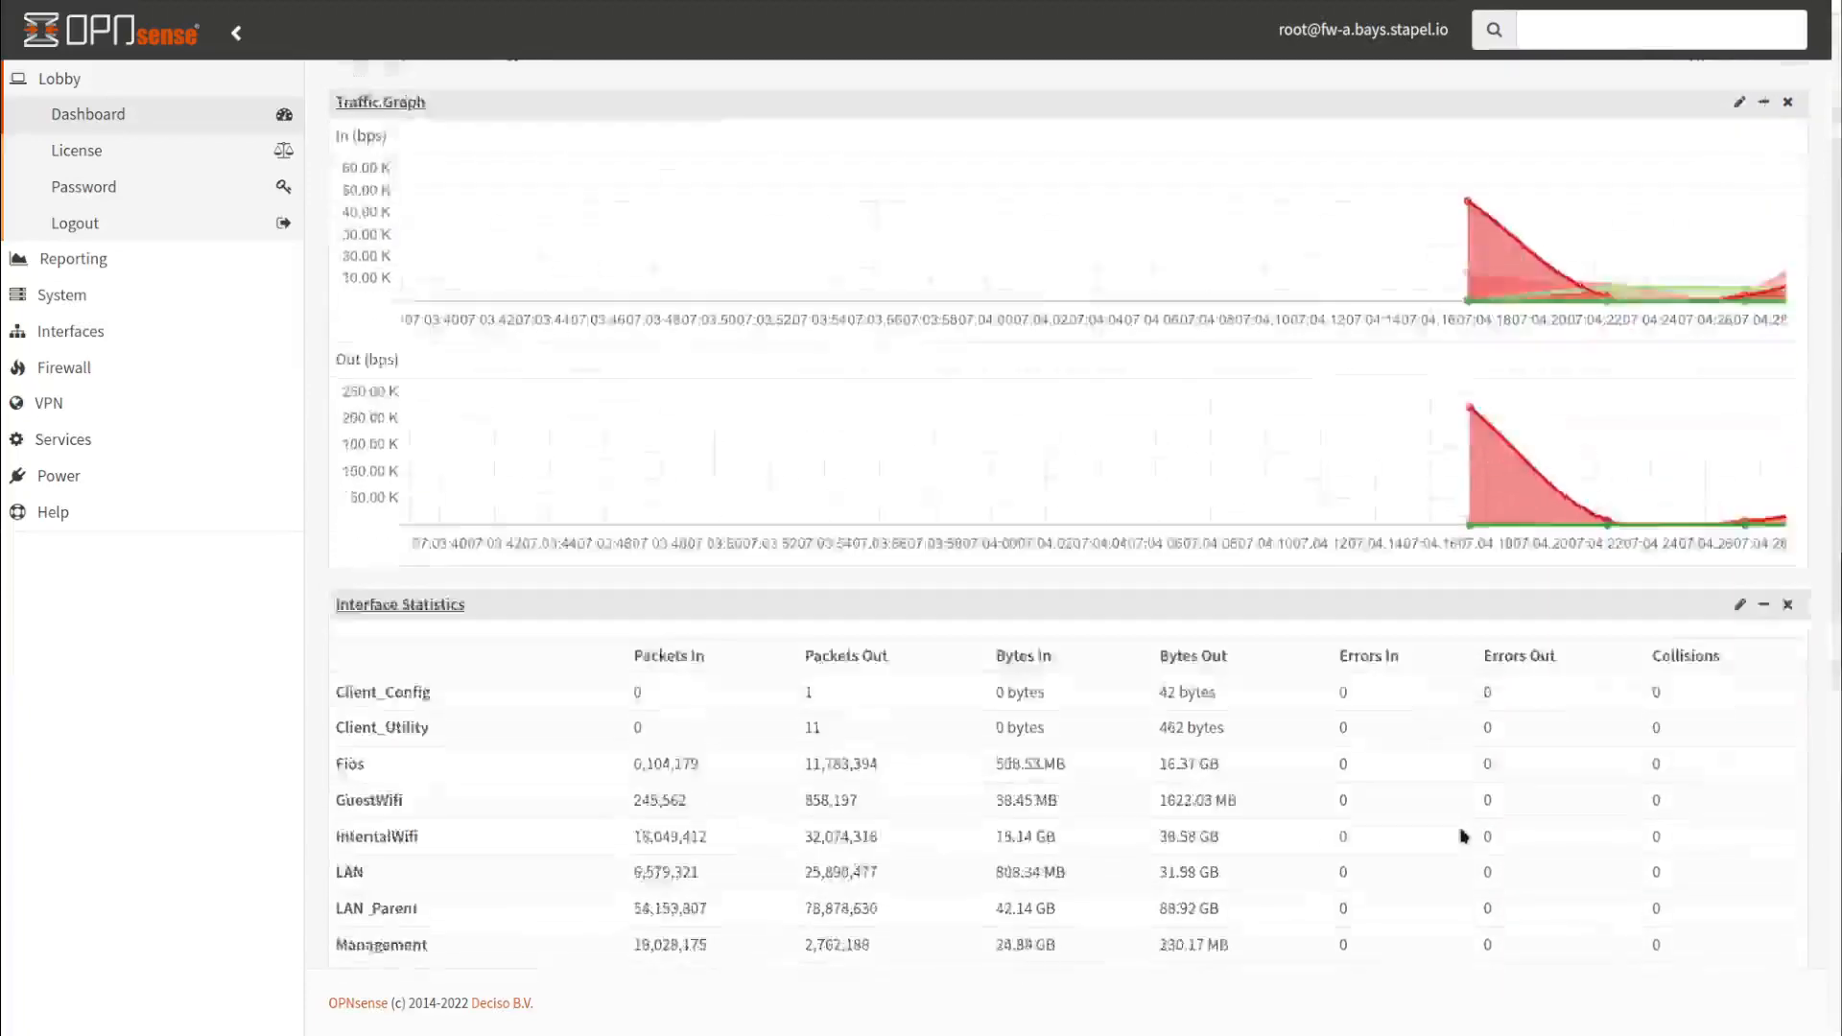
pyautogui.scroll(-3)
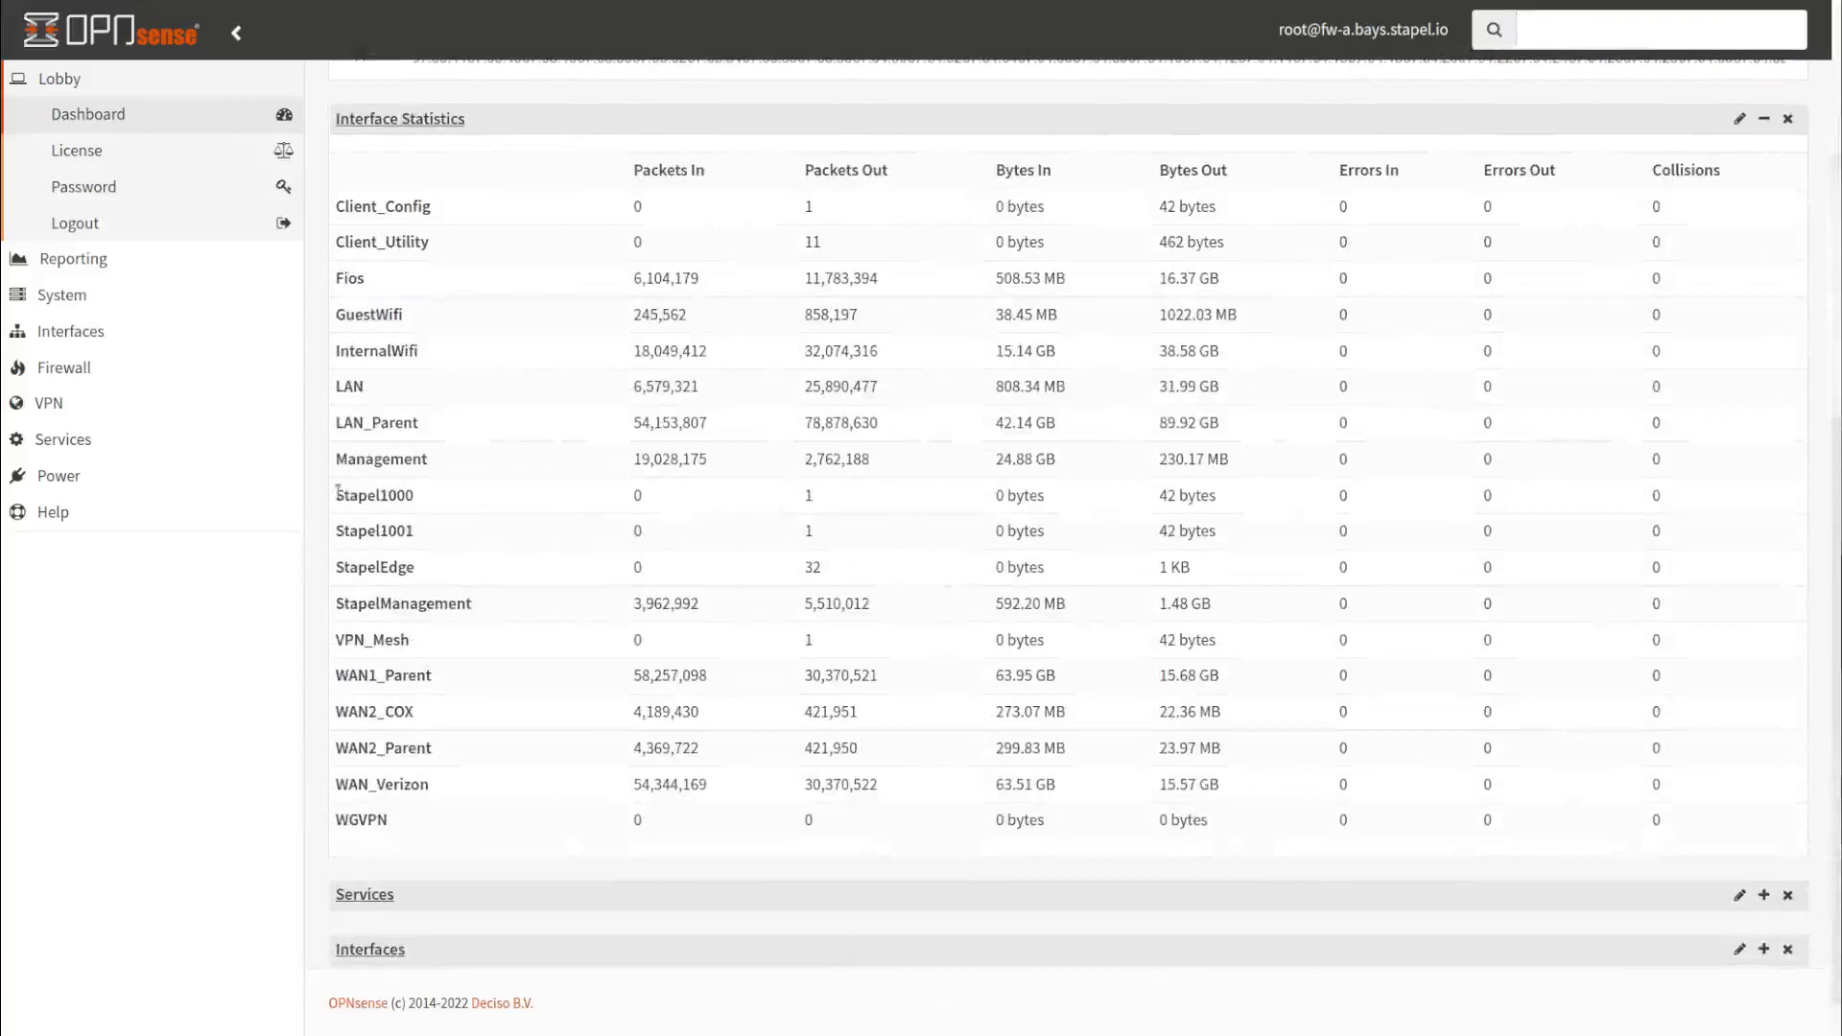
pyautogui.moveTo(1136, 522)
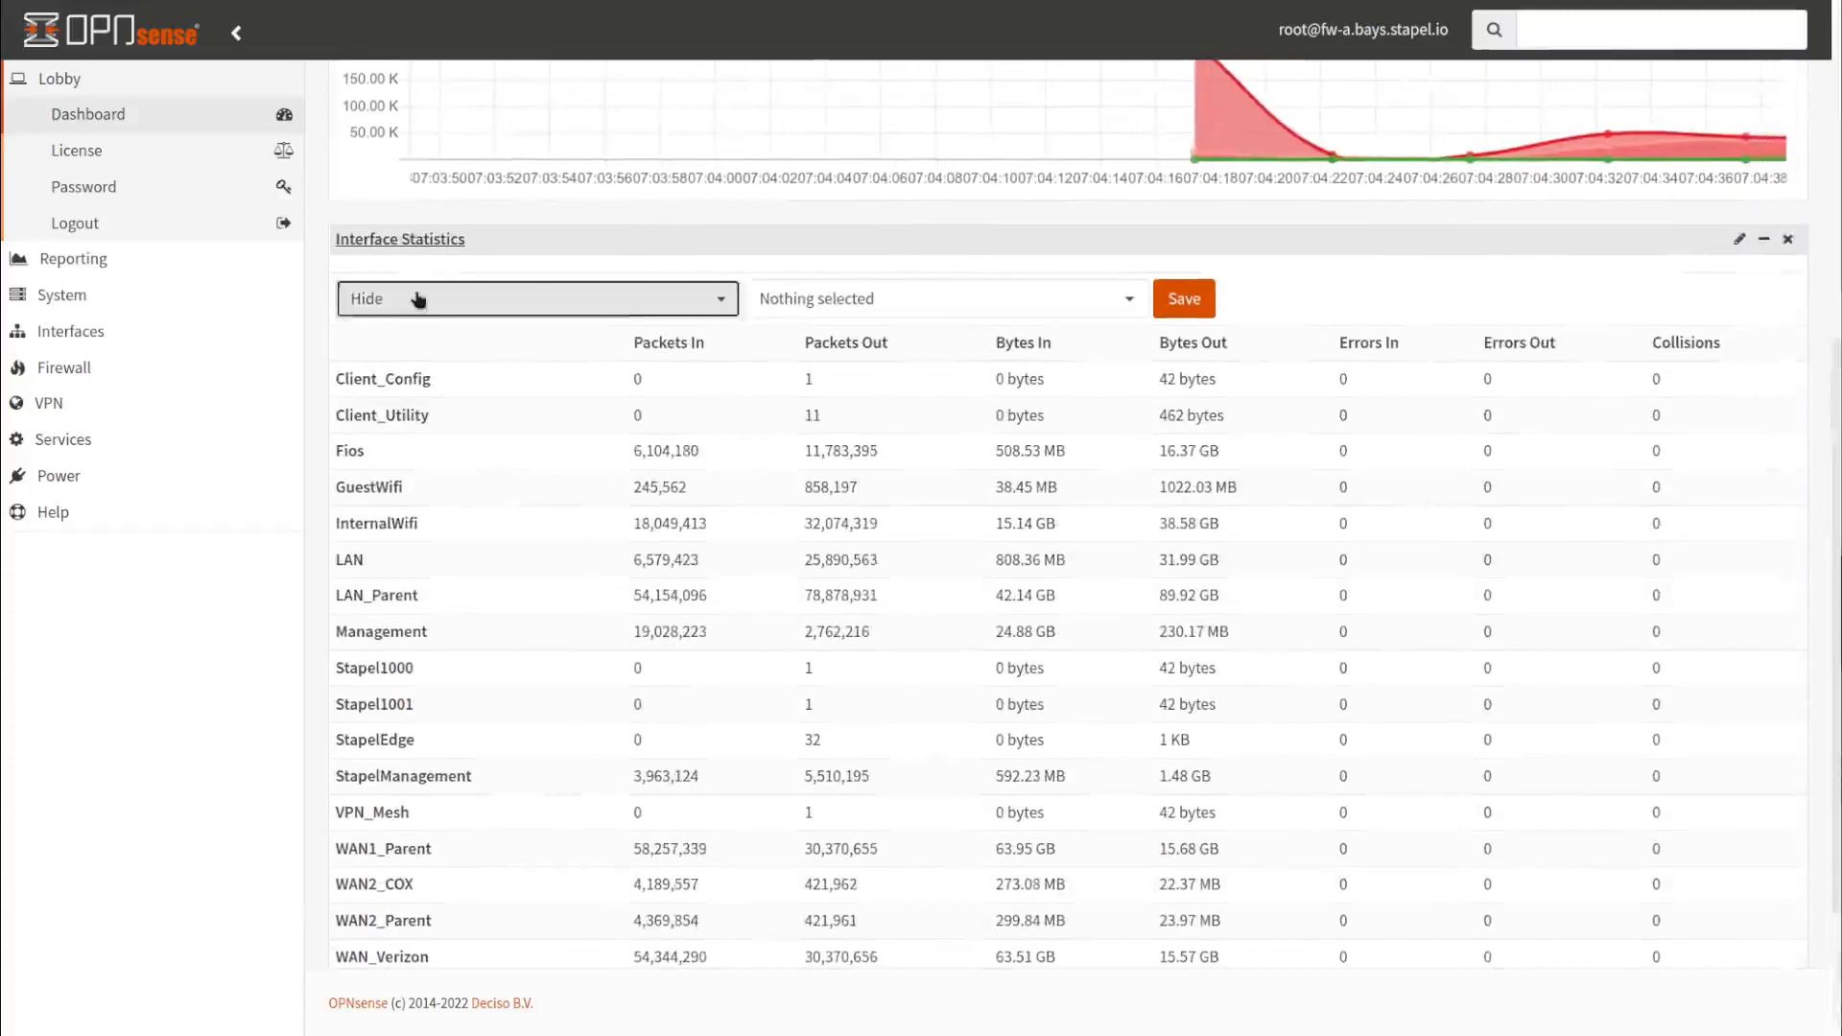
pyautogui.click(537, 297)
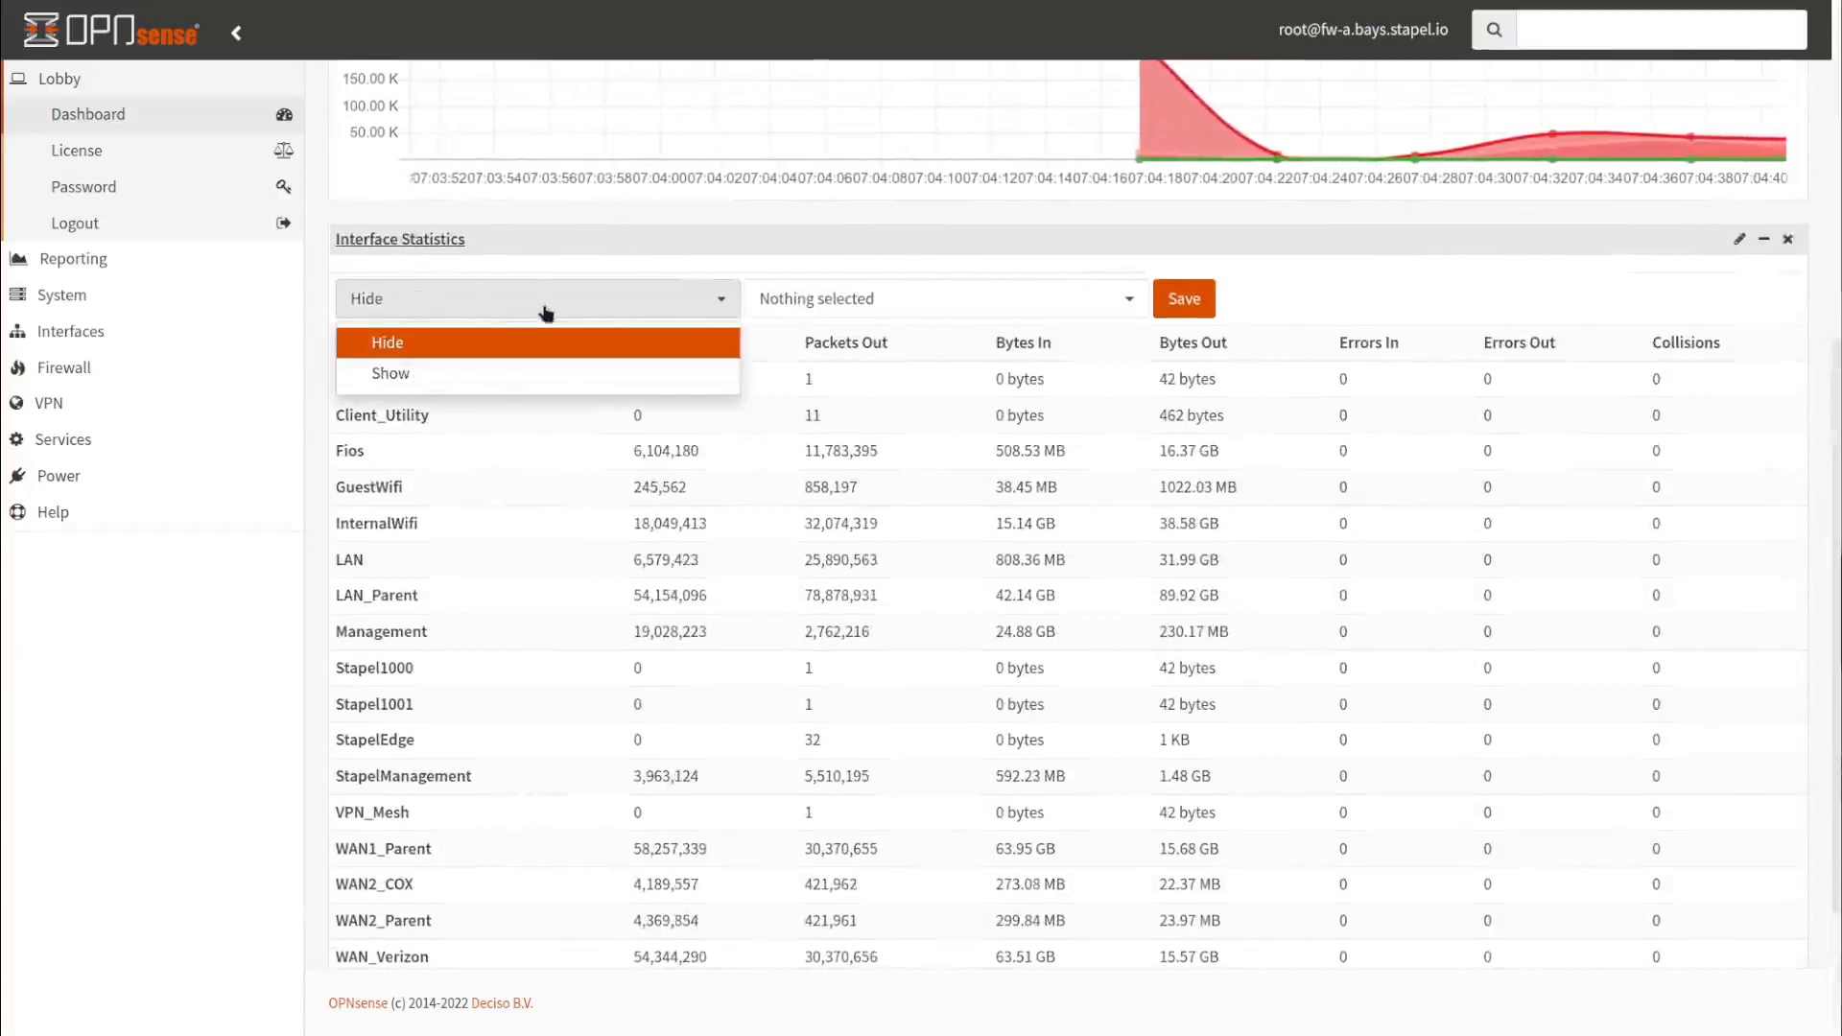
pyautogui.moveTo(538, 315)
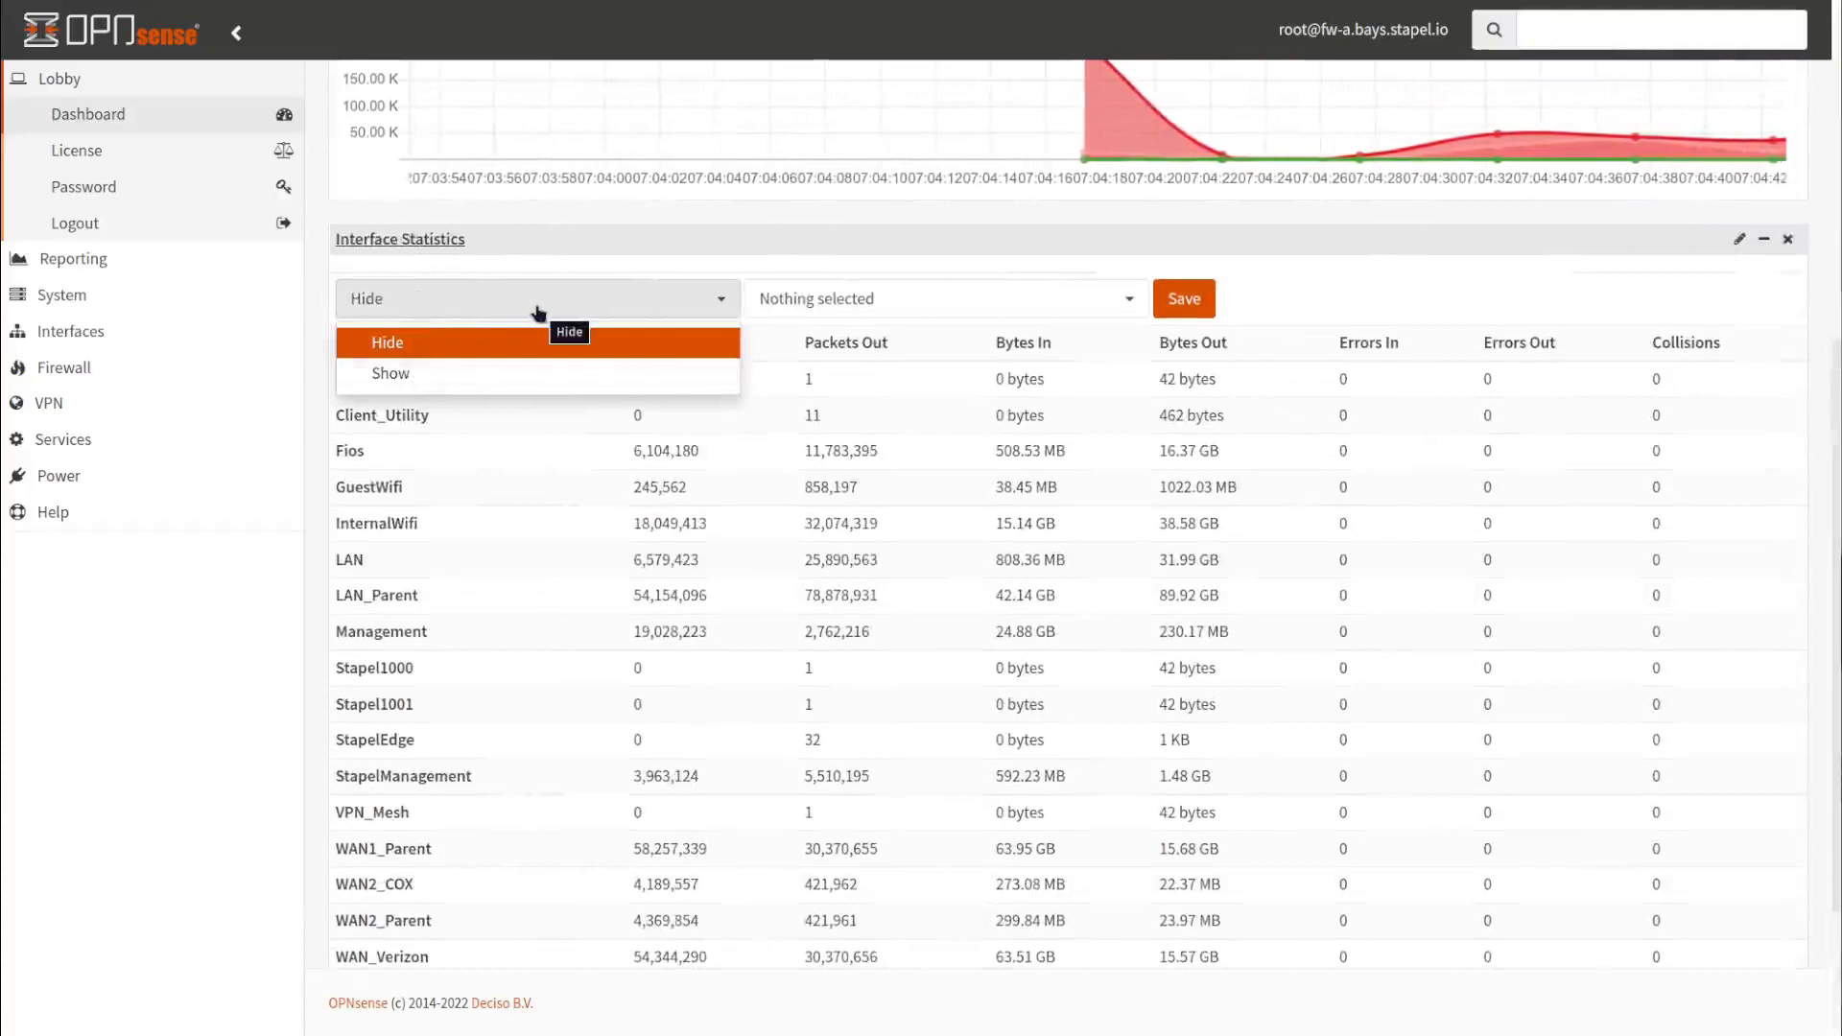
pyautogui.click(944, 298)
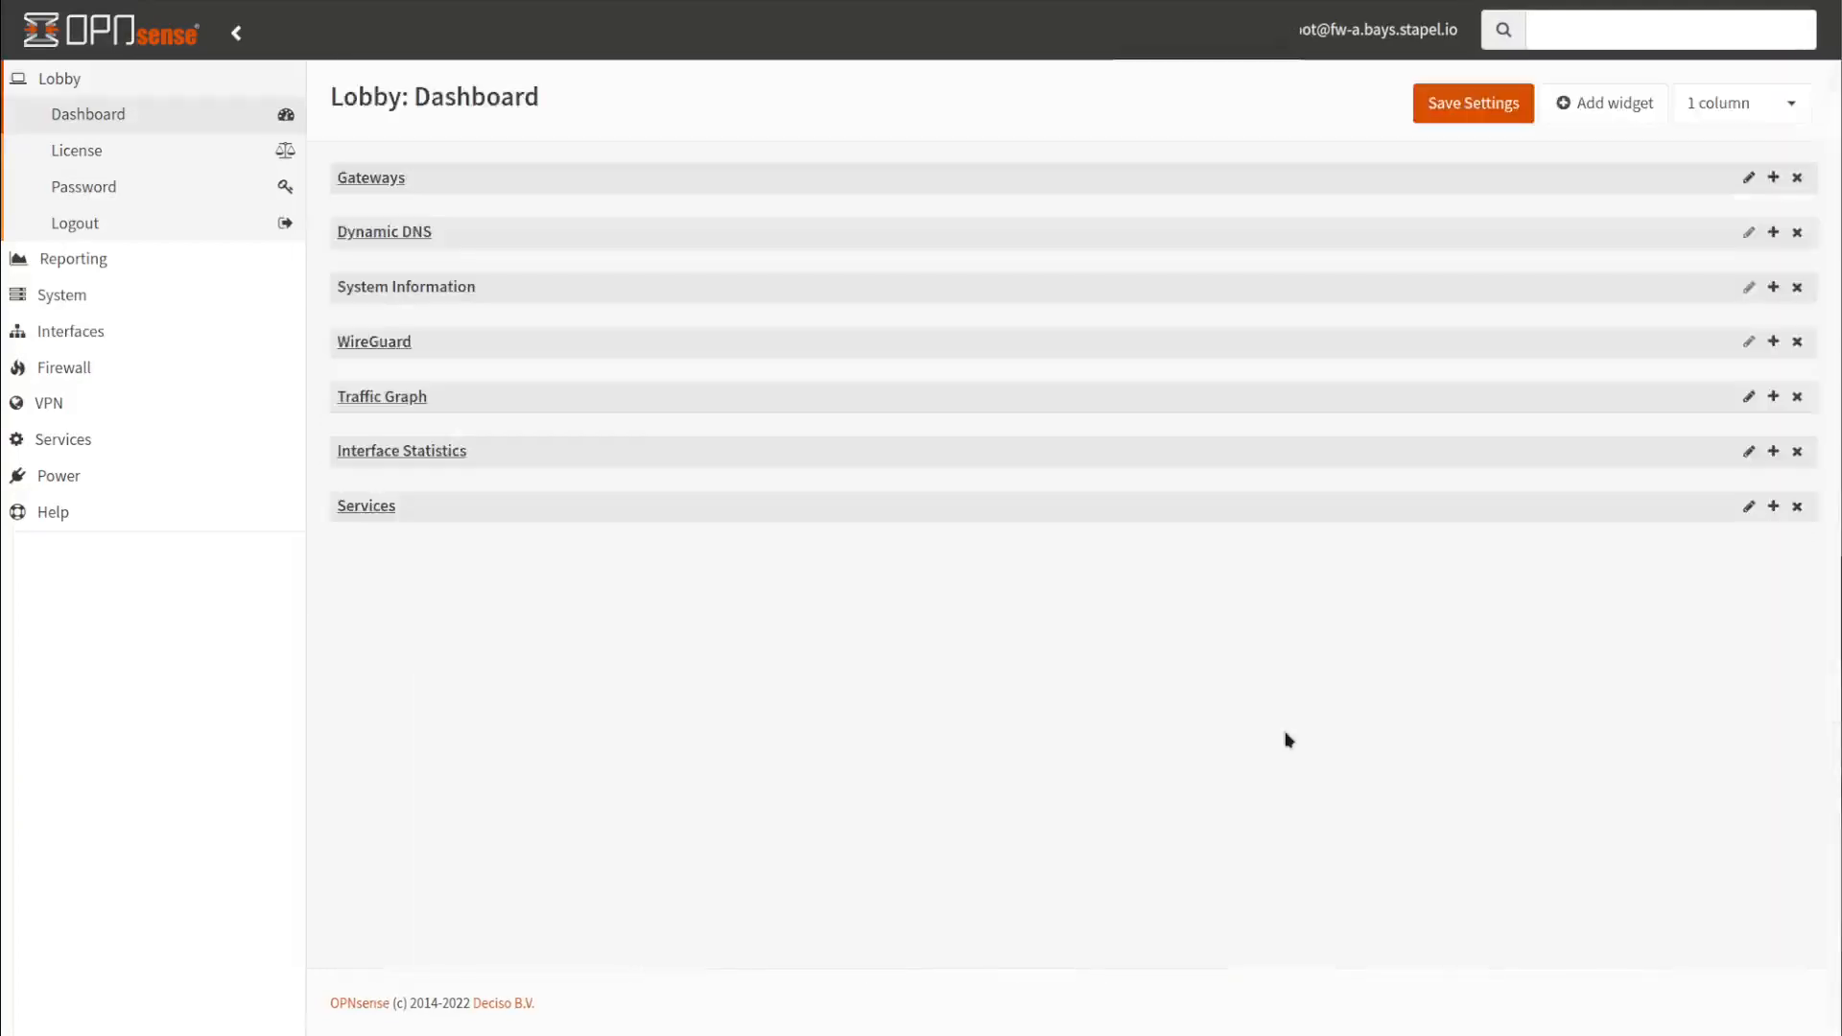
pyautogui.moveTo(1689, 186)
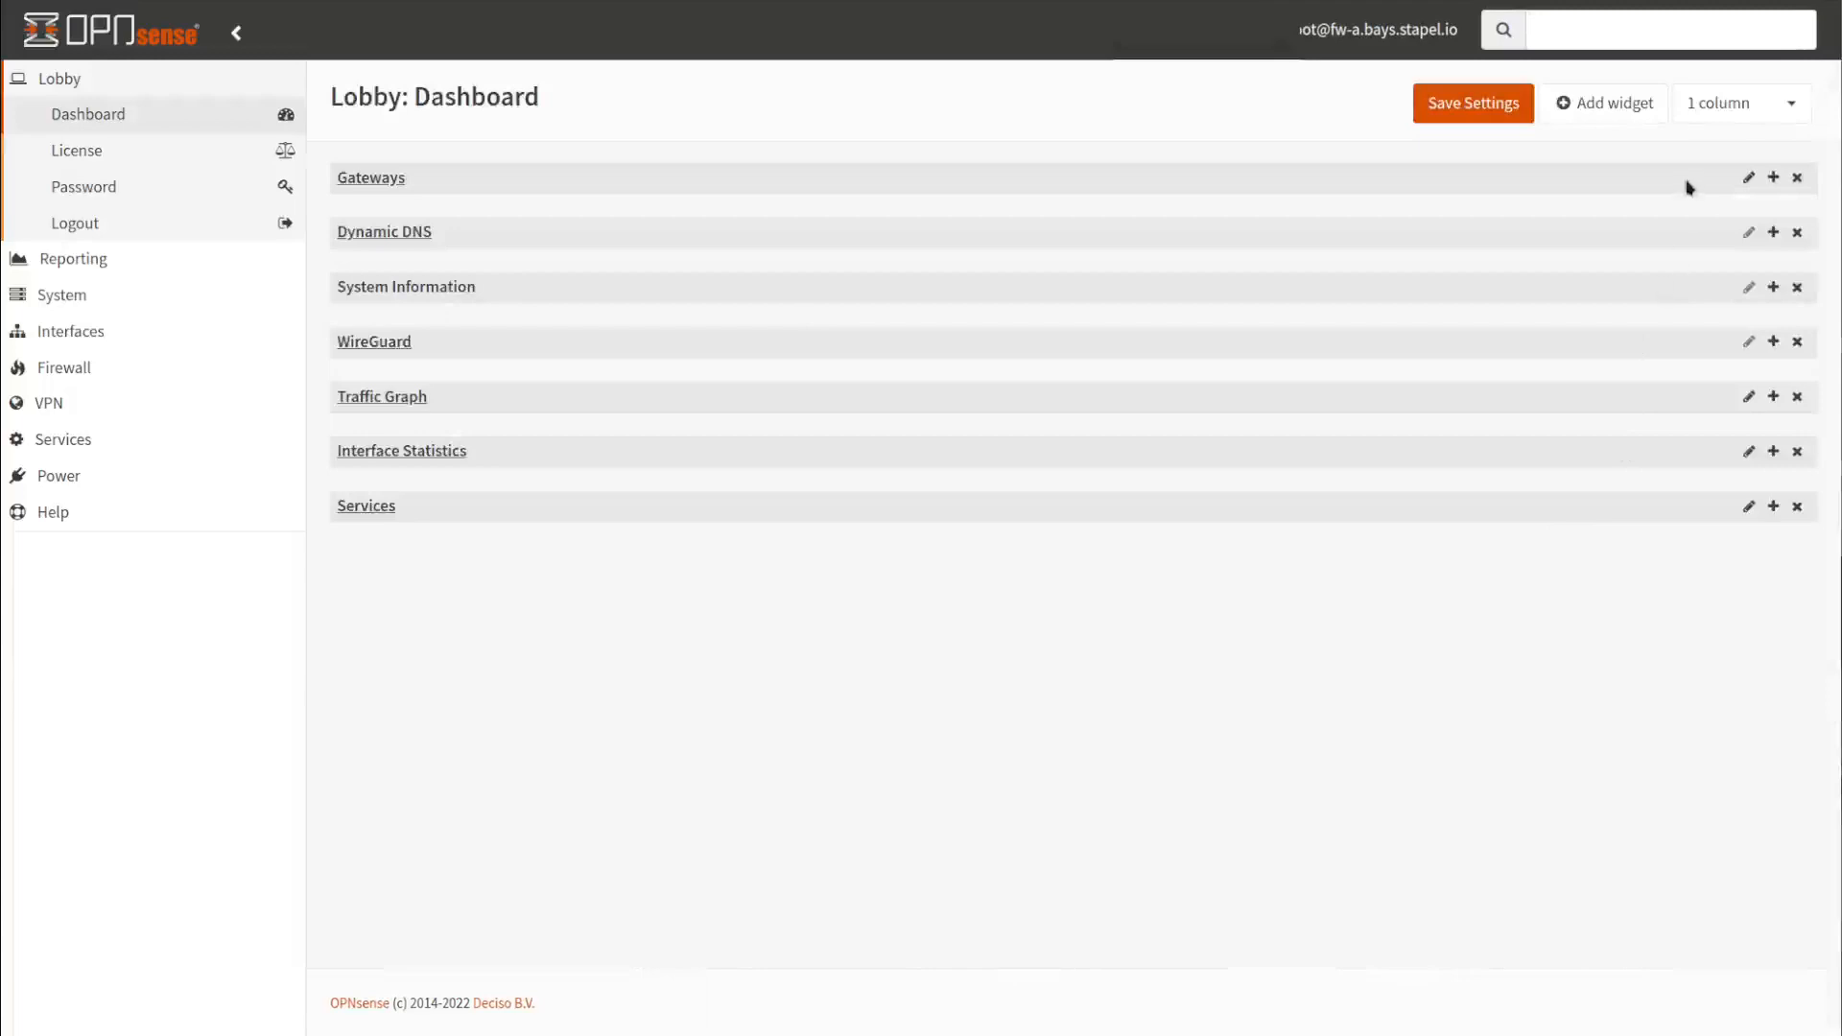
# Set the dashboard to two columns and save that layout
pyautogui.click(1737, 104)
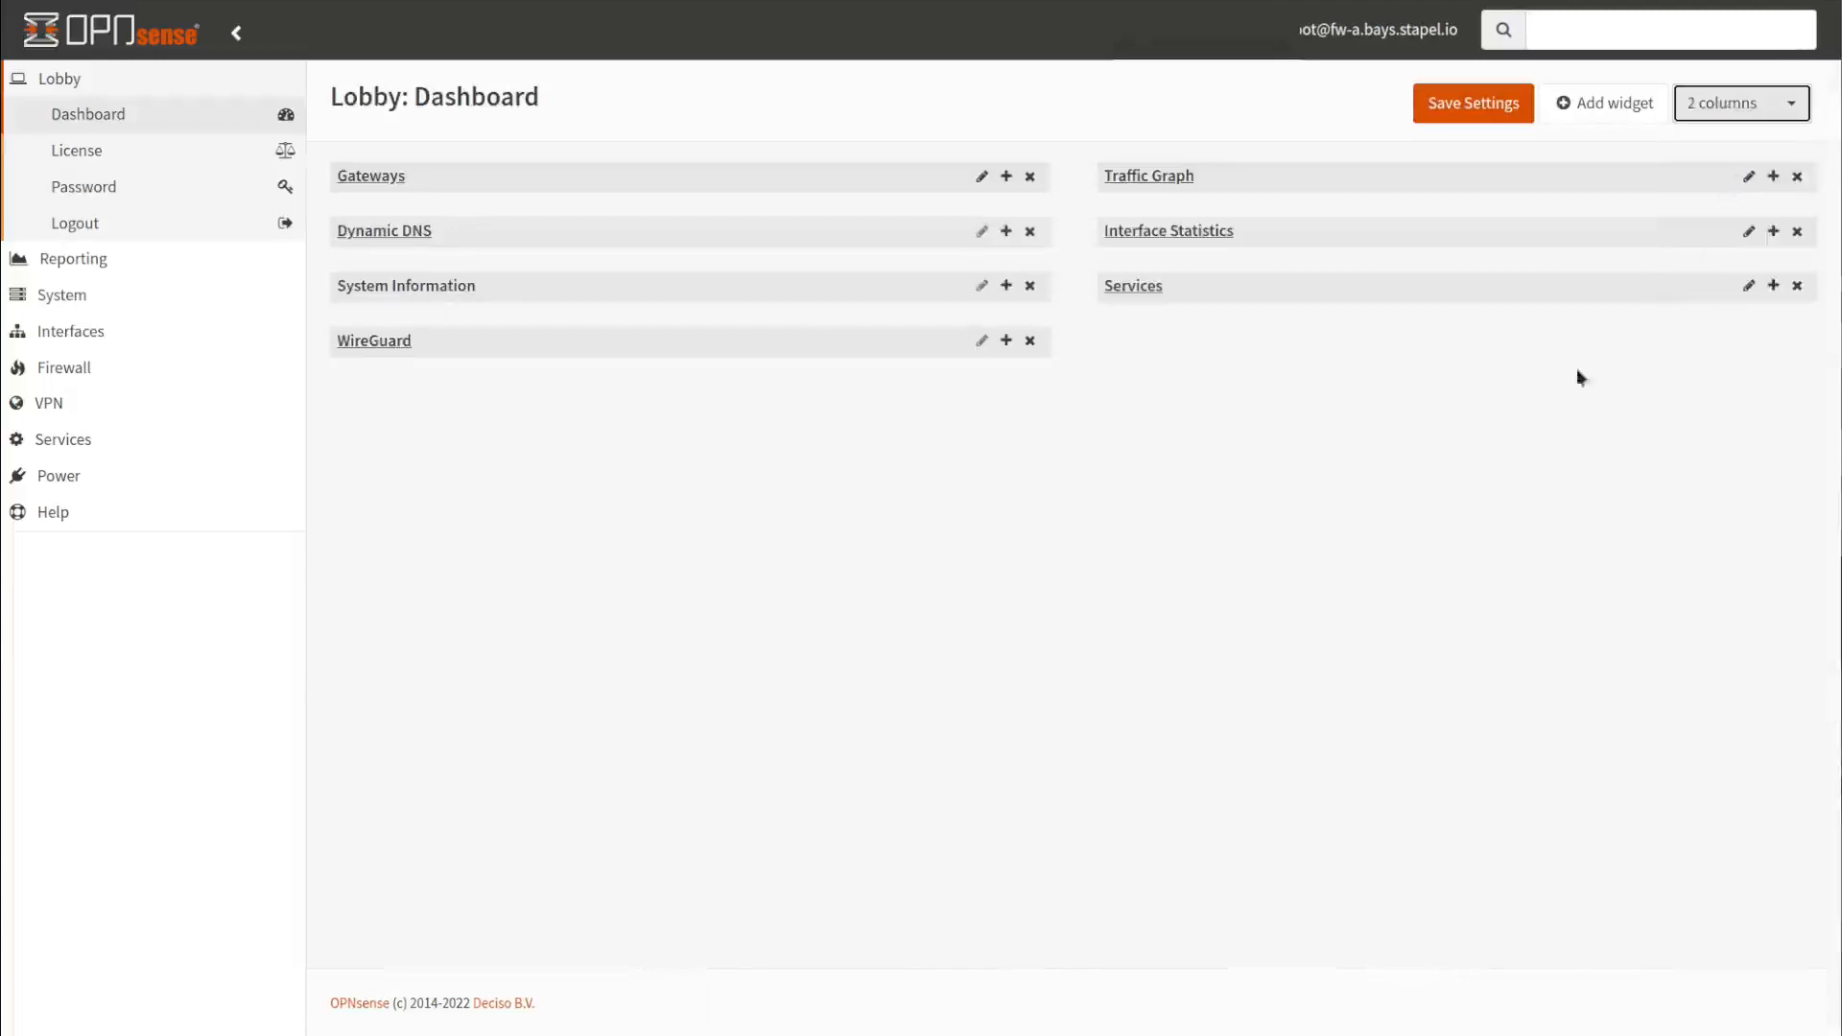
pyautogui.moveTo(1420, 106)
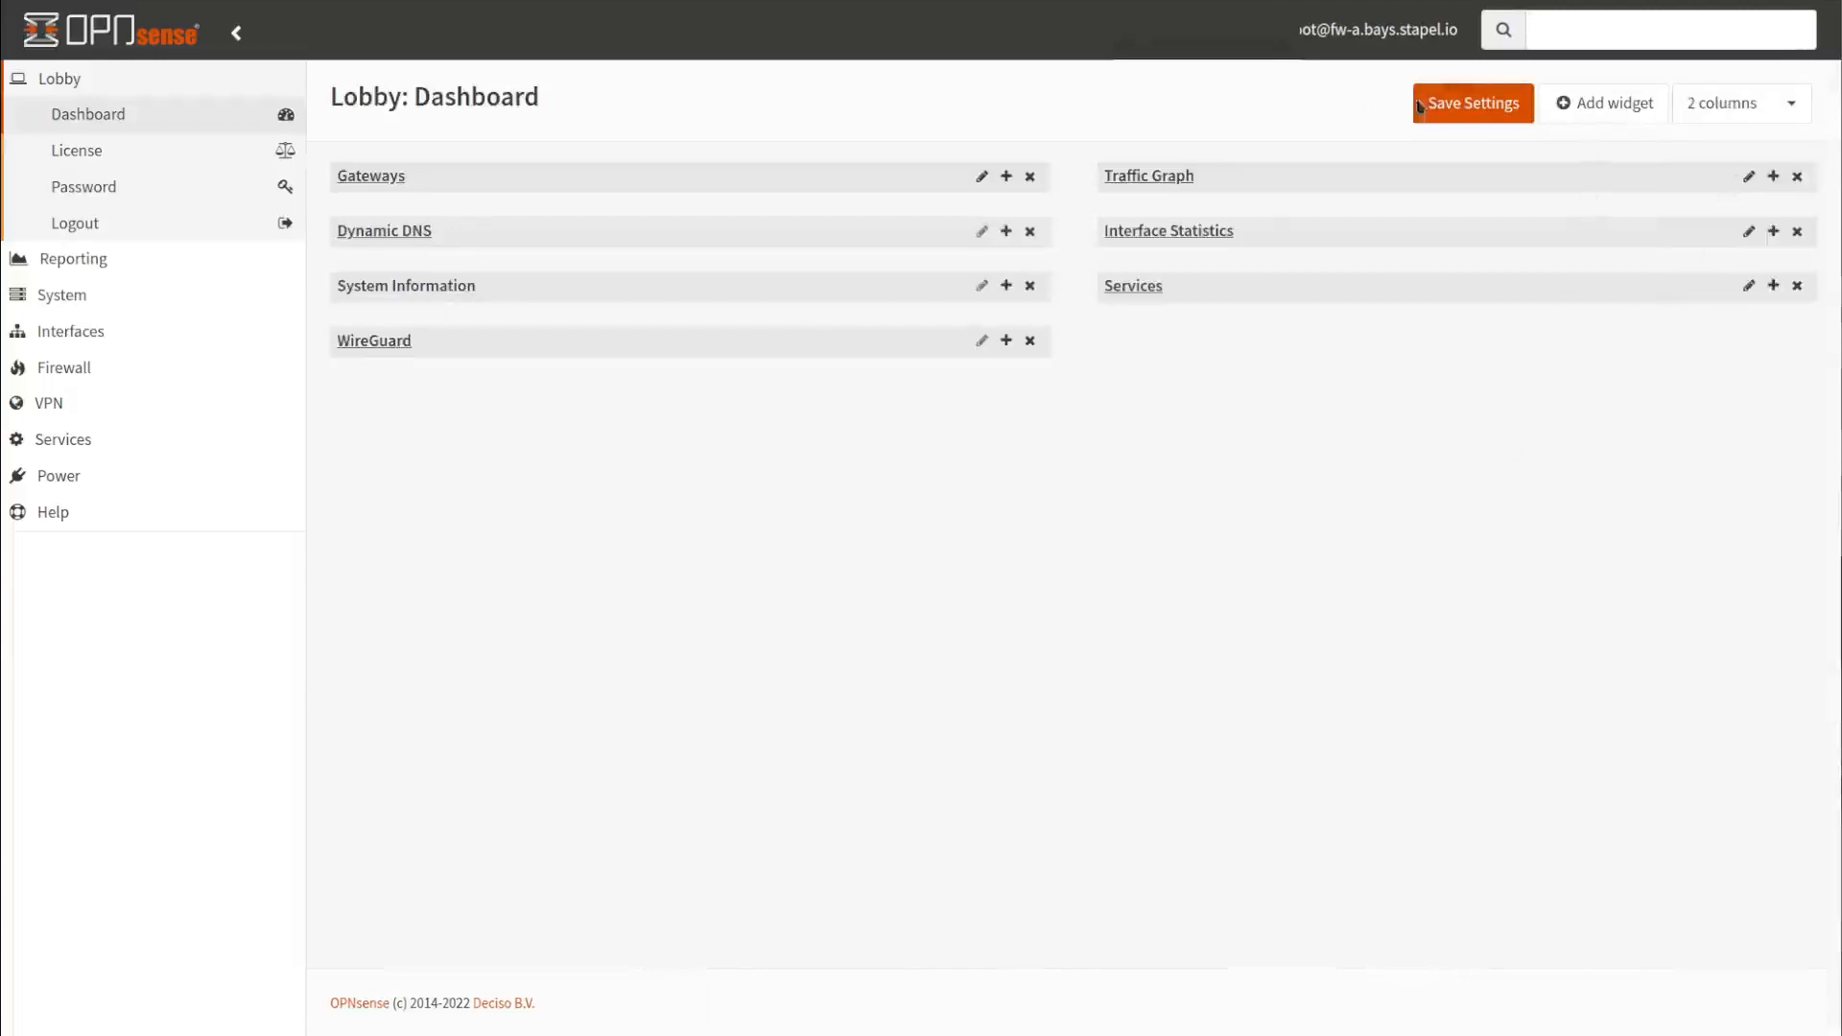
pyautogui.click(1472, 102)
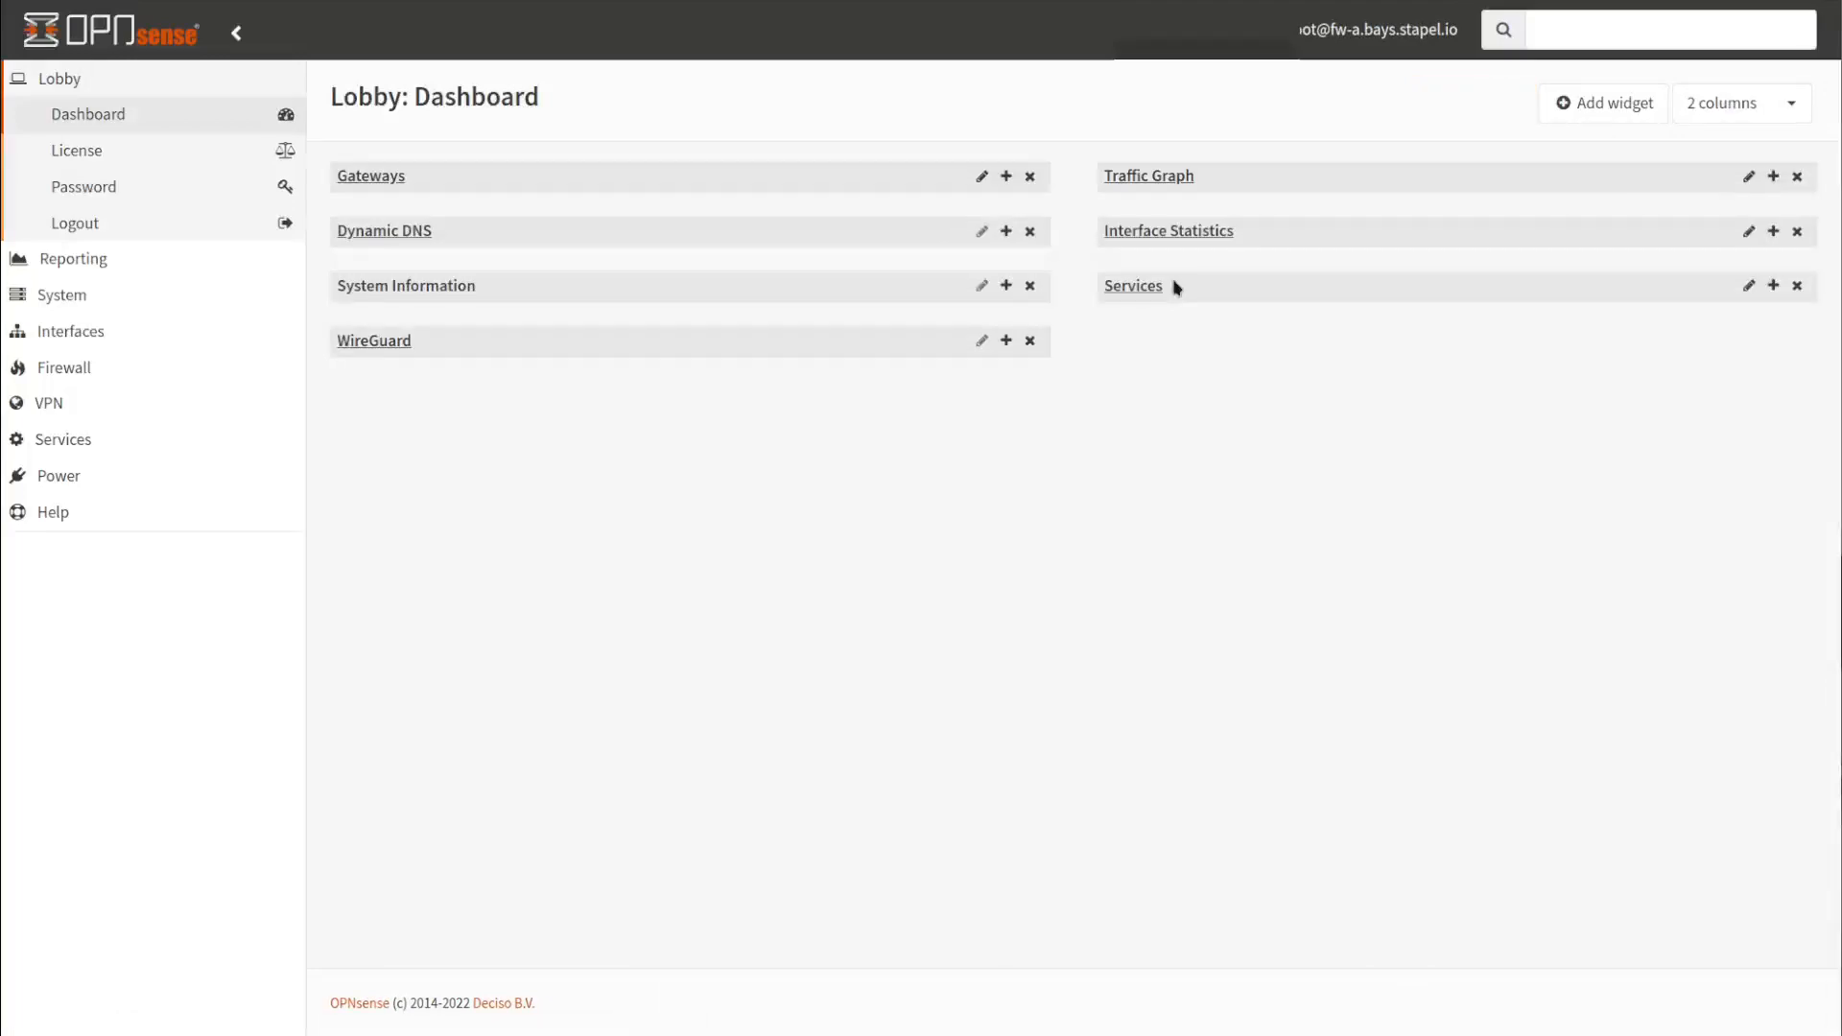